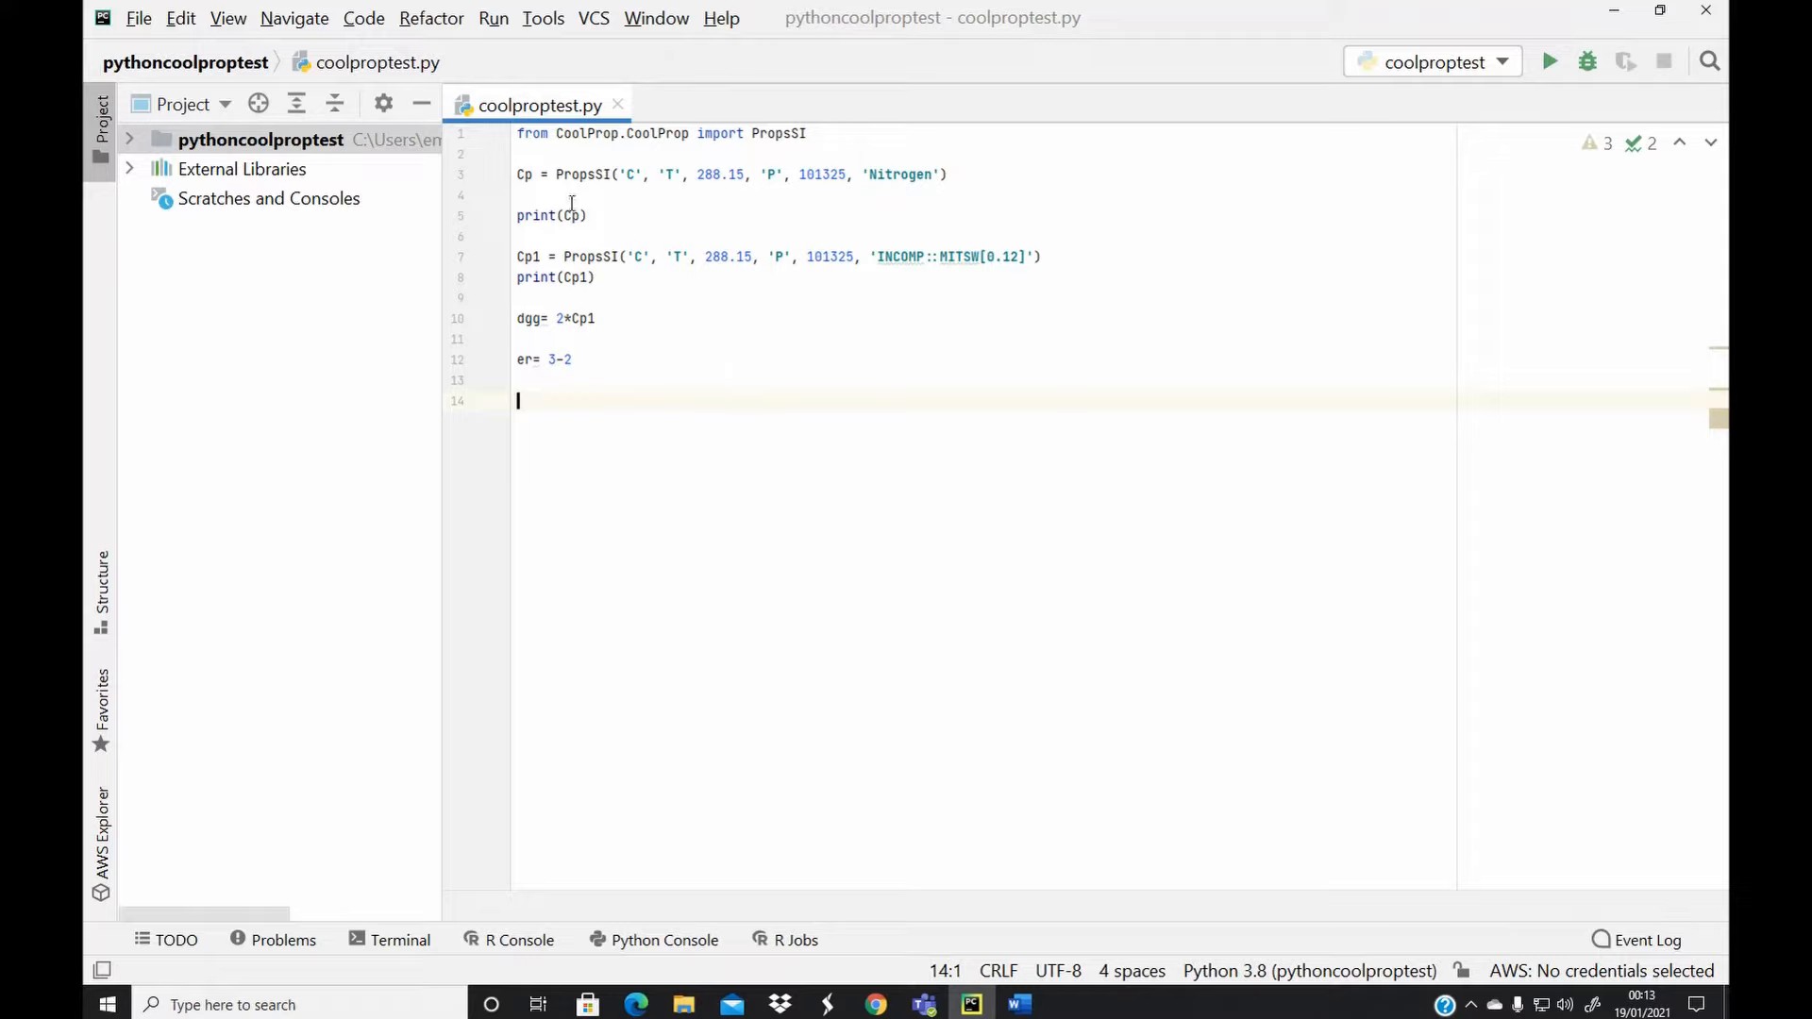
{"action": "mouse_move", "coordinate": [513, 418]}
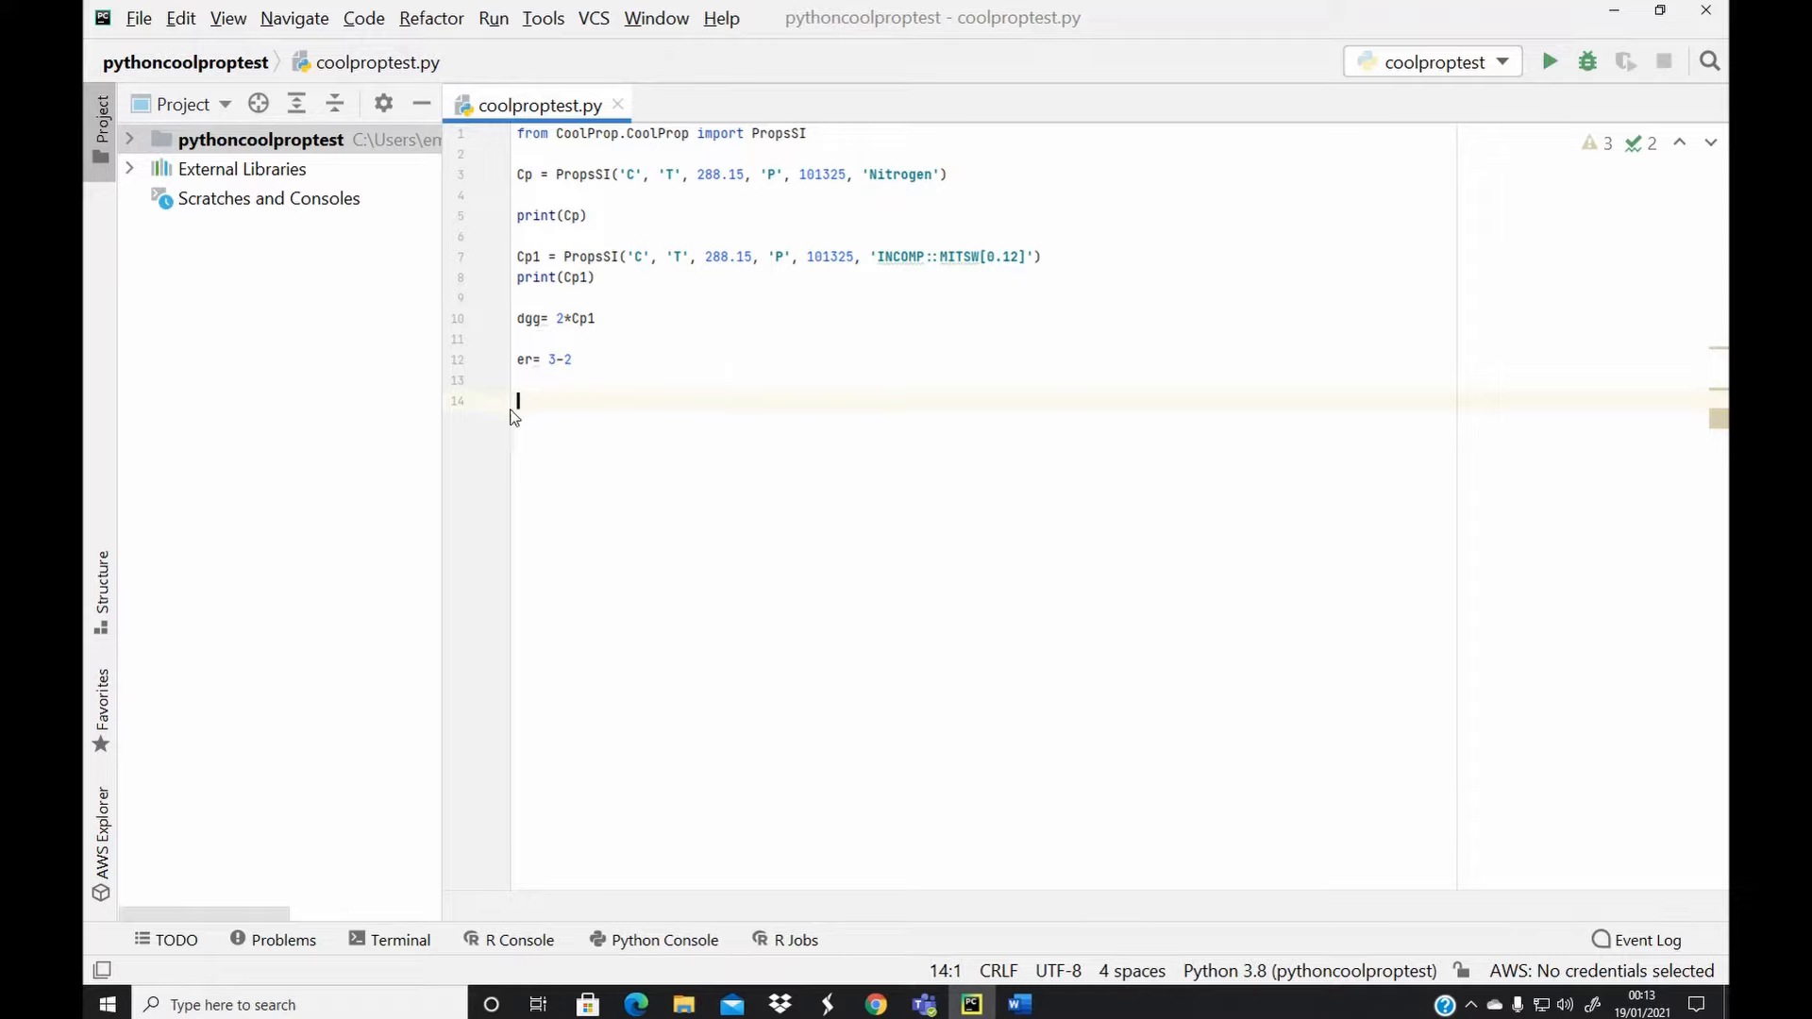
{"action": "mouse_move", "coordinate": [556, 418]}
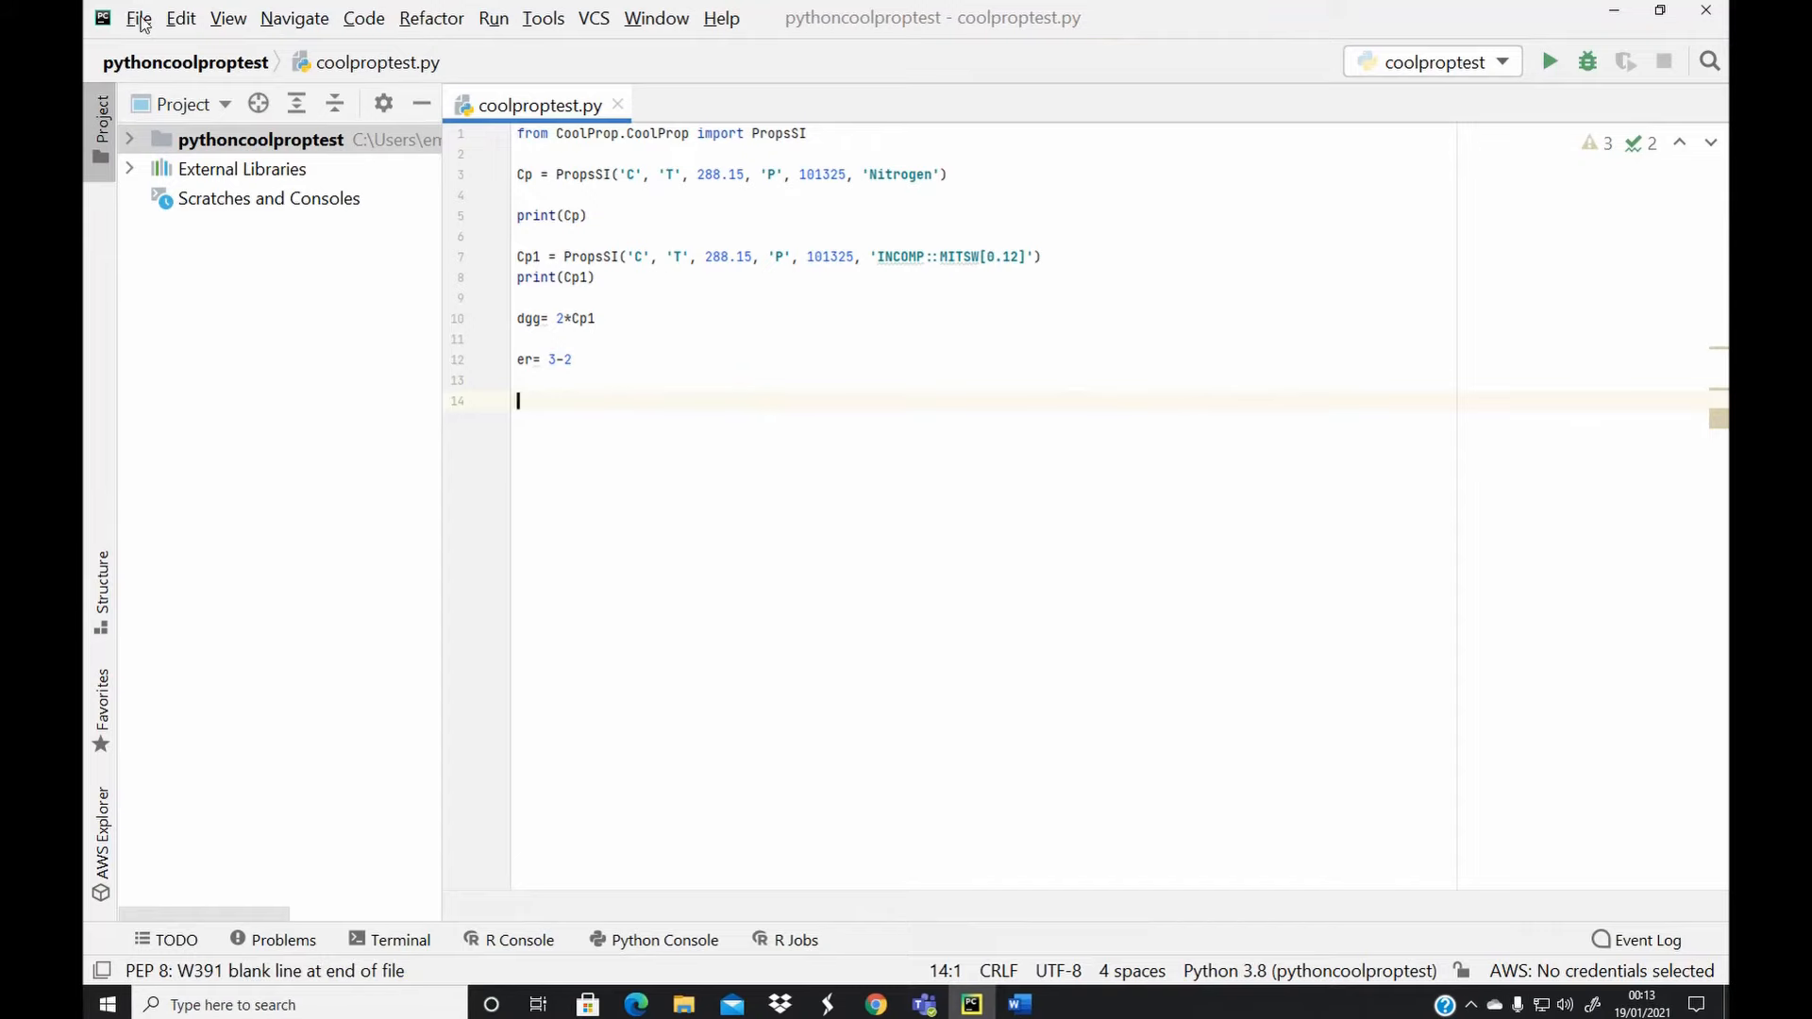
Step: Show the File menu commands with the coolproptest project open
{"action": "left_click", "coordinate": [141, 18]}
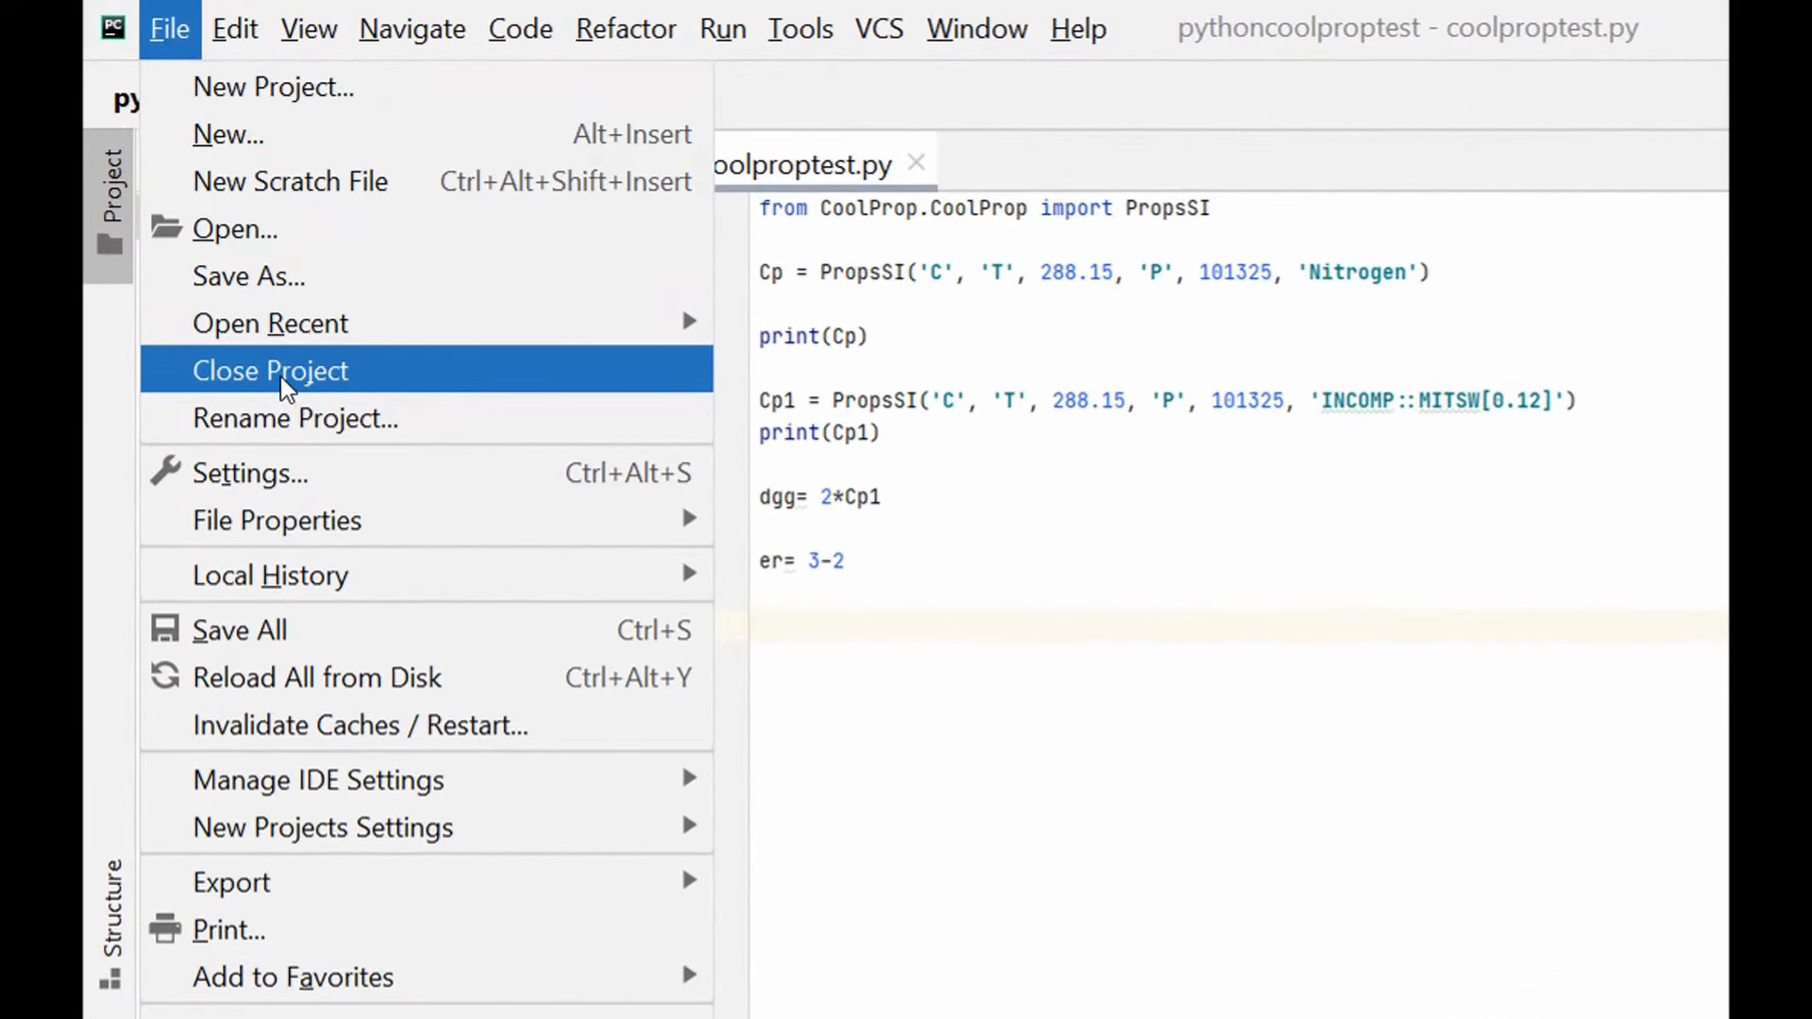
Step: Close the coolproptest project, returning to the PyCharm welcome screen
{"action": "left_click", "coordinate": [271, 371]}
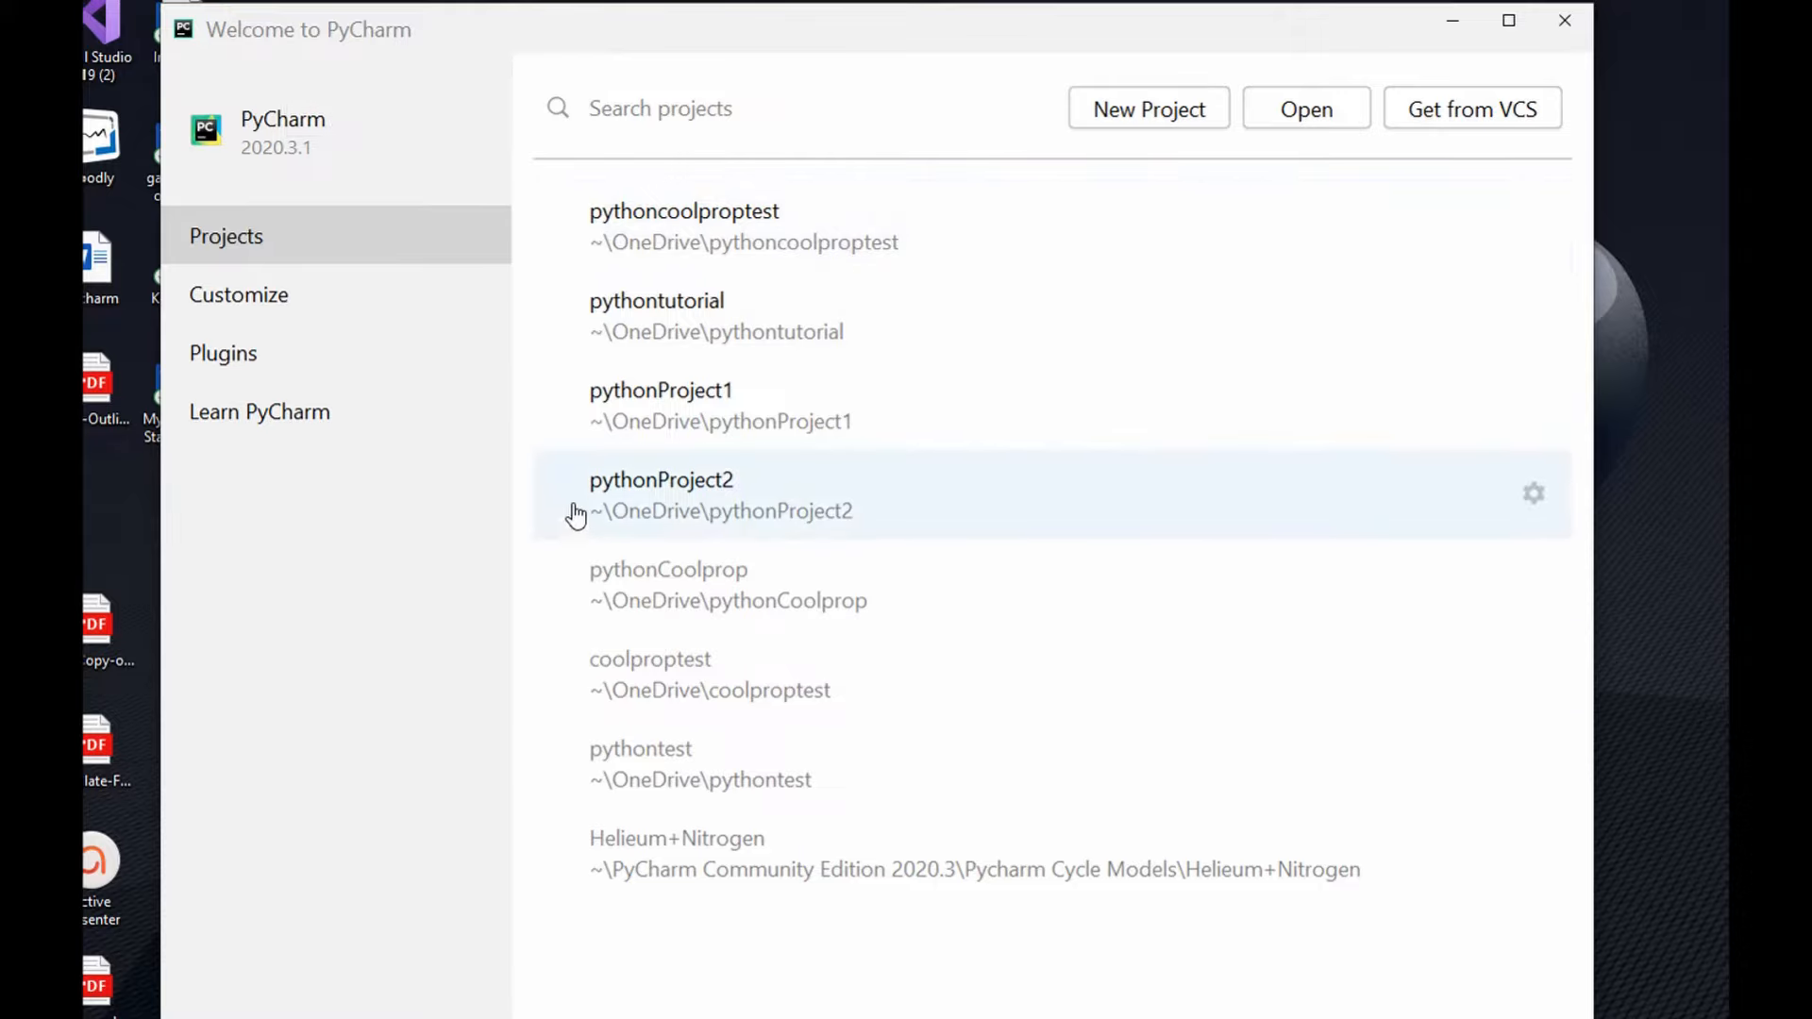
{"action": "mouse_move", "coordinate": [664, 764]}
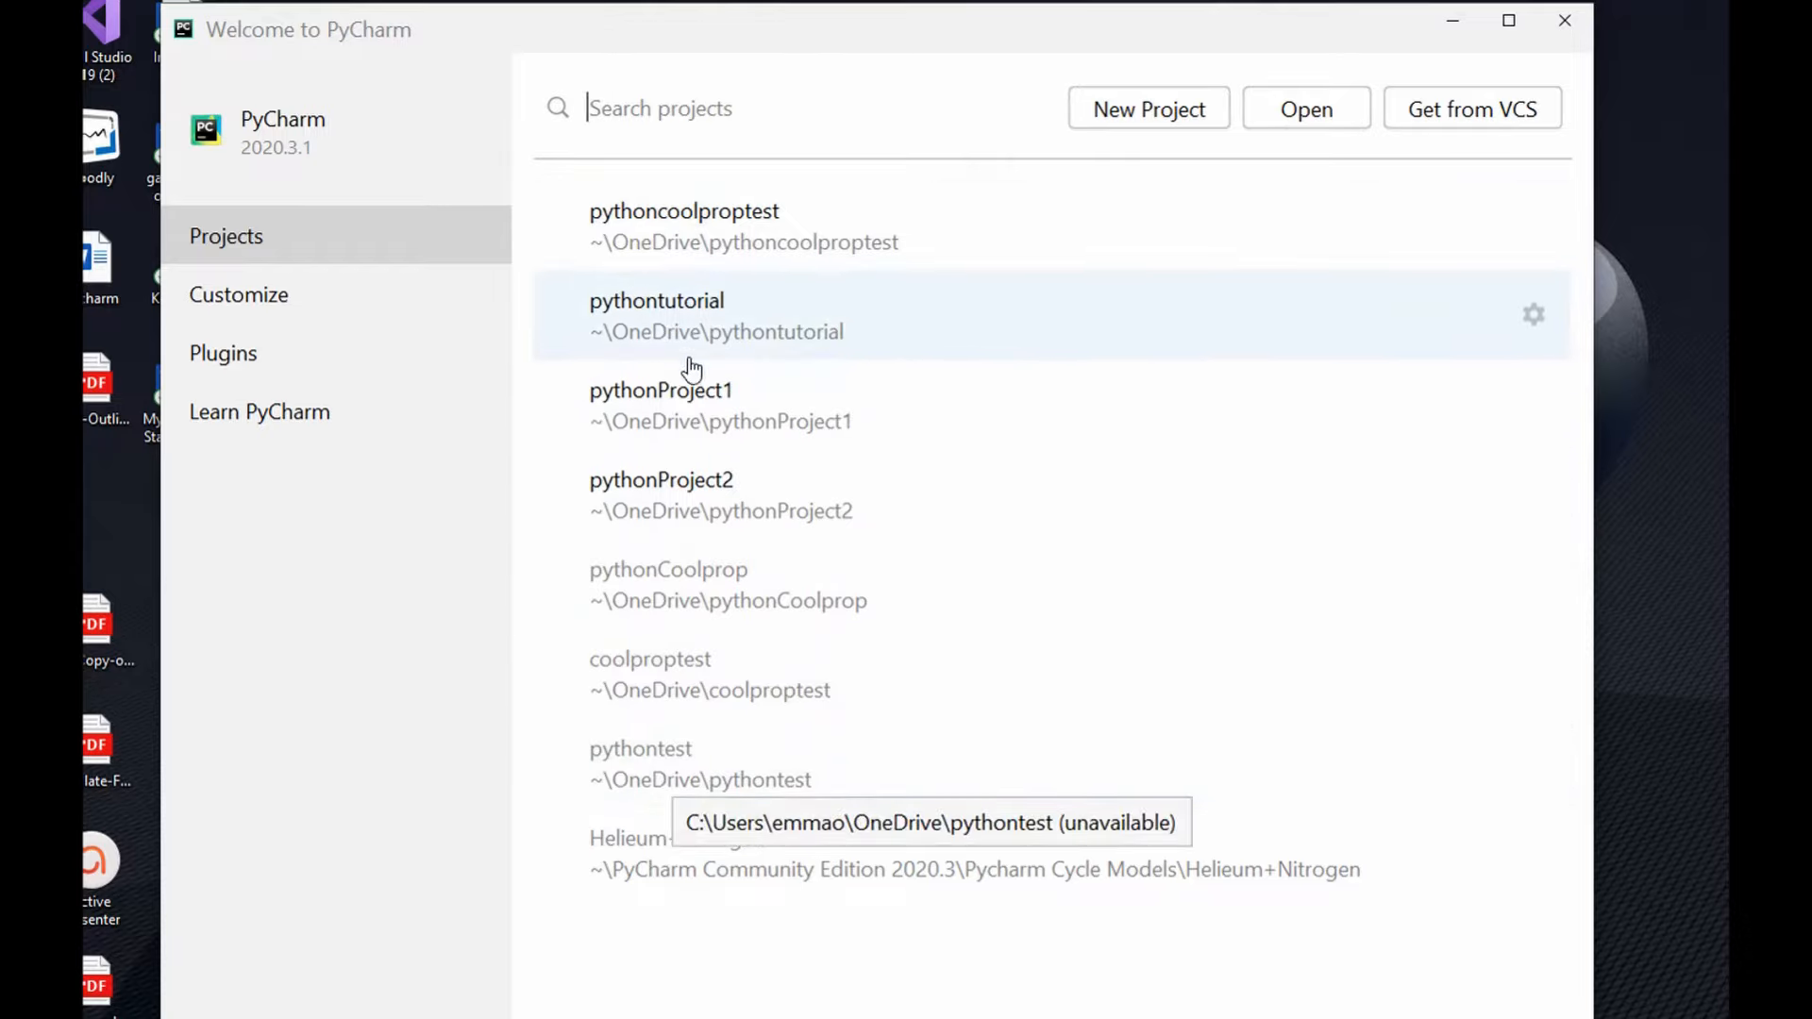
{"action": "mouse_move", "coordinate": [670, 513]}
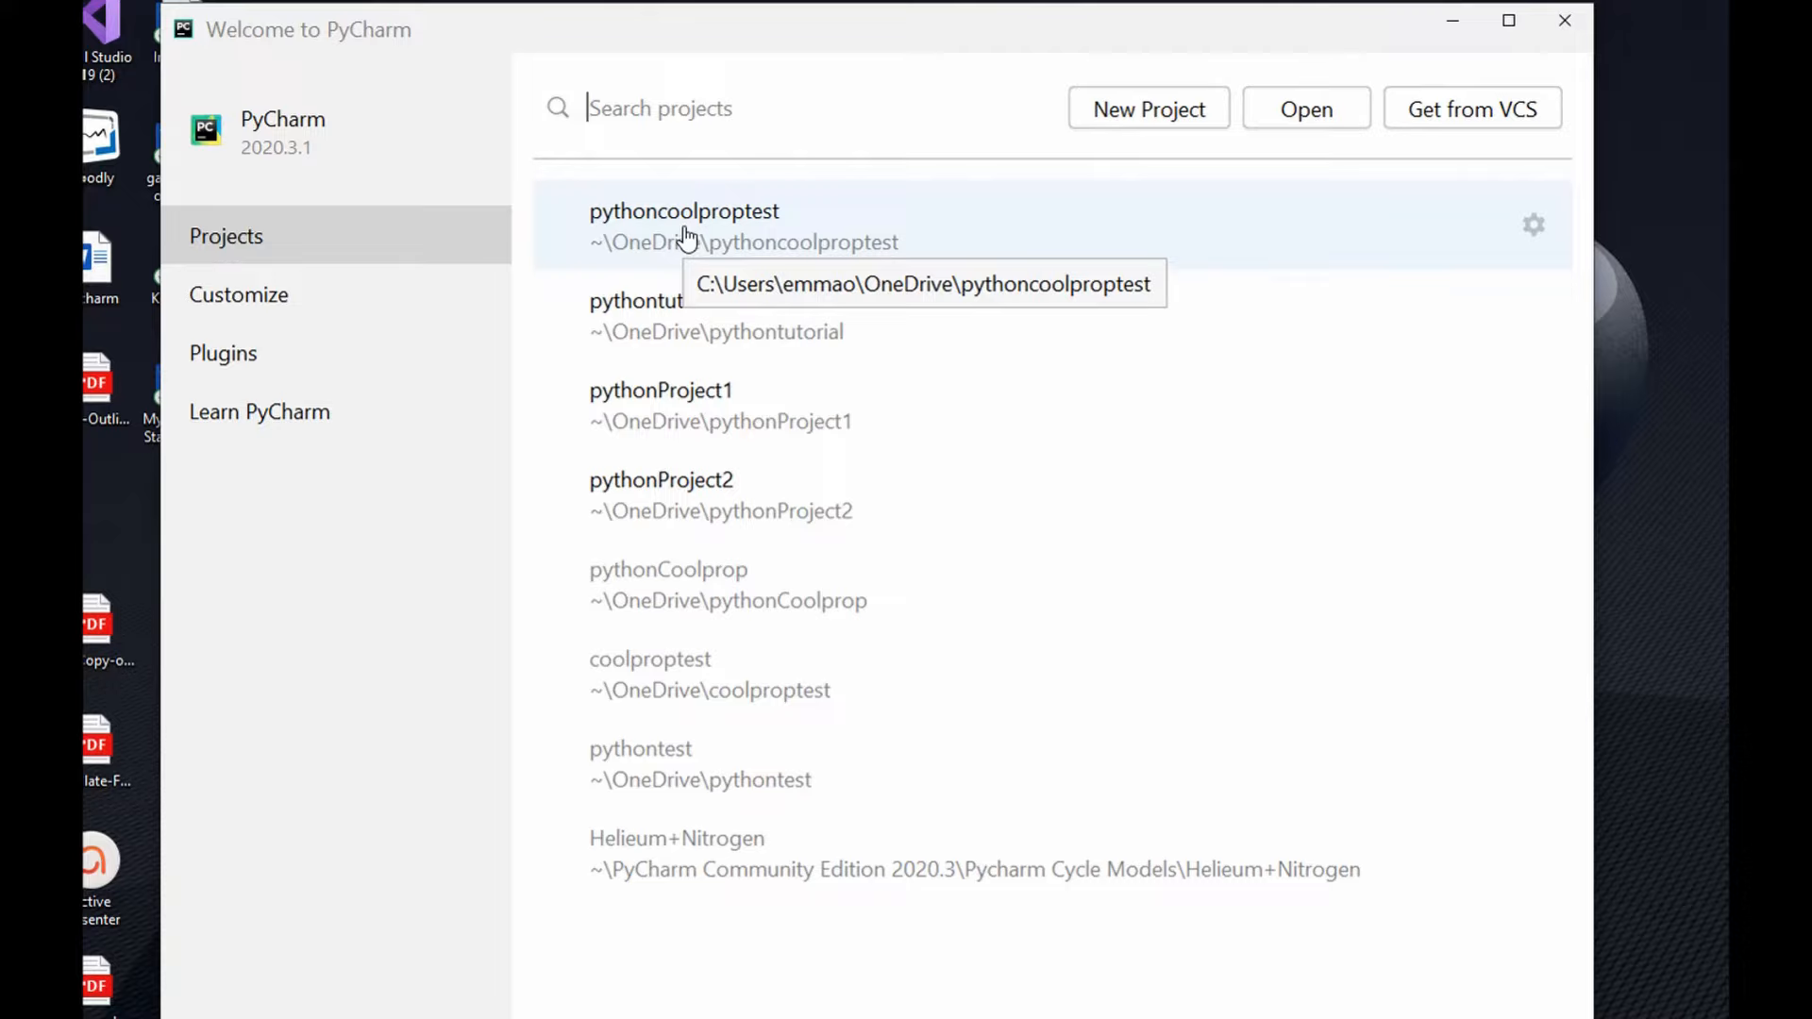
{"action": "mouse_move", "coordinate": [192, 252]}
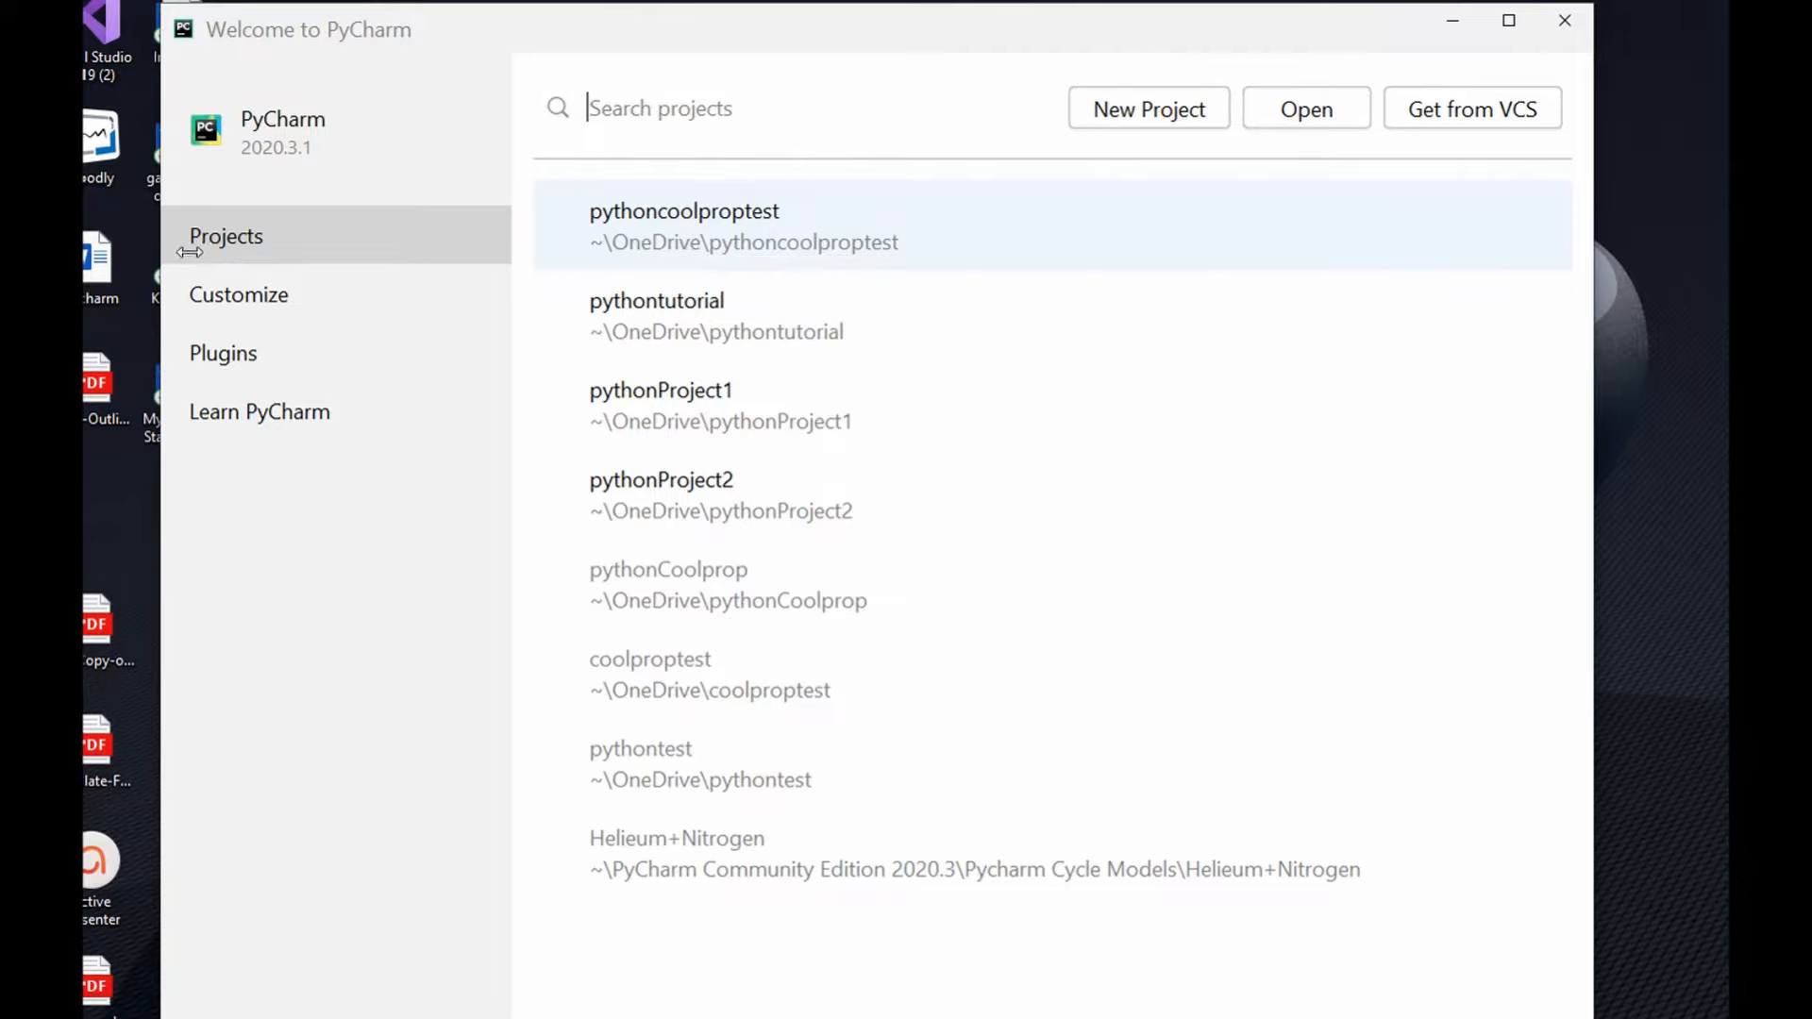
{"action": "mouse_move", "coordinate": [248, 311]}
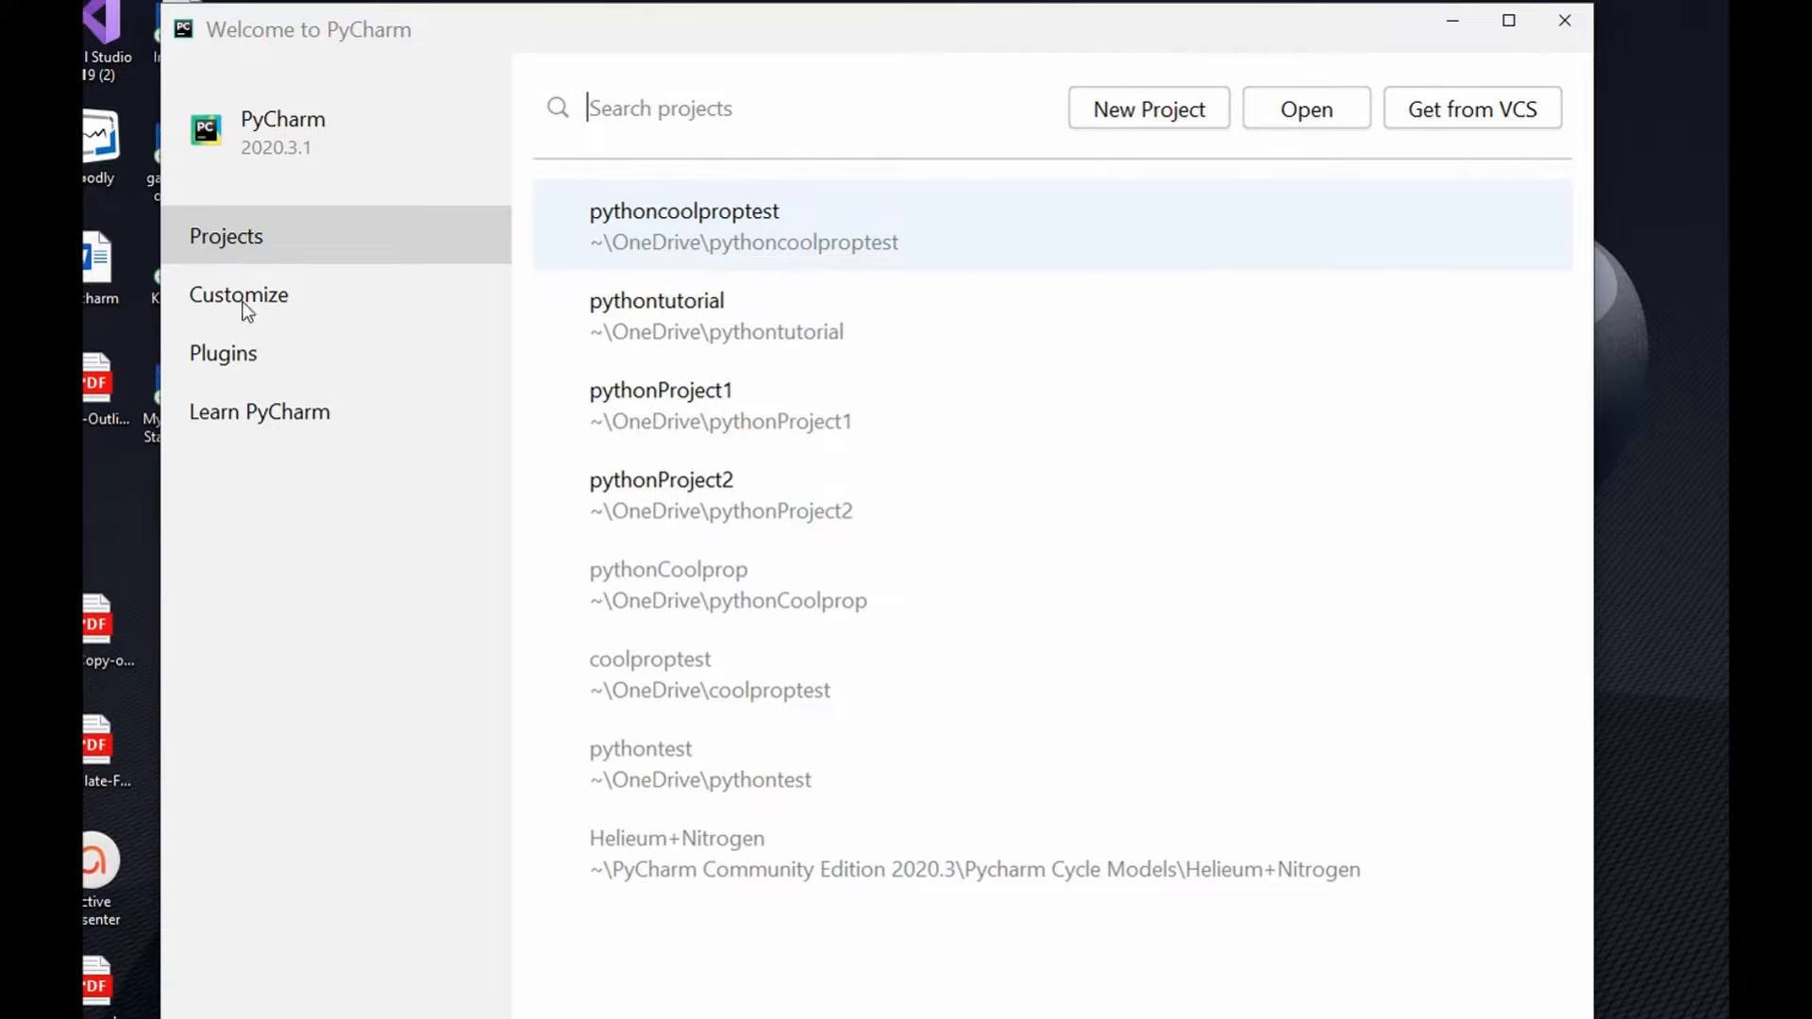
{"action": "mouse_move", "coordinate": [219, 375]}
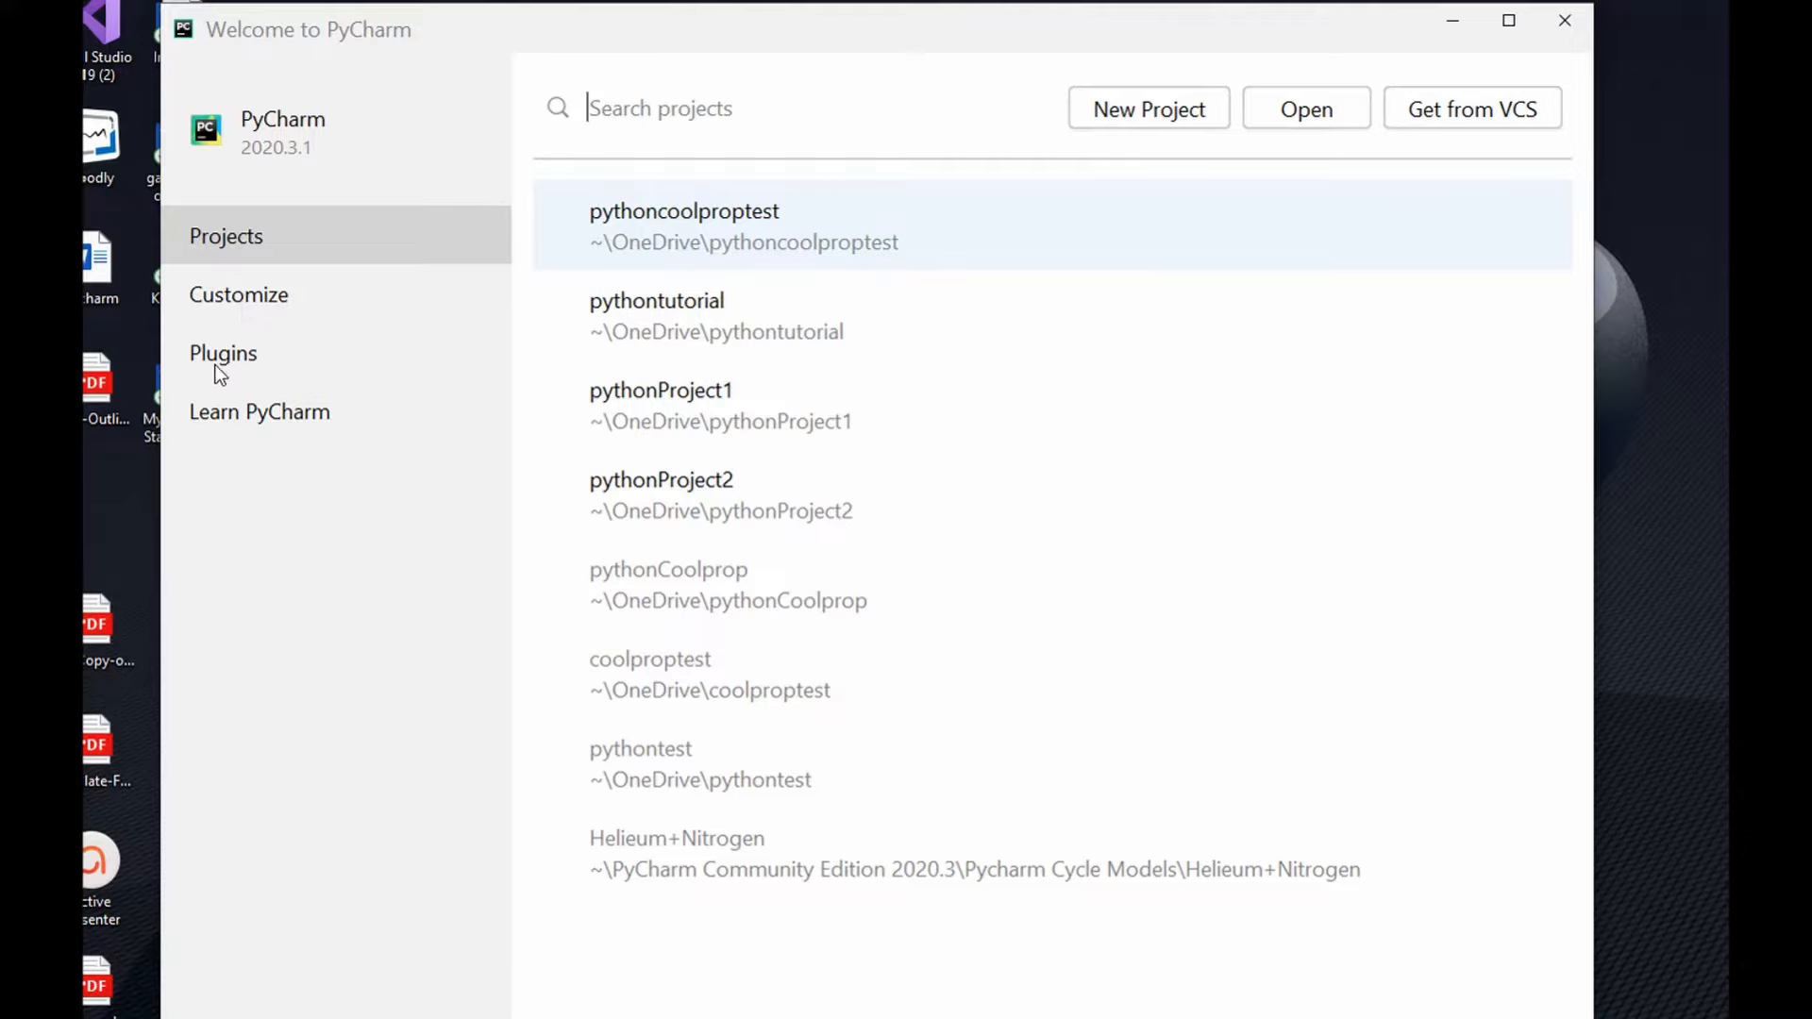
{"action": "mouse_move", "coordinate": [237, 304]}
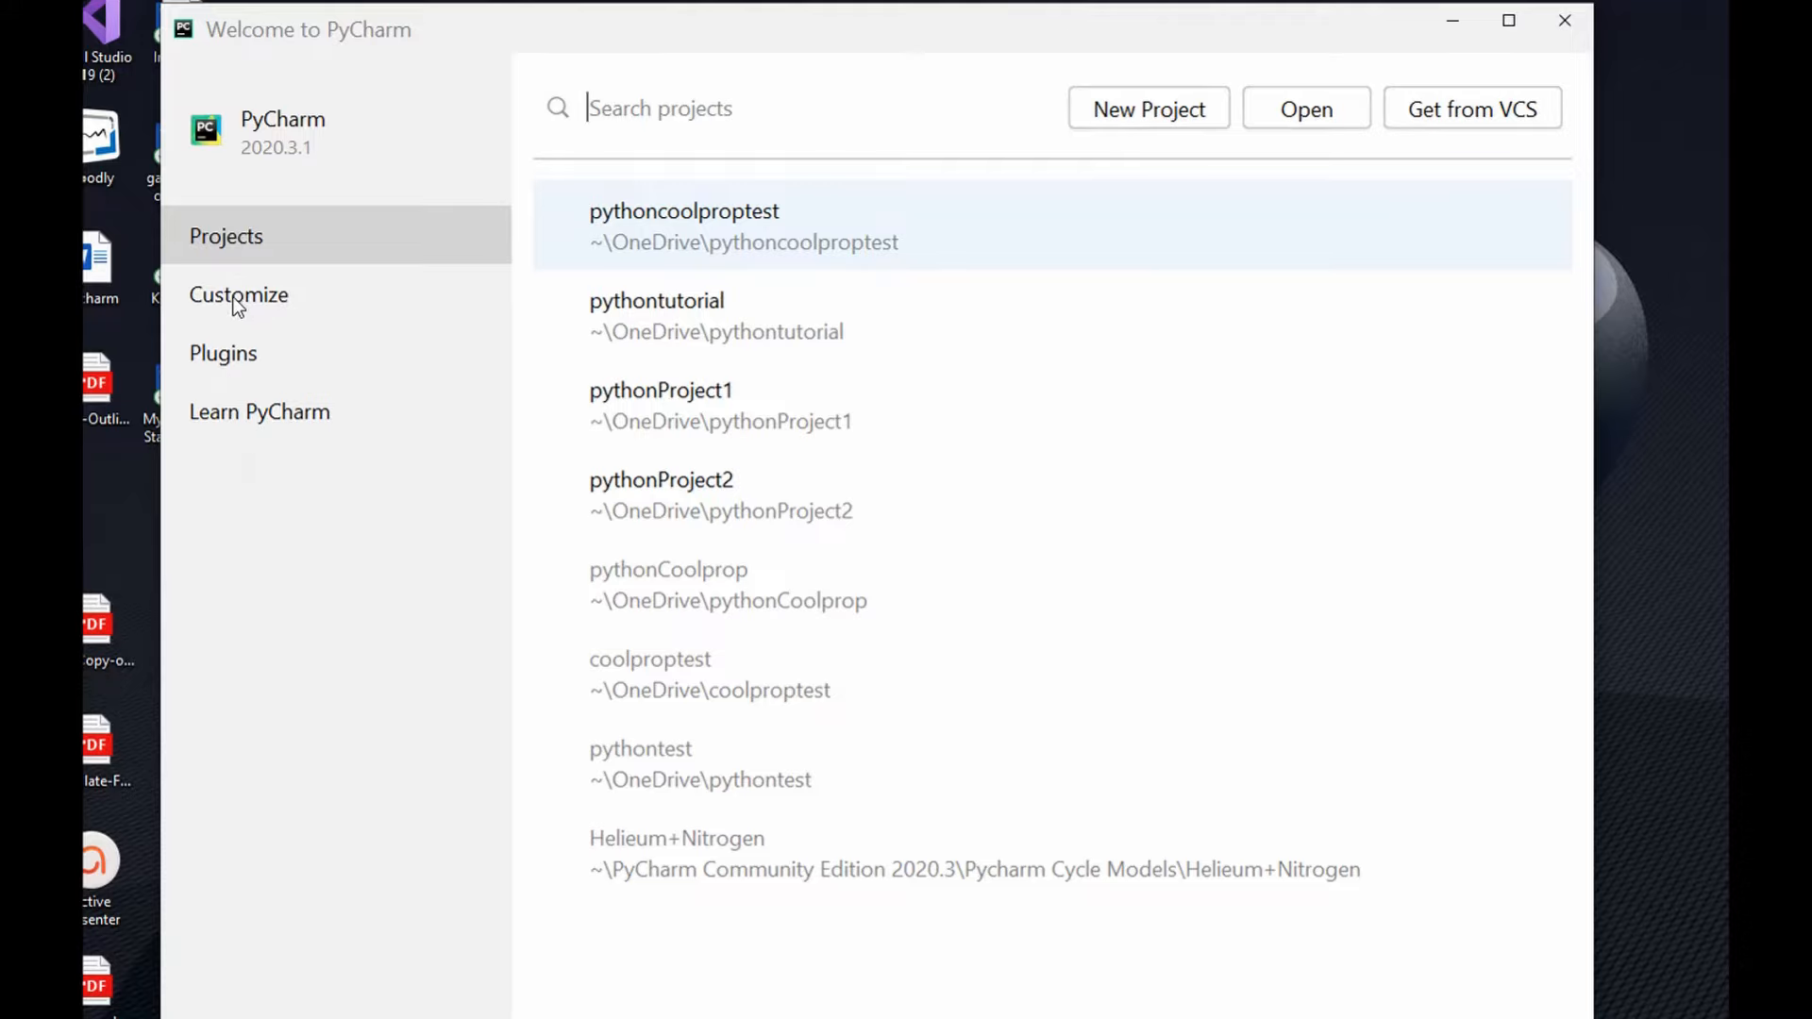
Step: Review the Customize page's colour themes and keep IntelliJ Light with IDE font 18
{"action": "left_click", "coordinate": [237, 294]}
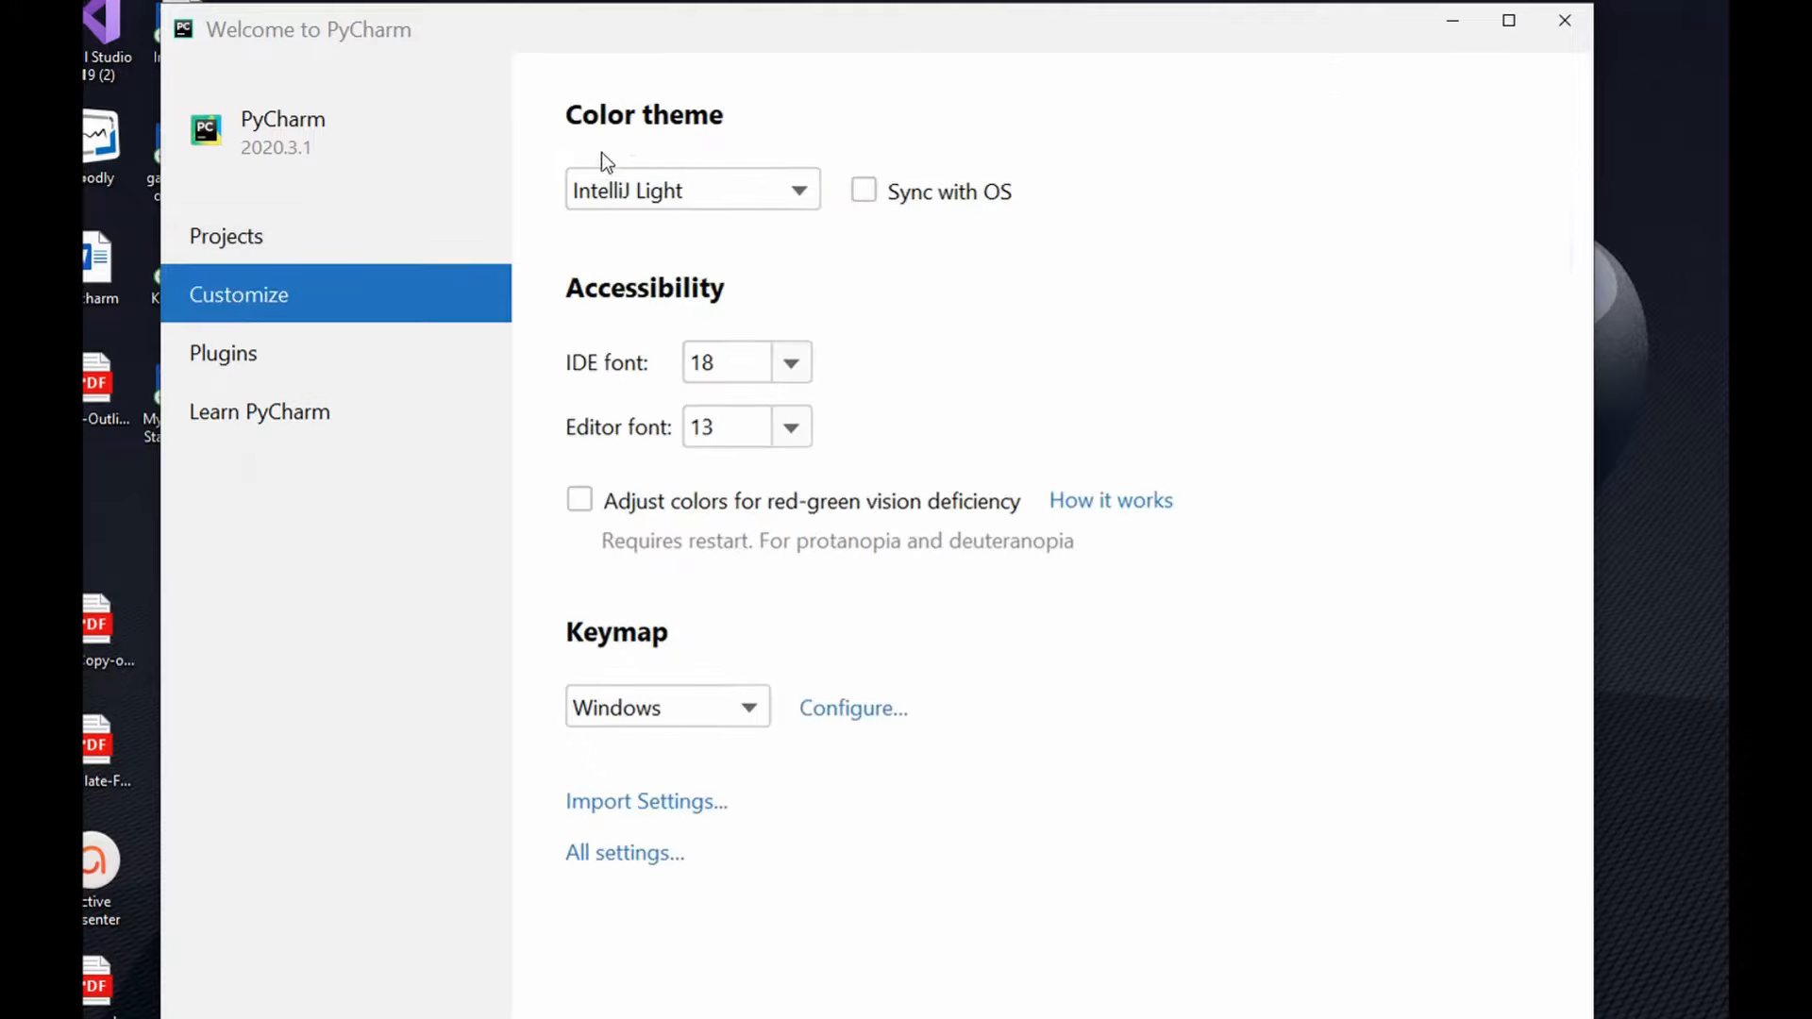
{"action": "mouse_move", "coordinate": [831, 168]}
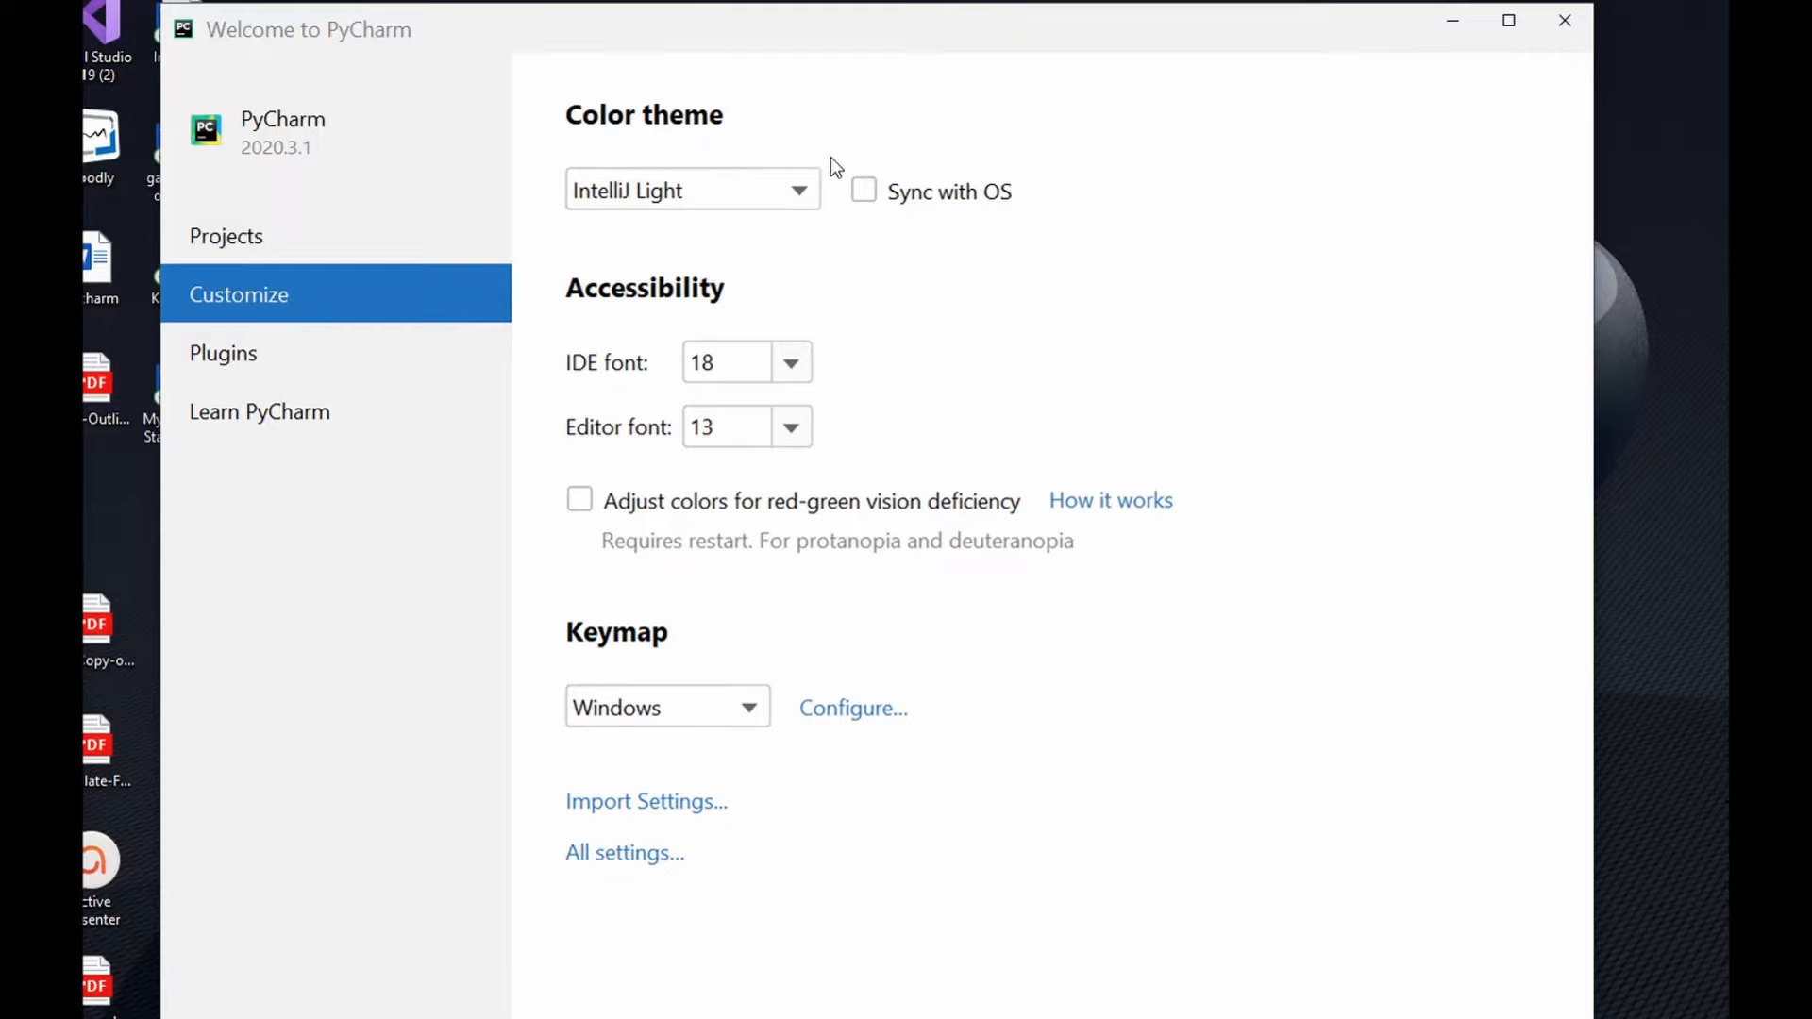
{"action": "left_click", "coordinate": [797, 190]}
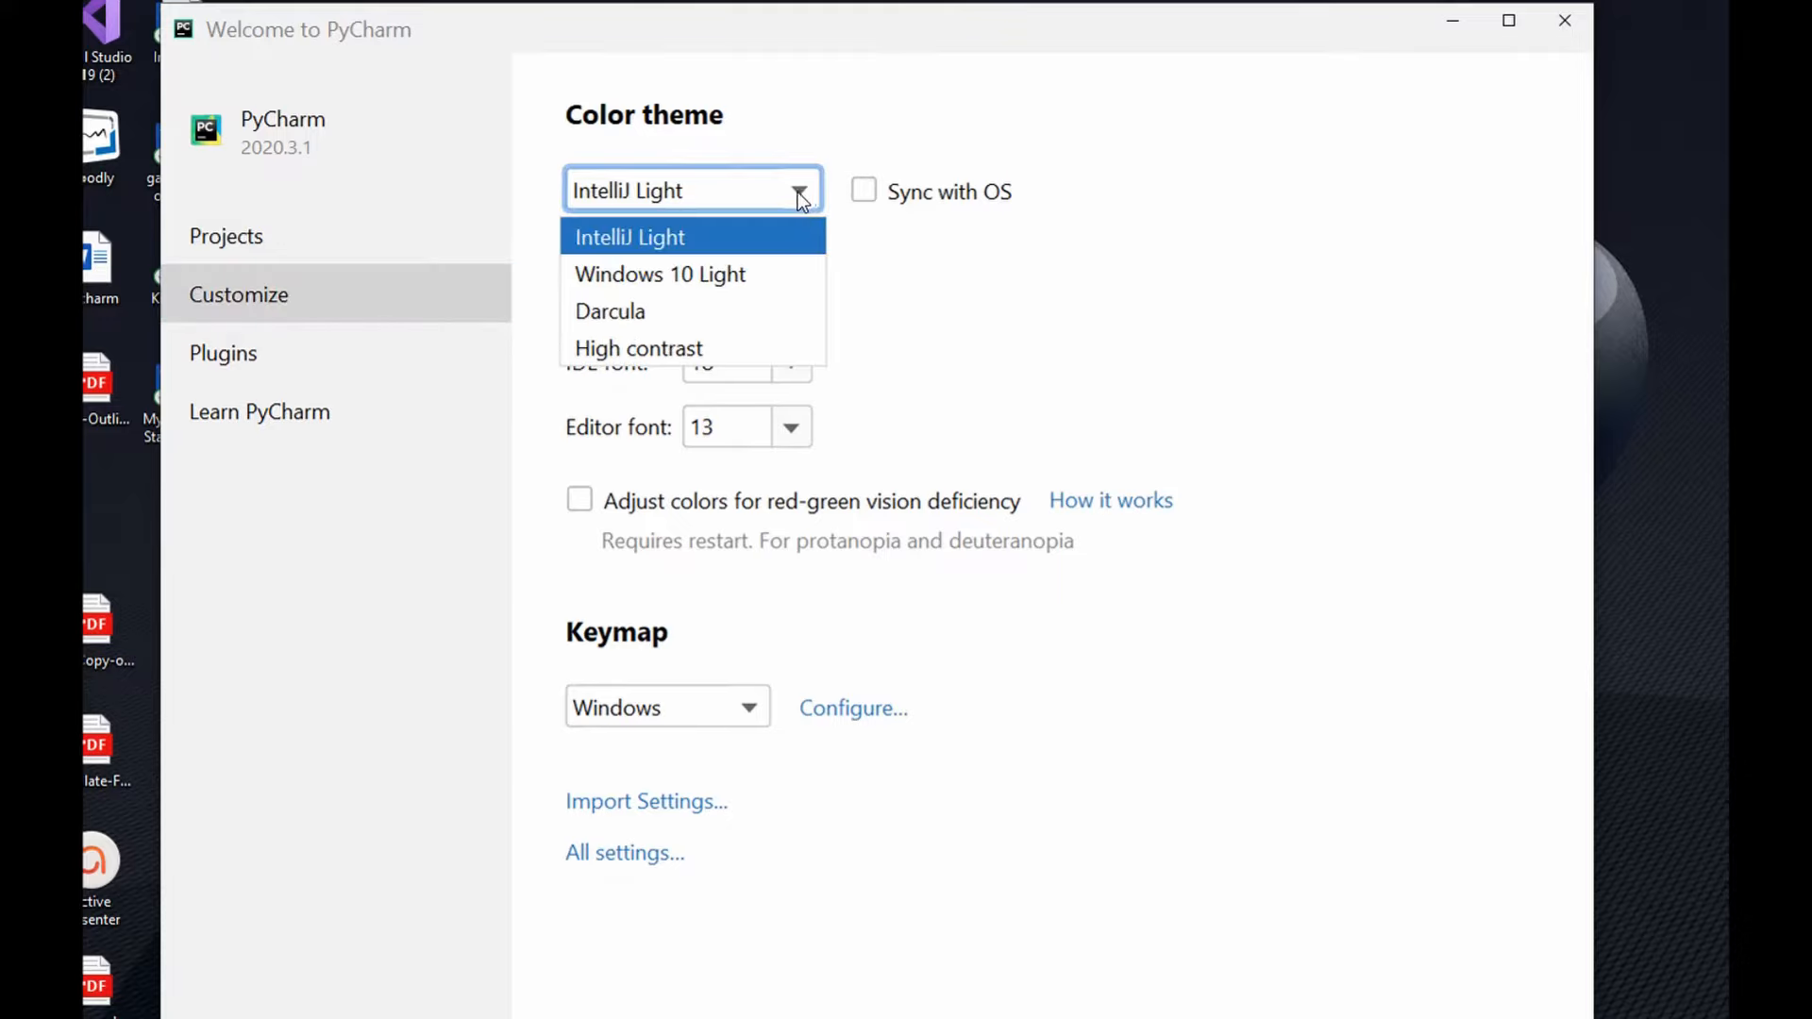
{"action": "mouse_move", "coordinate": [633, 311]}
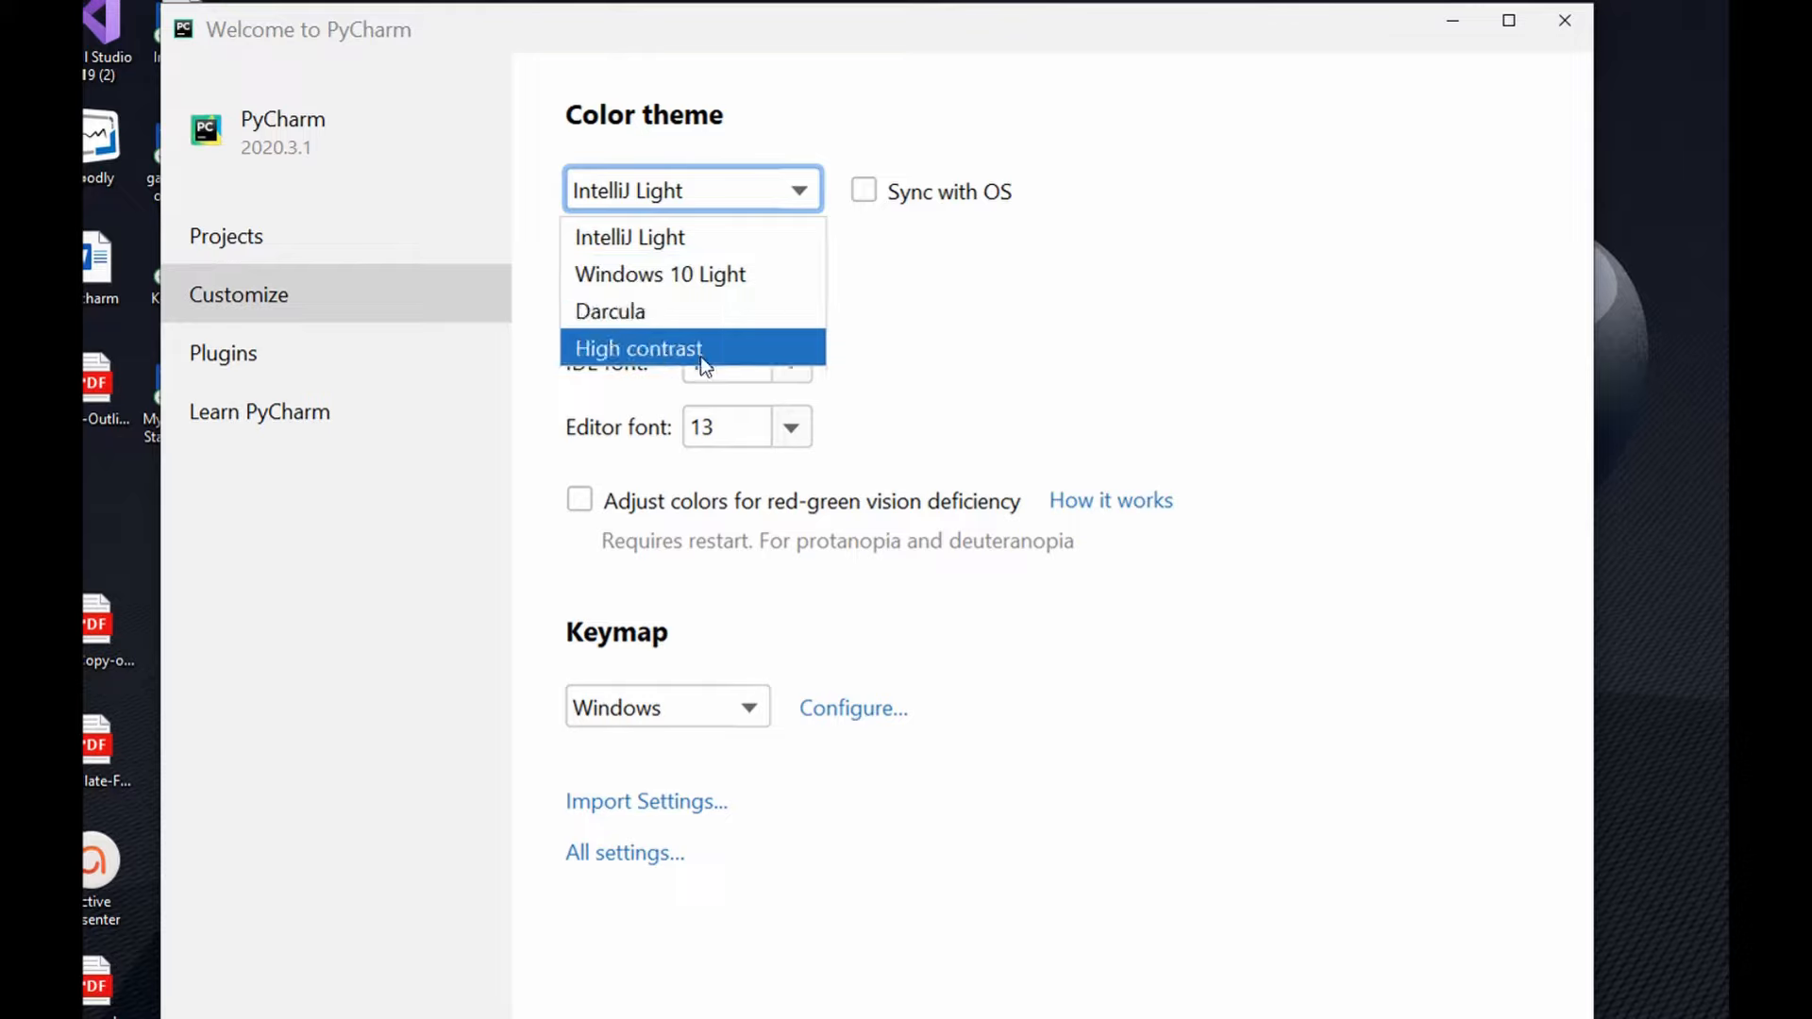
{"action": "mouse_move", "coordinate": [672, 246]}
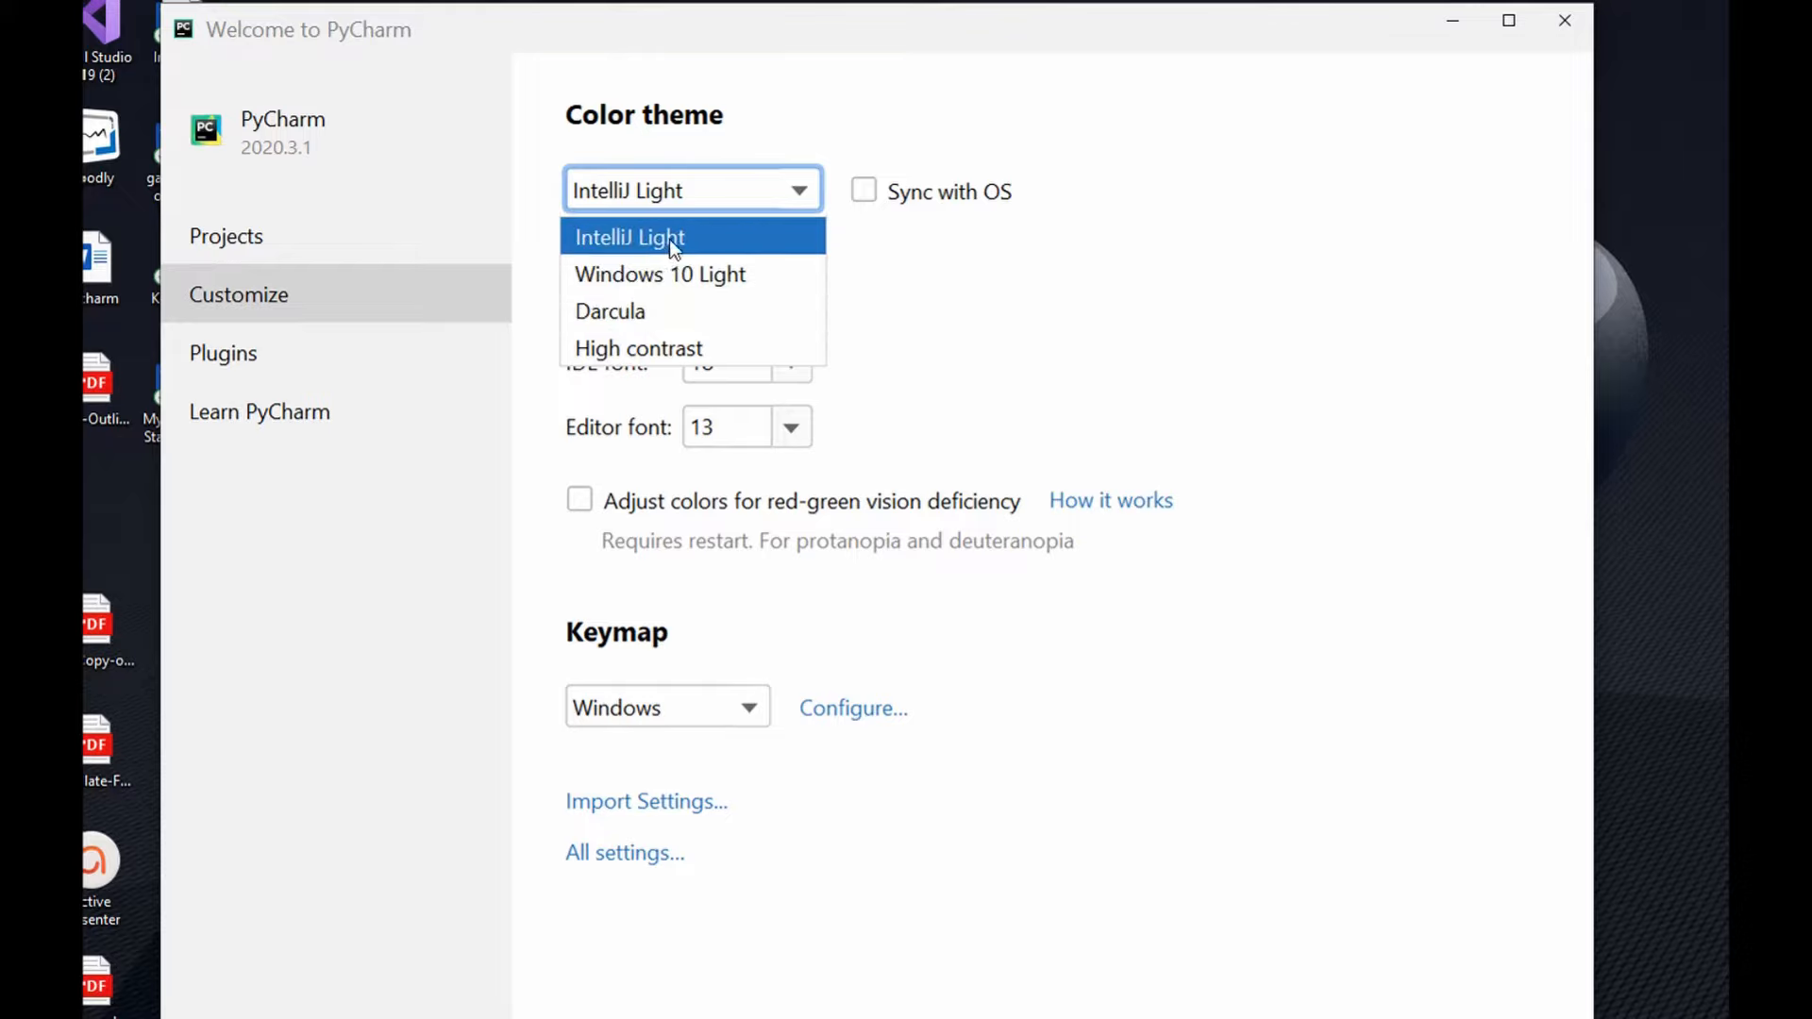
{"action": "mouse_move", "coordinate": [631, 296]}
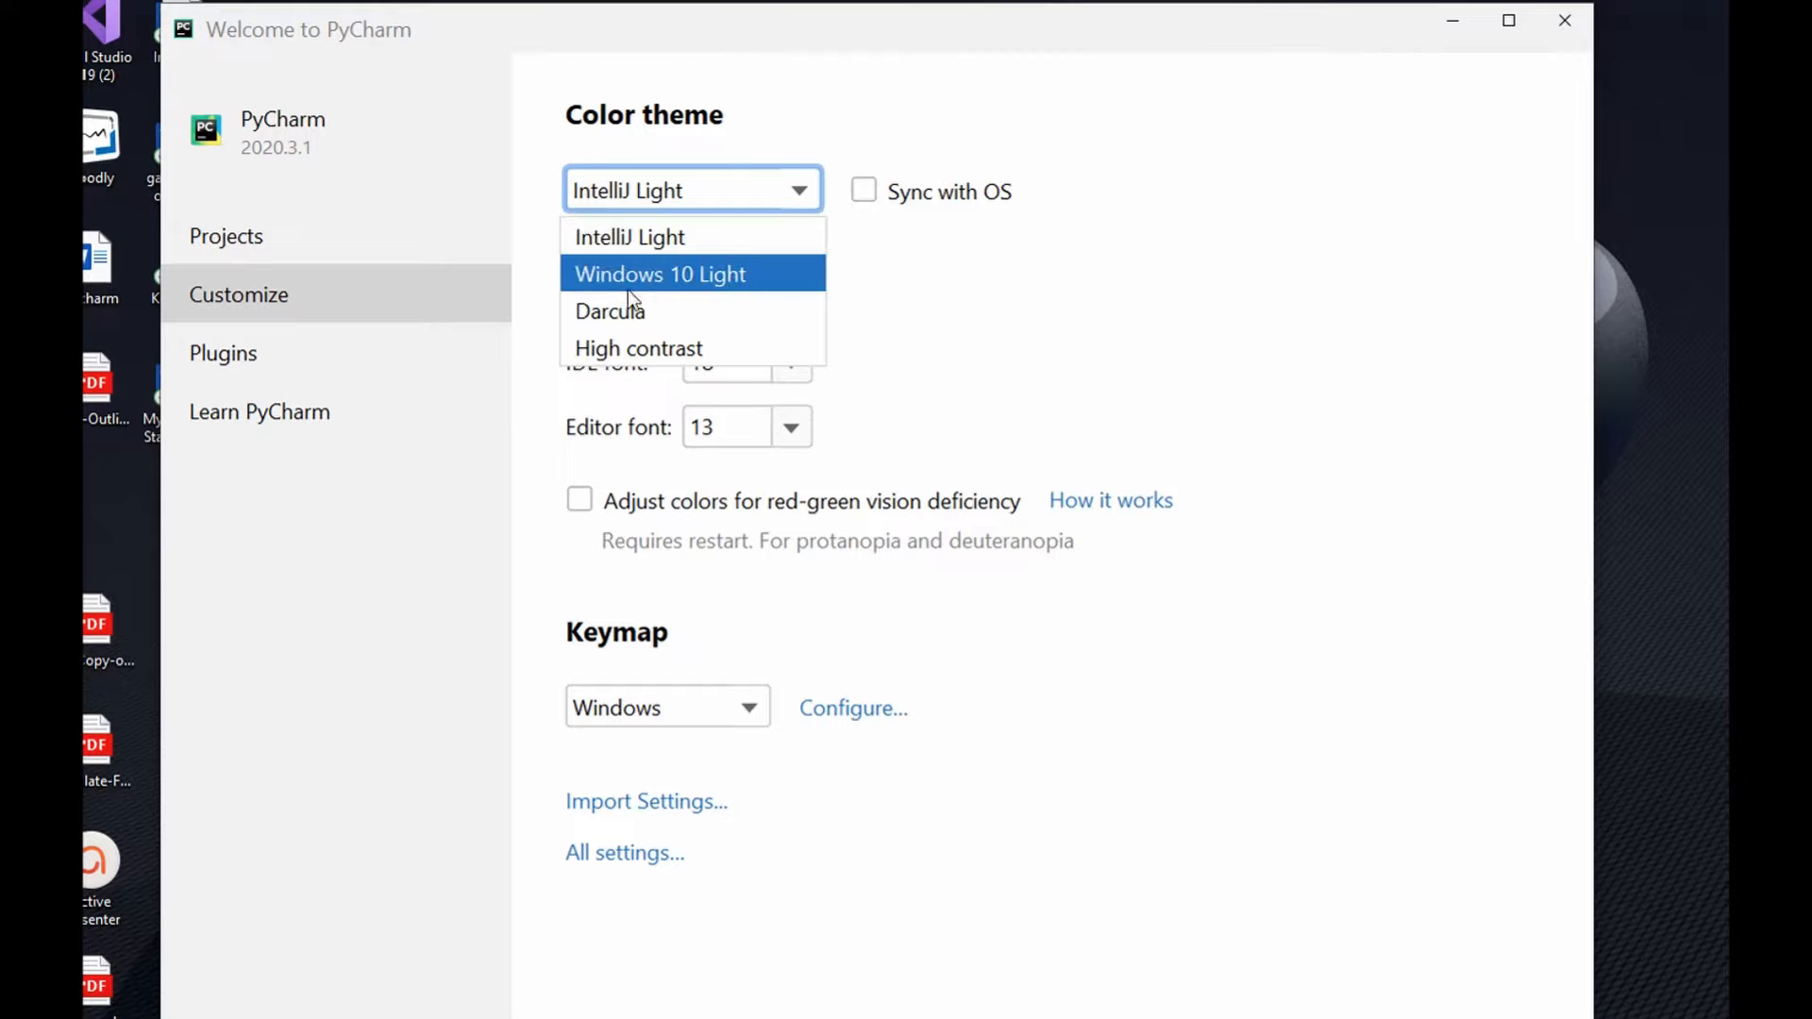
{"action": "mouse_move", "coordinate": [697, 292]}
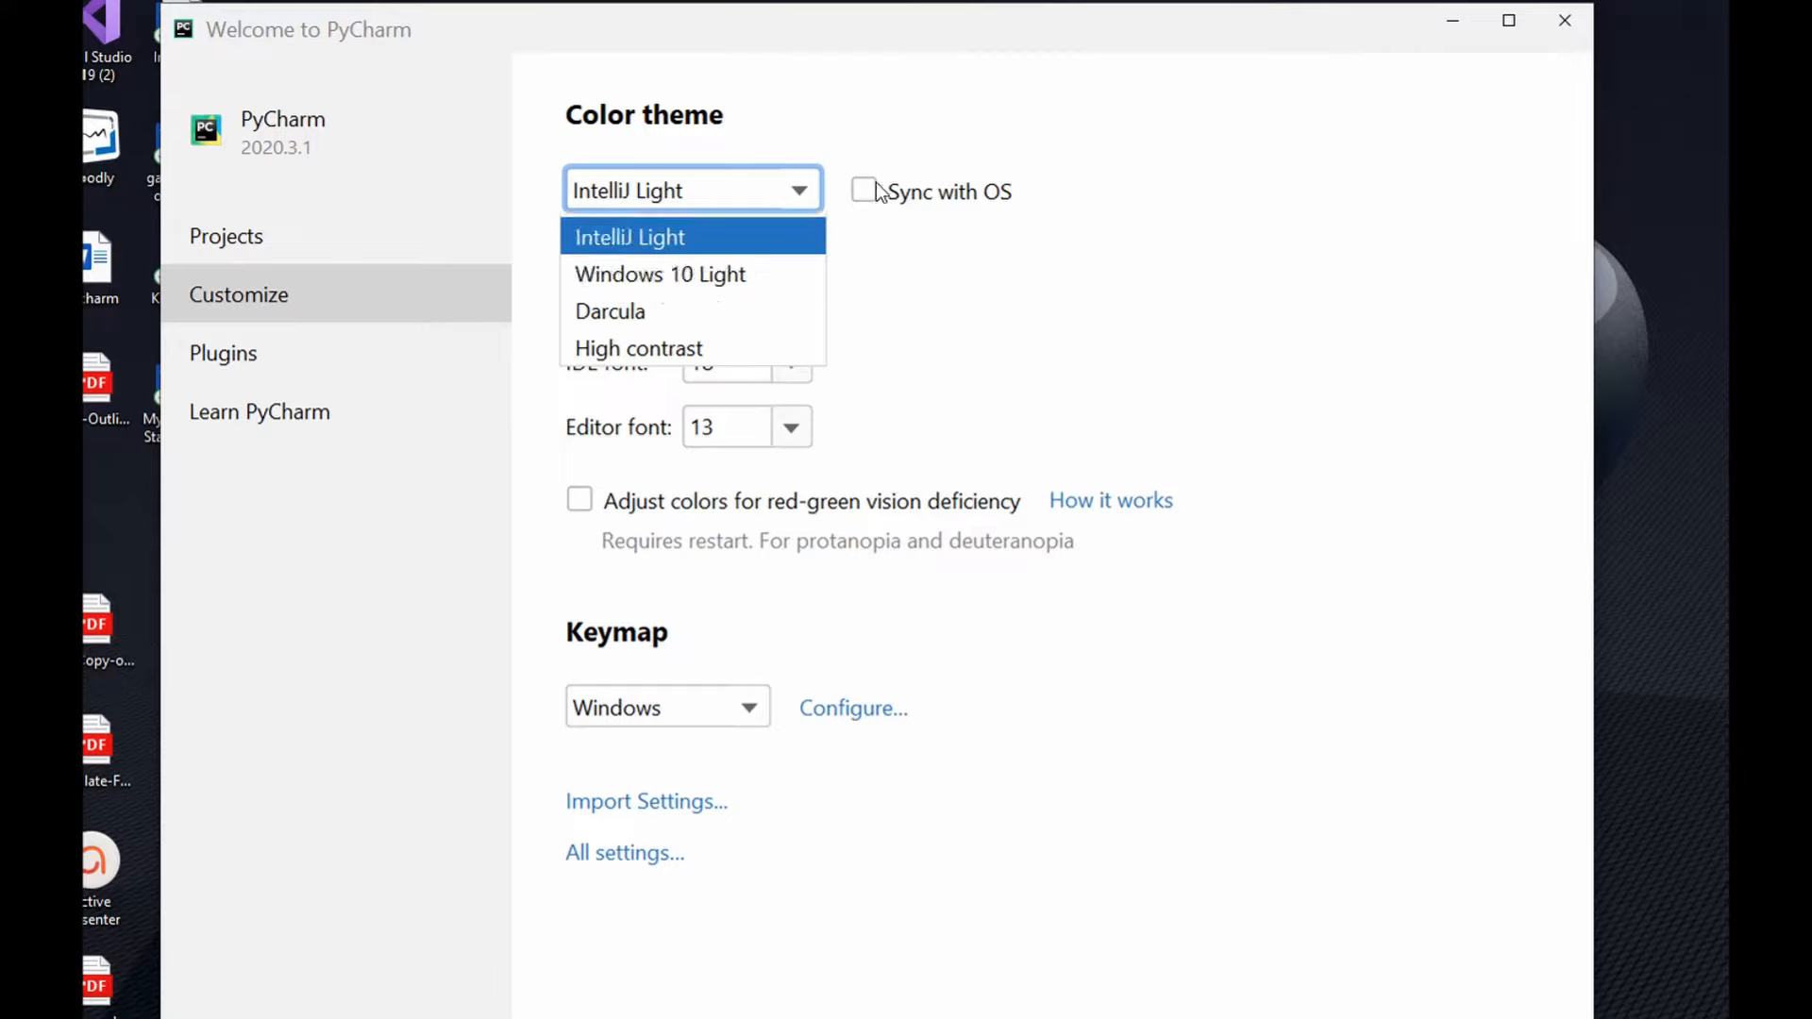
{"action": "mouse_move", "coordinate": [1005, 196]}
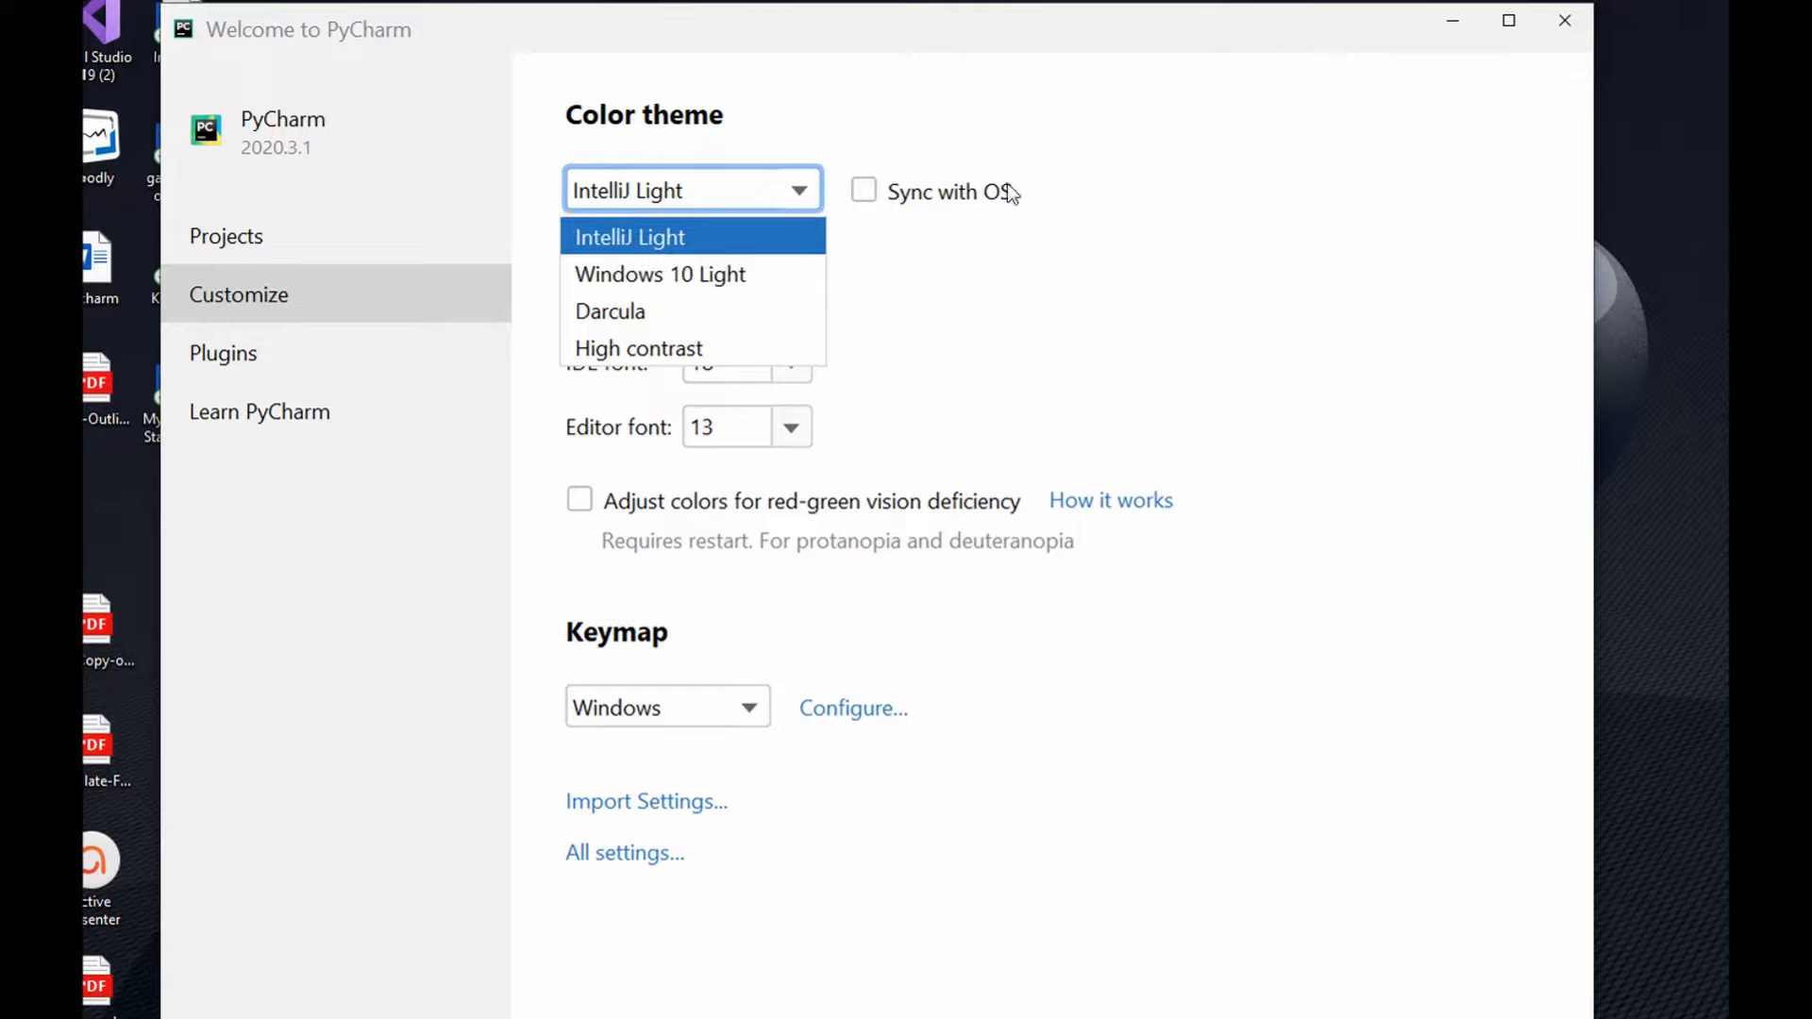
{"action": "left_click", "coordinate": [628, 237]}
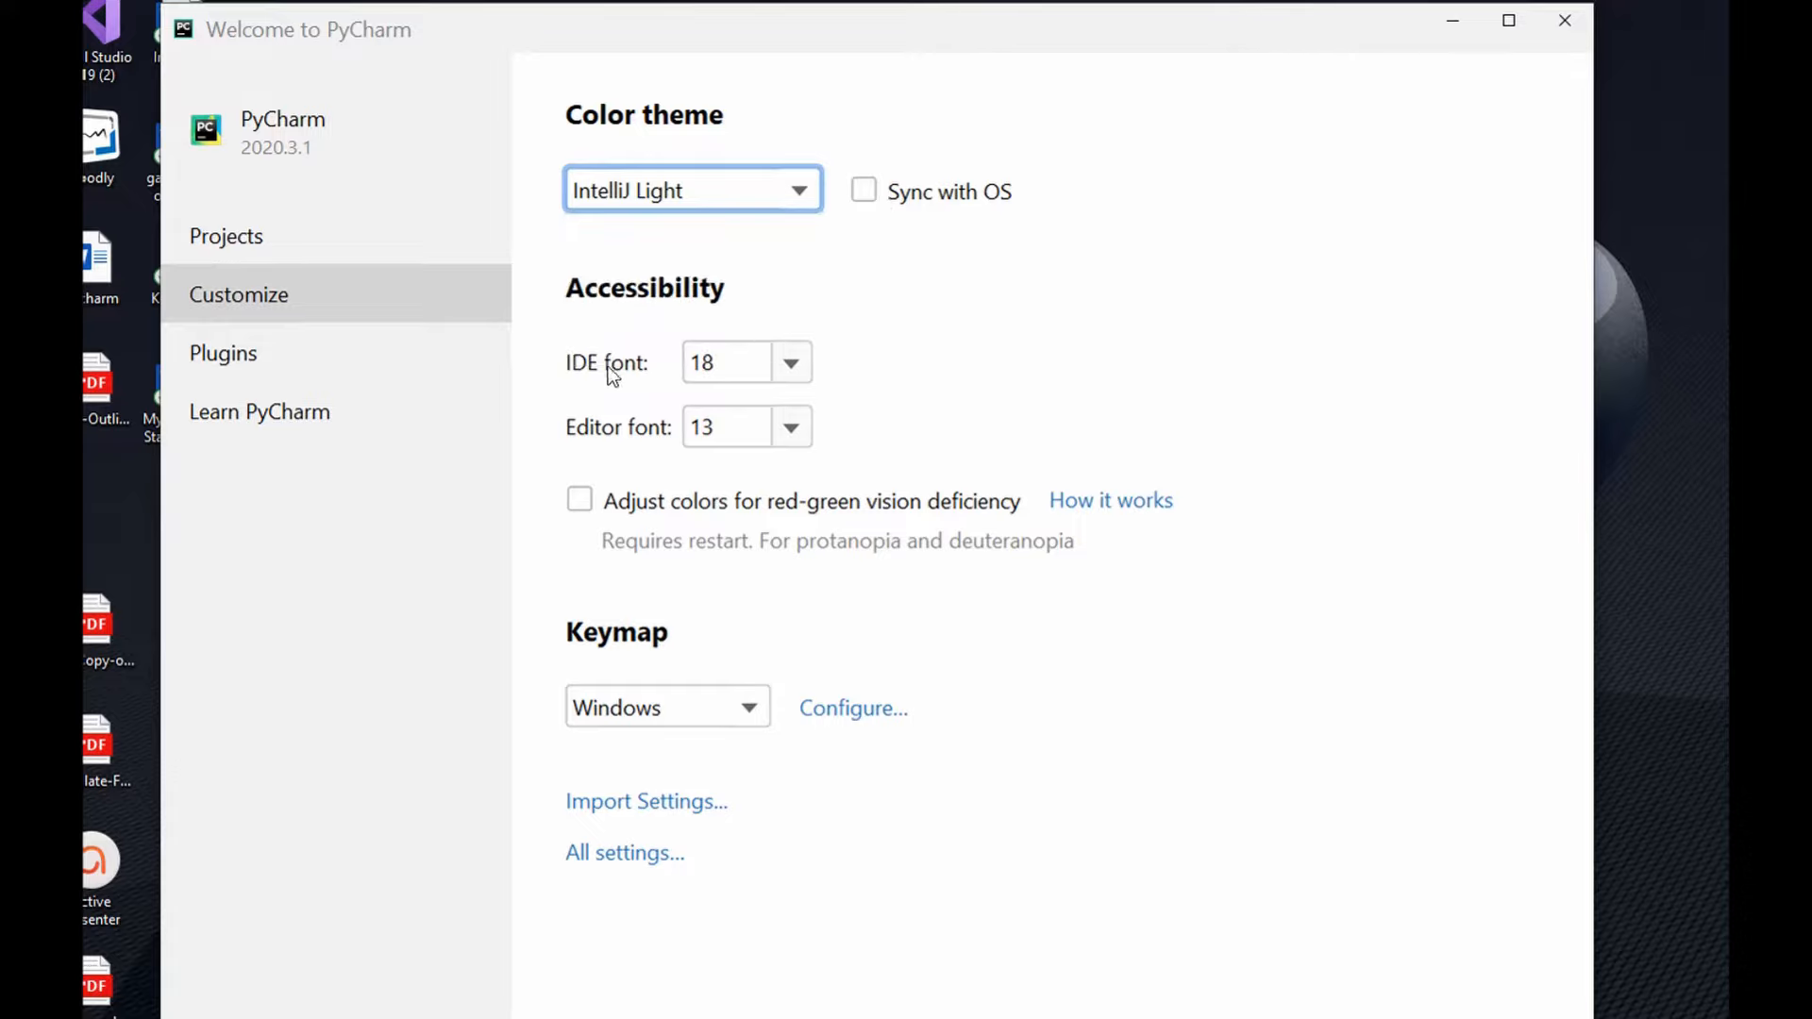
{"action": "mouse_move", "coordinate": [799, 371]}
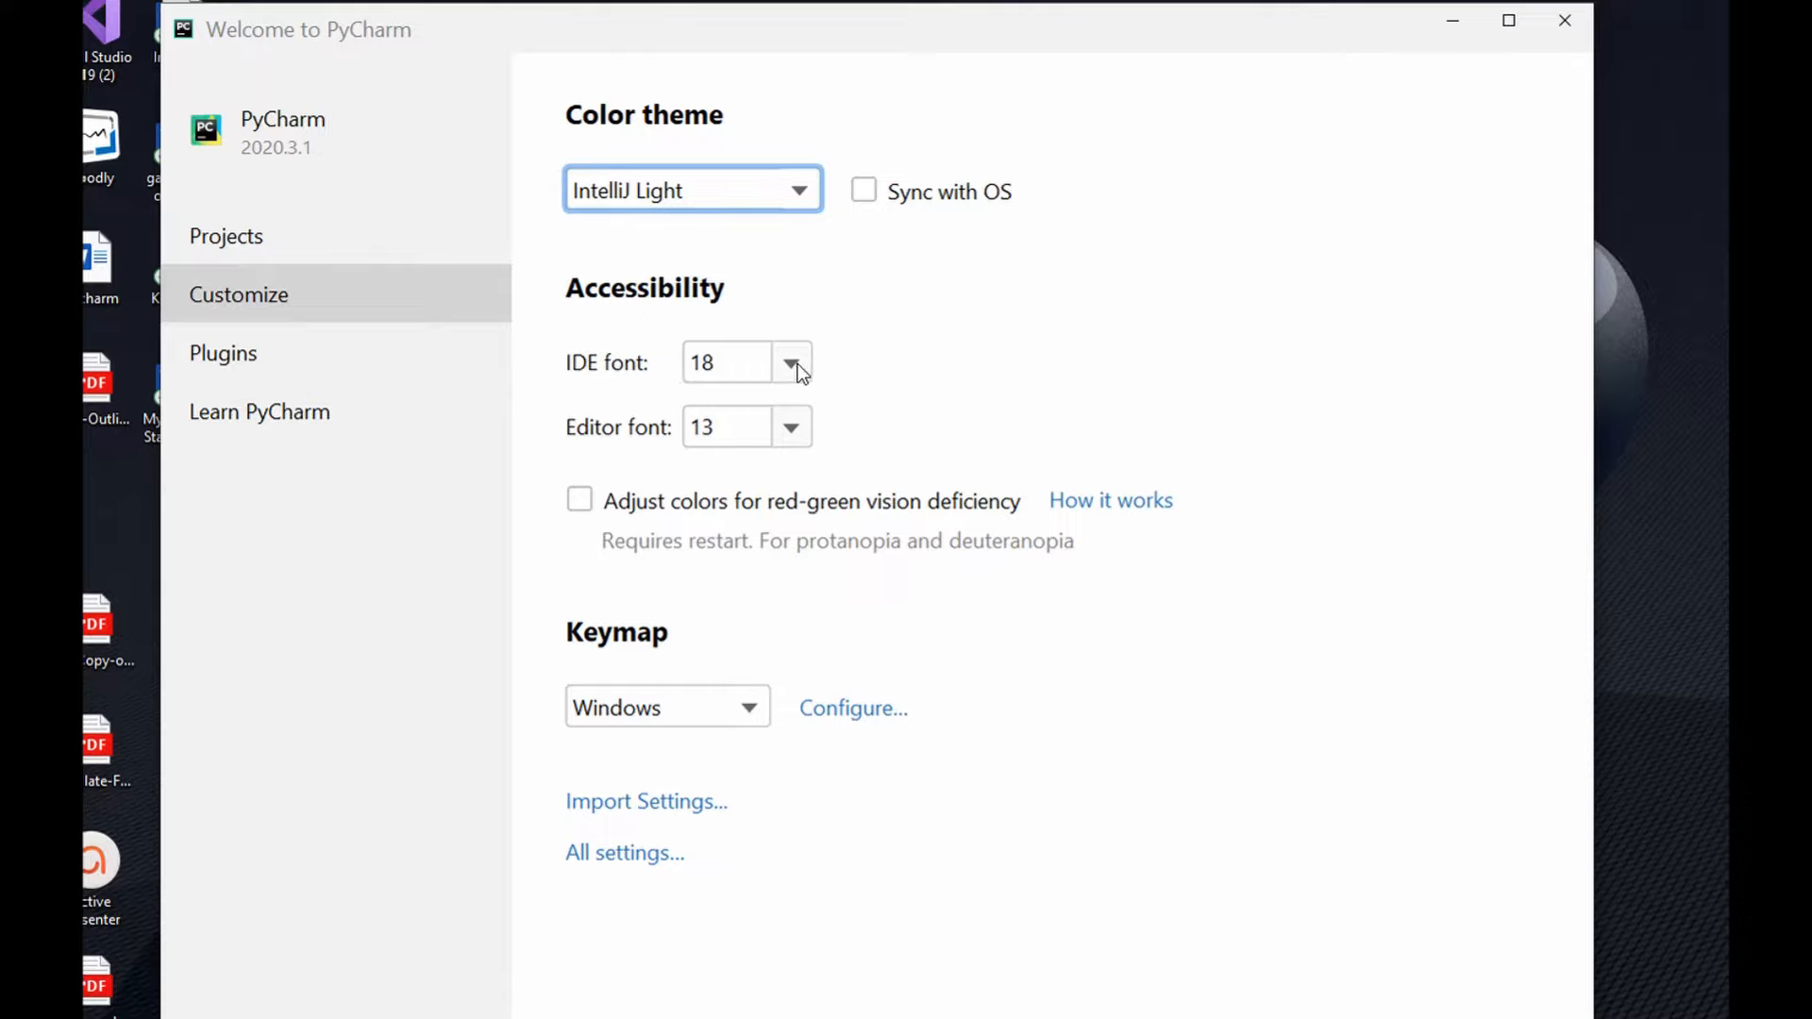
{"action": "mouse_move", "coordinate": [700, 456]}
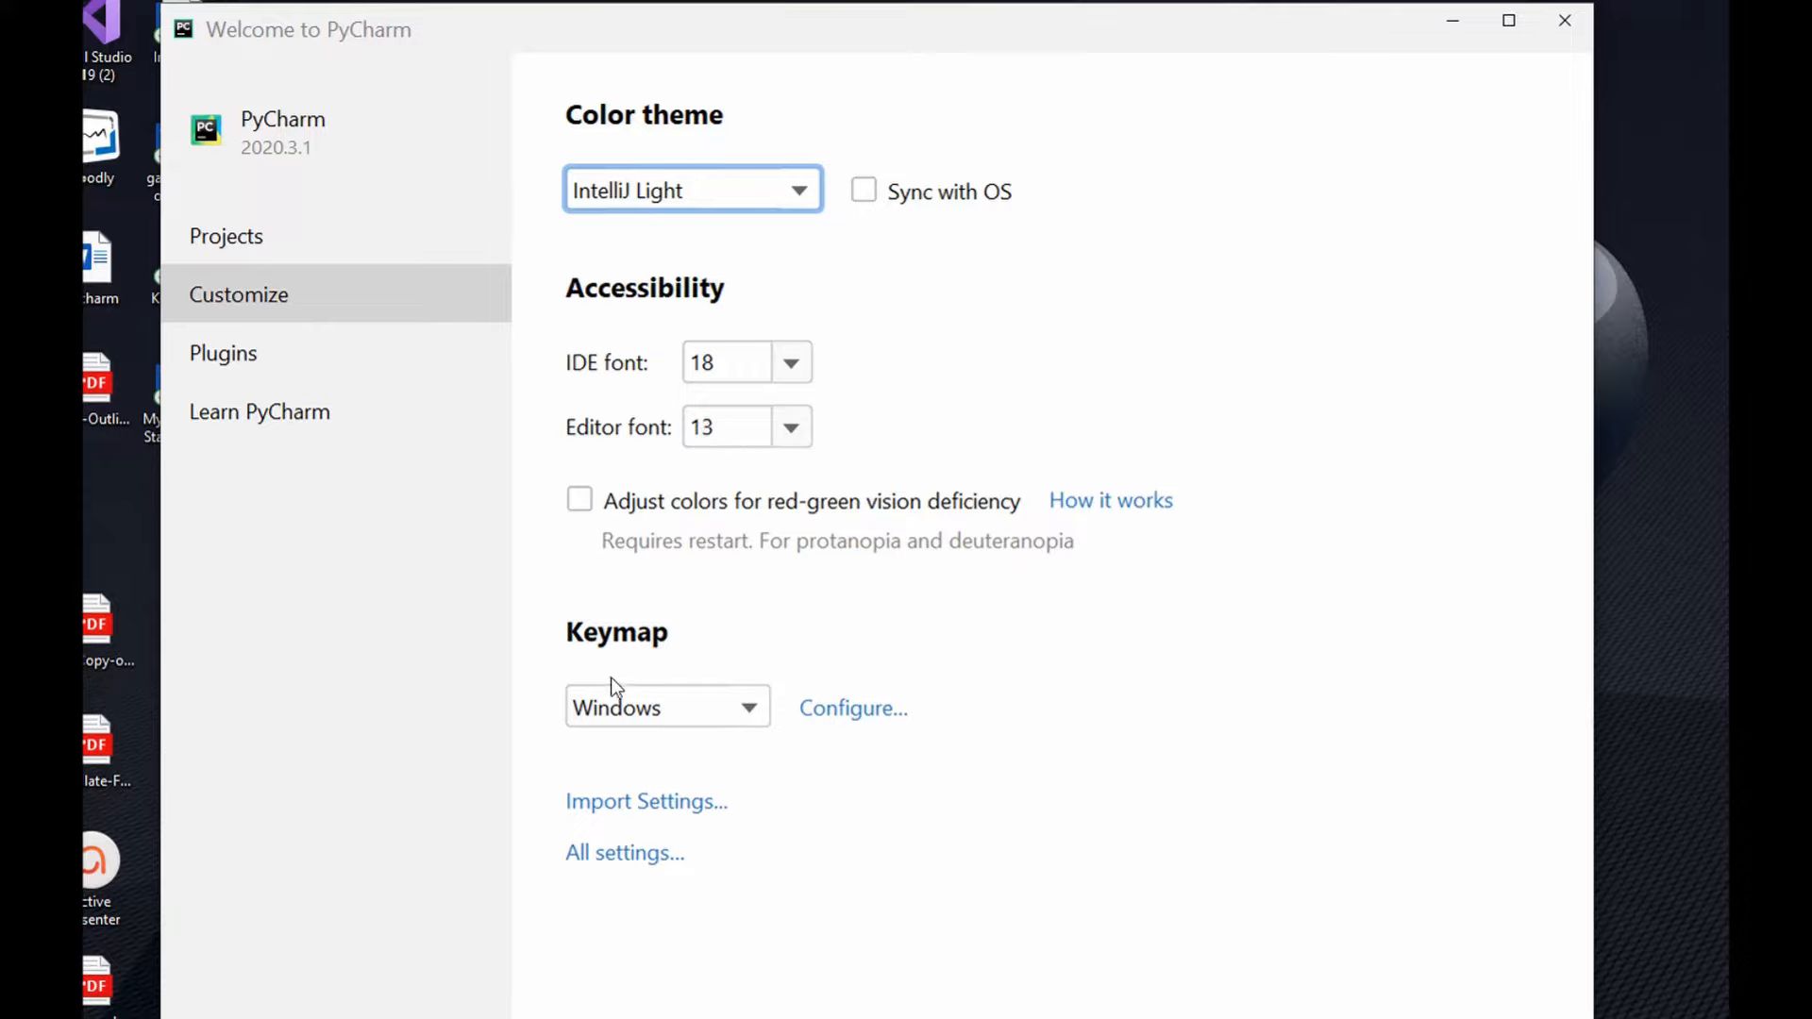
{"action": "mouse_move", "coordinate": [749, 722]}
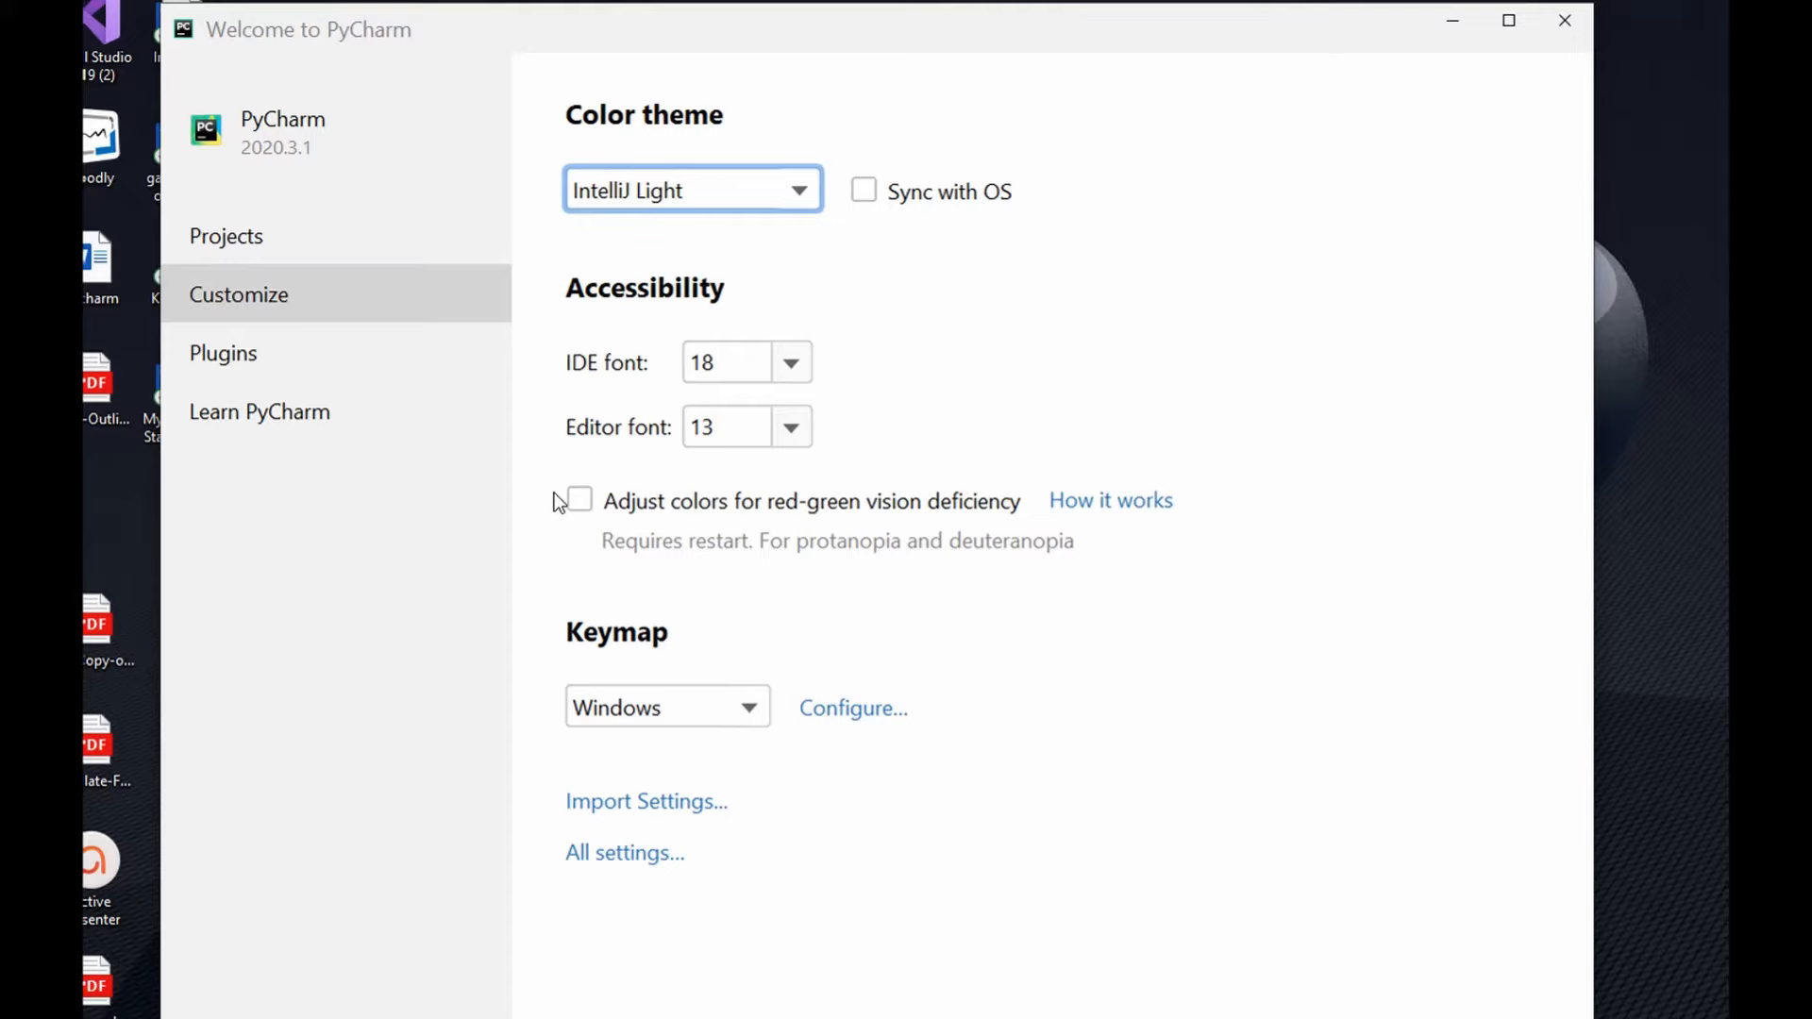
{"action": "mouse_move", "coordinate": [222, 363]}
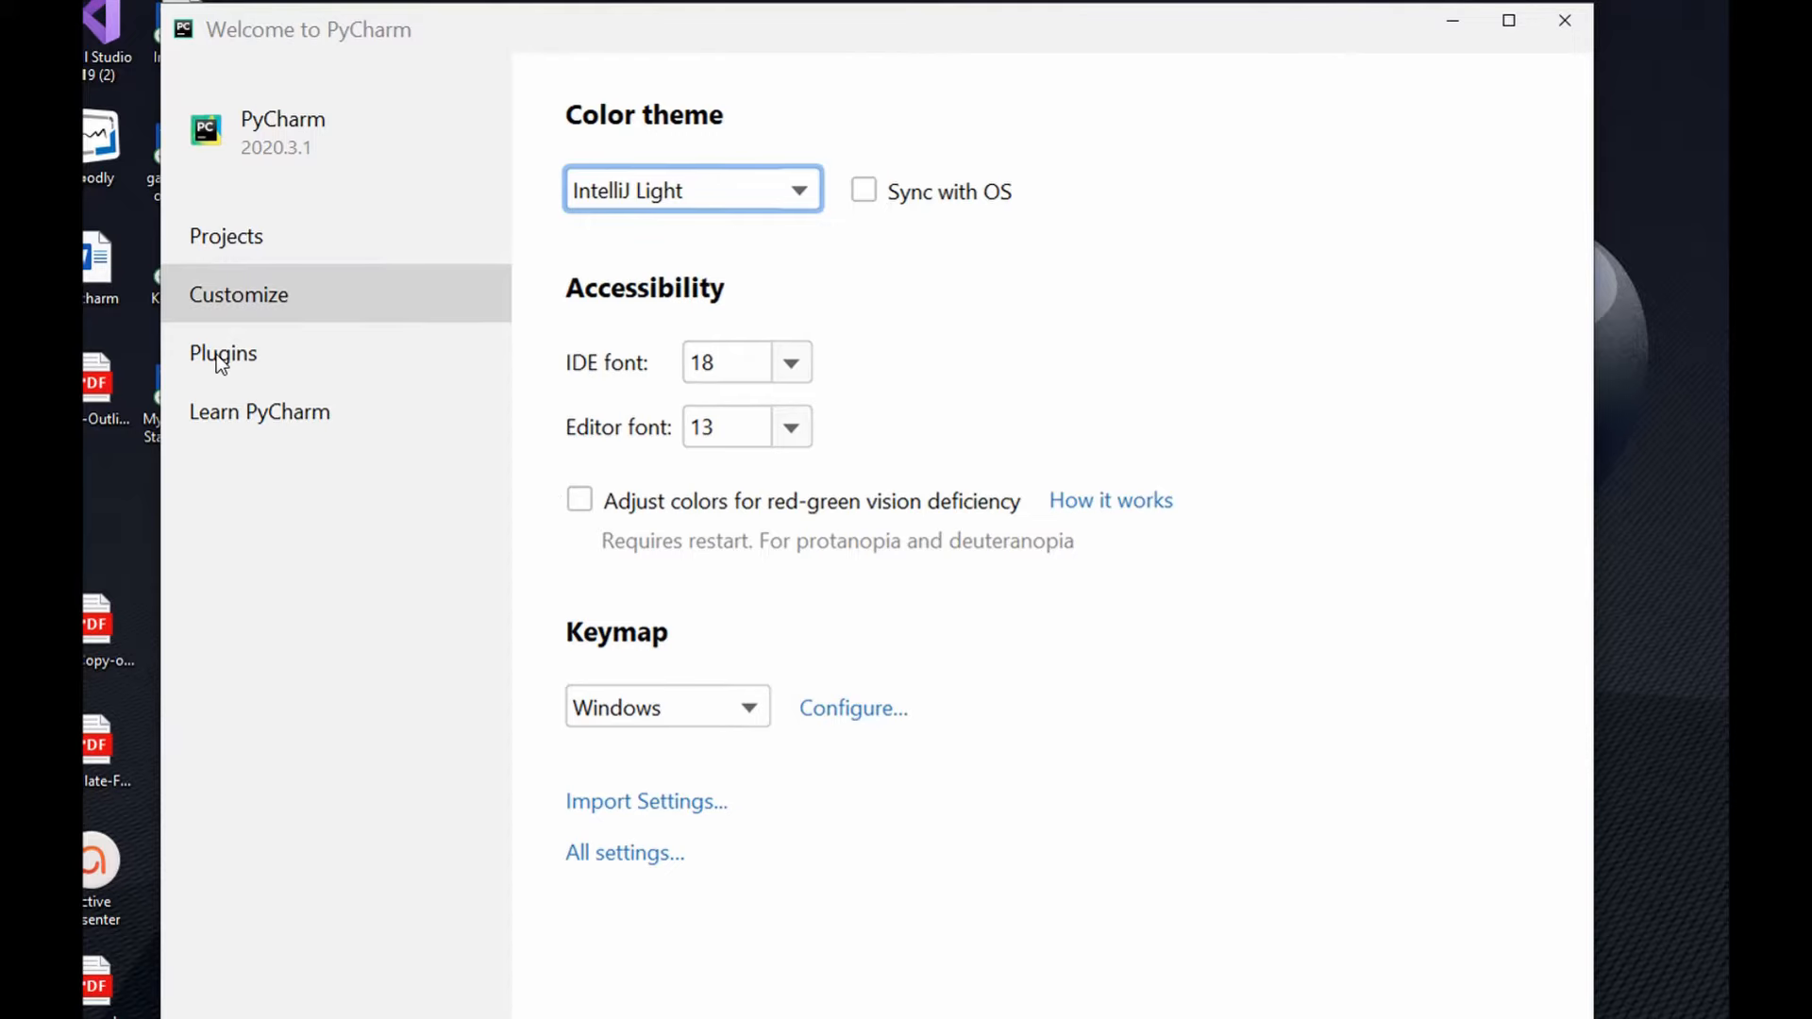
Step: Browse the Installed and Marketplace plugin lists, then return to the recent projects list
{"action": "left_click", "coordinate": [223, 353]}
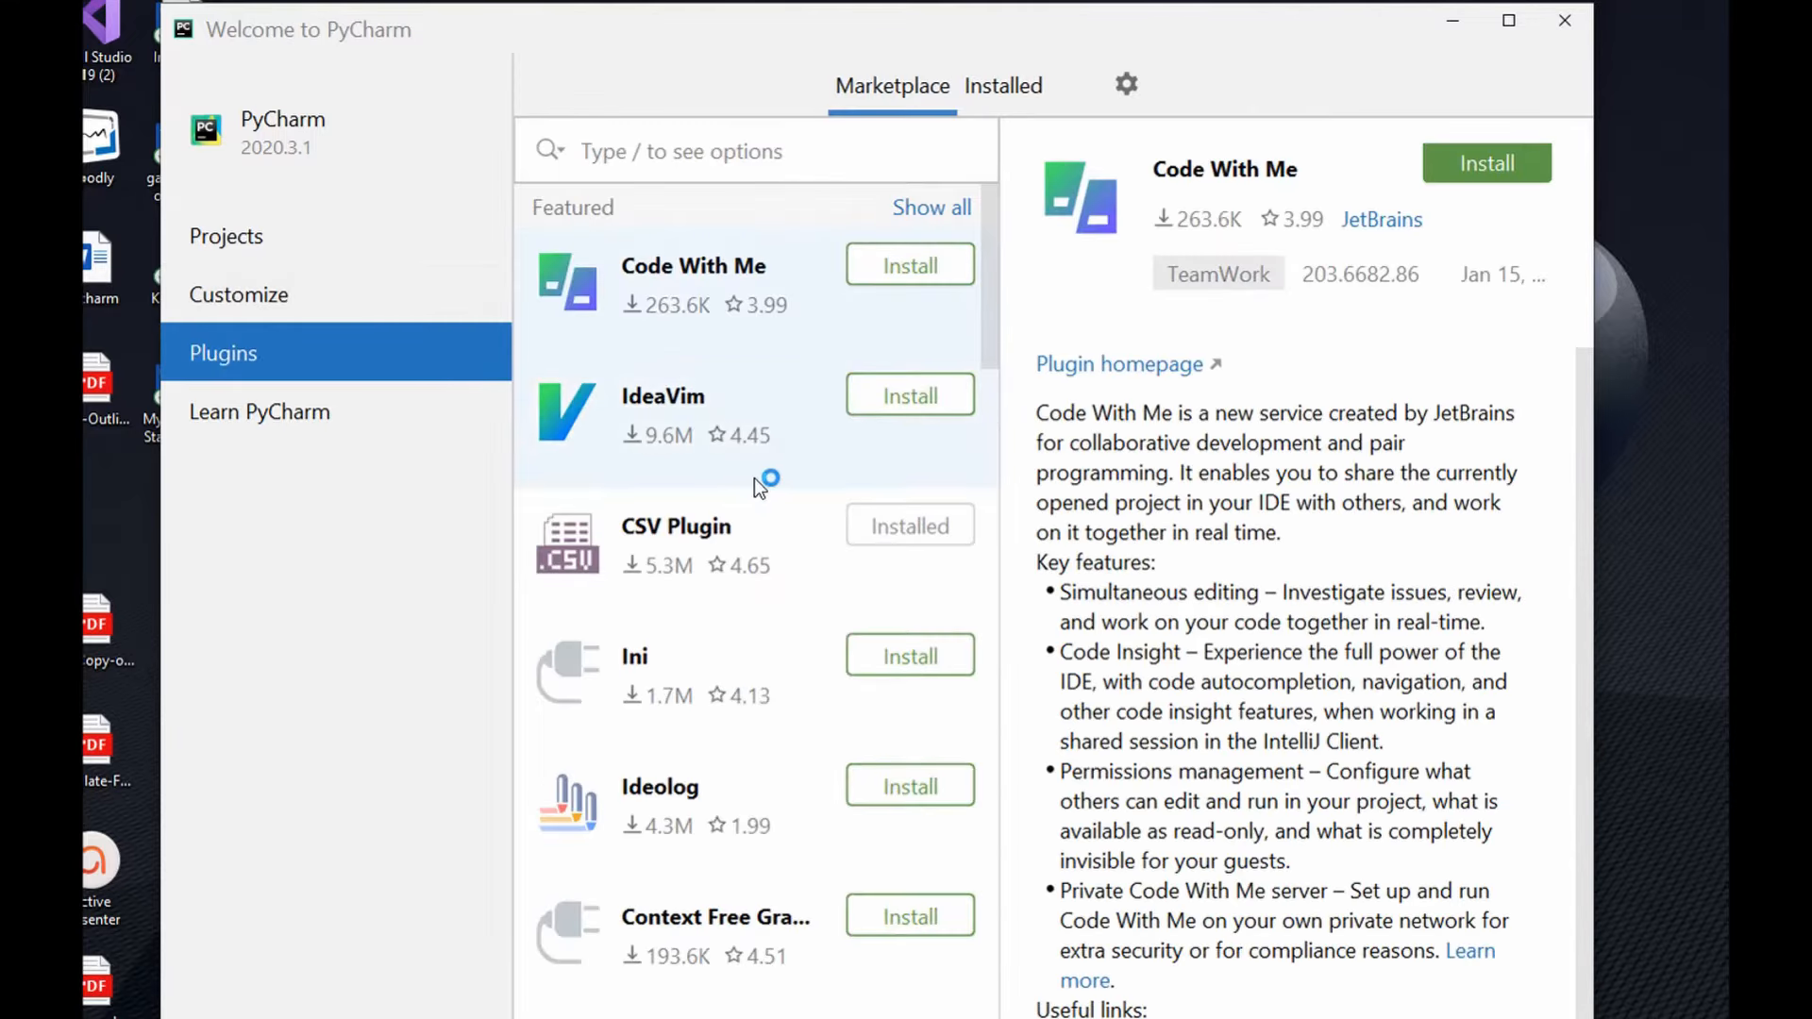
{"action": "left_click", "coordinate": [1004, 85]}
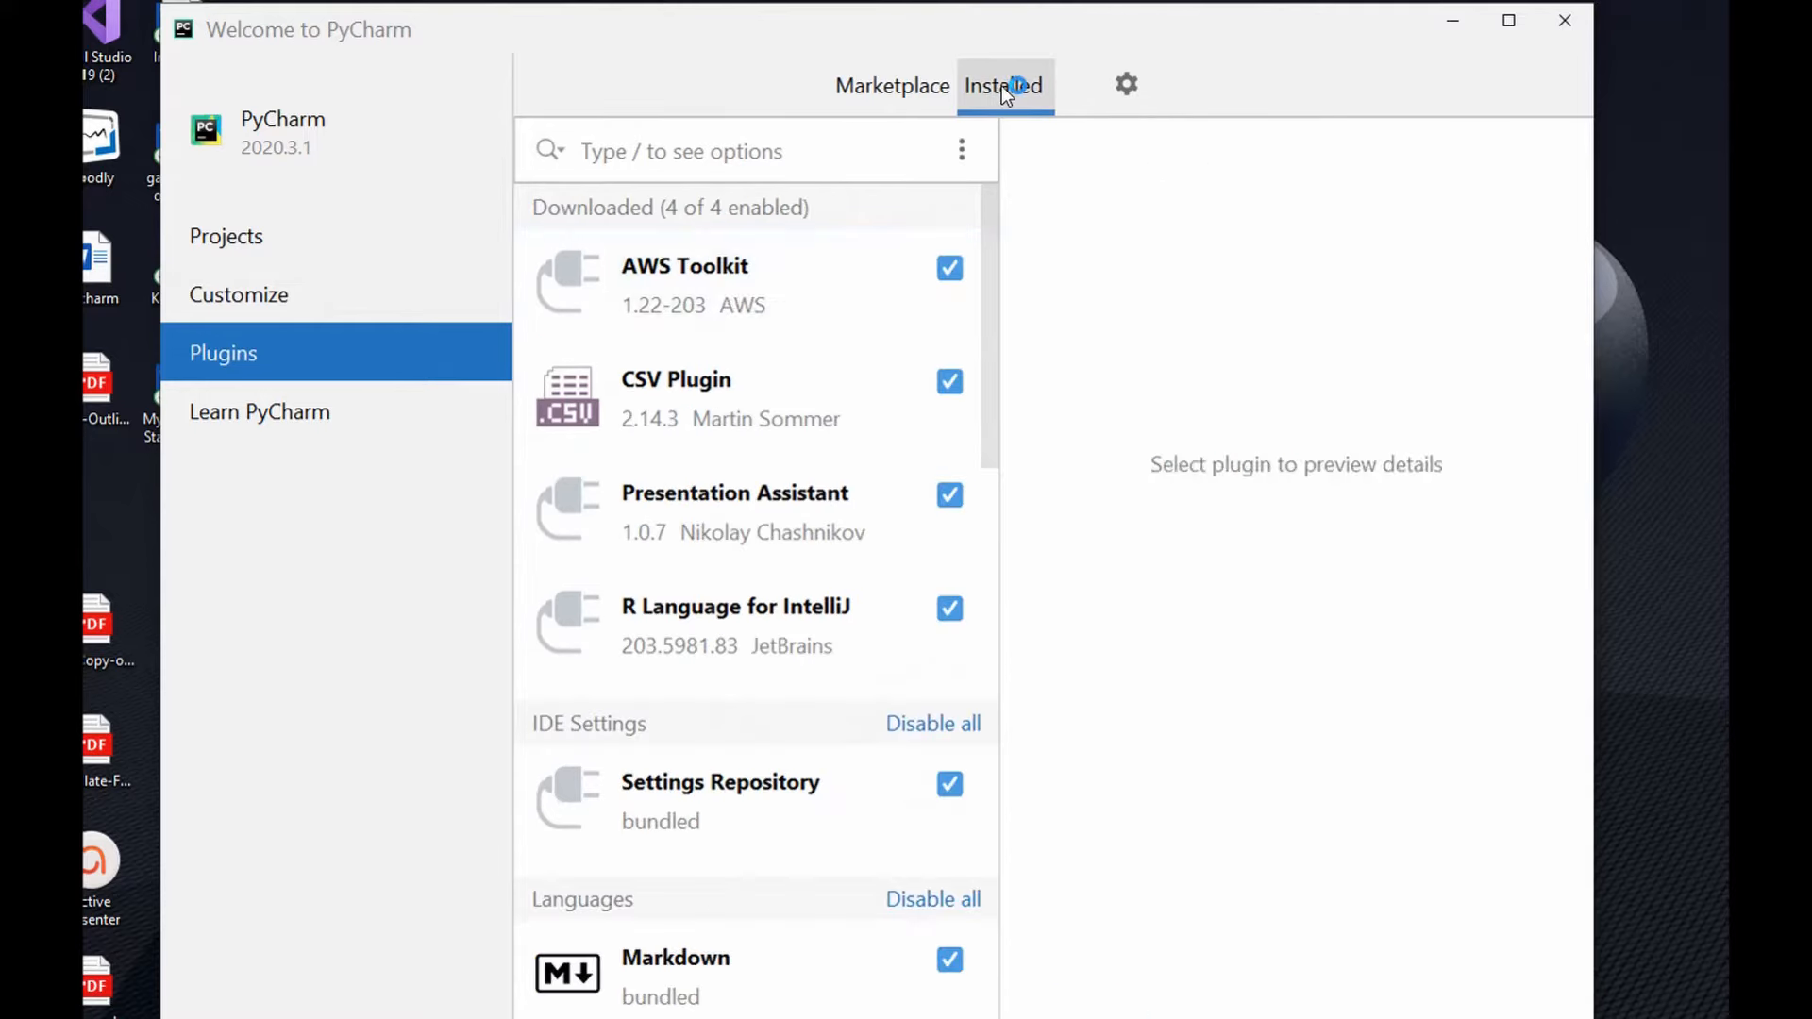
{"action": "left_click", "coordinate": [685, 283]}
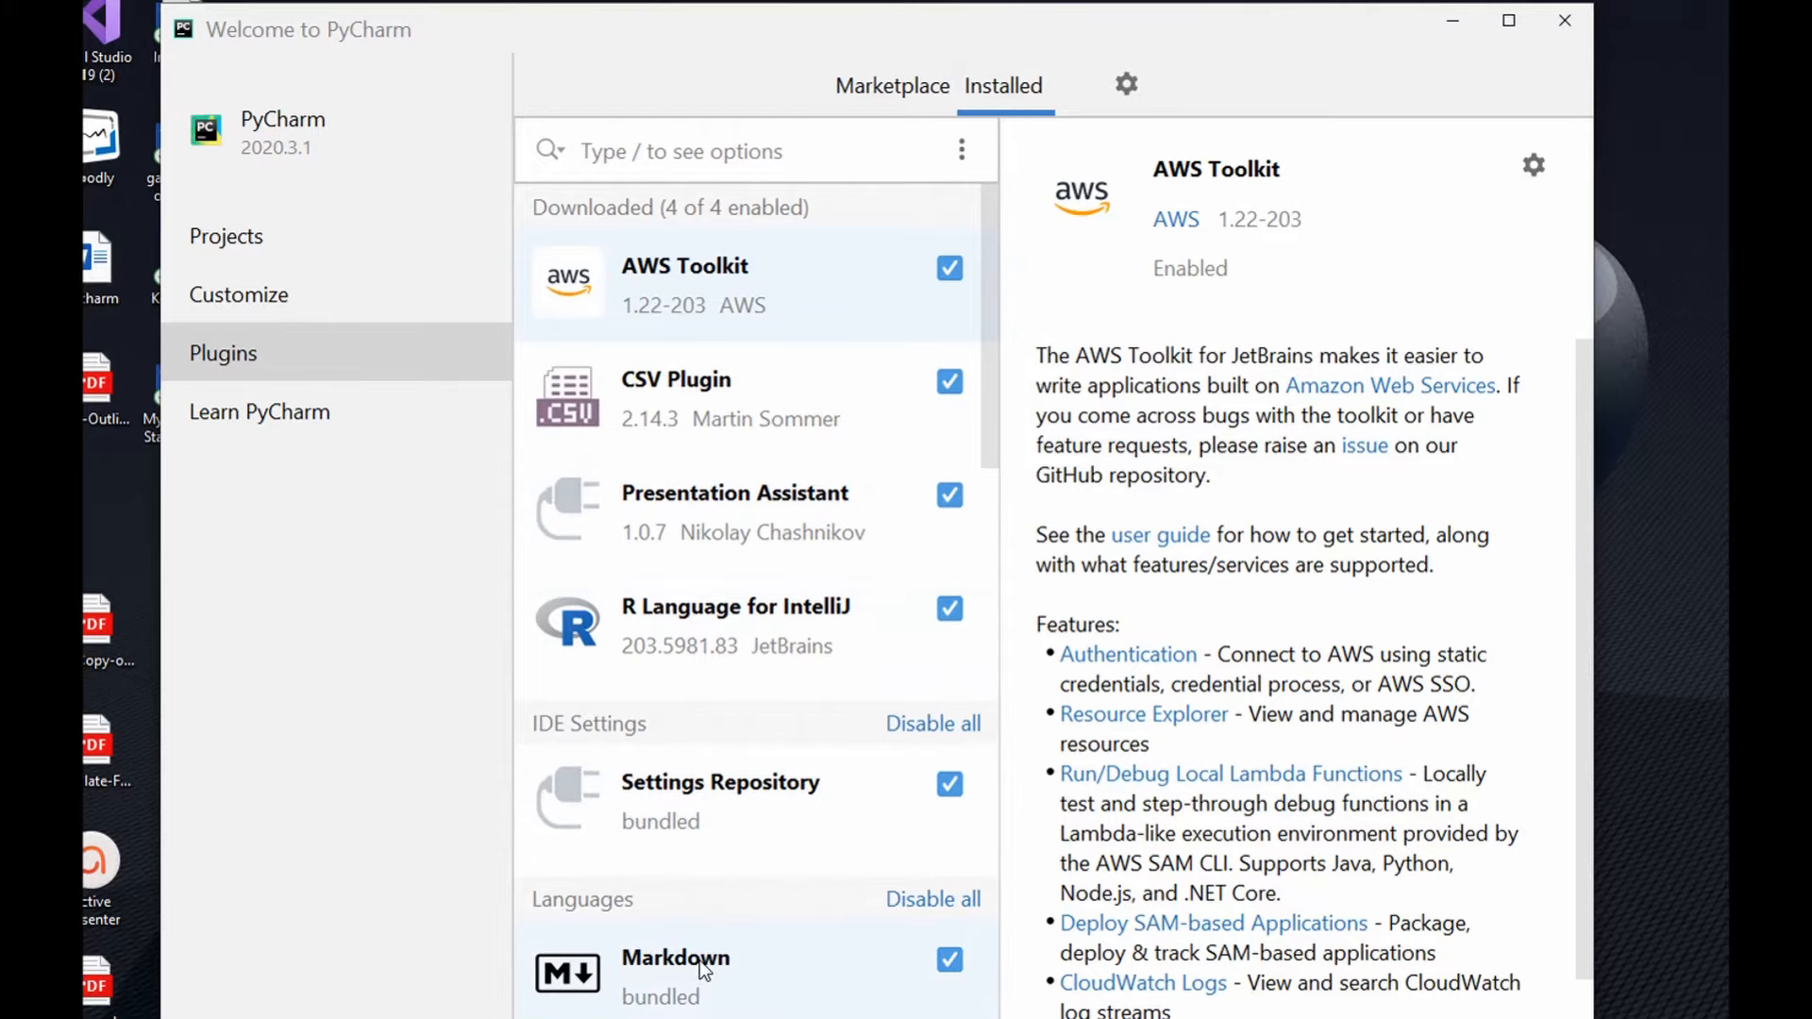
{"action": "scroll", "scroll_direction": "down", "scroll_amount": 3}
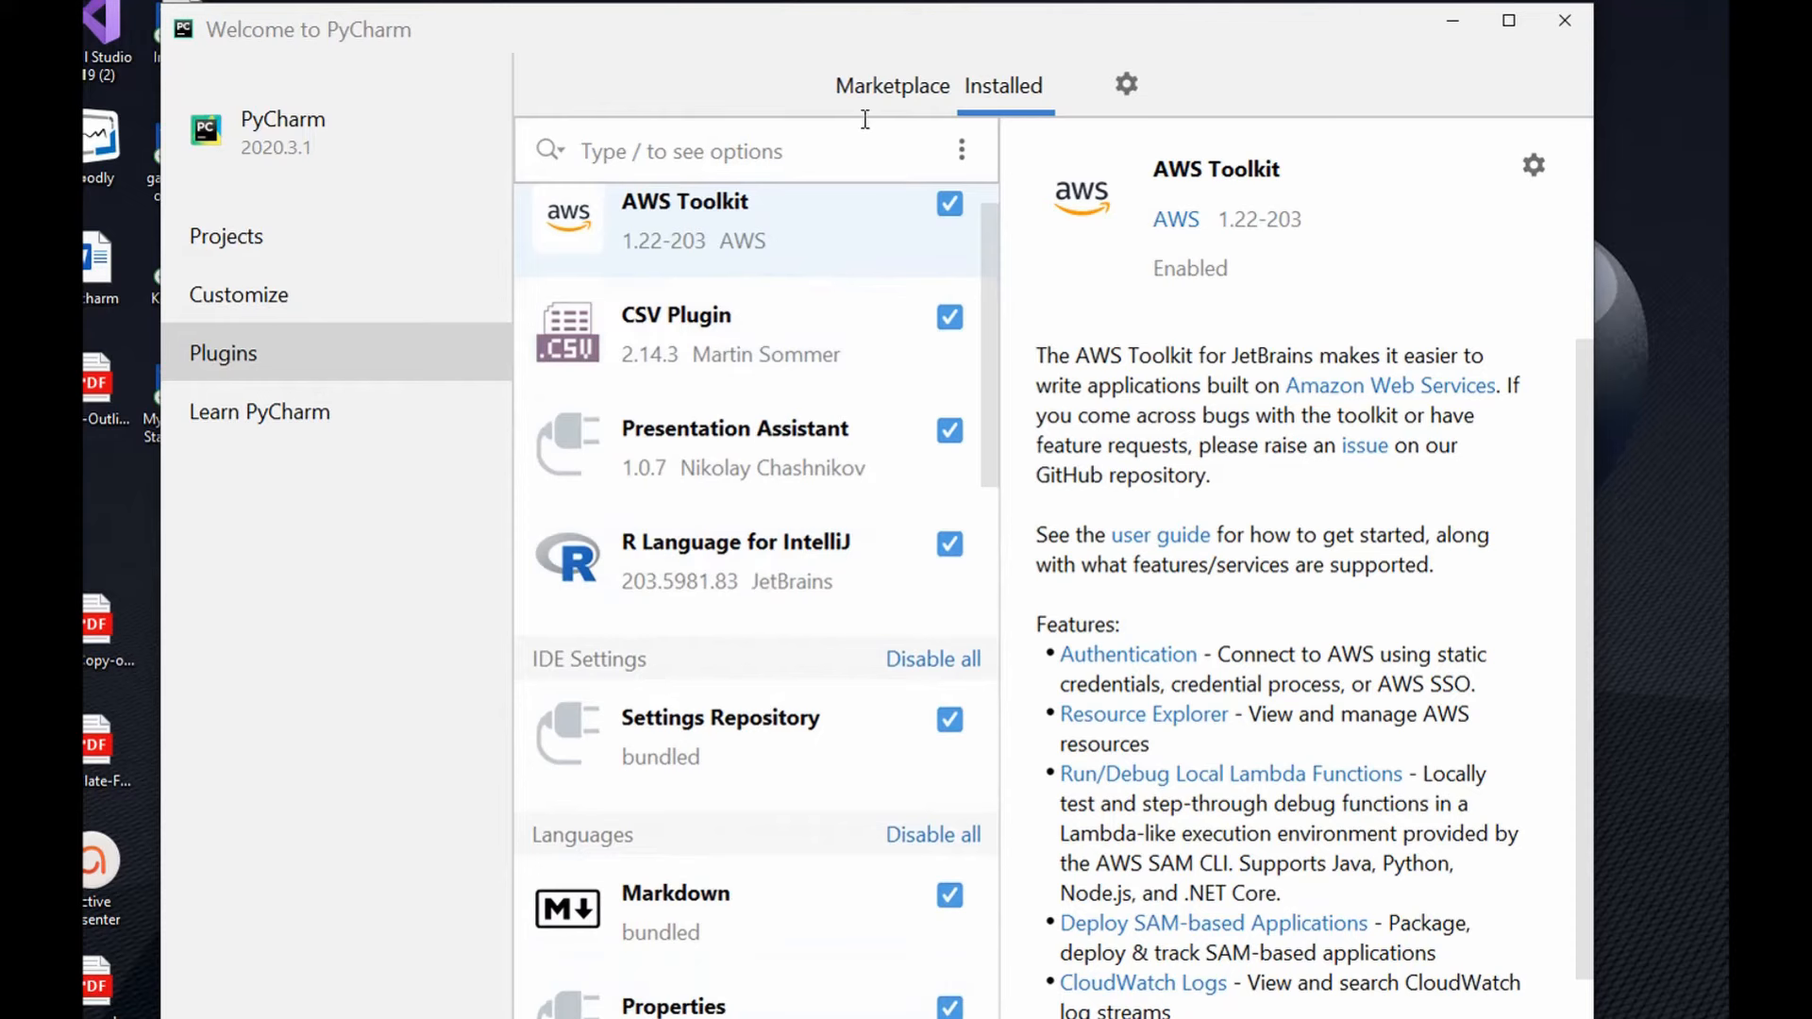
{"action": "left_click", "coordinate": [893, 86]}
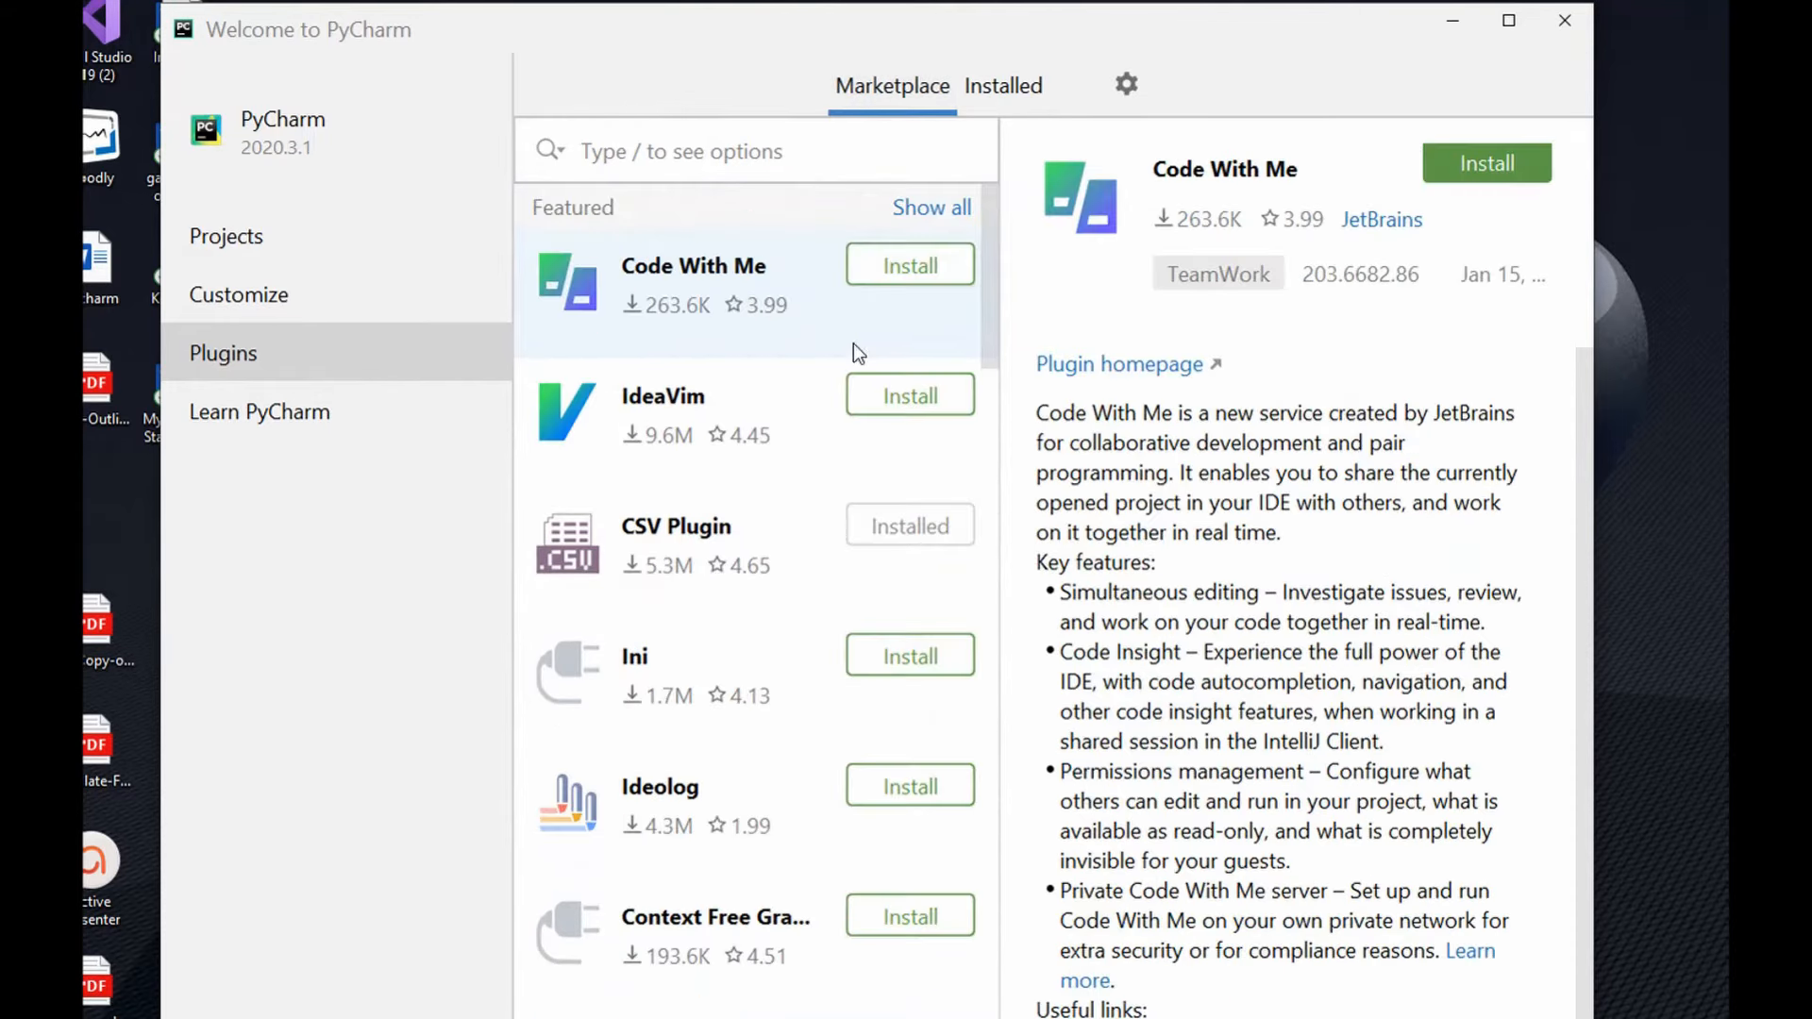
{"action": "mouse_move", "coordinate": [844, 830]}
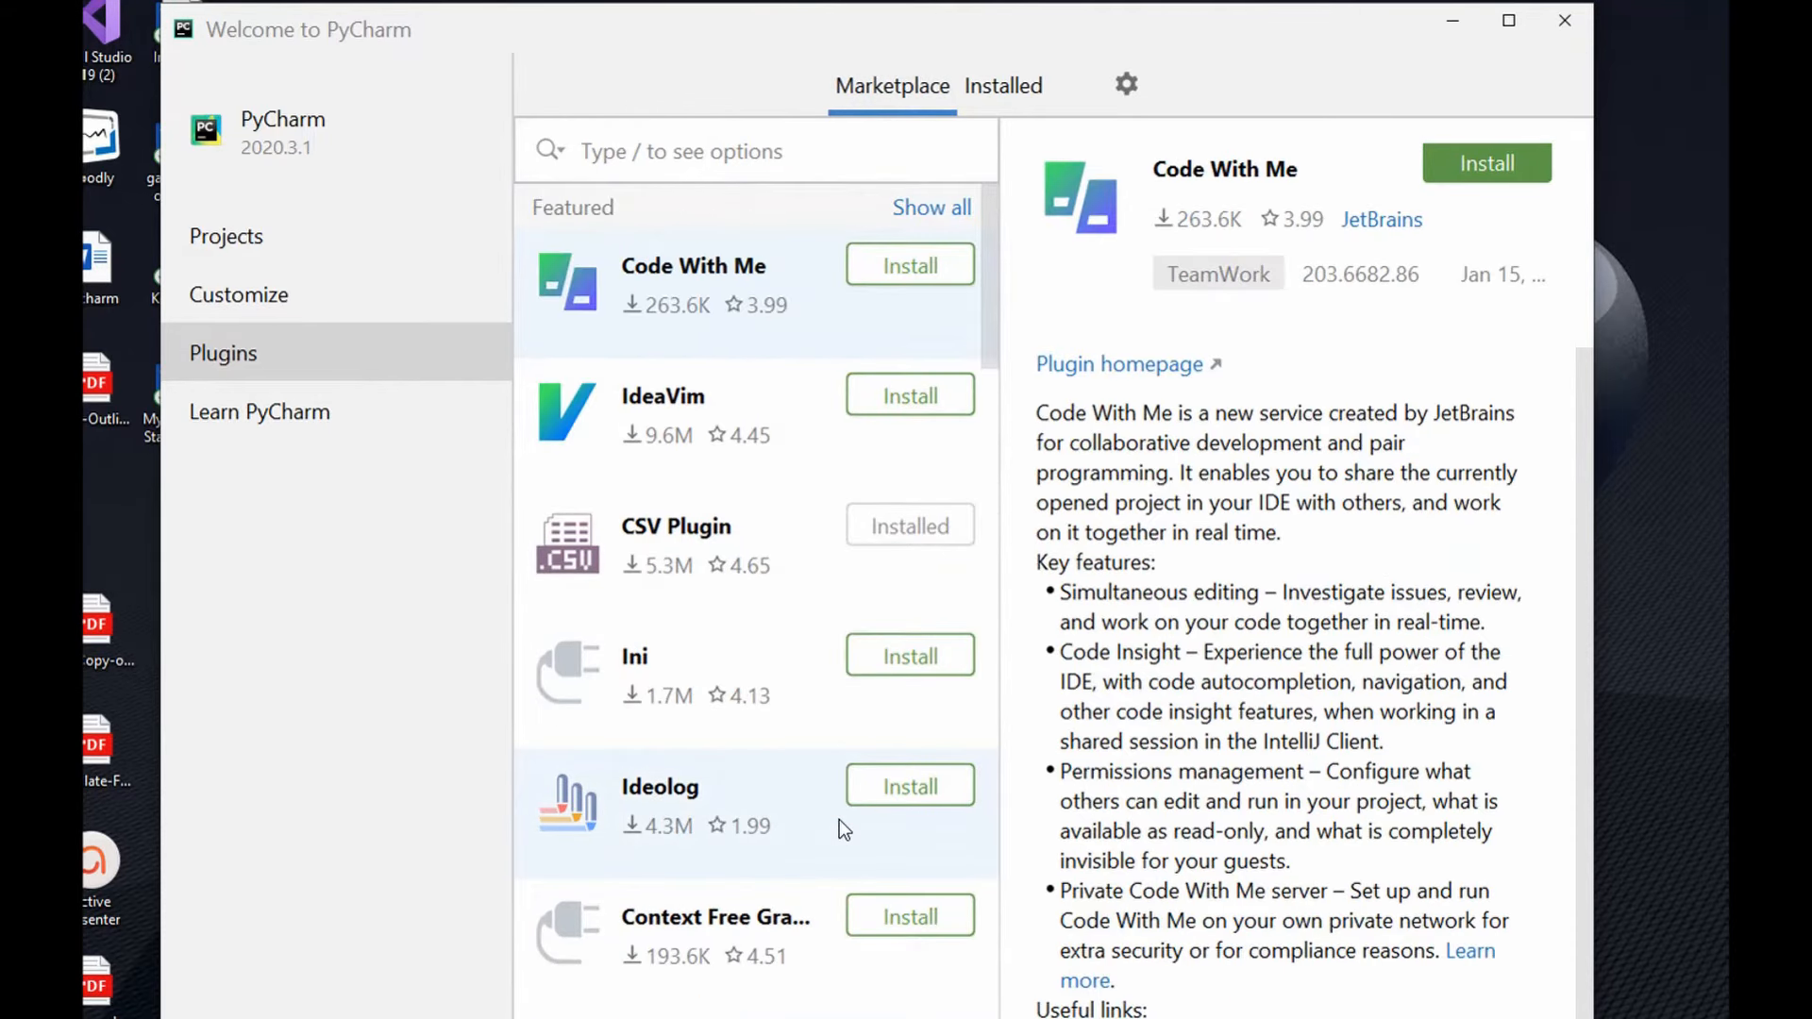
{"action": "scroll", "scroll_direction": "down", "scroll_amount": 3}
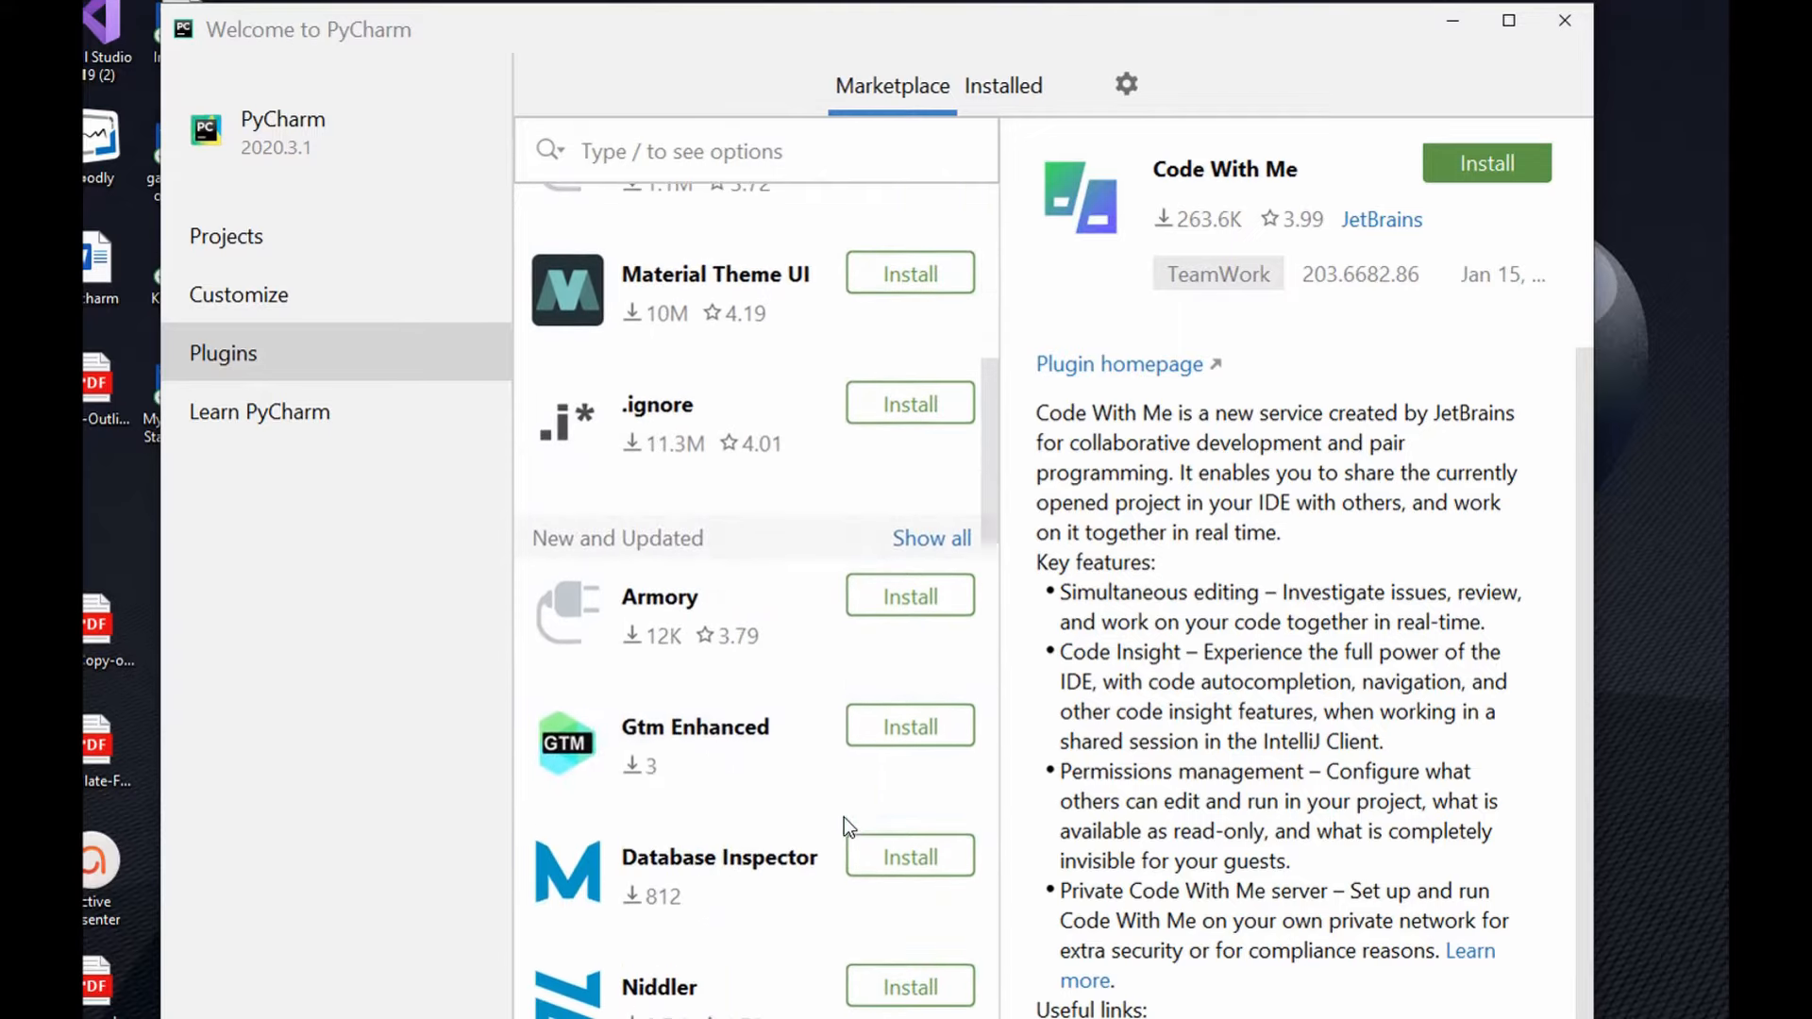
{"action": "scroll", "scroll_direction": "down", "scroll_amount": 3}
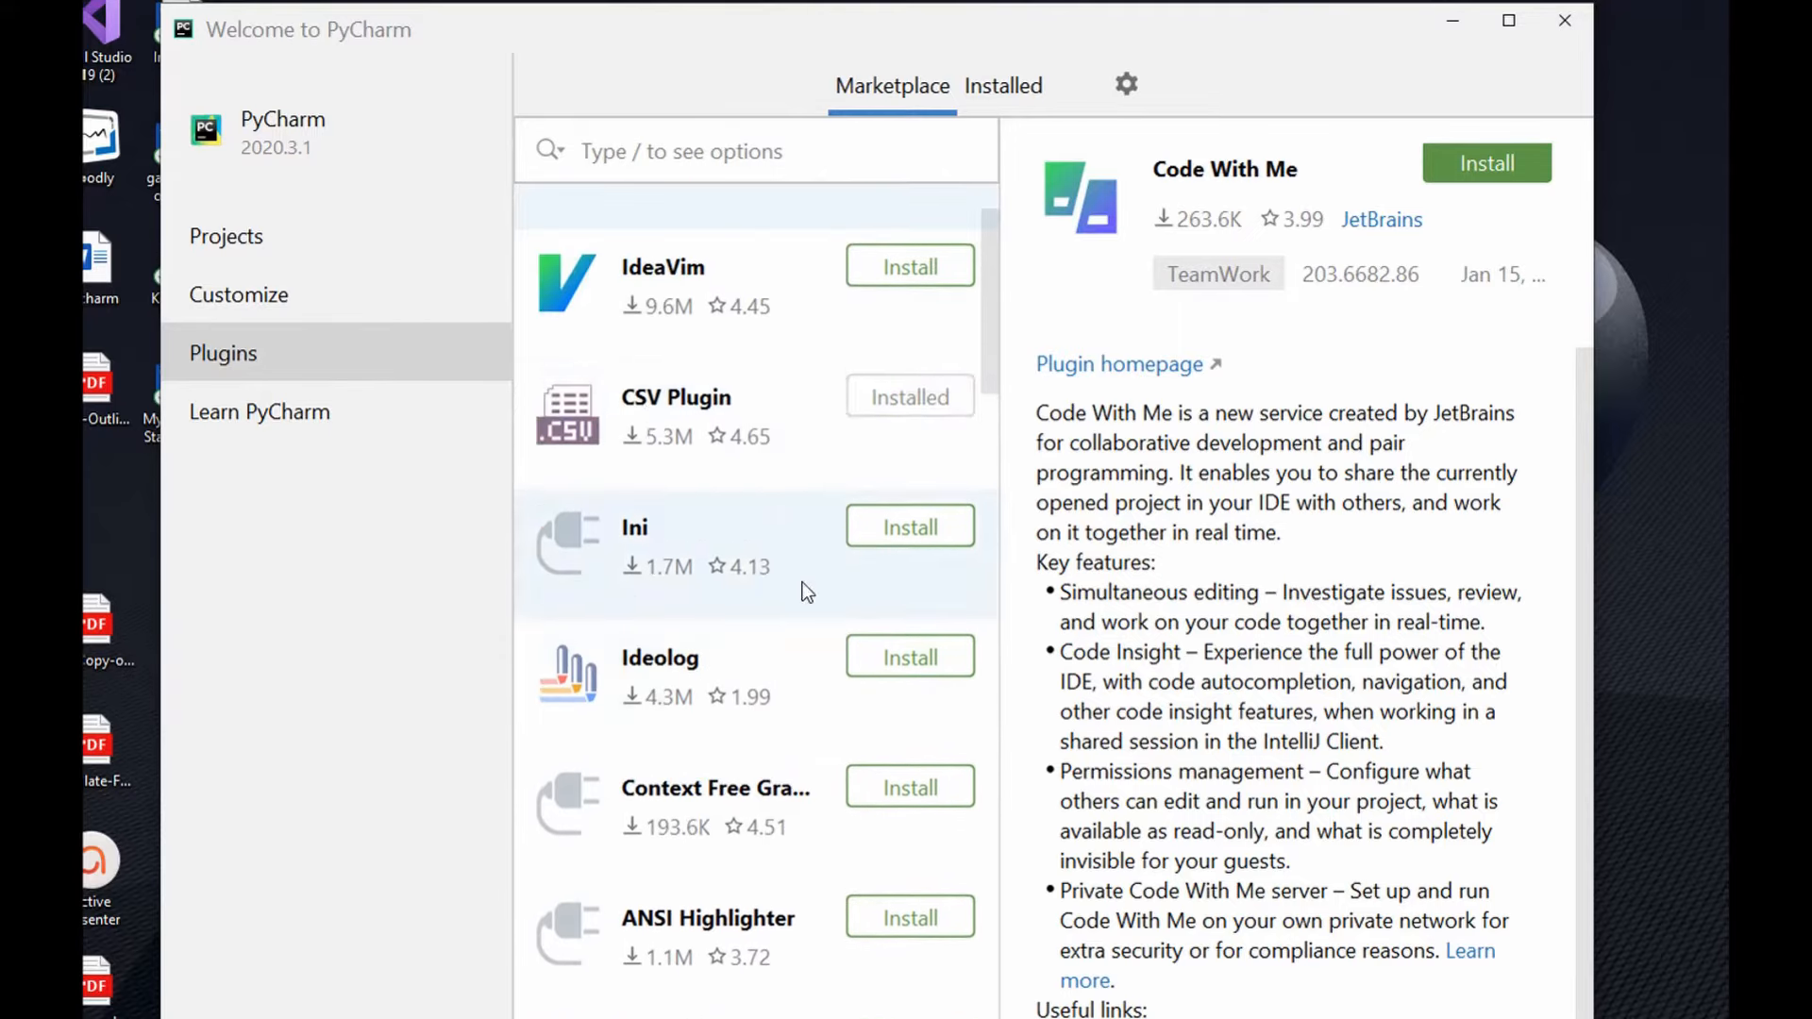
{"action": "left_click", "coordinate": [225, 236]}
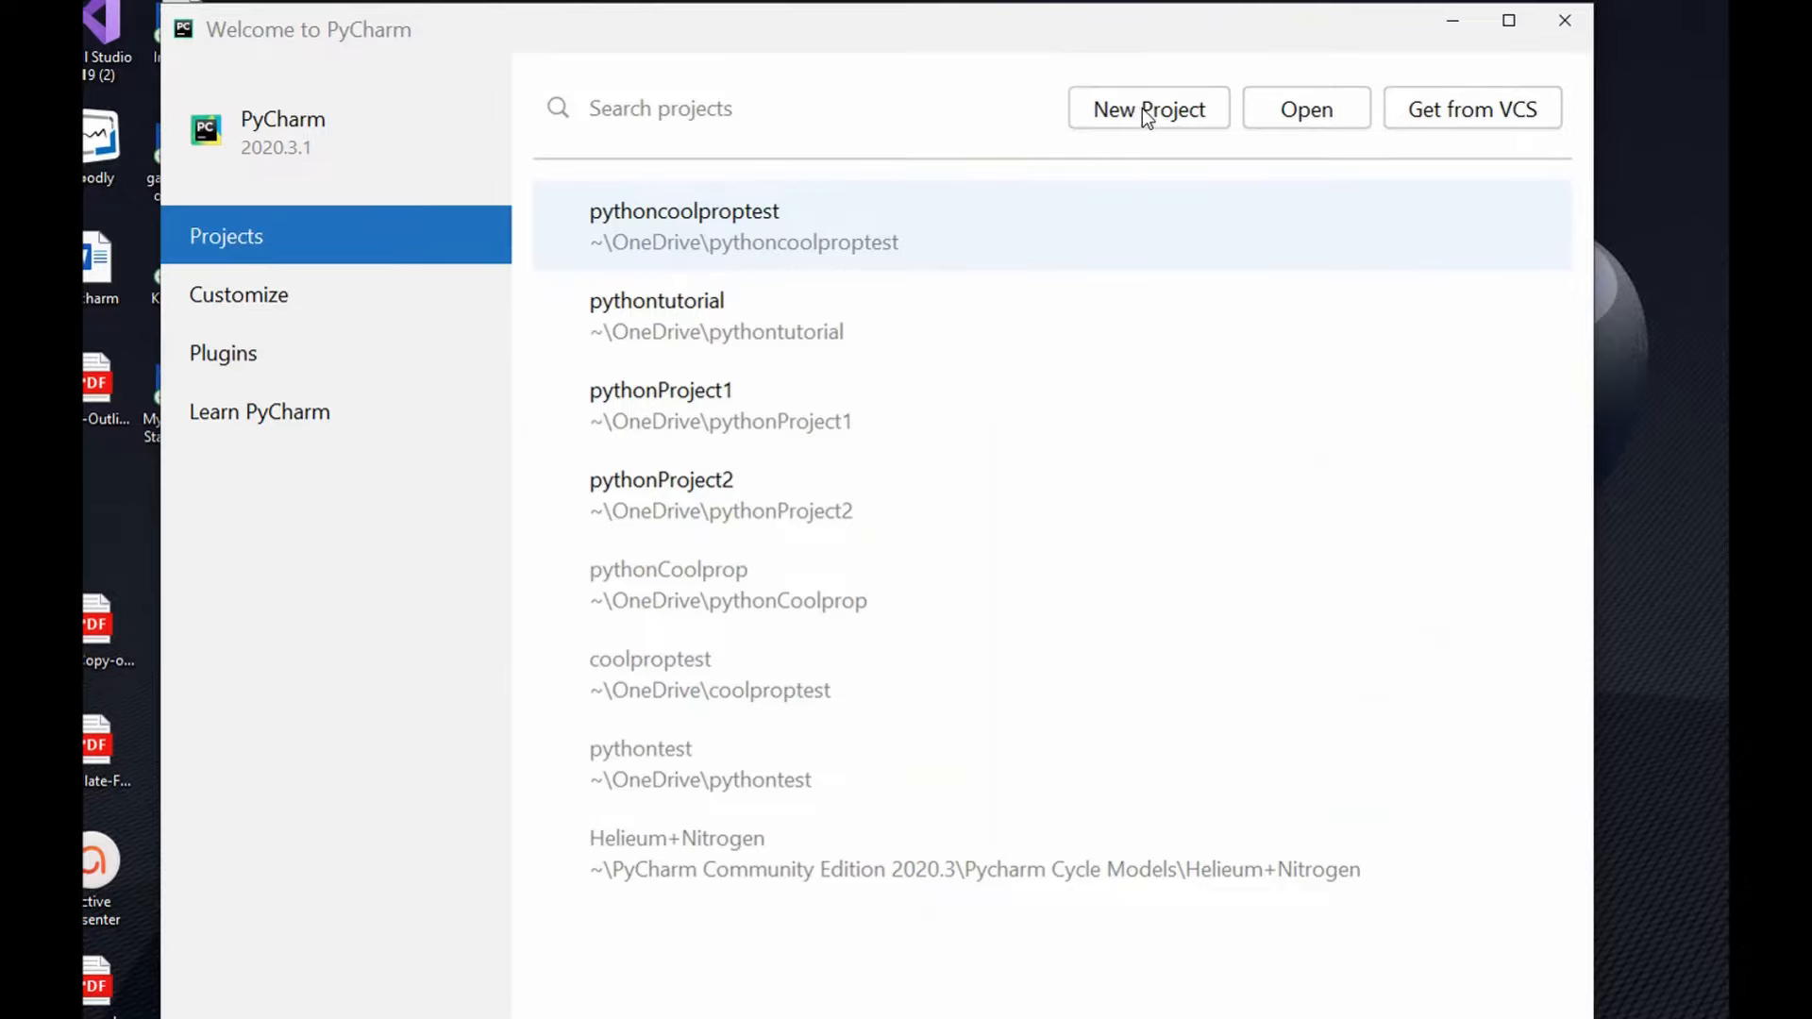
Step: Start a new project maximized, renaming its location folder from pythonProject3 to pythonexample
{"action": "left_click", "coordinate": [1148, 108]}
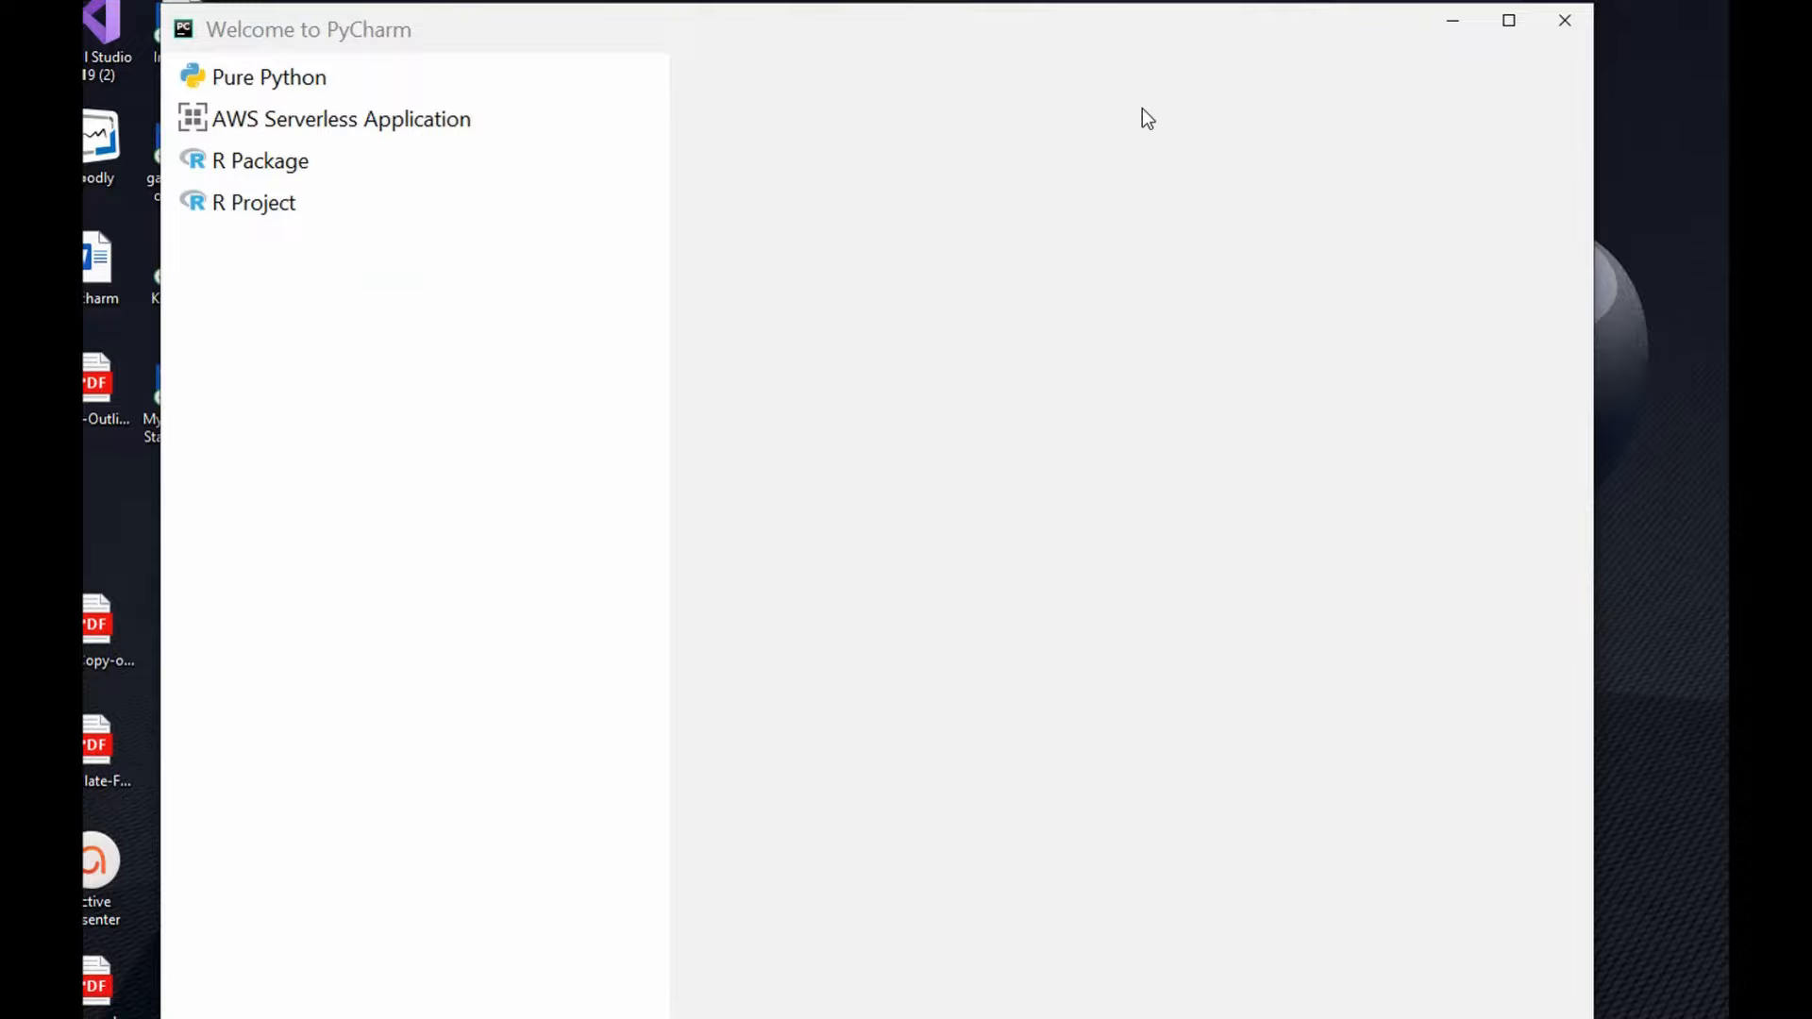
{"action": "left_click", "coordinate": [268, 78]}
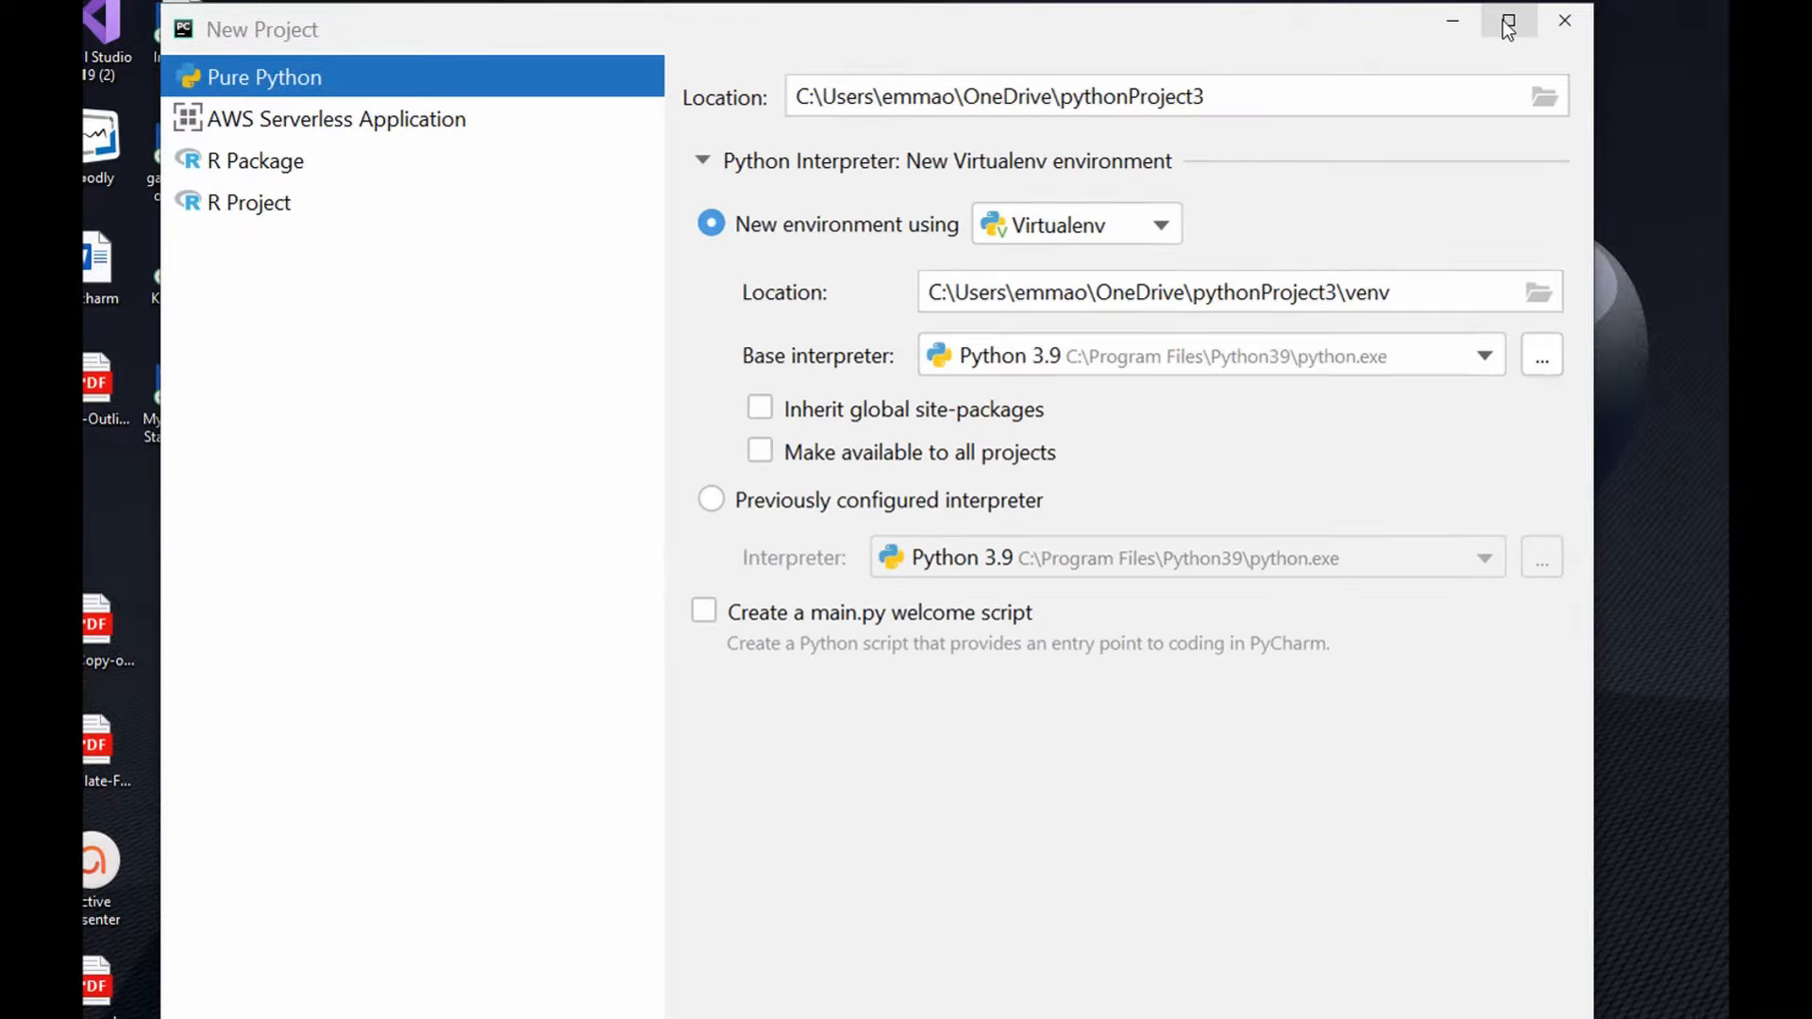
{"action": "left_click", "coordinate": [1506, 20]}
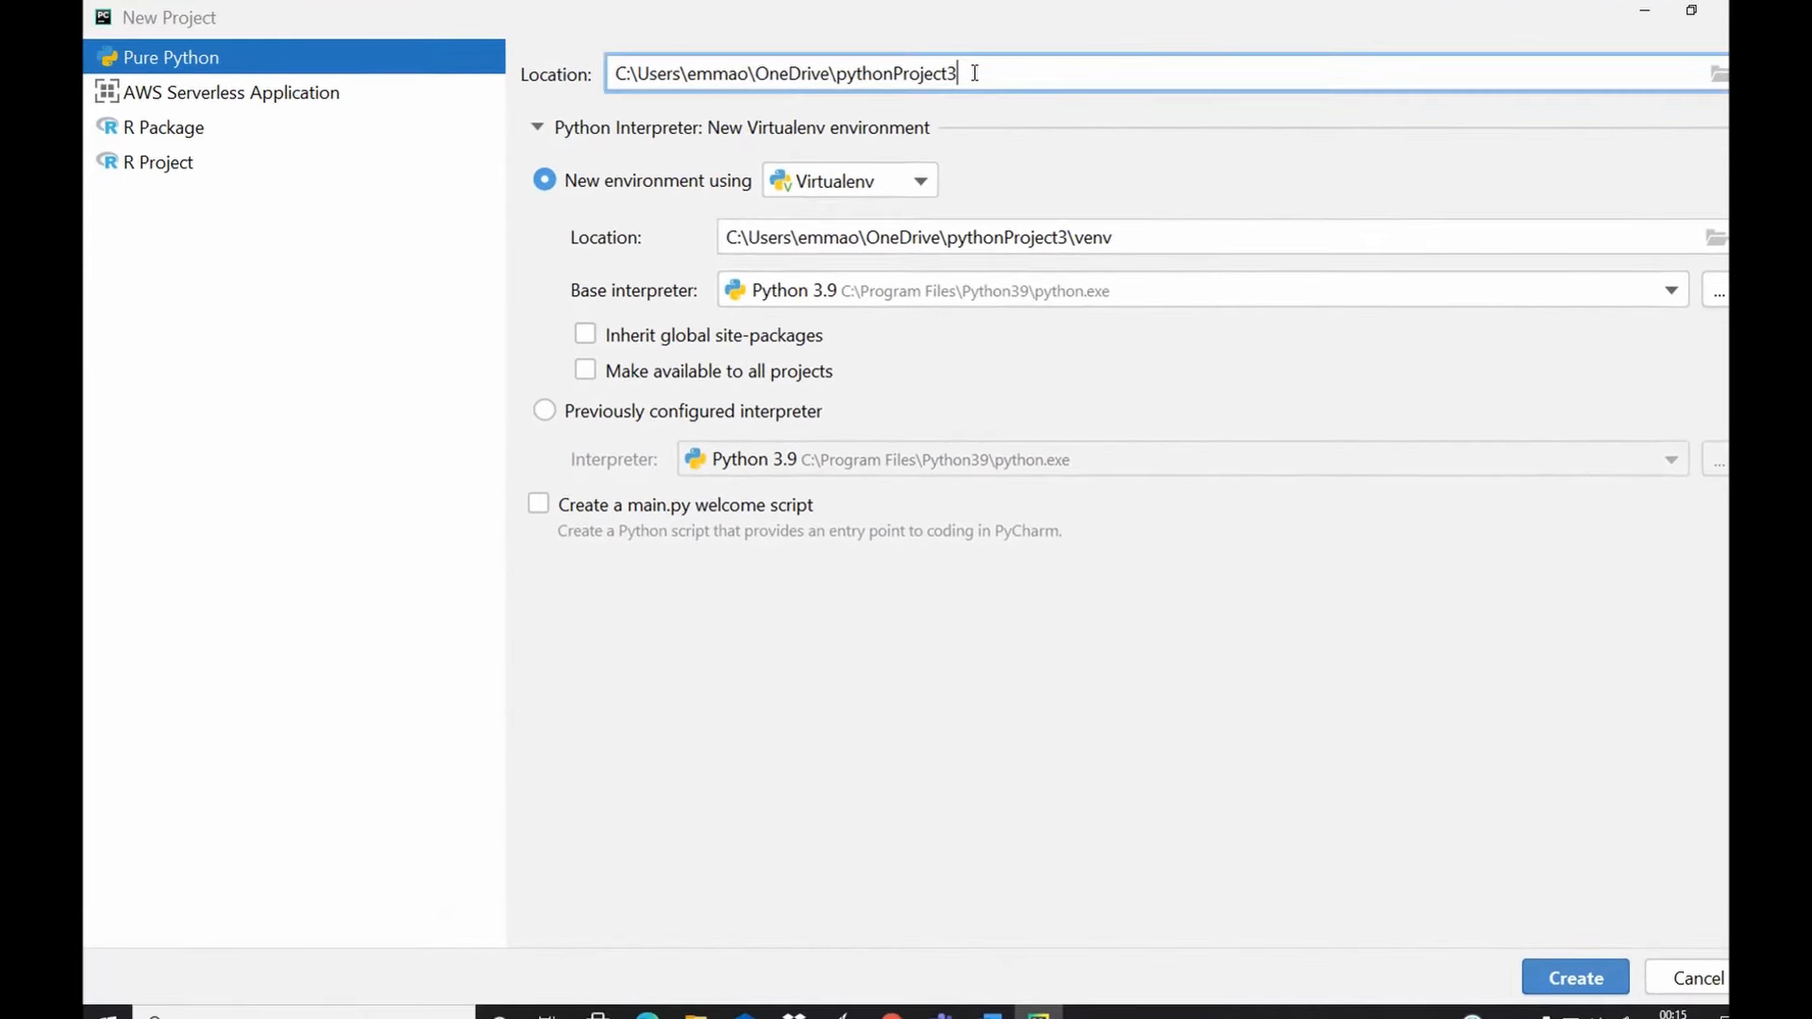
{"action": "key", "text": "Backspace"}
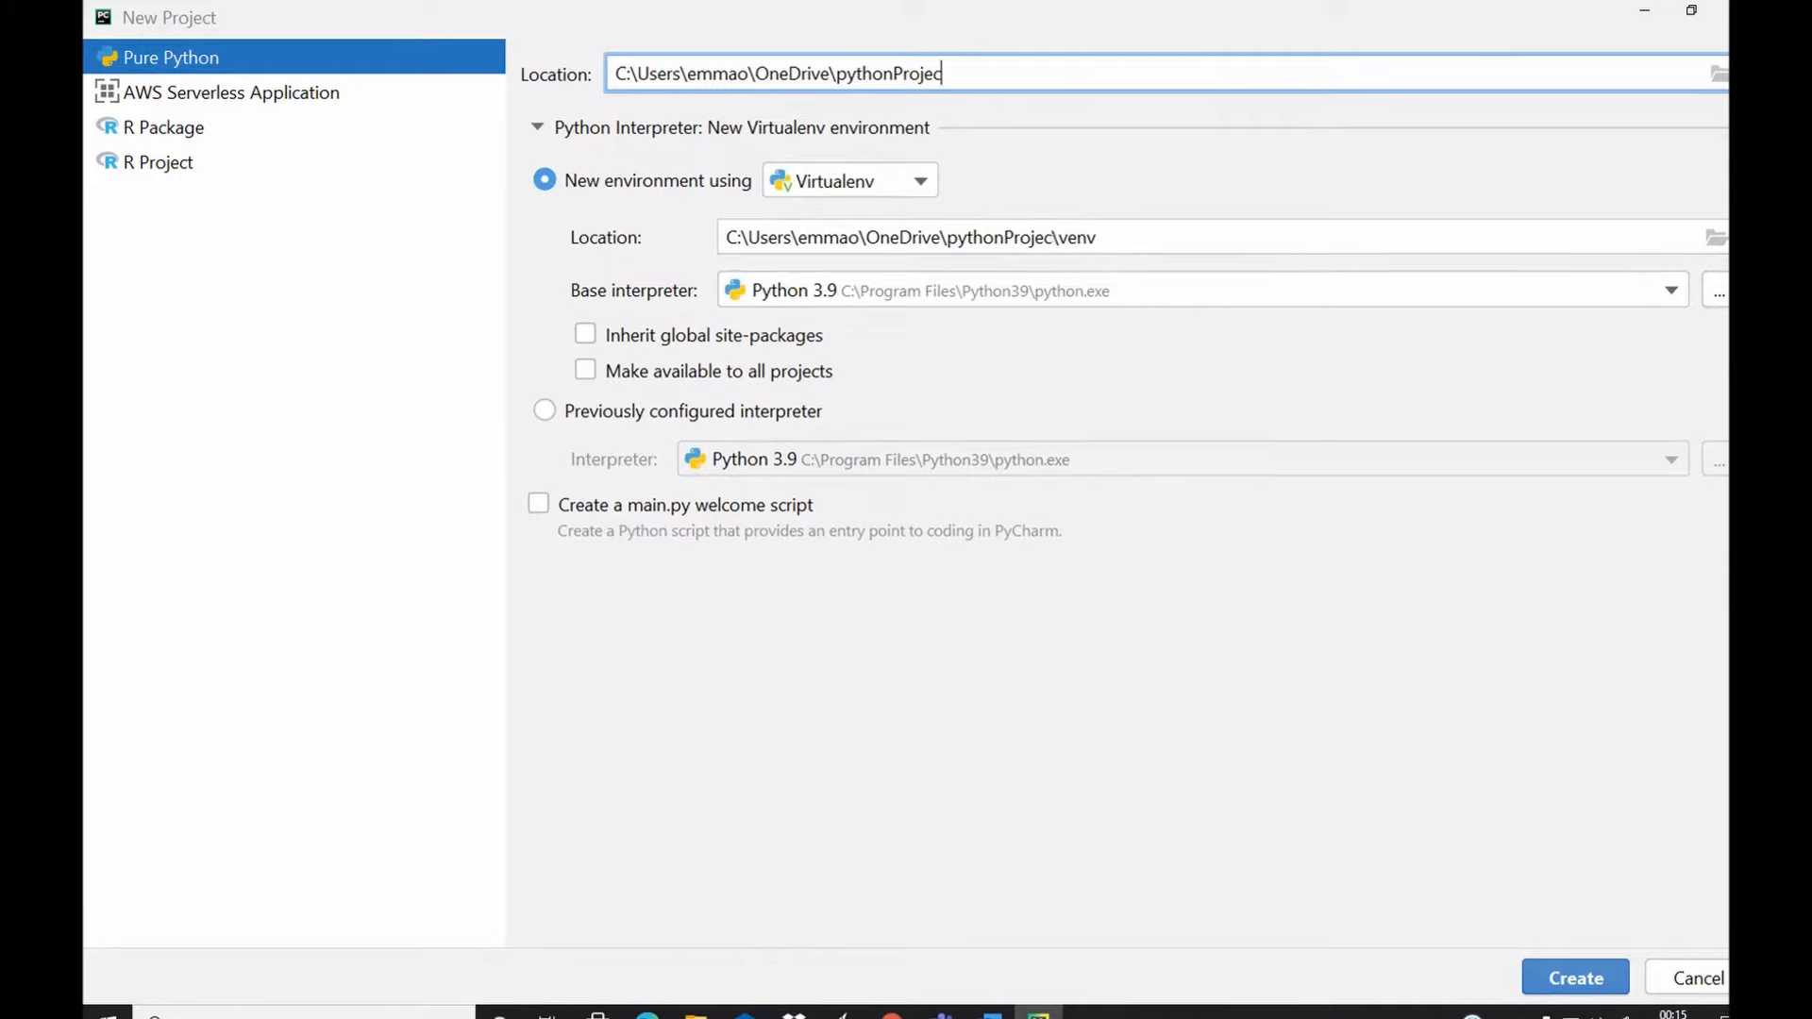
{"action": "type", "text": "pythonex"}
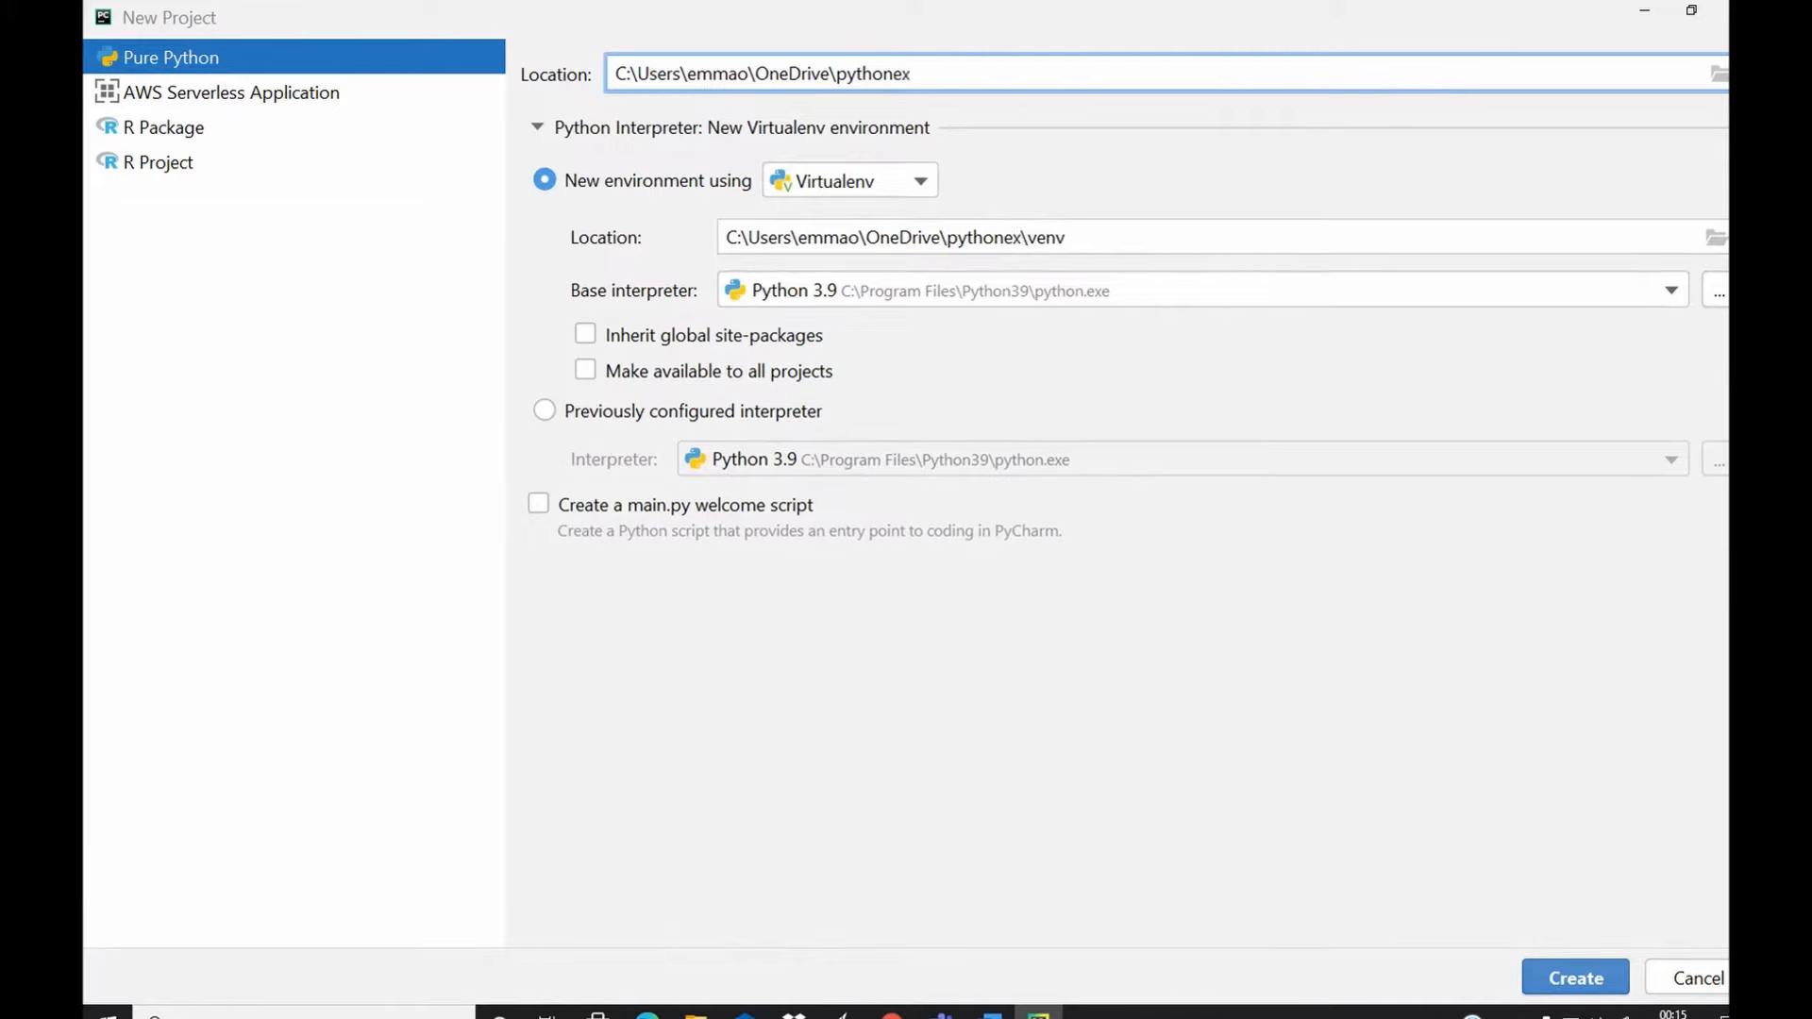
{"action": "type", "text": "ample"}
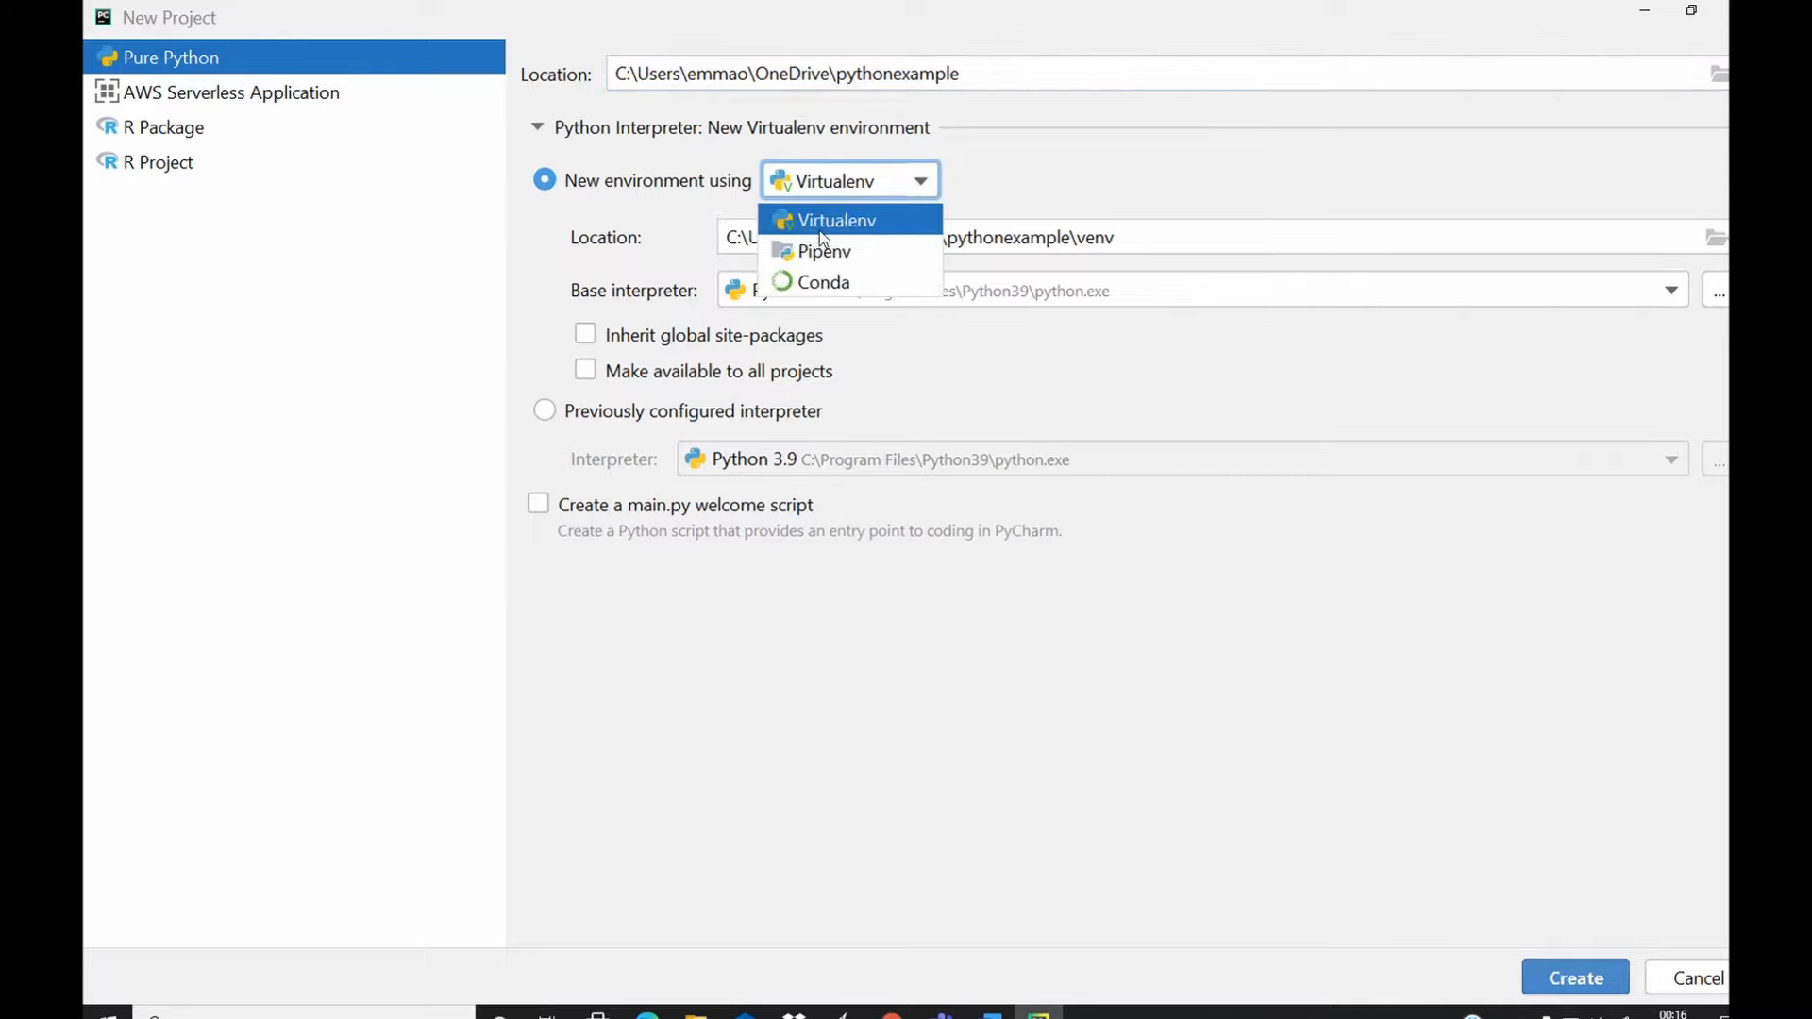
{"action": "mouse_move", "coordinate": [836, 283]}
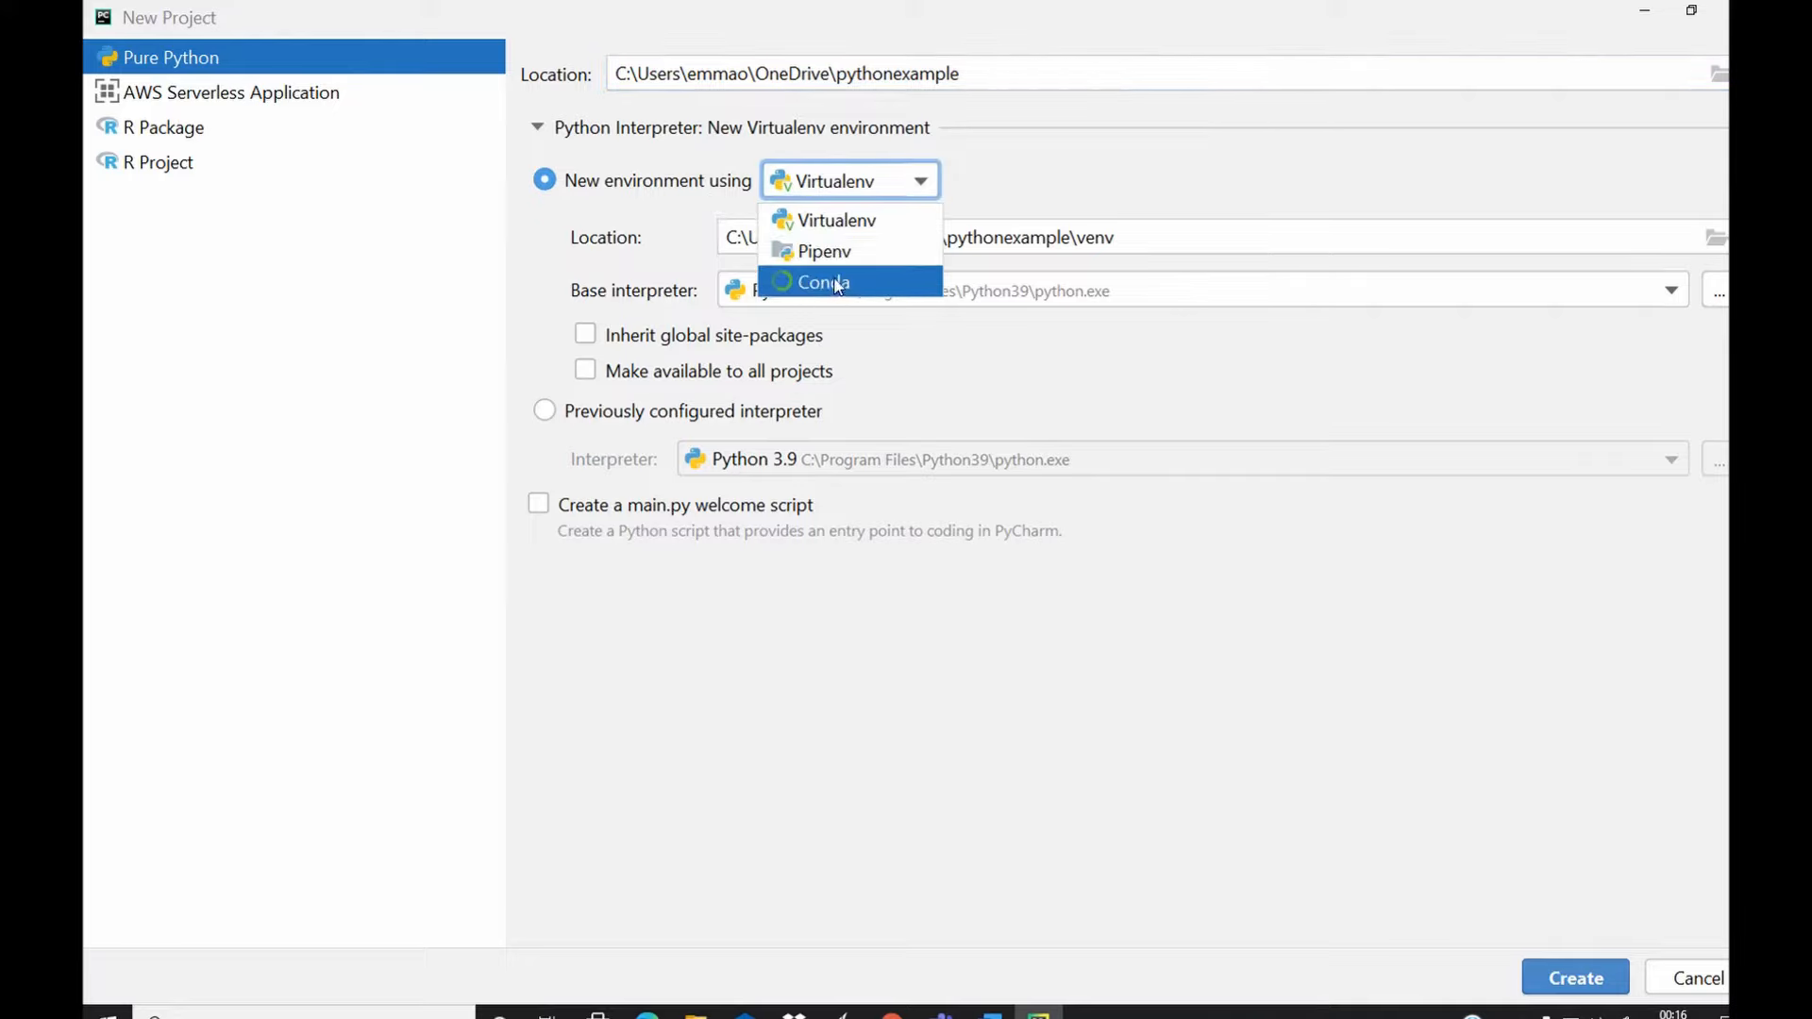
{"action": "mouse_move", "coordinate": [830, 252]}
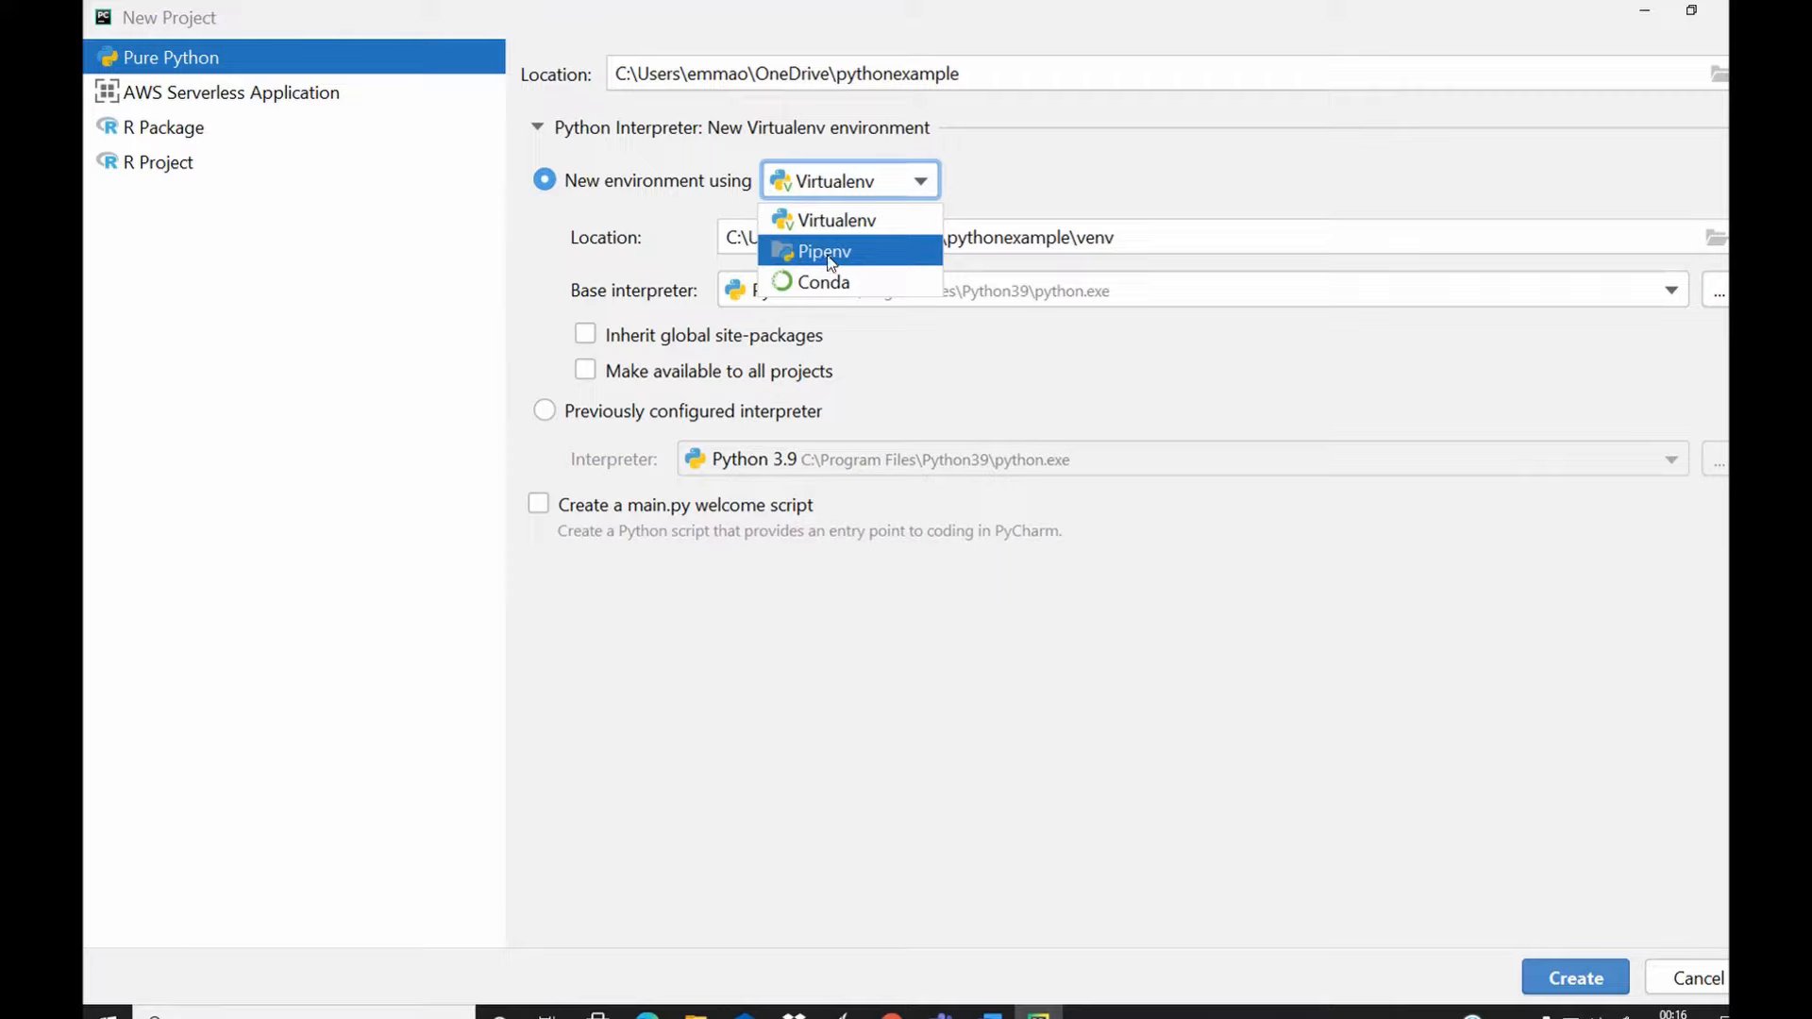
{"action": "mouse_move", "coordinate": [849, 227]}
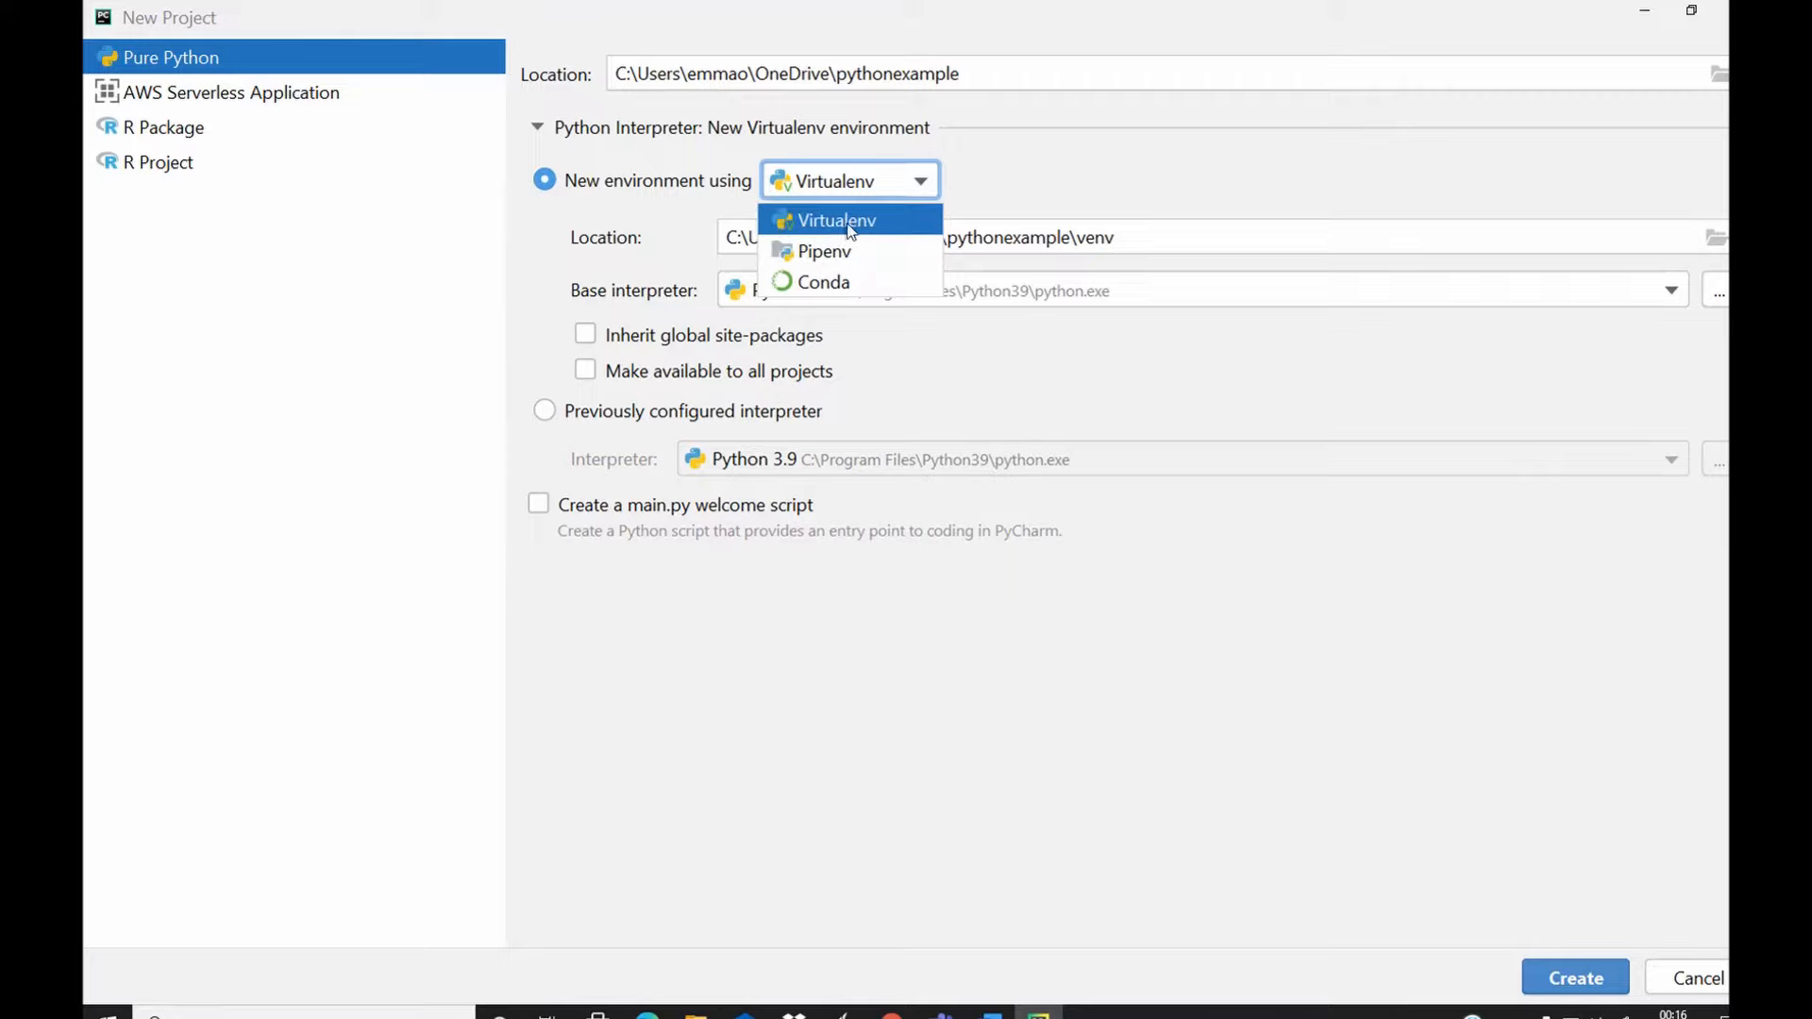
{"action": "mouse_move", "coordinate": [817, 283]}
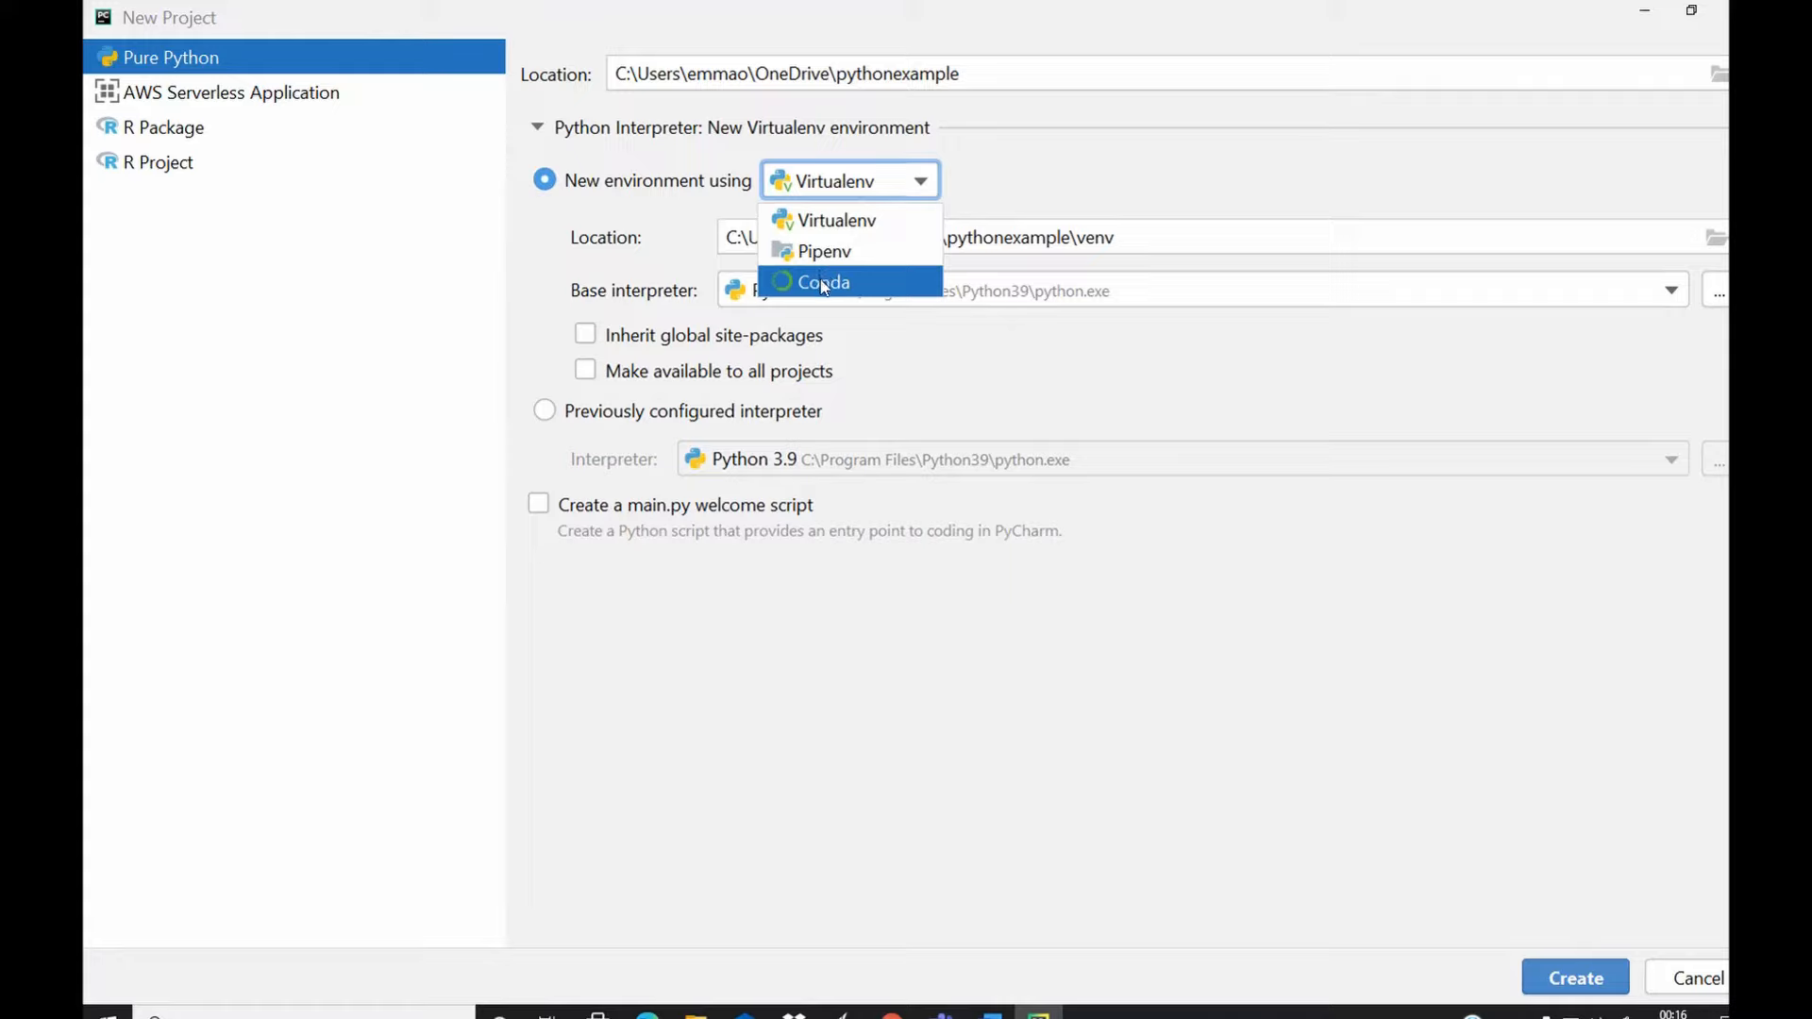
{"action": "mouse_move", "coordinate": [839, 224]}
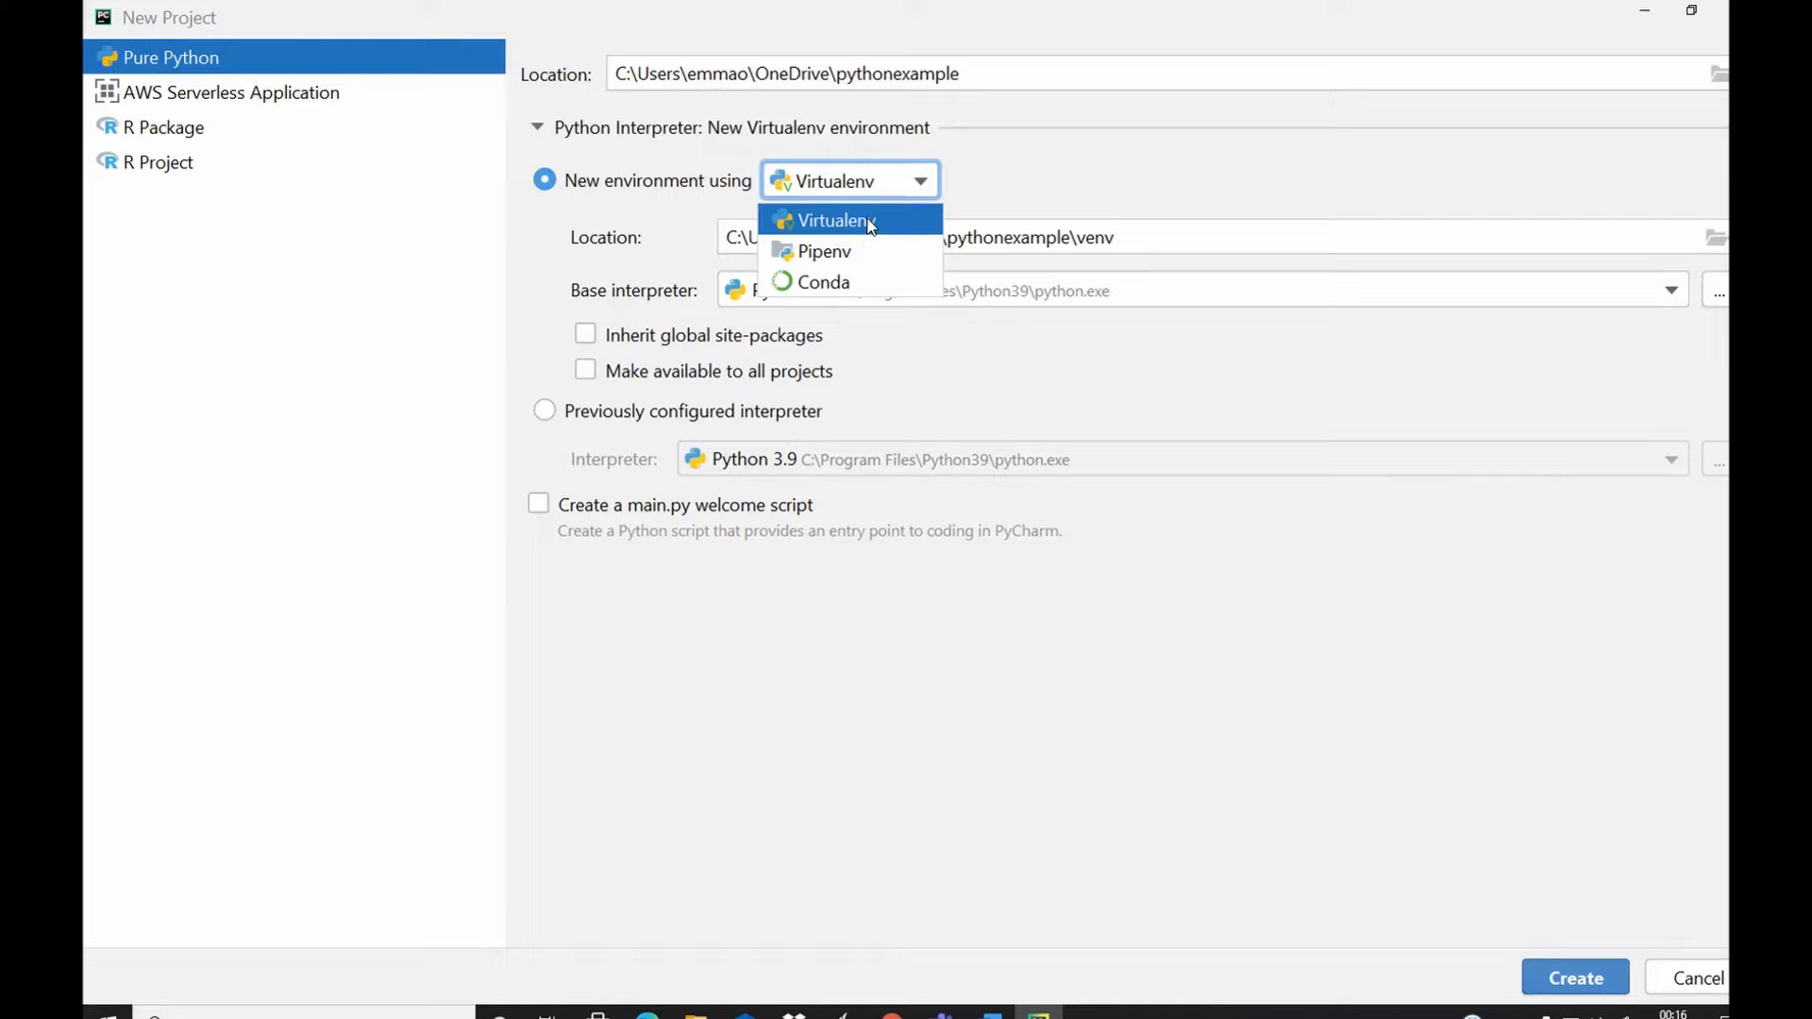
{"action": "left_click", "coordinate": [829, 219]}
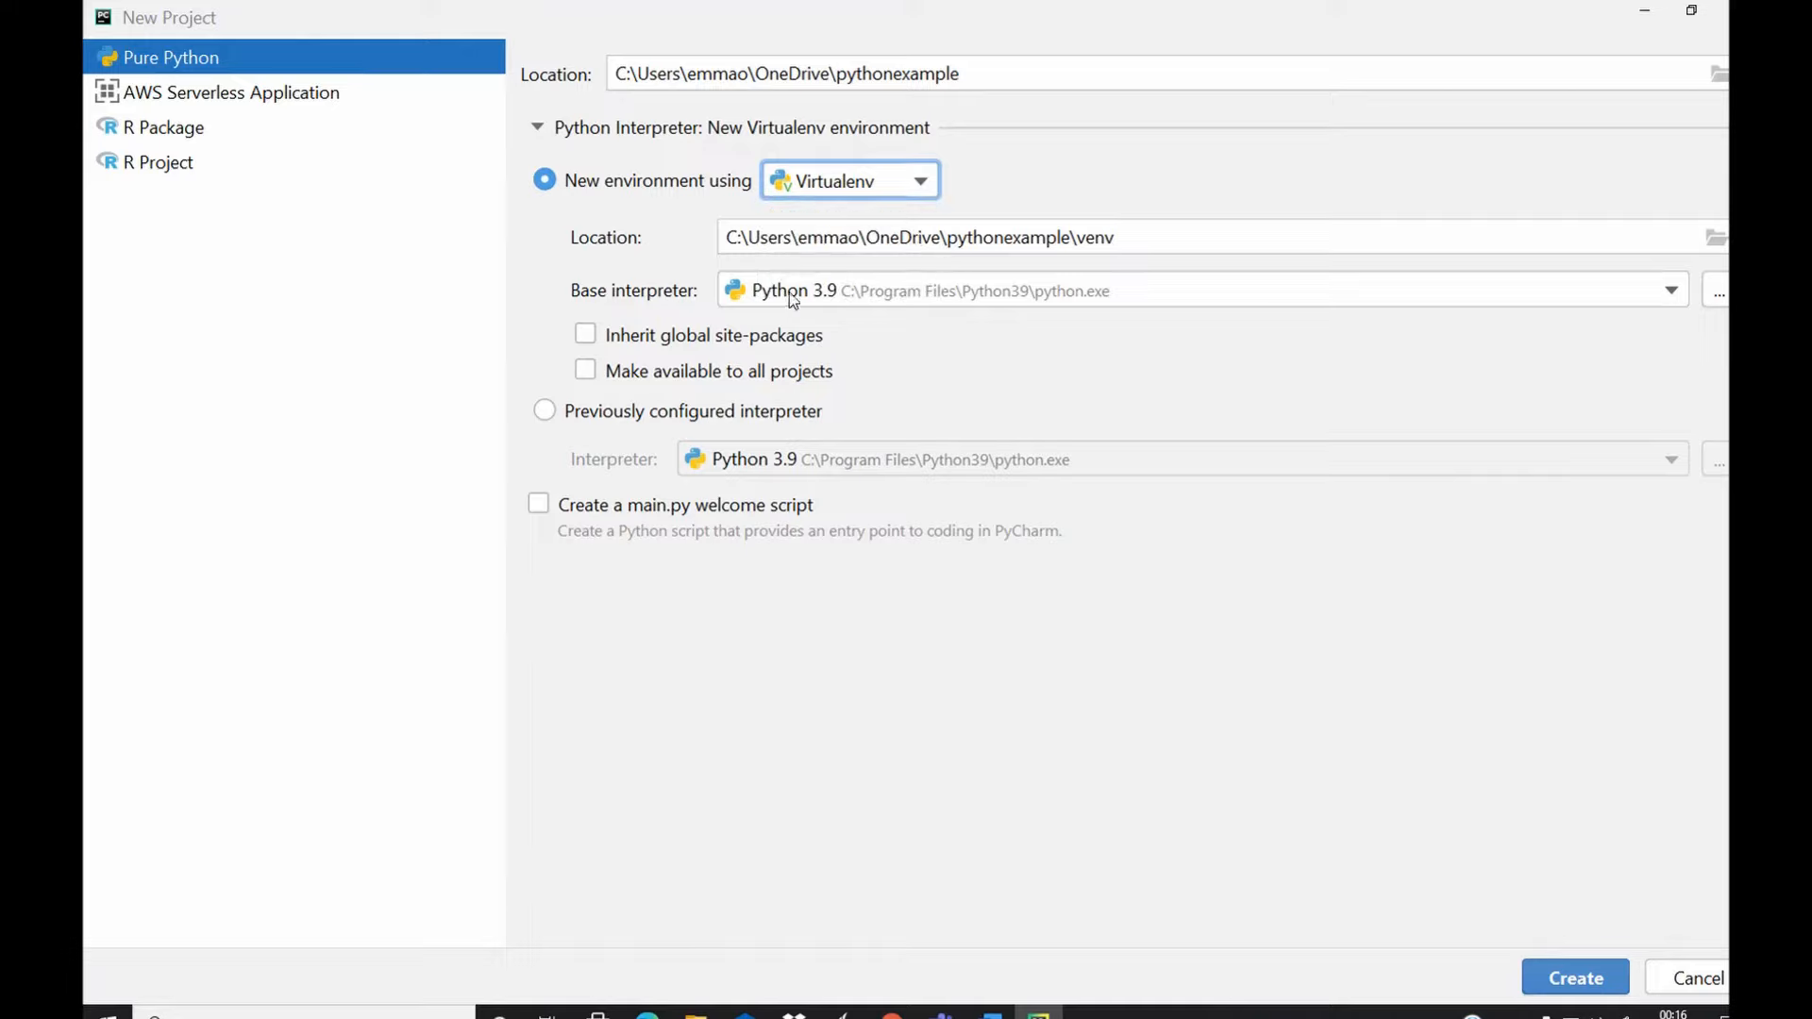
{"action": "mouse_move", "coordinate": [1543, 295]}
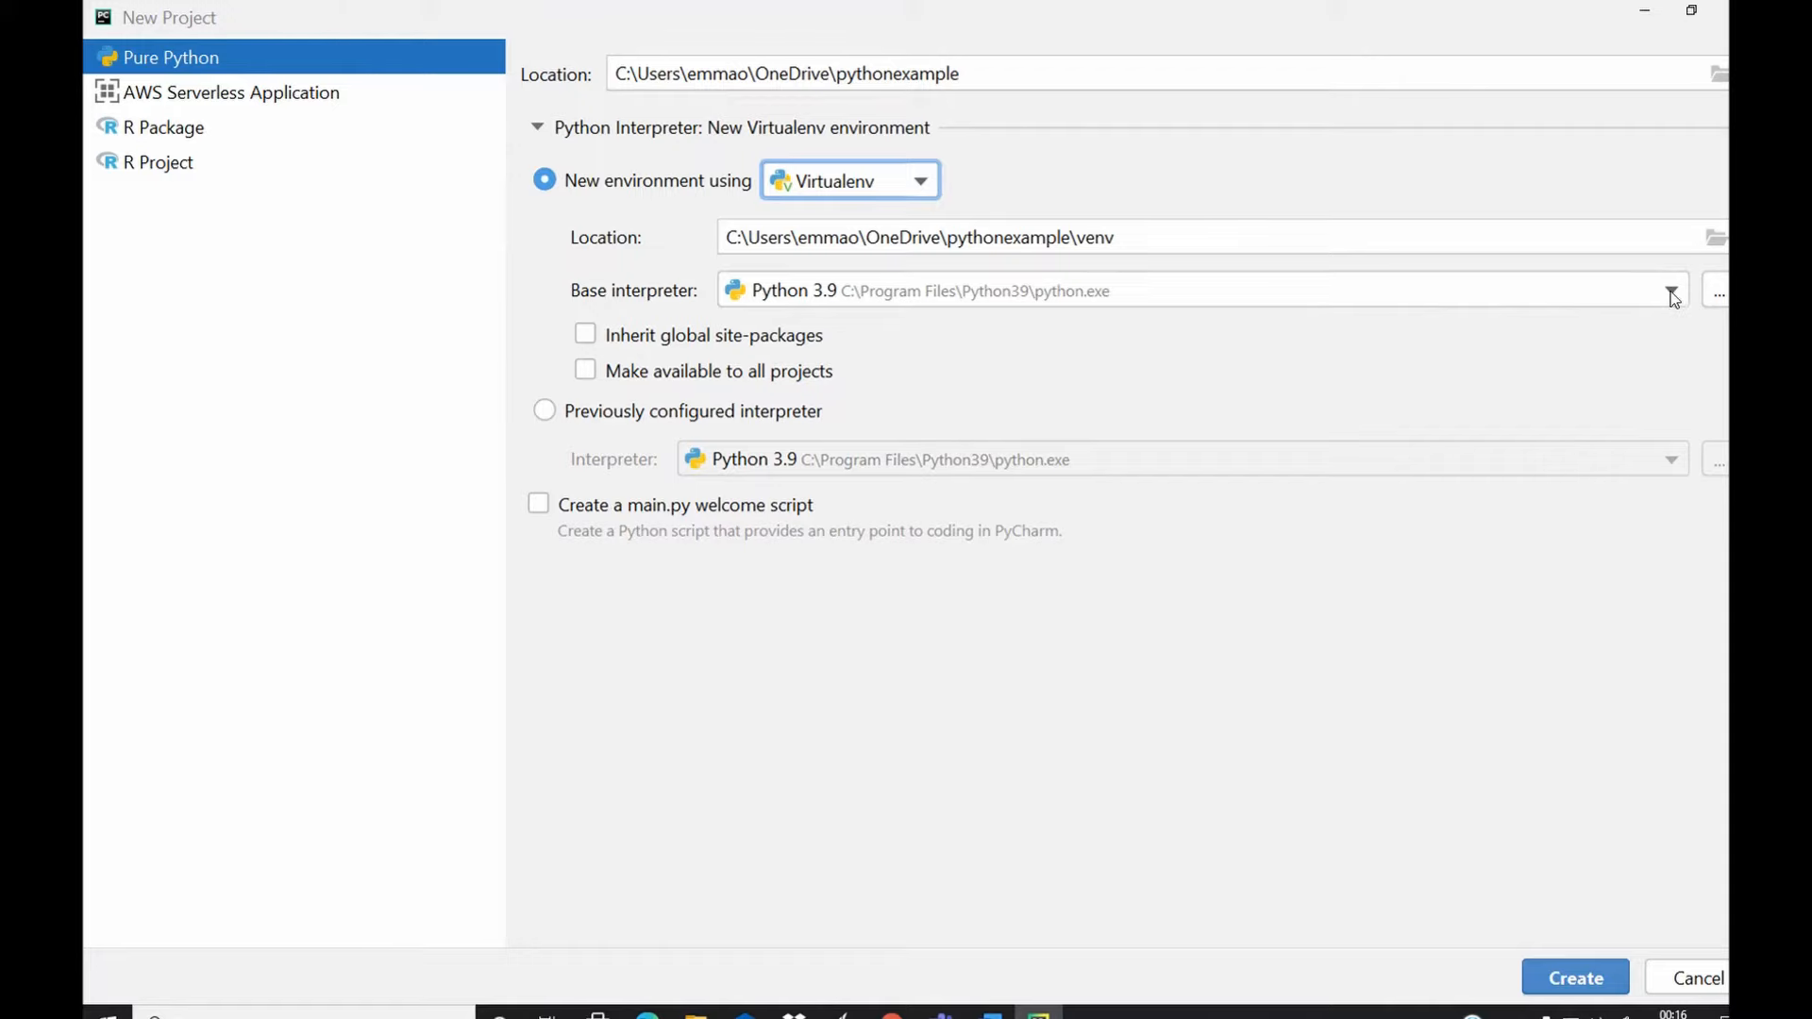
{"action": "left_click", "coordinate": [1672, 291]}
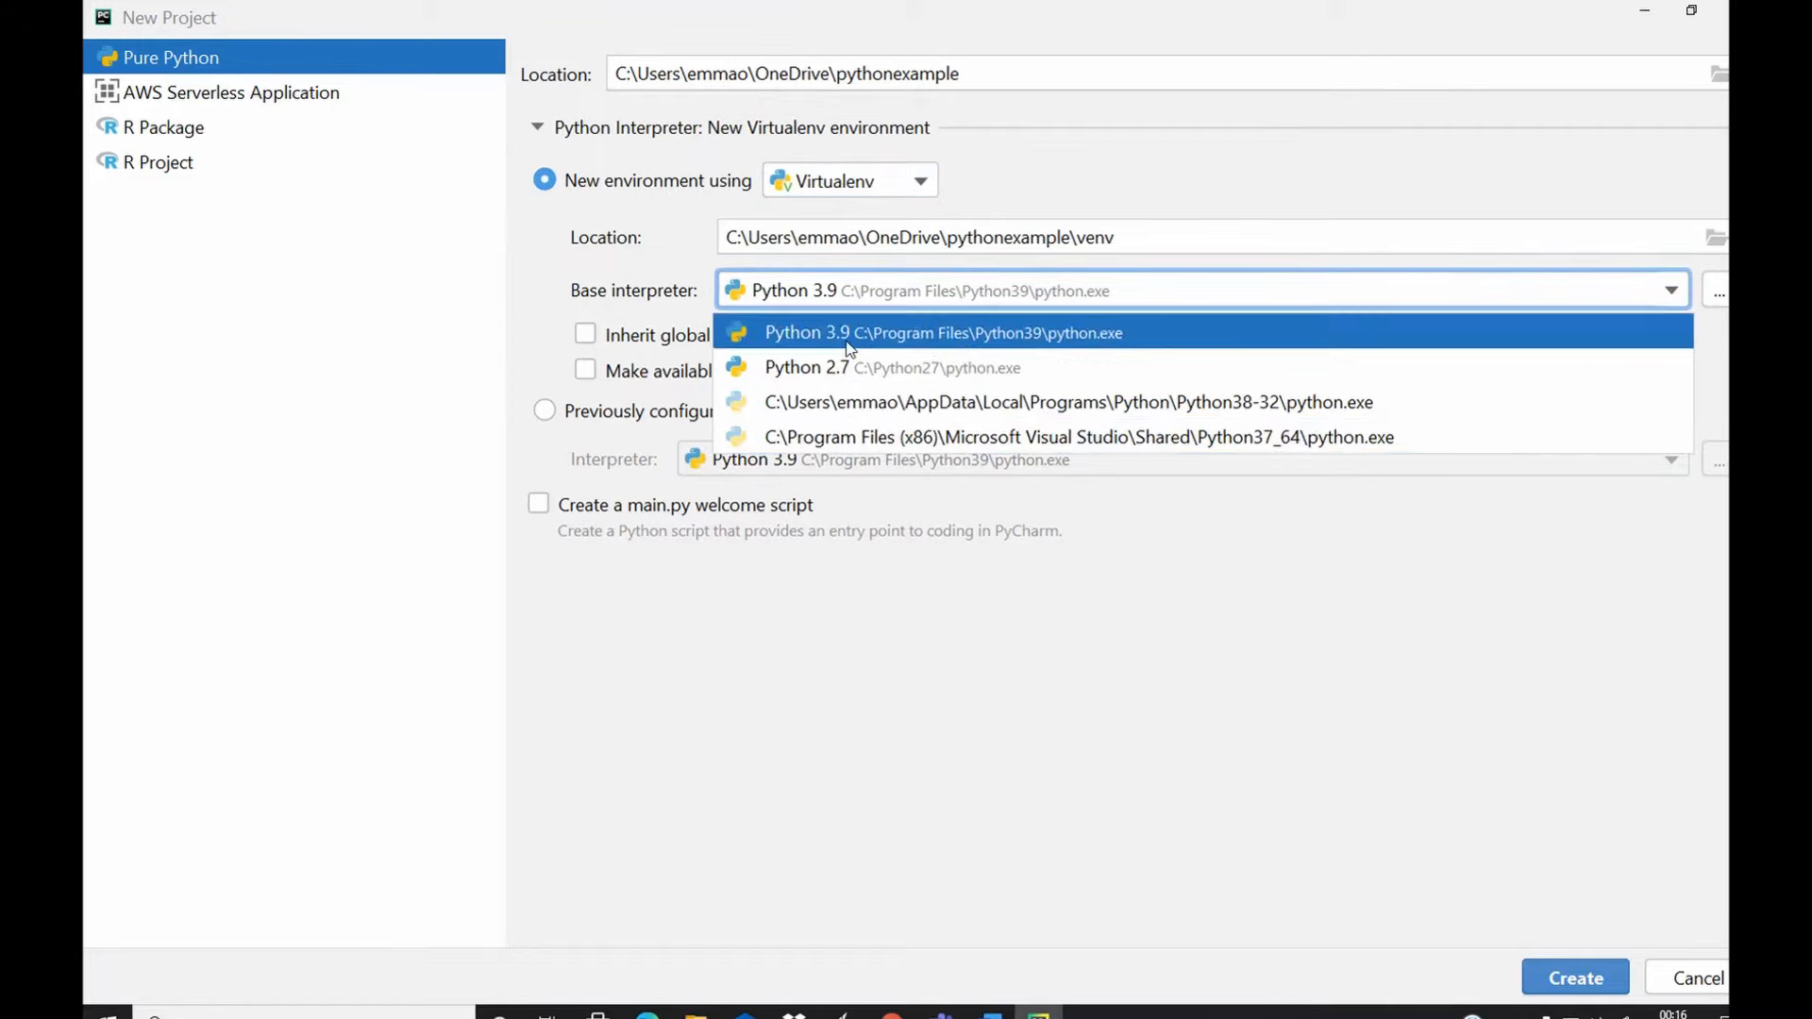
{"action": "mouse_move", "coordinate": [843, 352]}
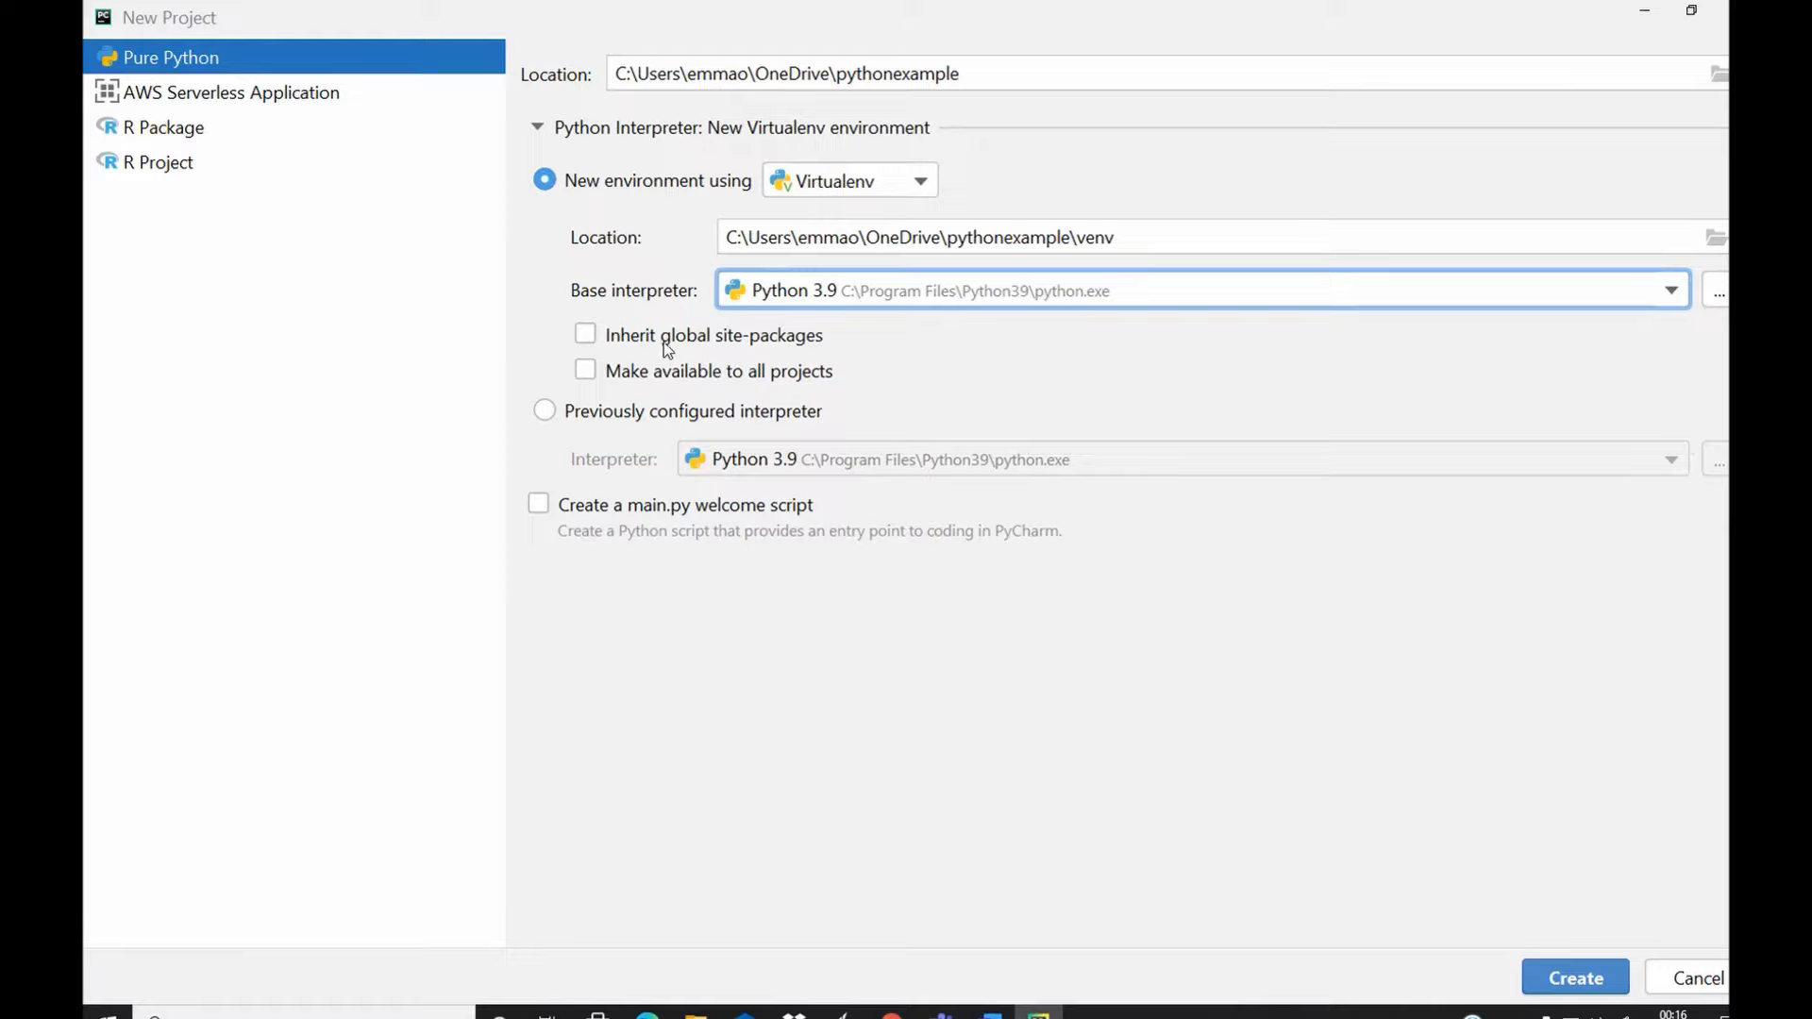
{"action": "mouse_move", "coordinate": [803, 351]}
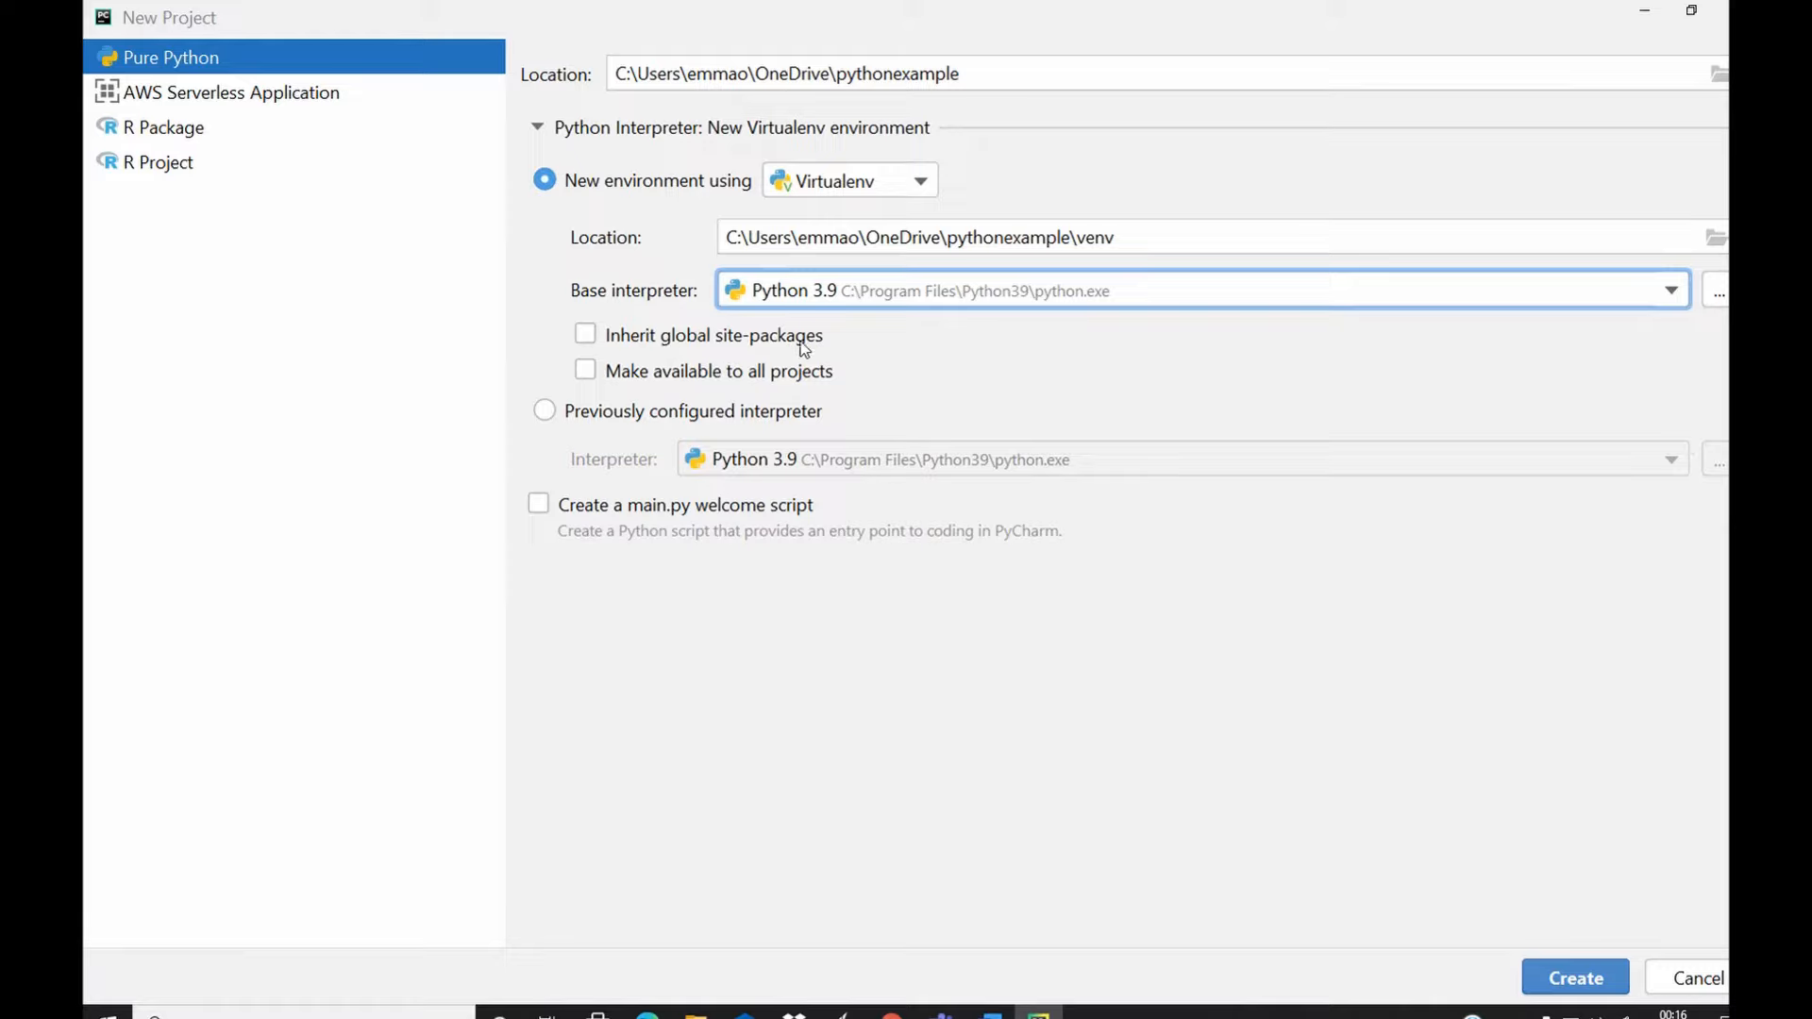
{"action": "mouse_move", "coordinate": [712, 345]}
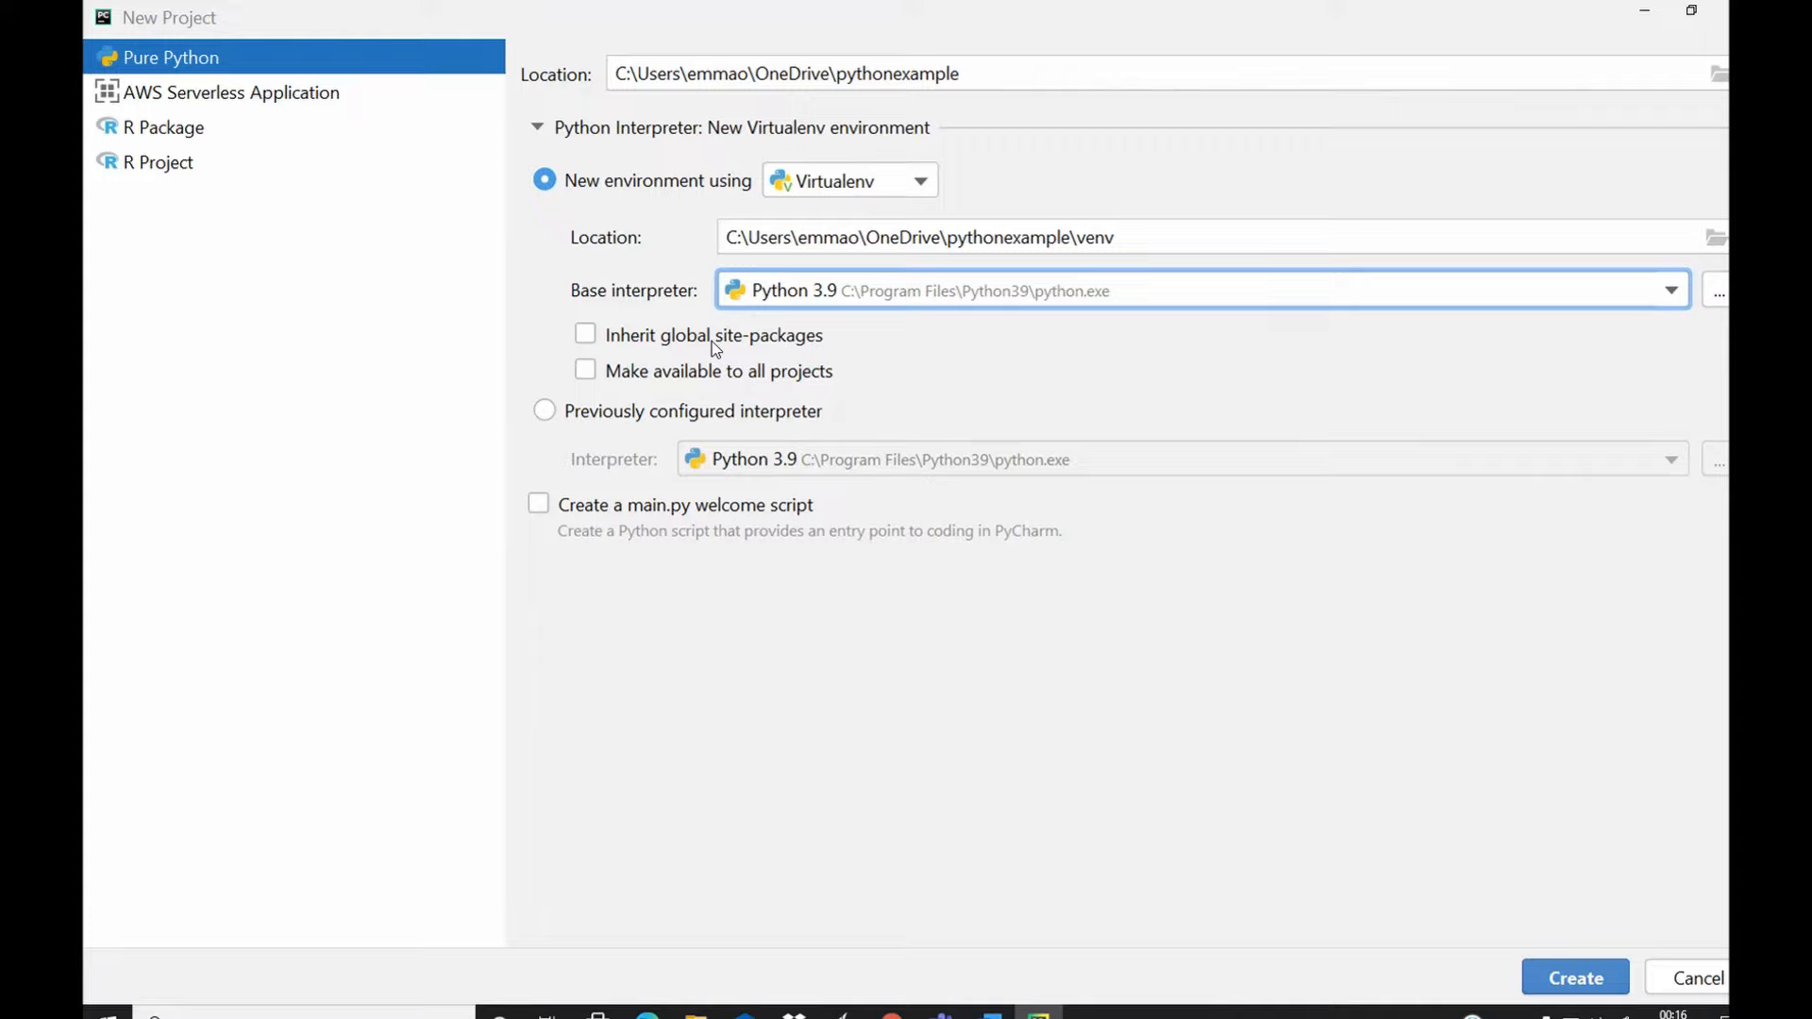
{"action": "mouse_move", "coordinate": [786, 339]}
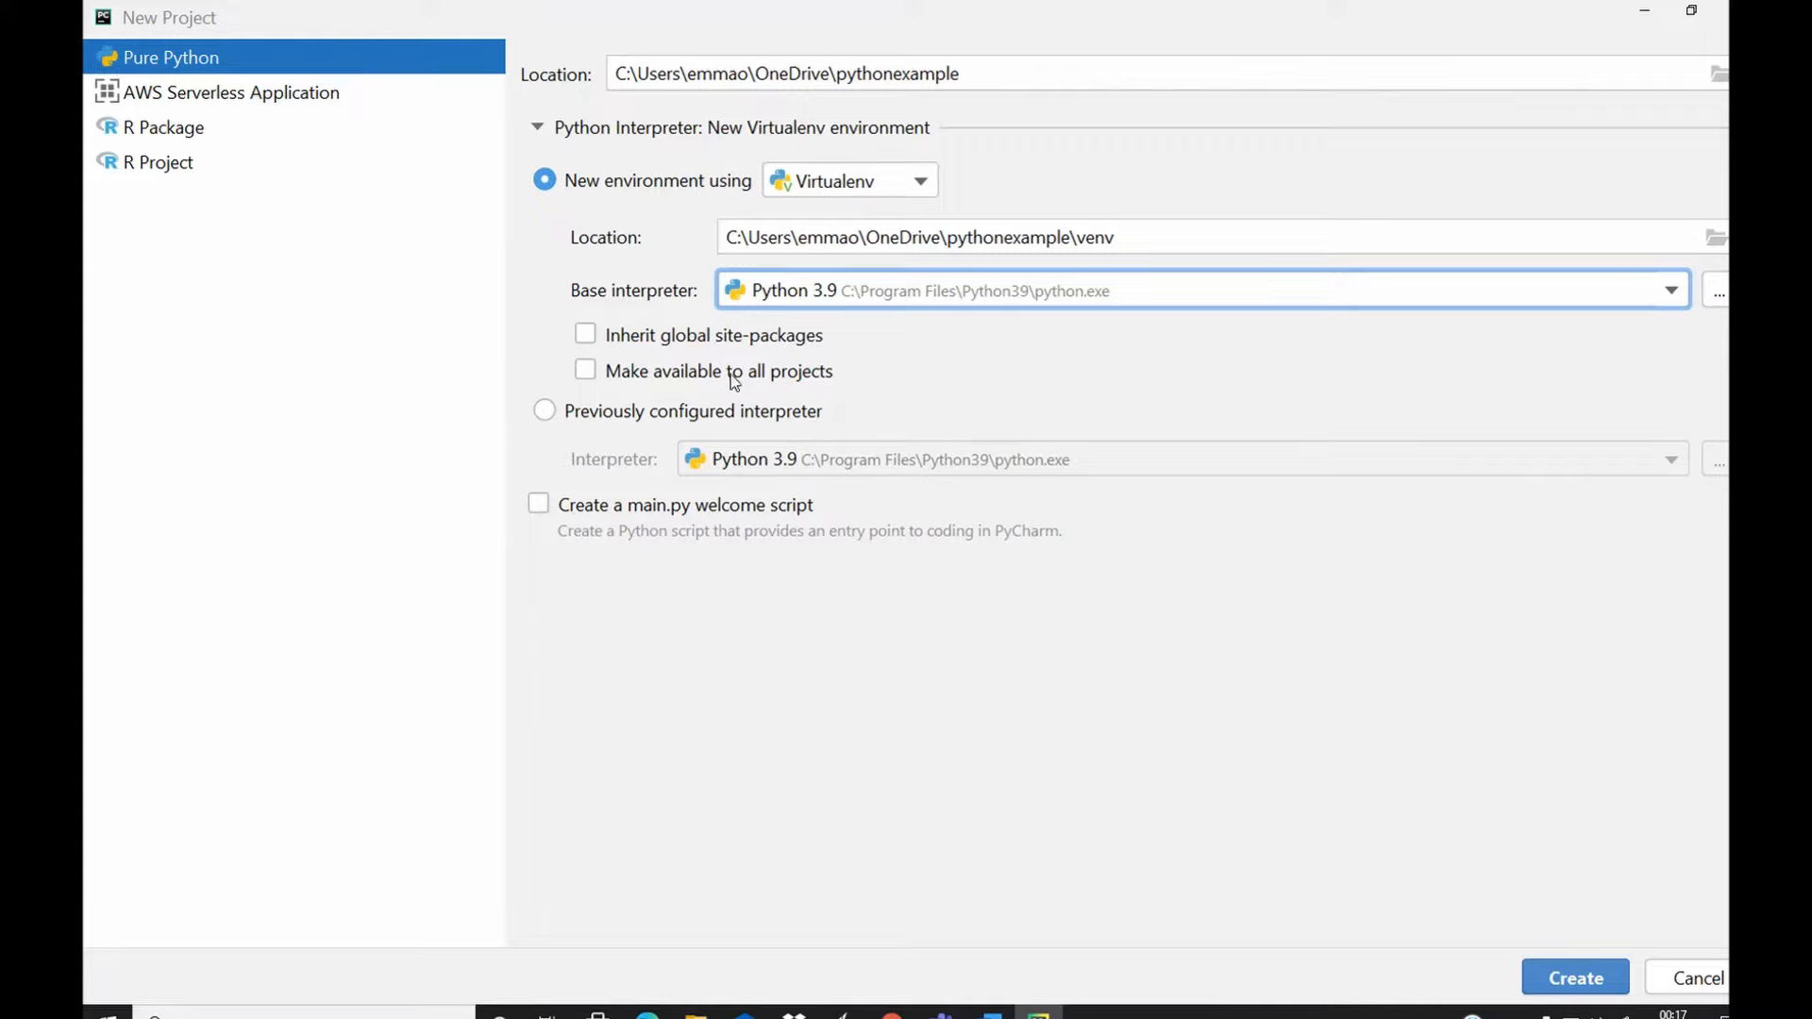
{"action": "mouse_move", "coordinate": [813, 387]}
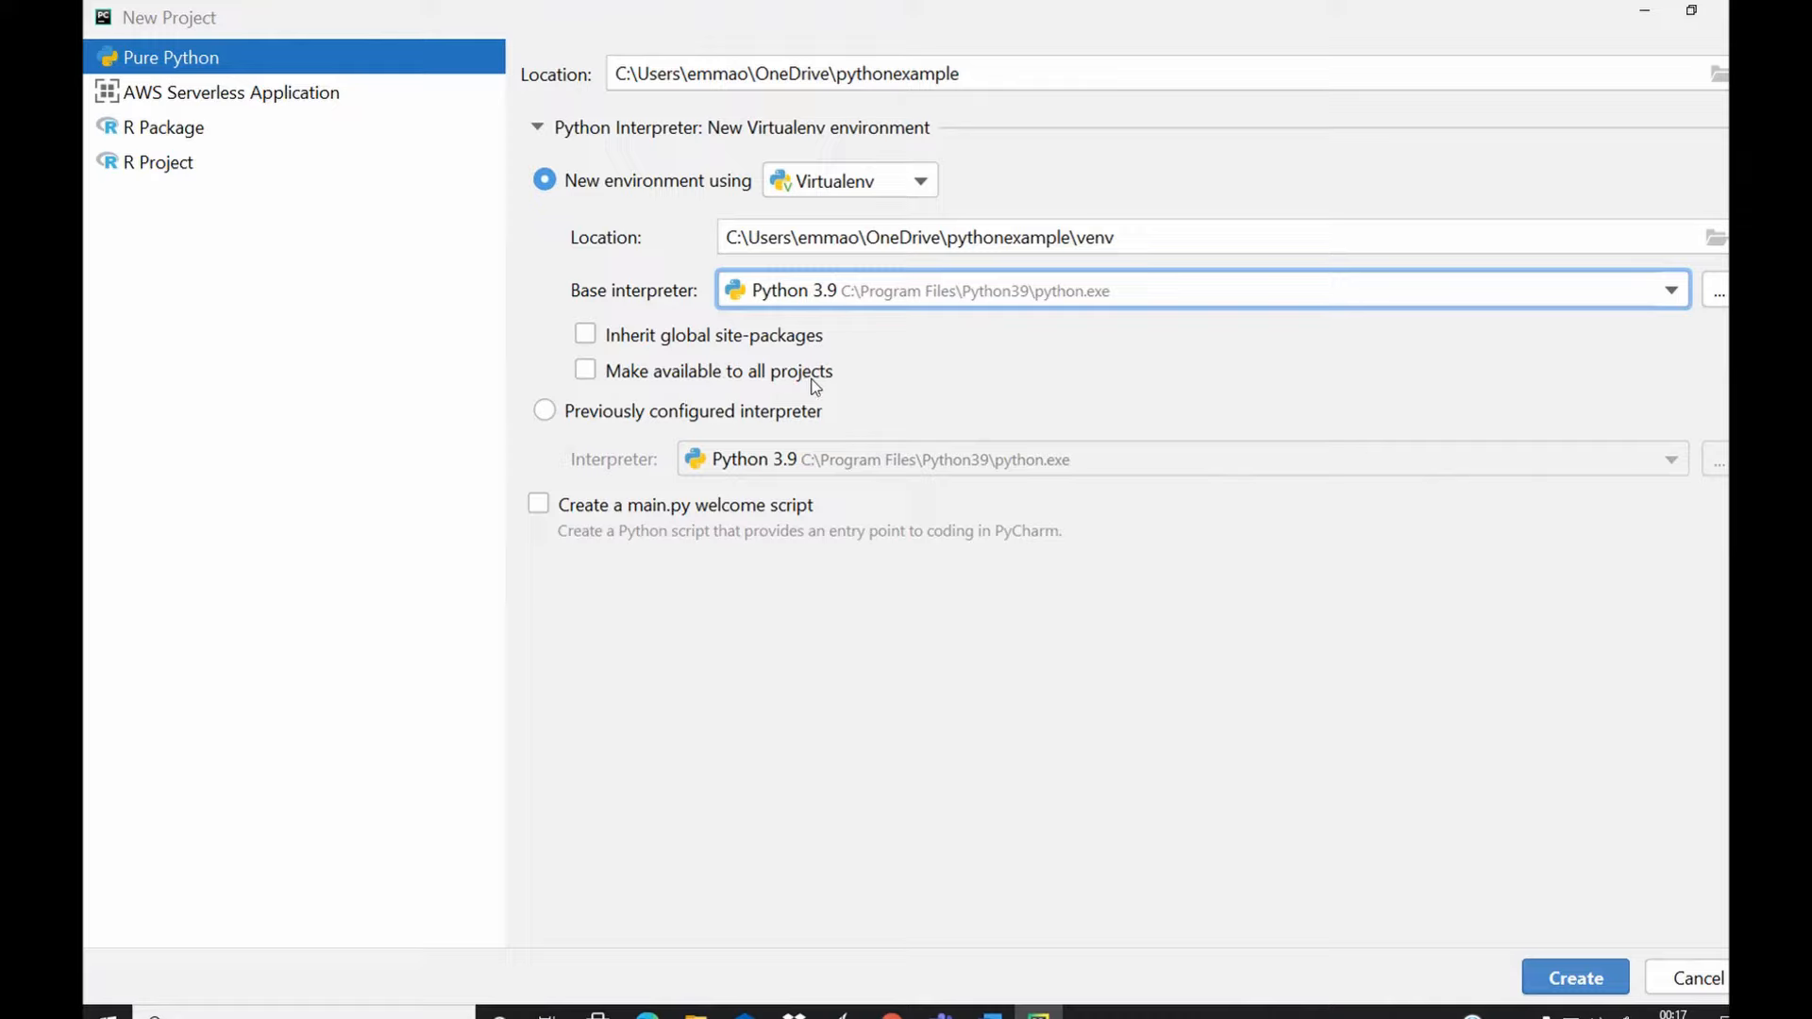
{"action": "mouse_move", "coordinate": [969, 352]}
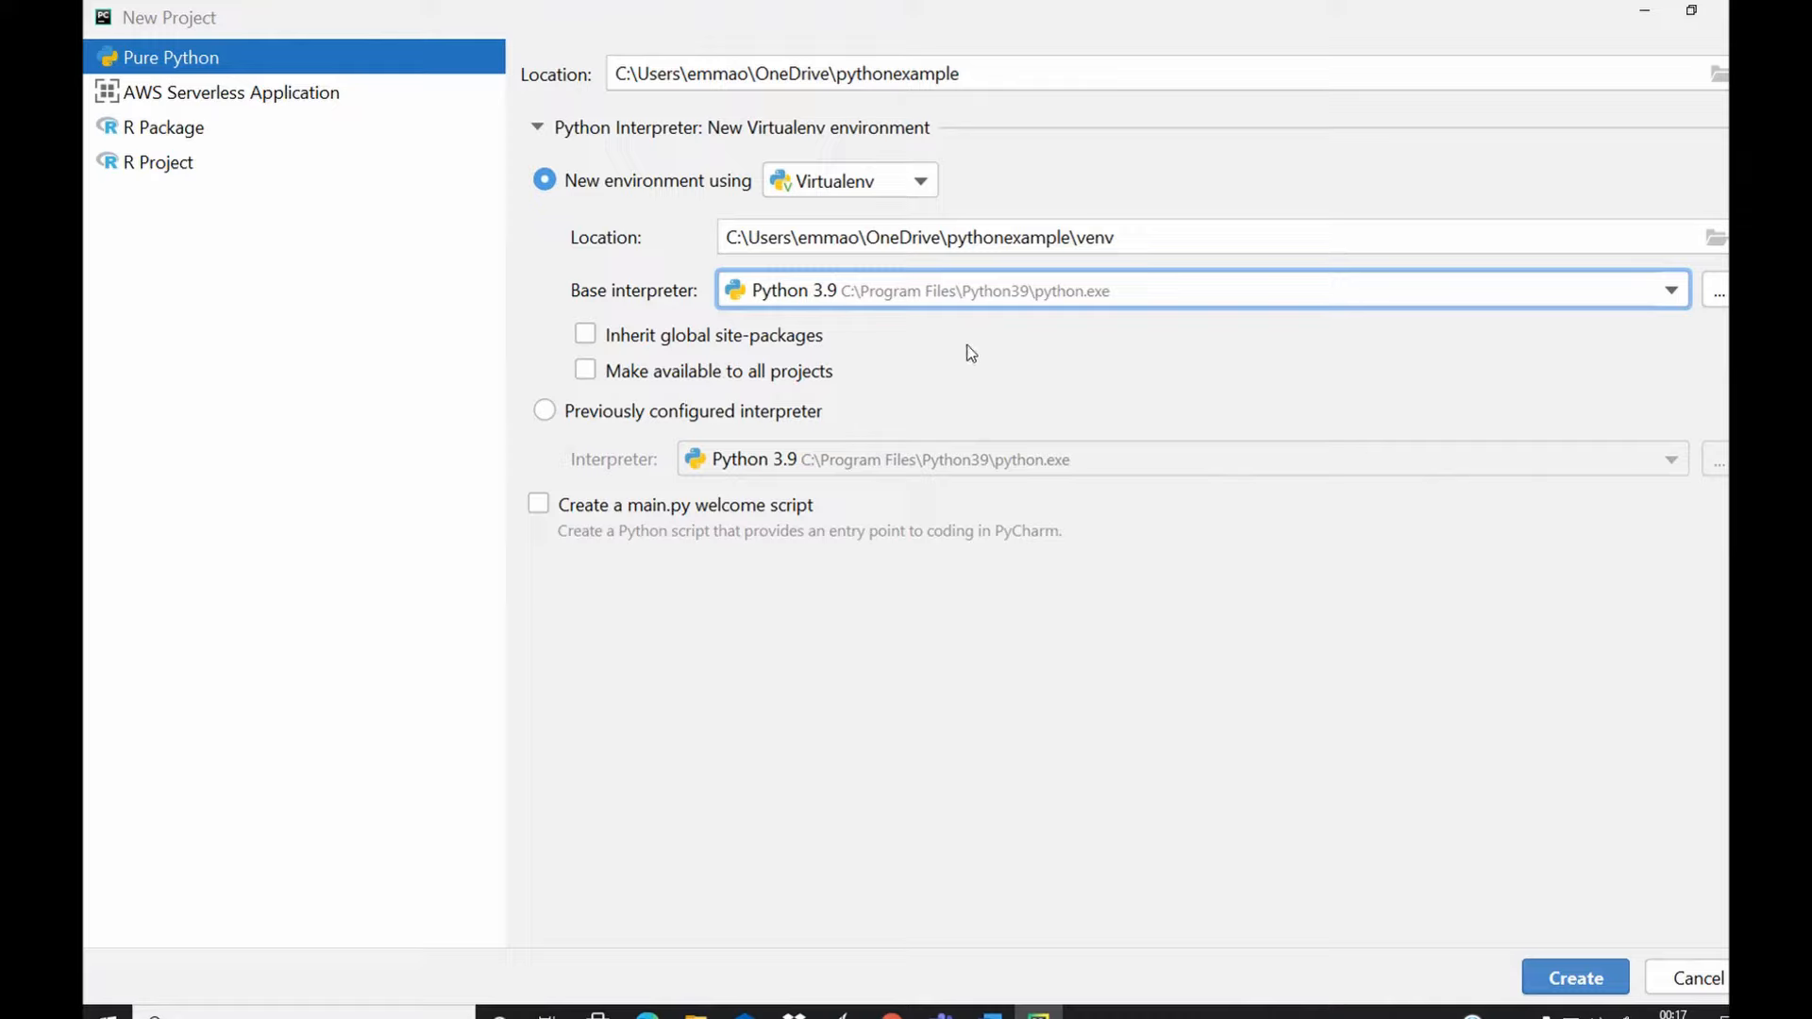
{"action": "mouse_move", "coordinate": [941, 327]}
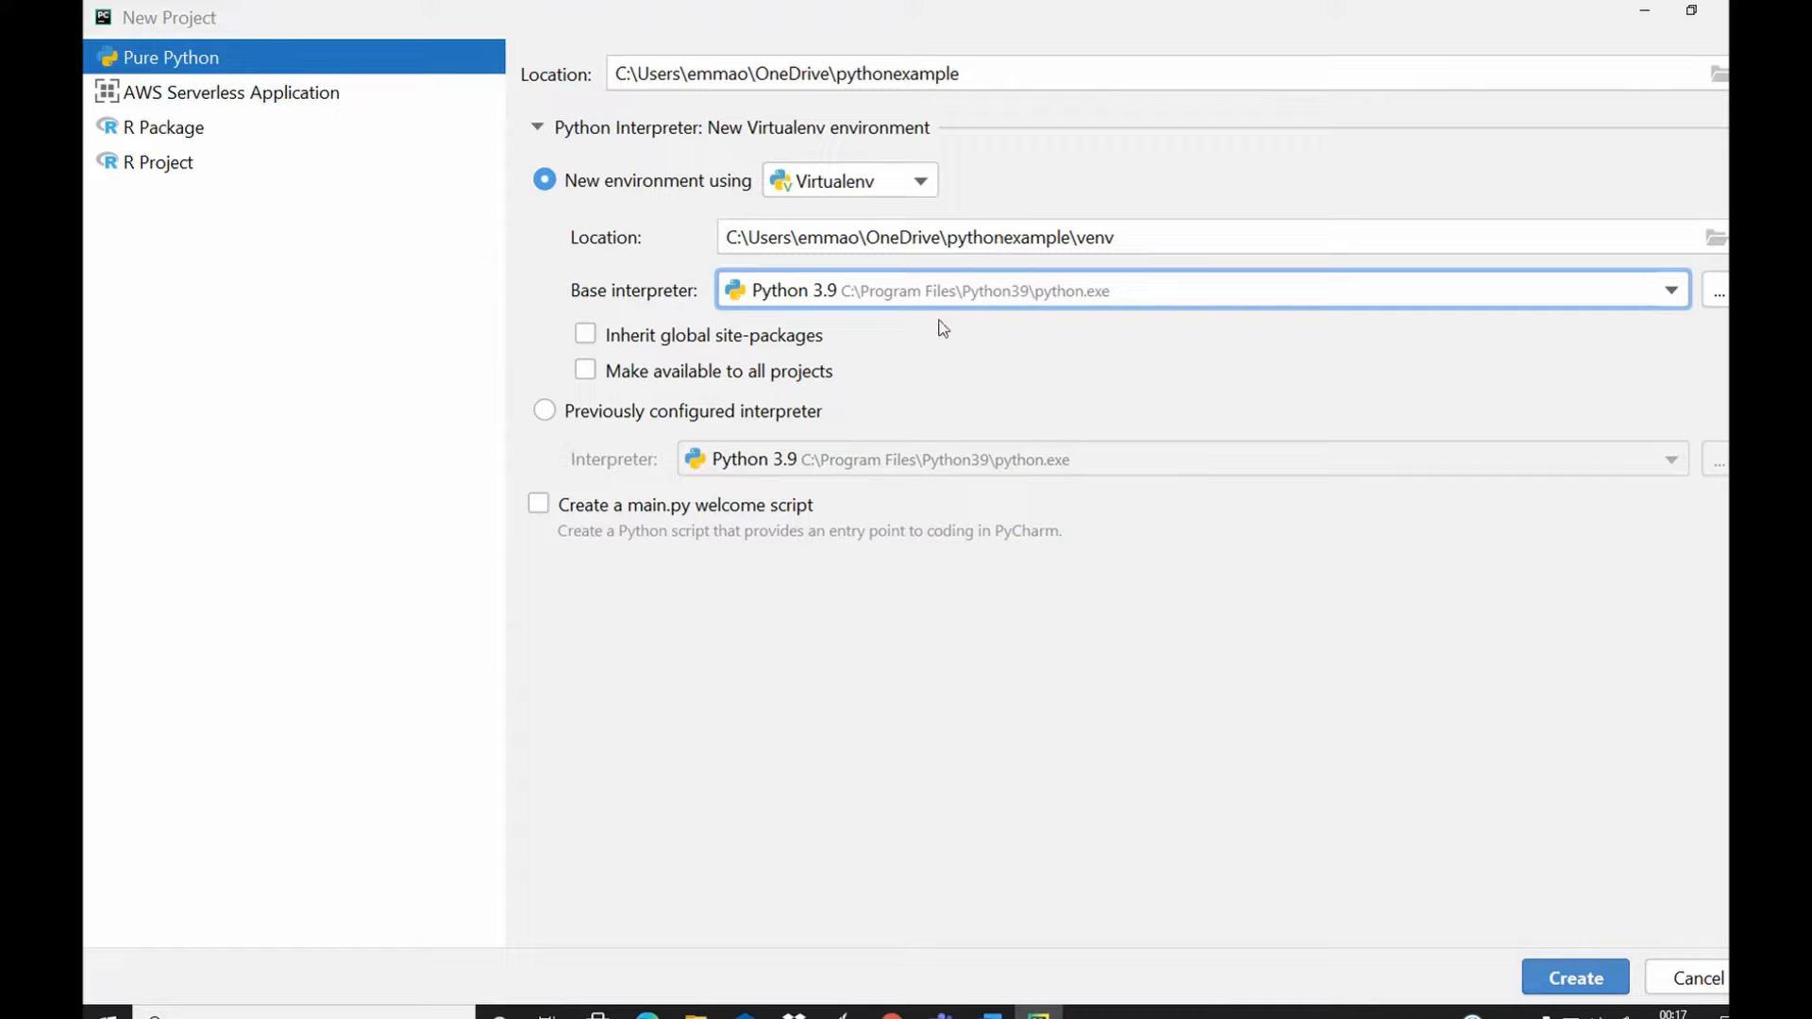
{"action": "mouse_move", "coordinate": [908, 365]}
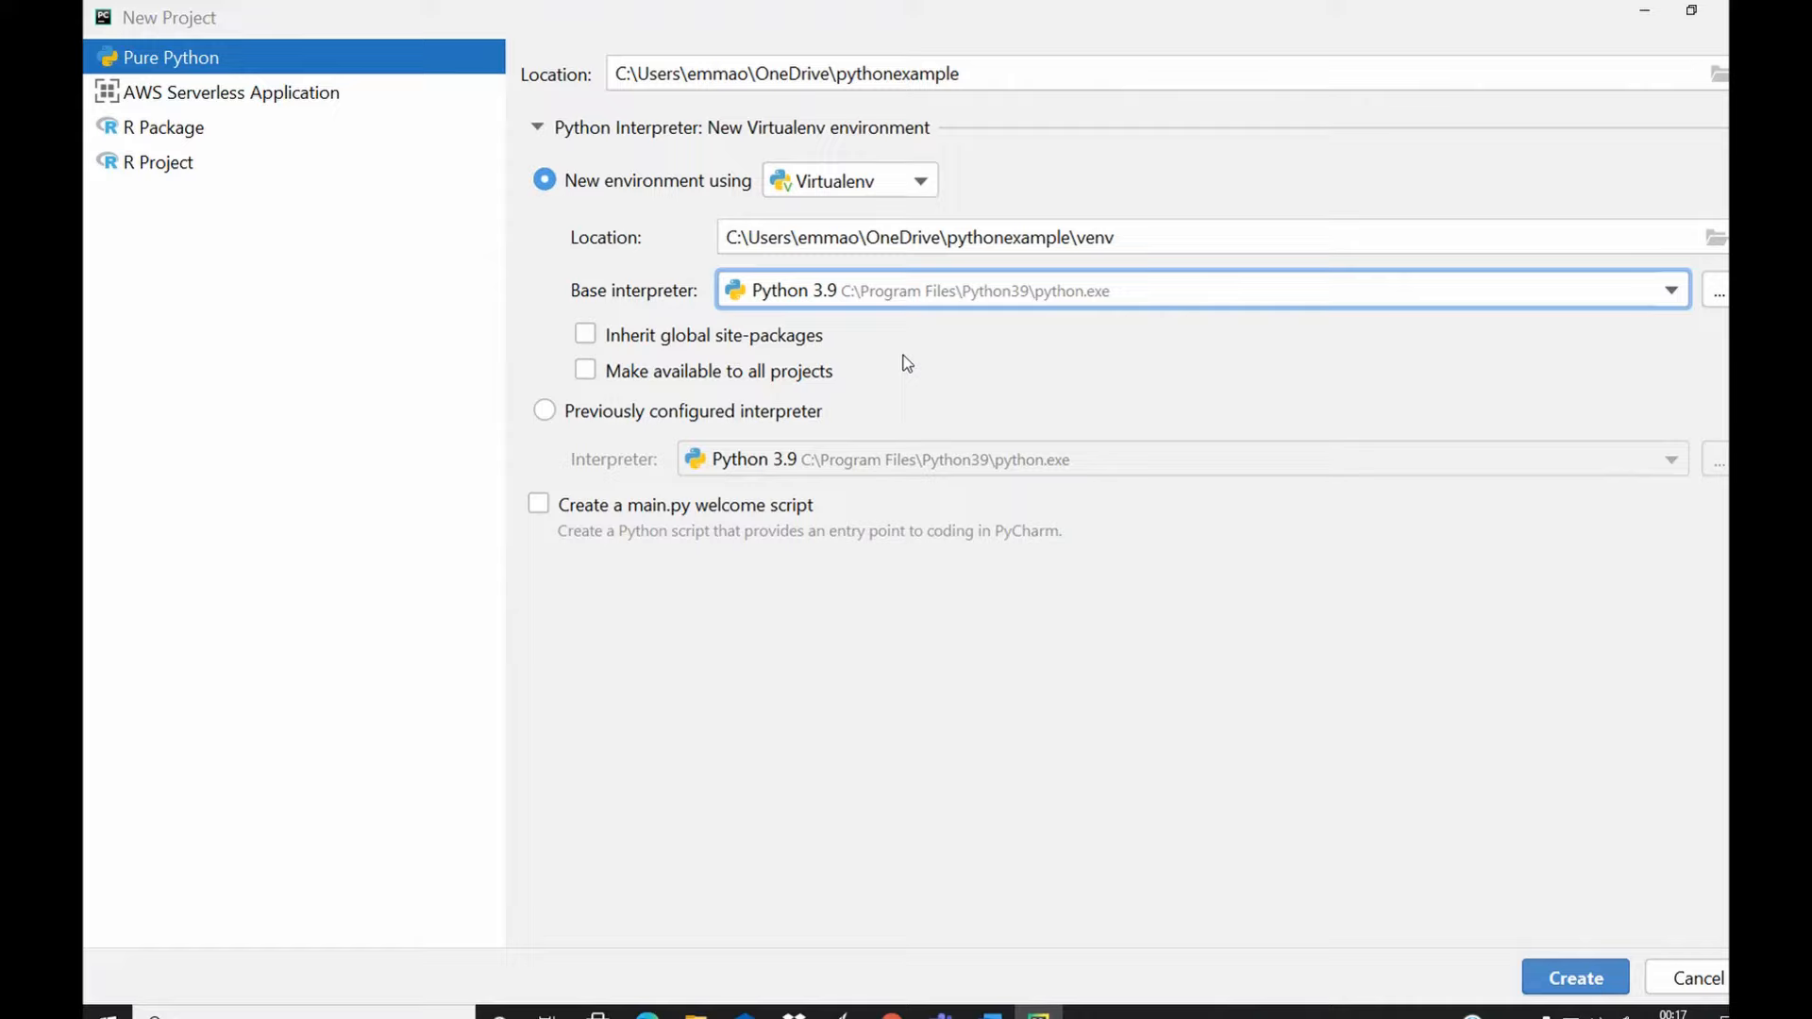
{"action": "mouse_move", "coordinate": [747, 396]}
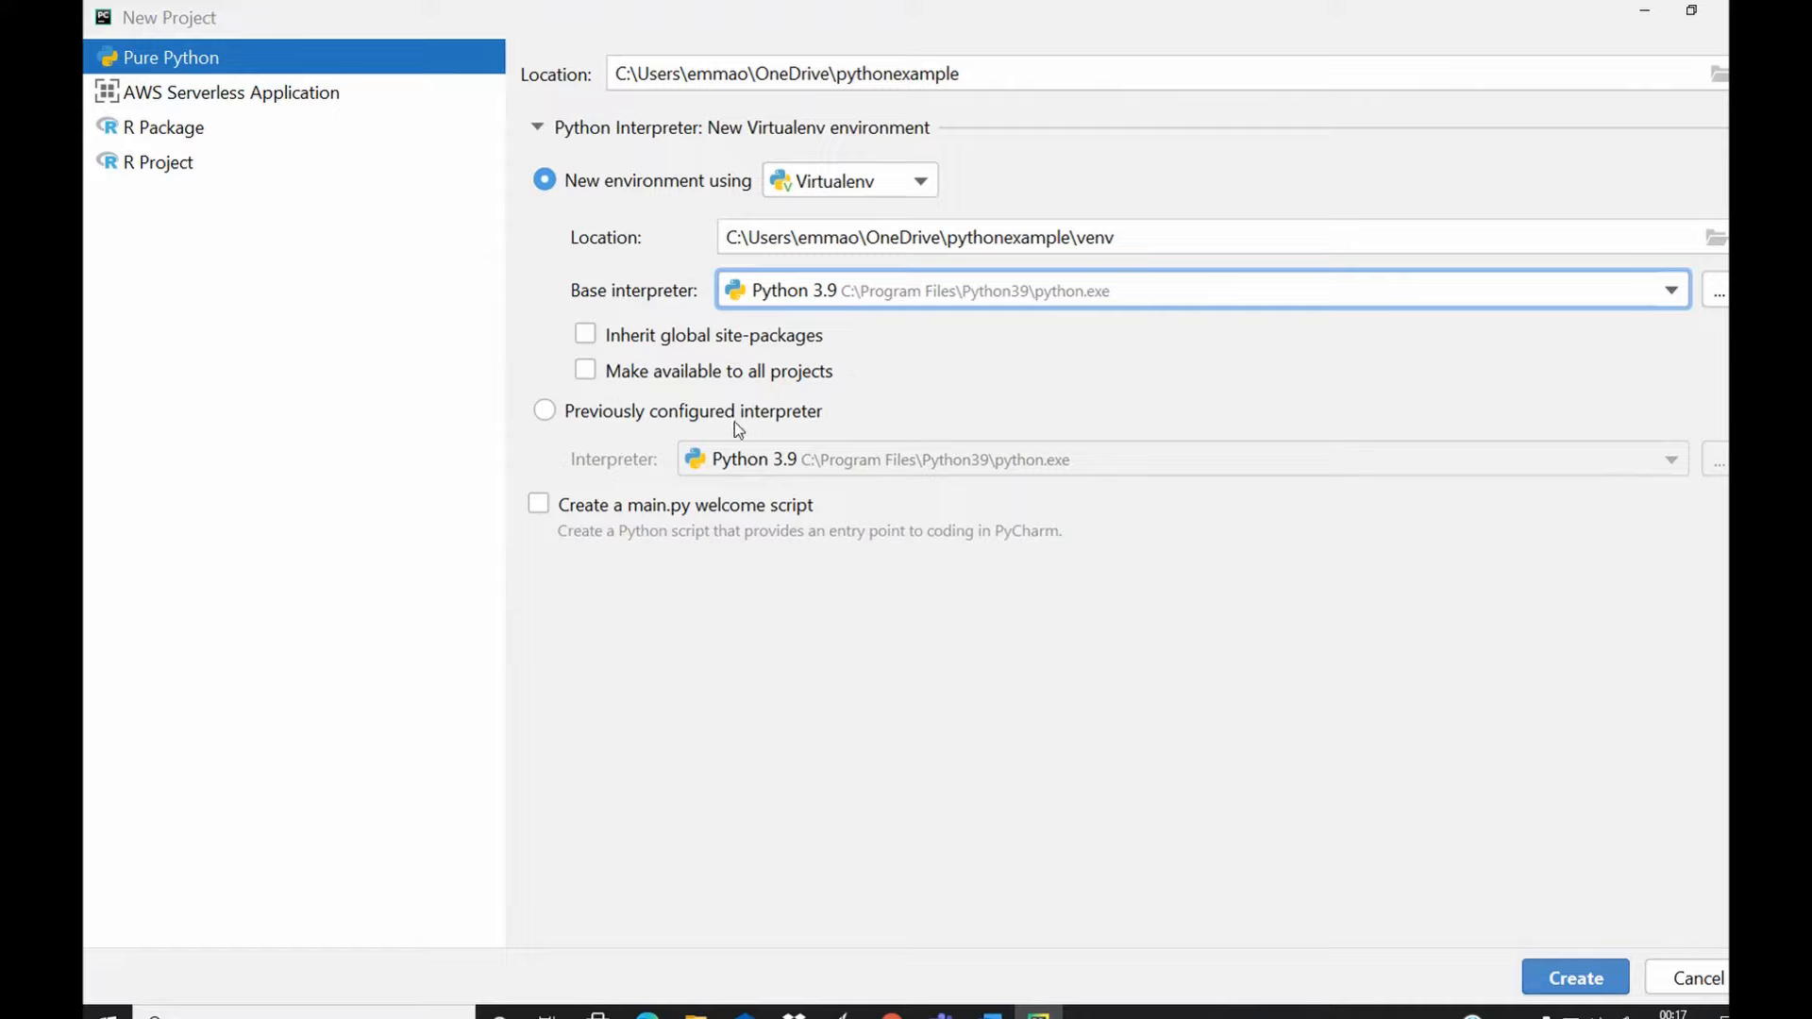
{"action": "mouse_move", "coordinate": [843, 469]}
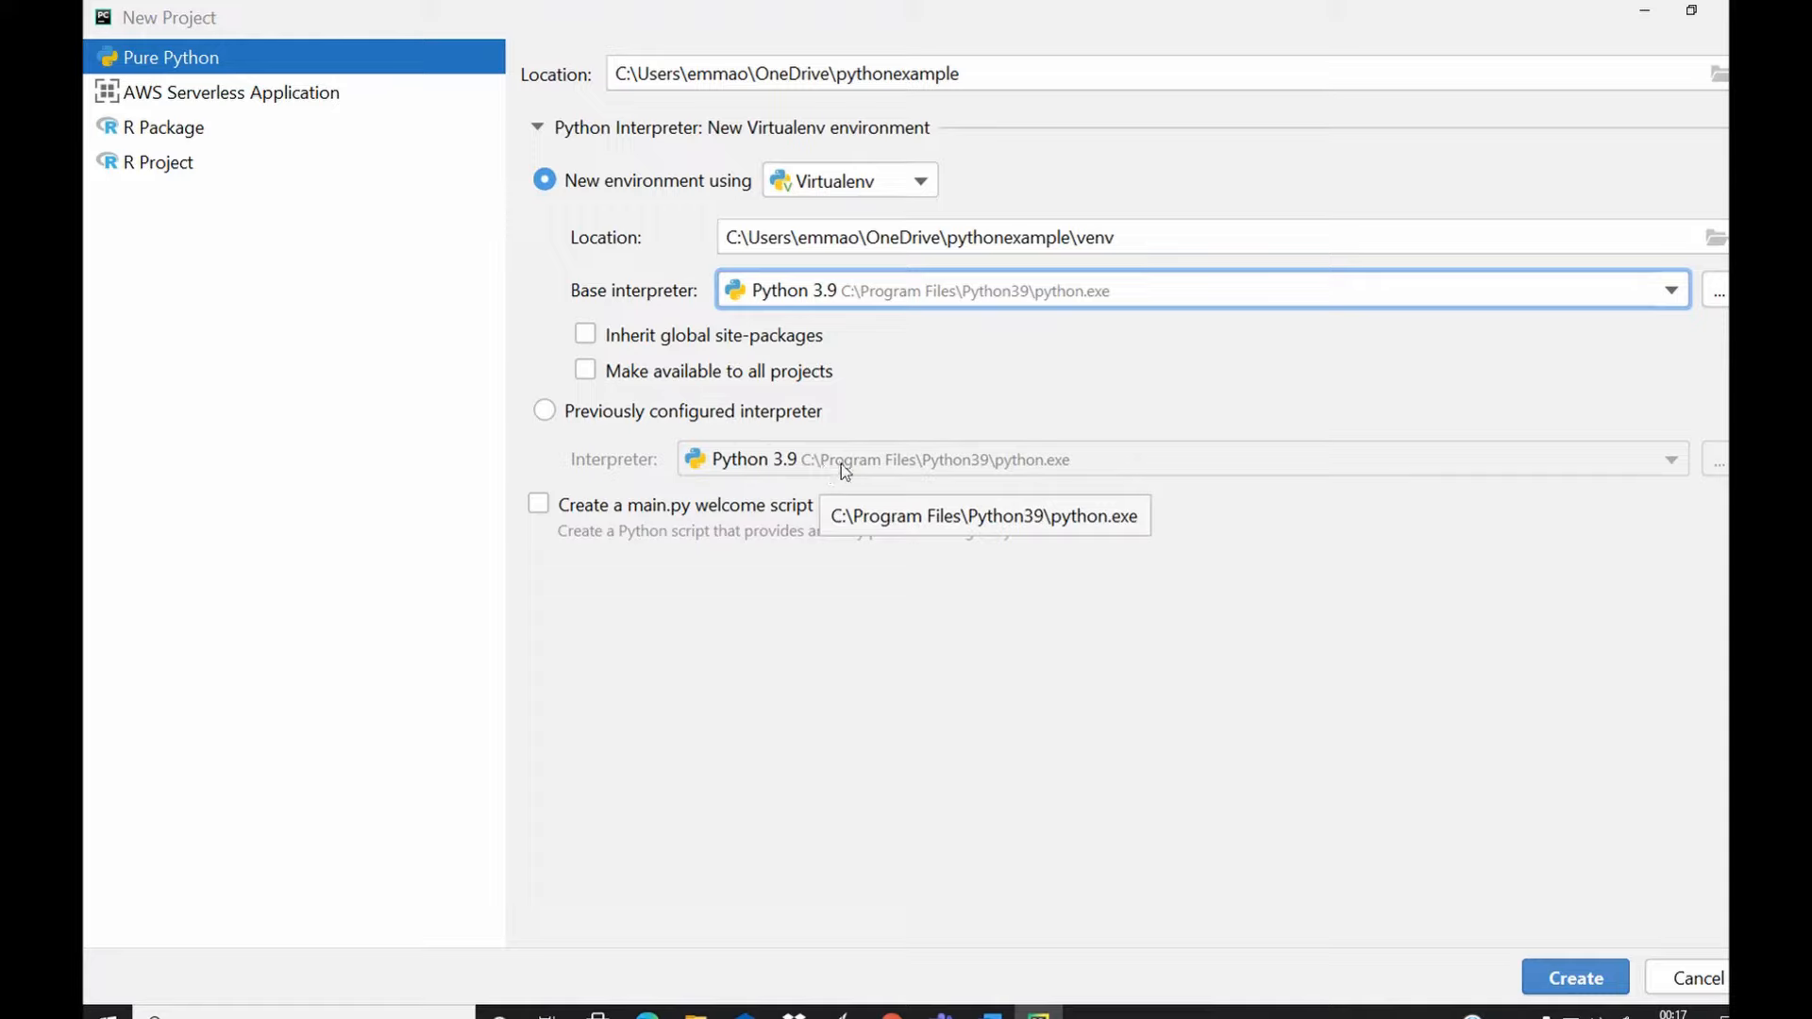
{"action": "mouse_move", "coordinate": [854, 470]}
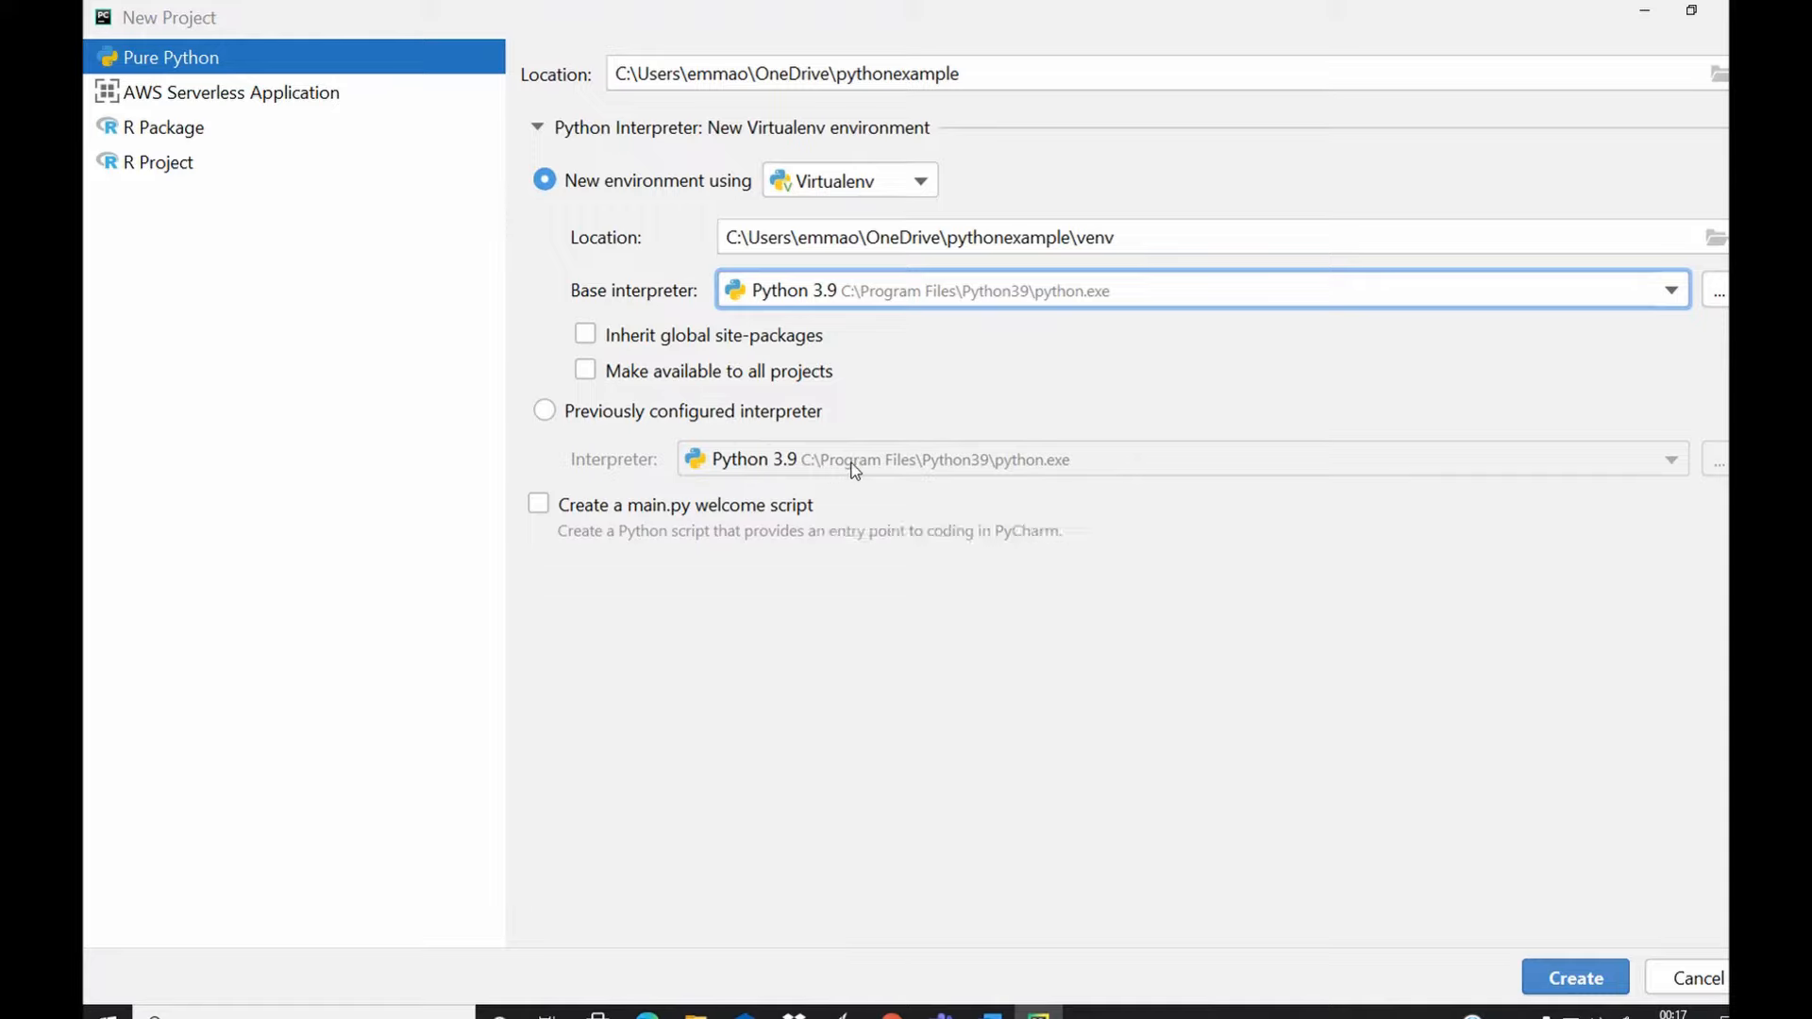
{"action": "mouse_move", "coordinate": [791, 466]}
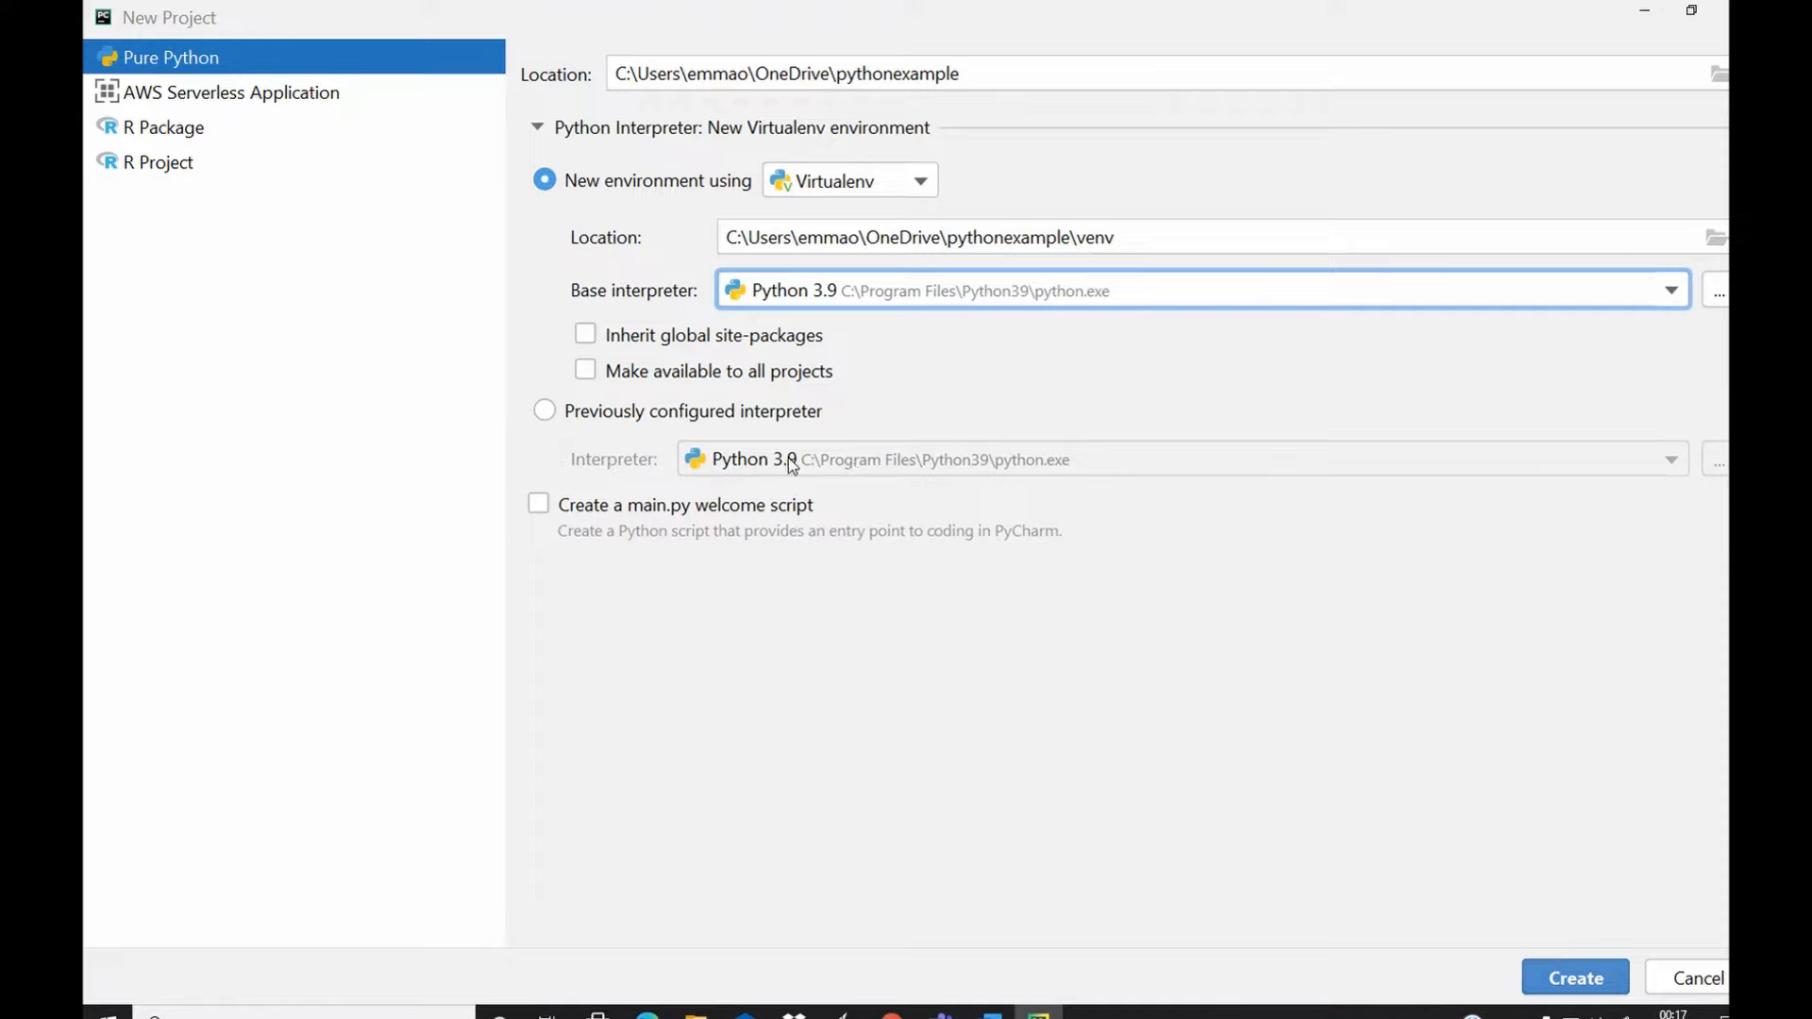
{"action": "mouse_move", "coordinate": [809, 464]}
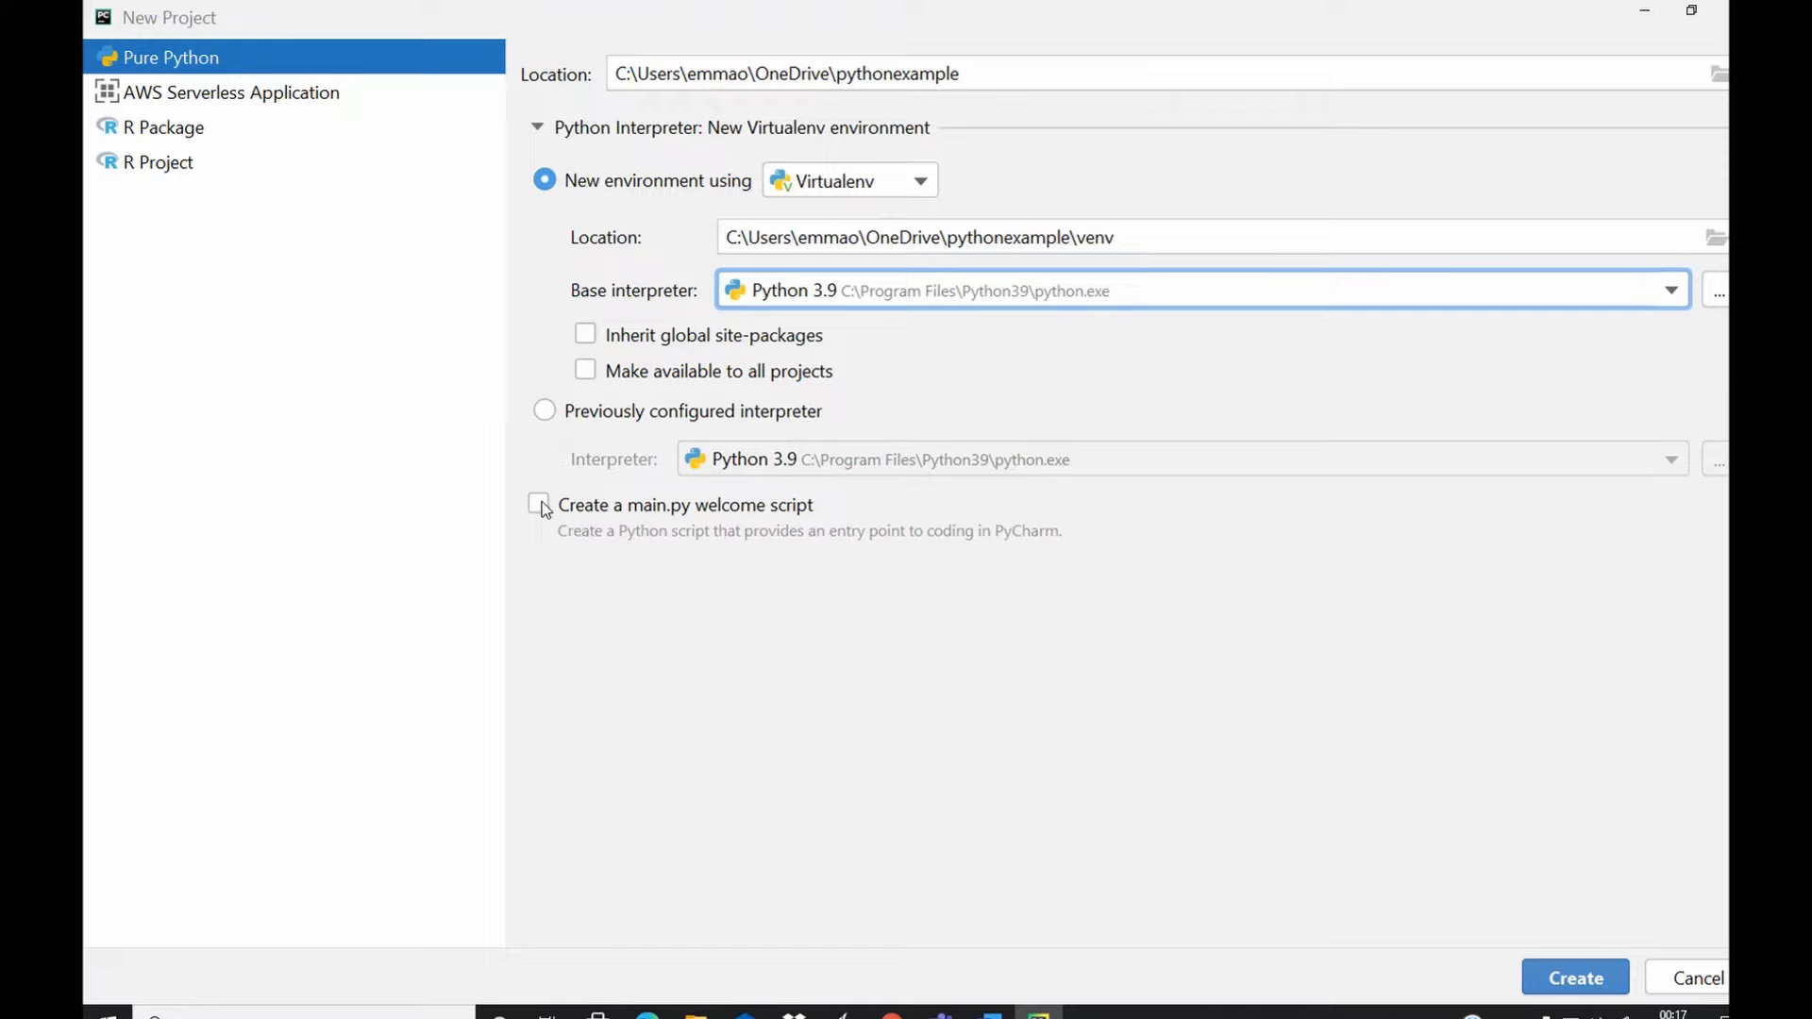
{"action": "mouse_move", "coordinate": [663, 519]}
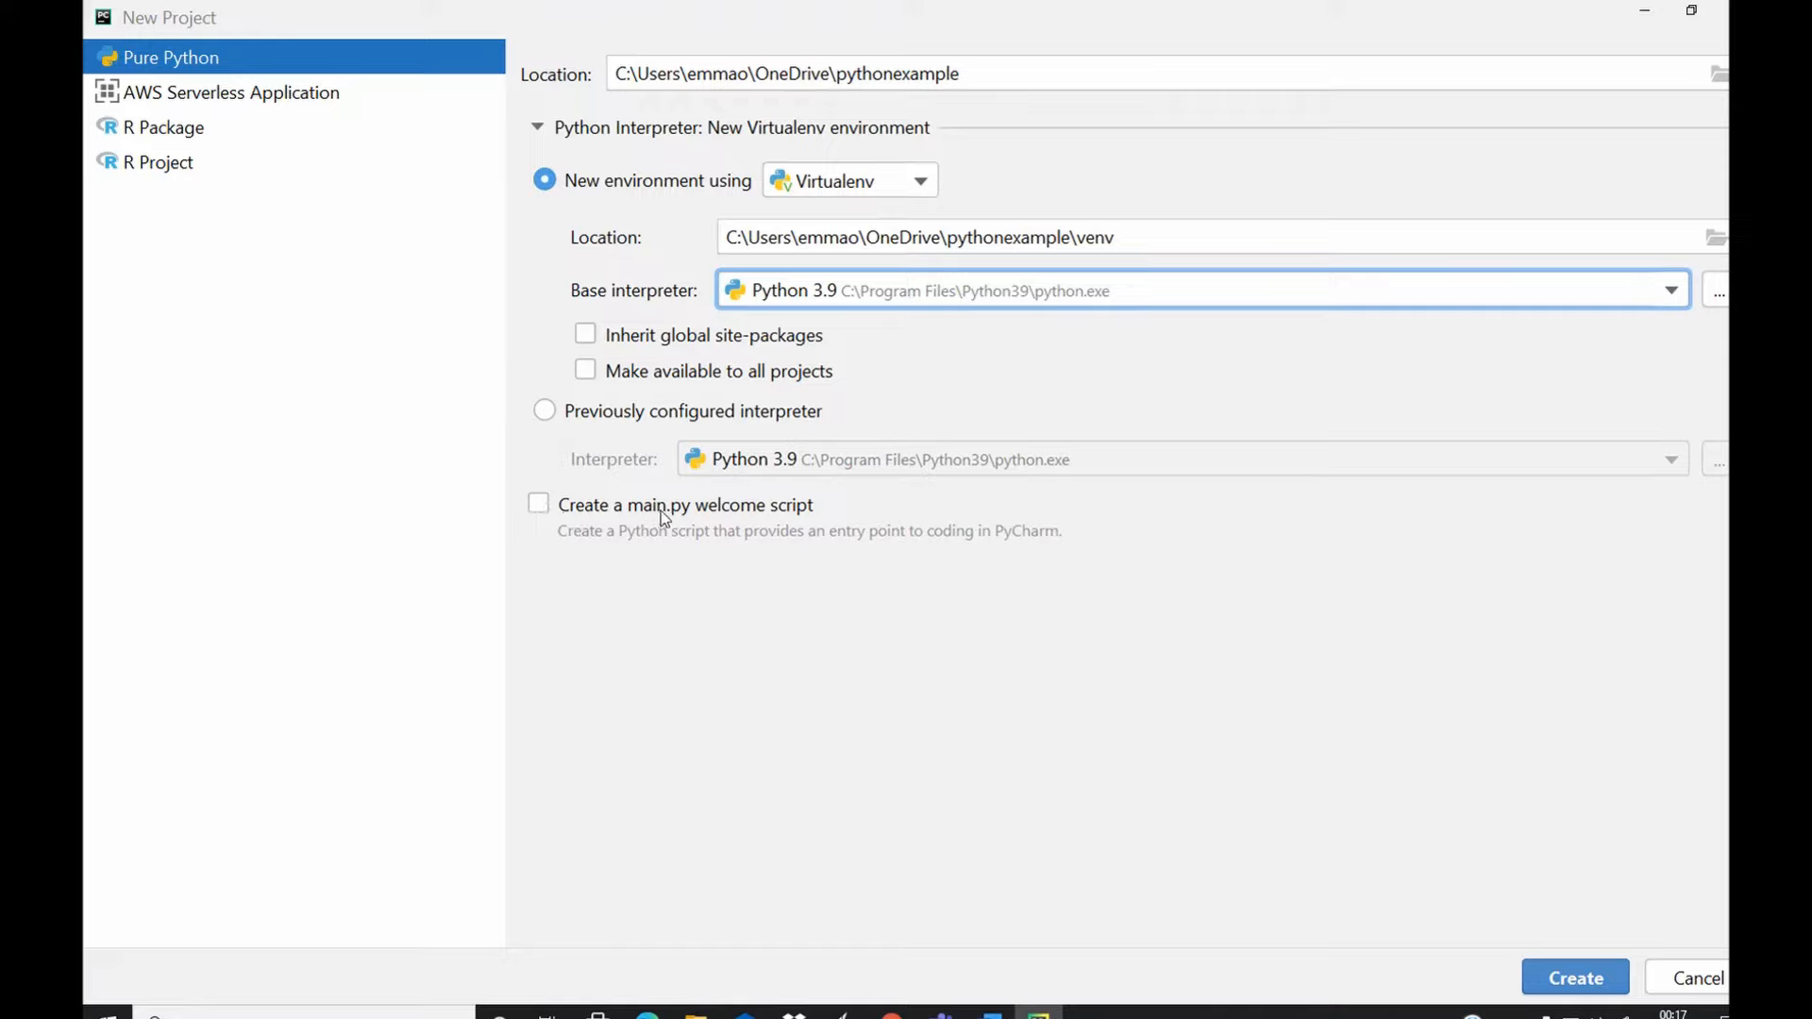
{"action": "mouse_move", "coordinate": [825, 503]}
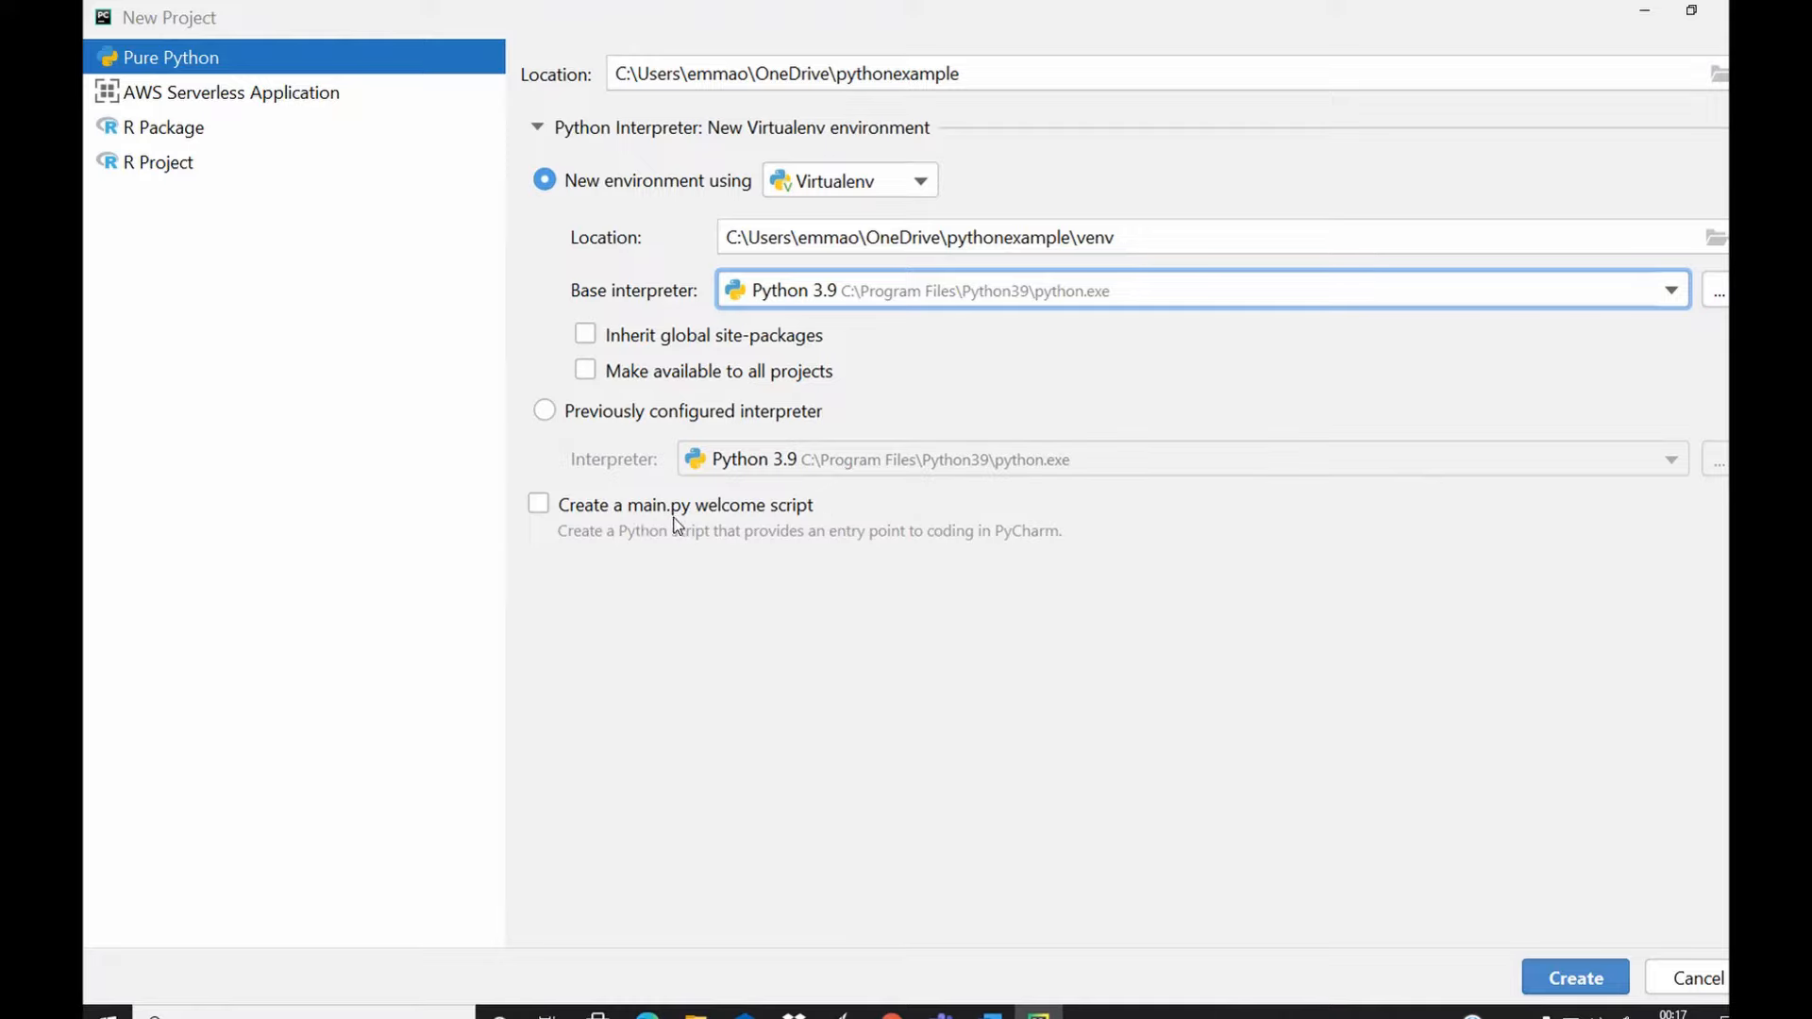
{"action": "mouse_move", "coordinate": [553, 517]}
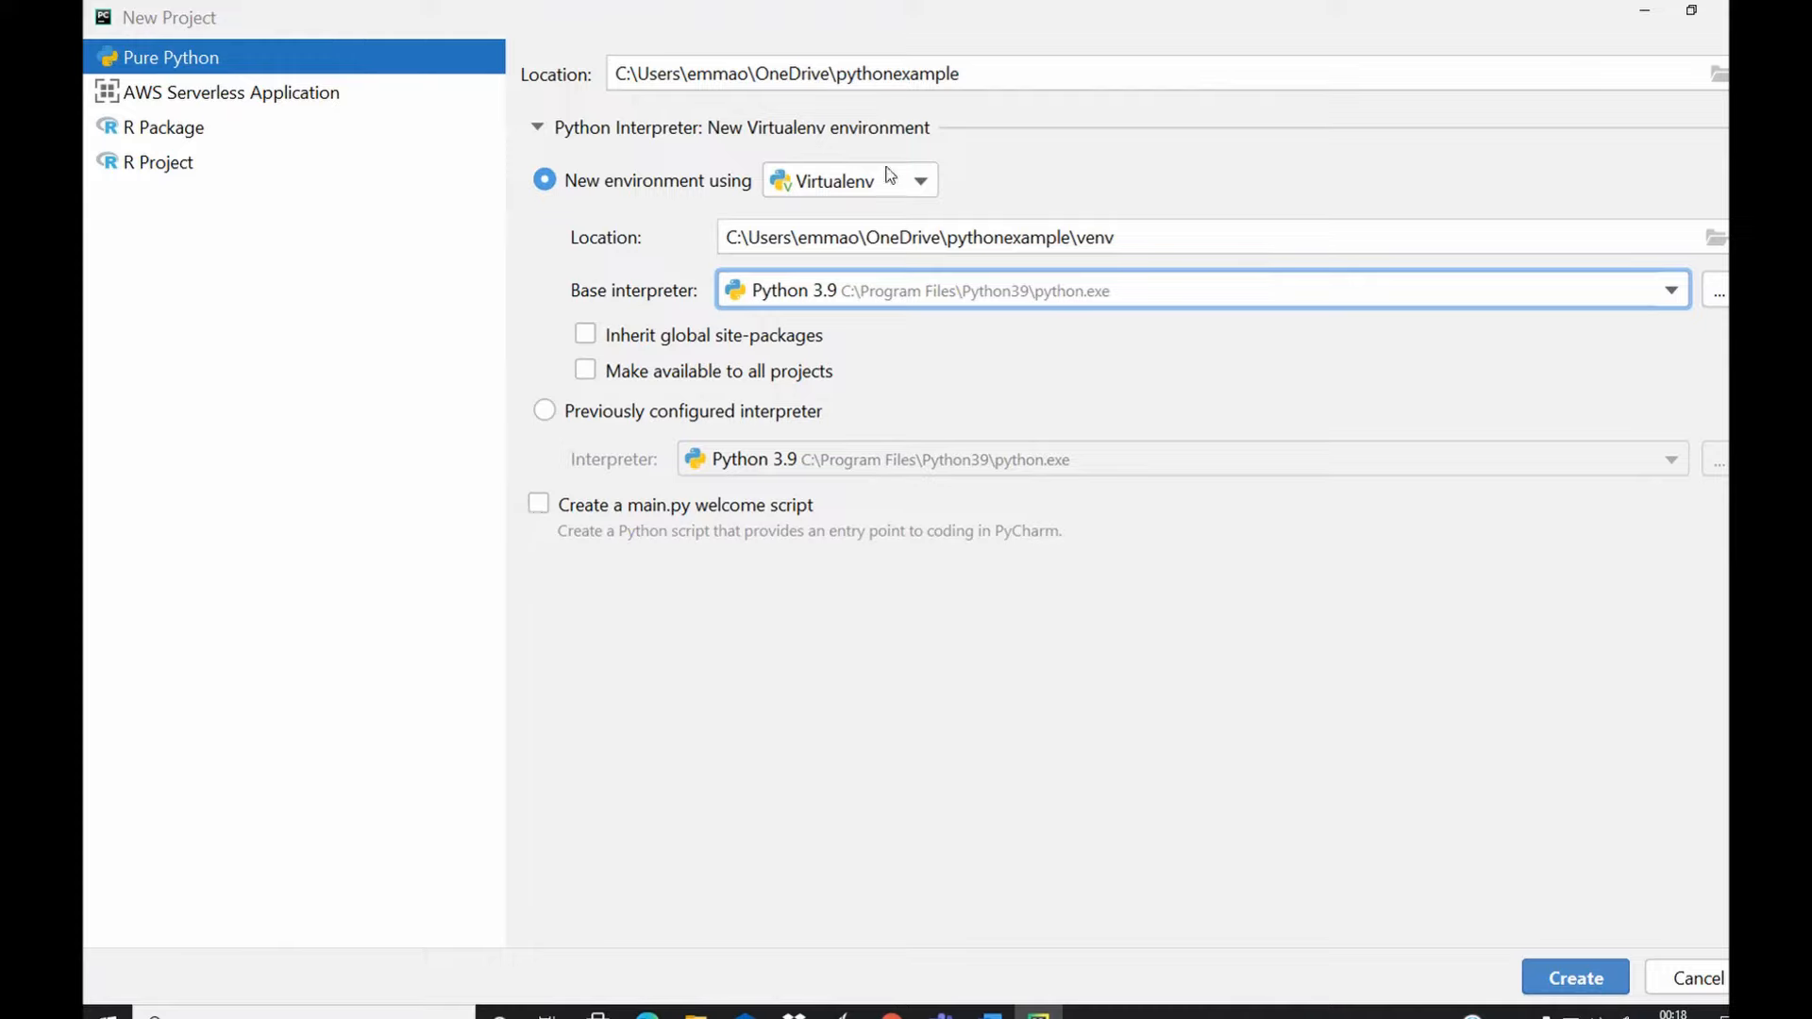
Step: Create the pythonexample project with its new Python 3.9 Virtualenv environment
{"action": "left_click", "coordinate": [974, 76]}
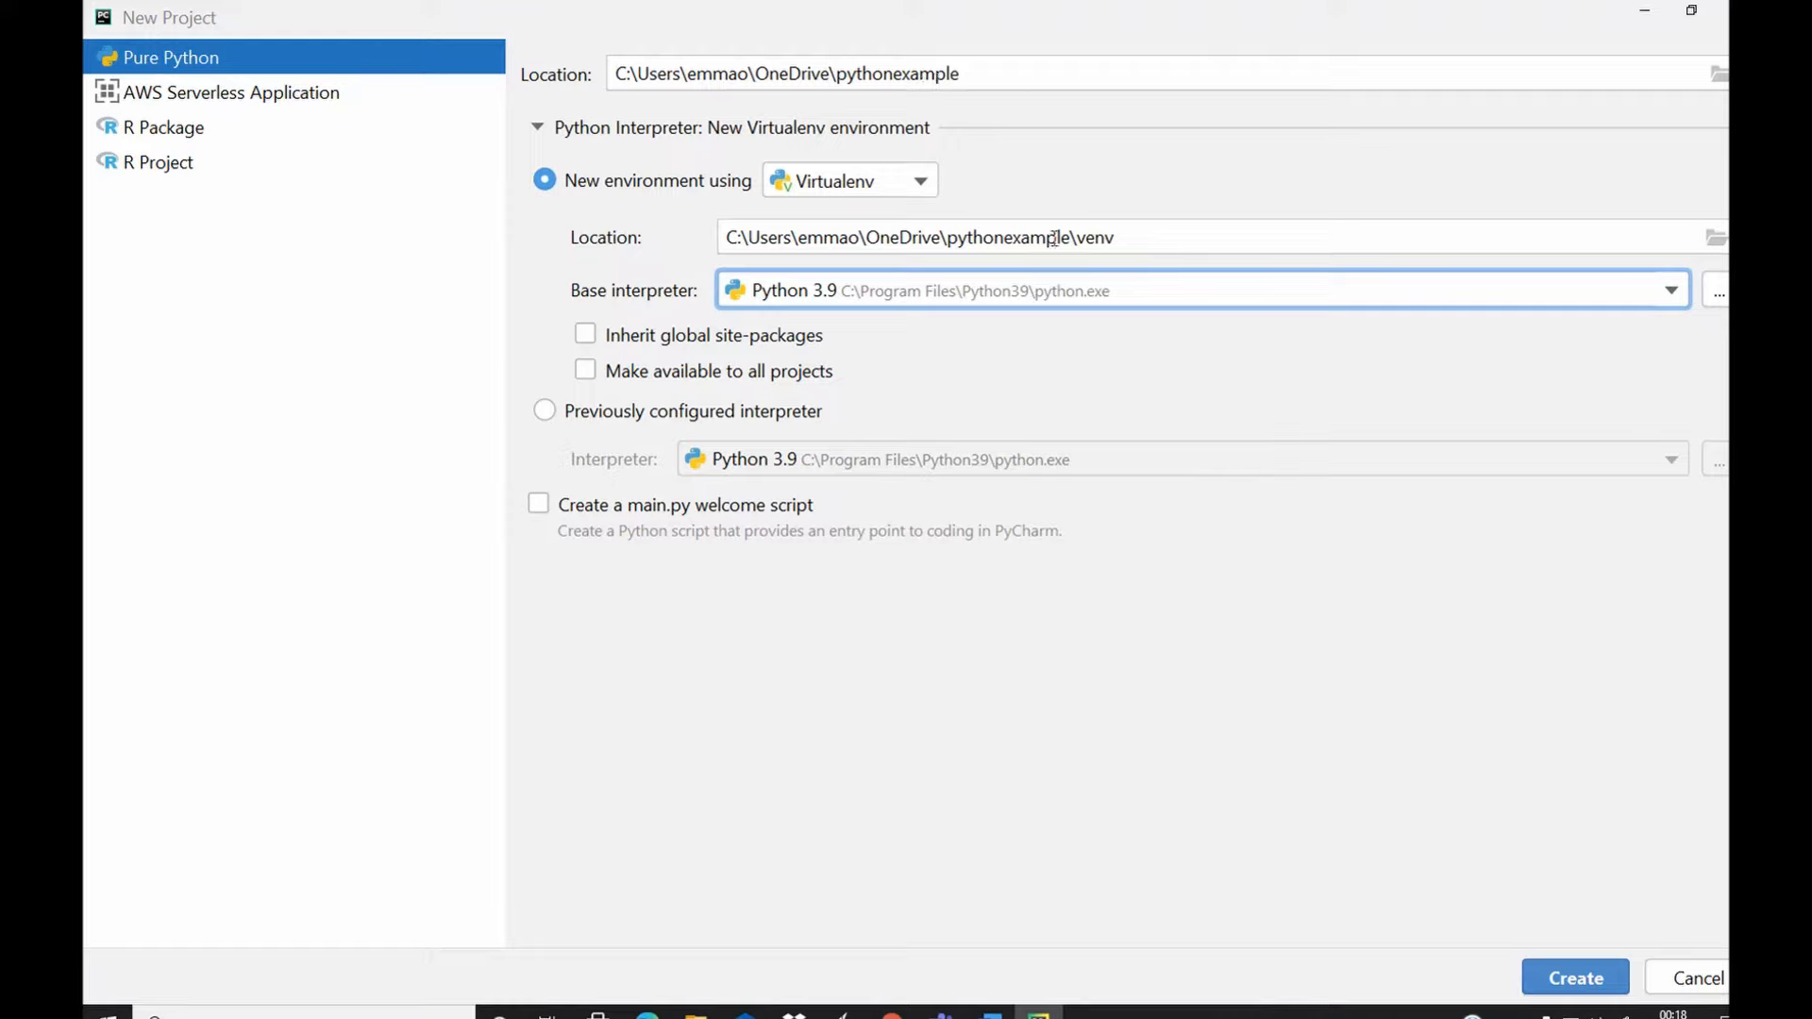
{"action": "mouse_move", "coordinate": [1605, 722]}
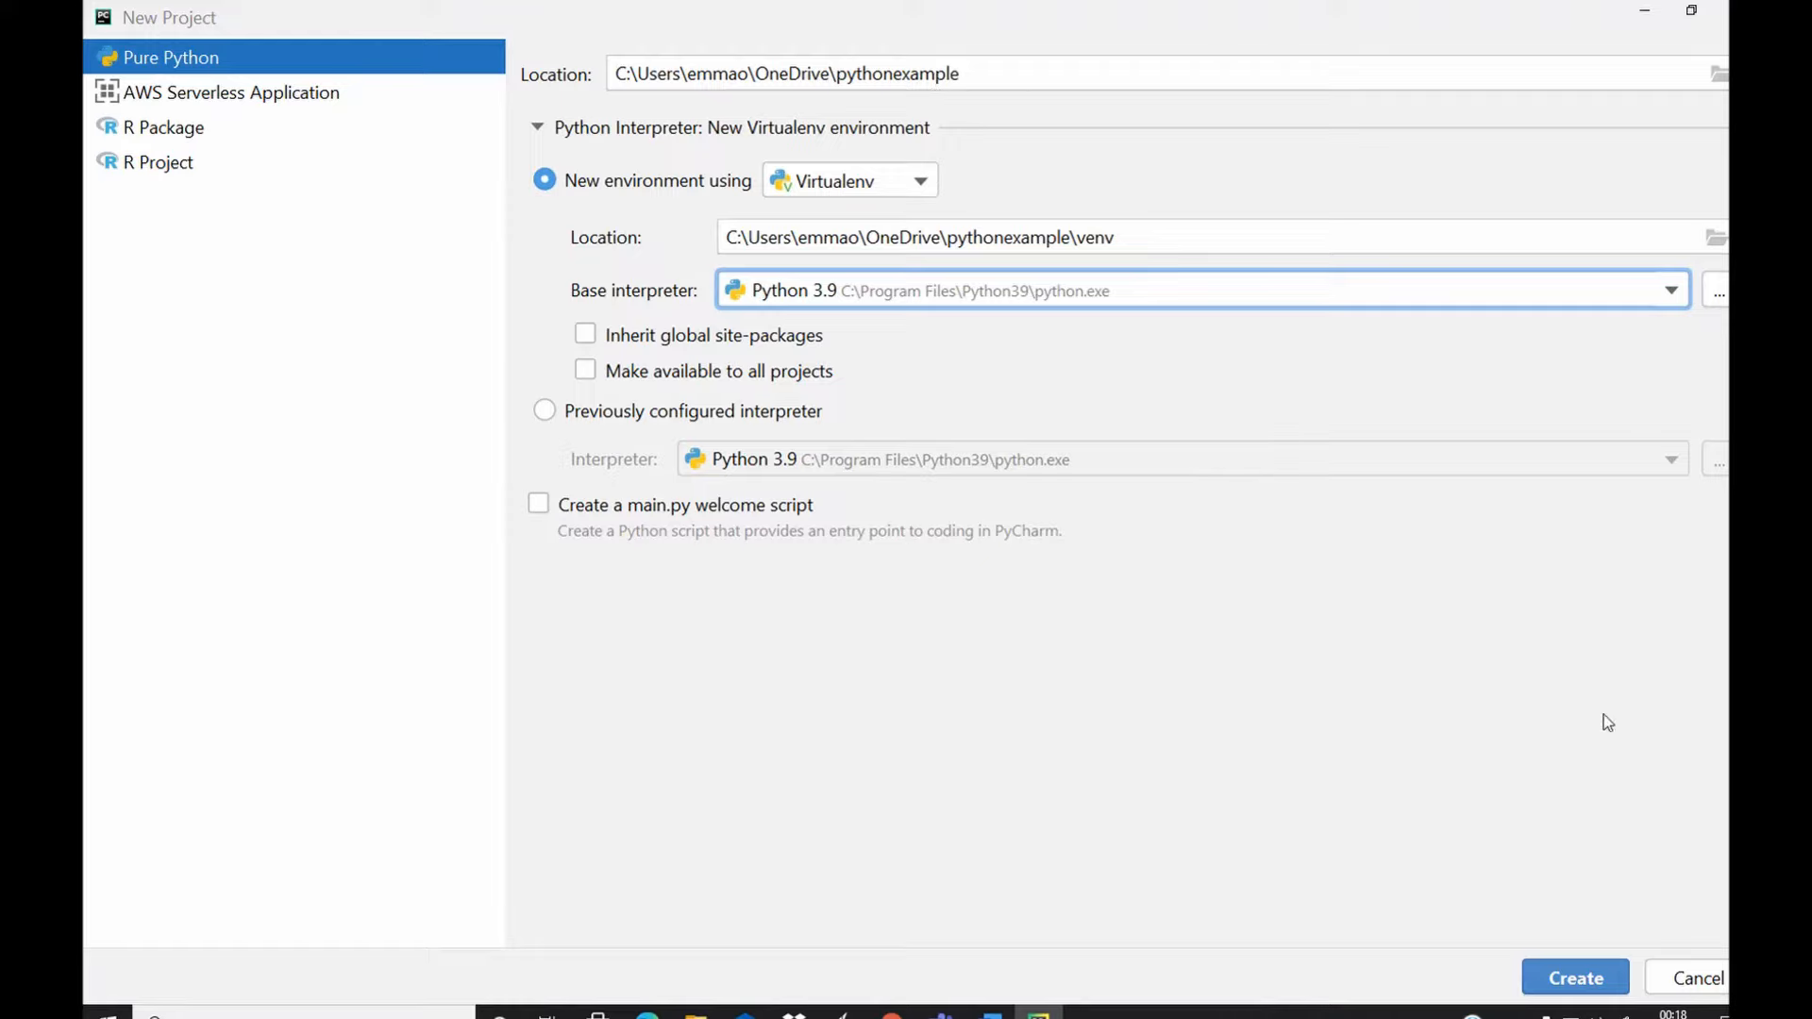
{"action": "left_click", "coordinate": [1575, 1004]}
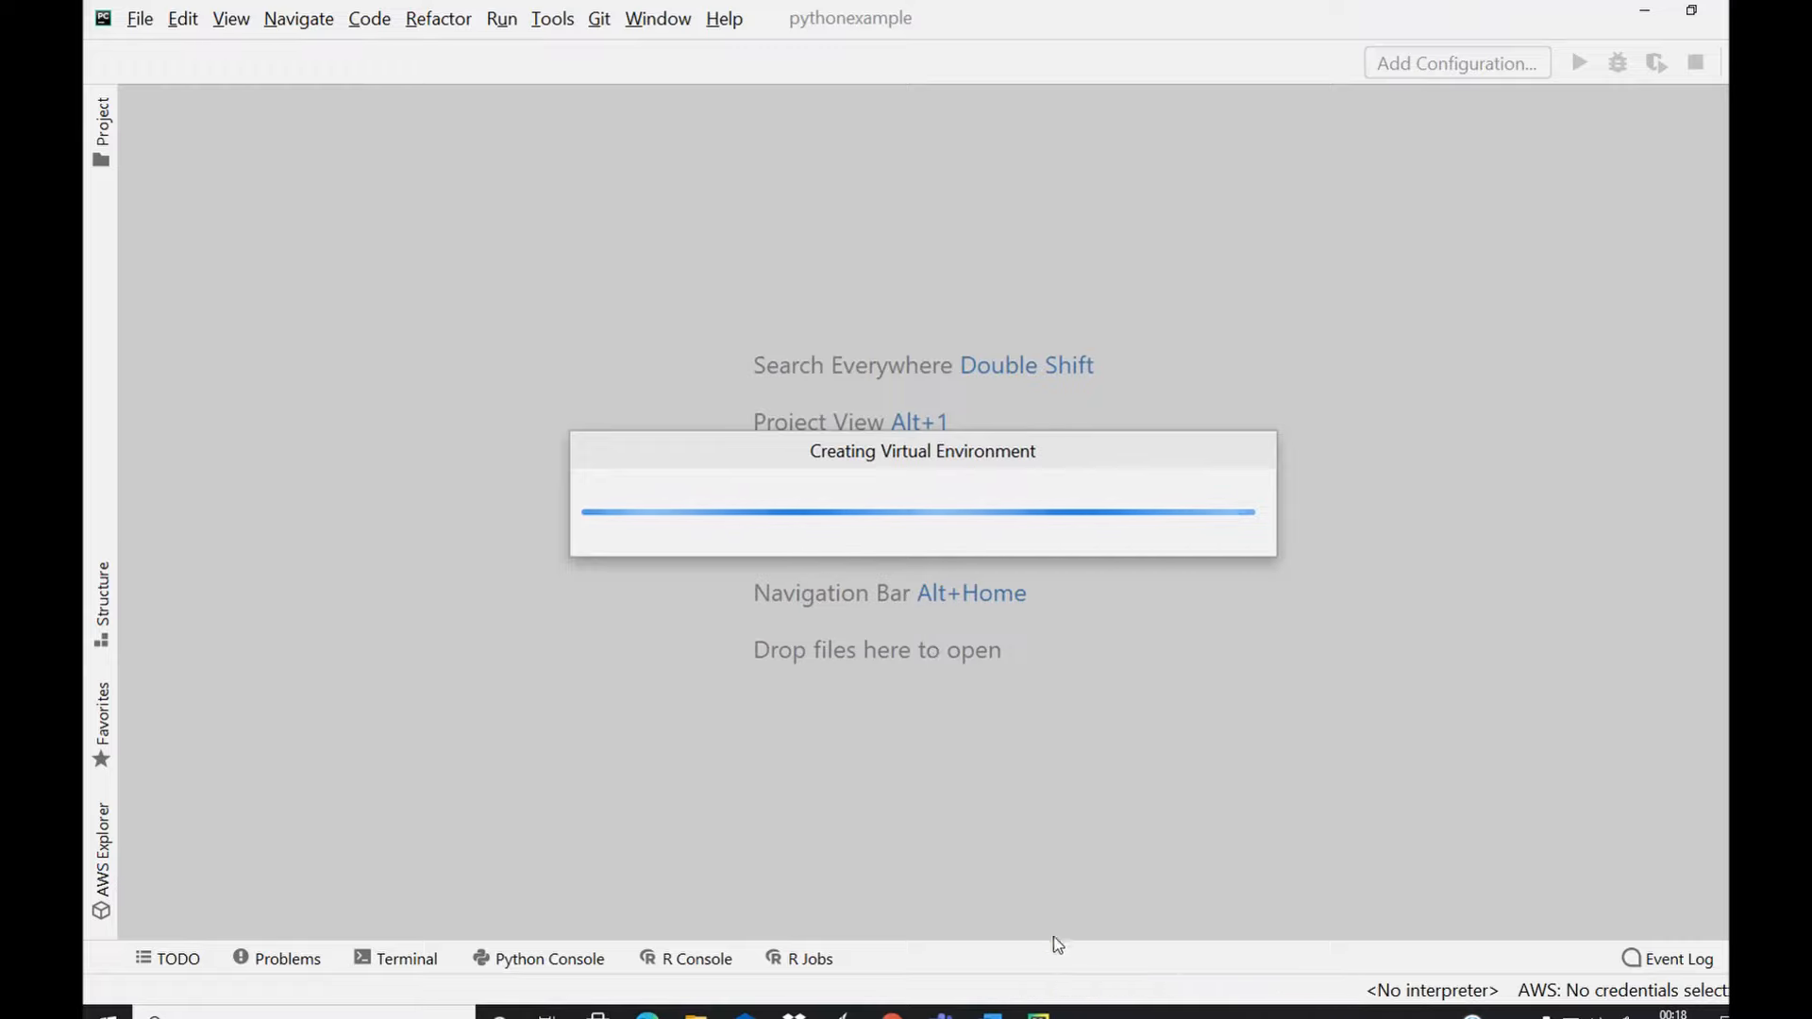
{"action": "mouse_move", "coordinate": [1041, 818]}
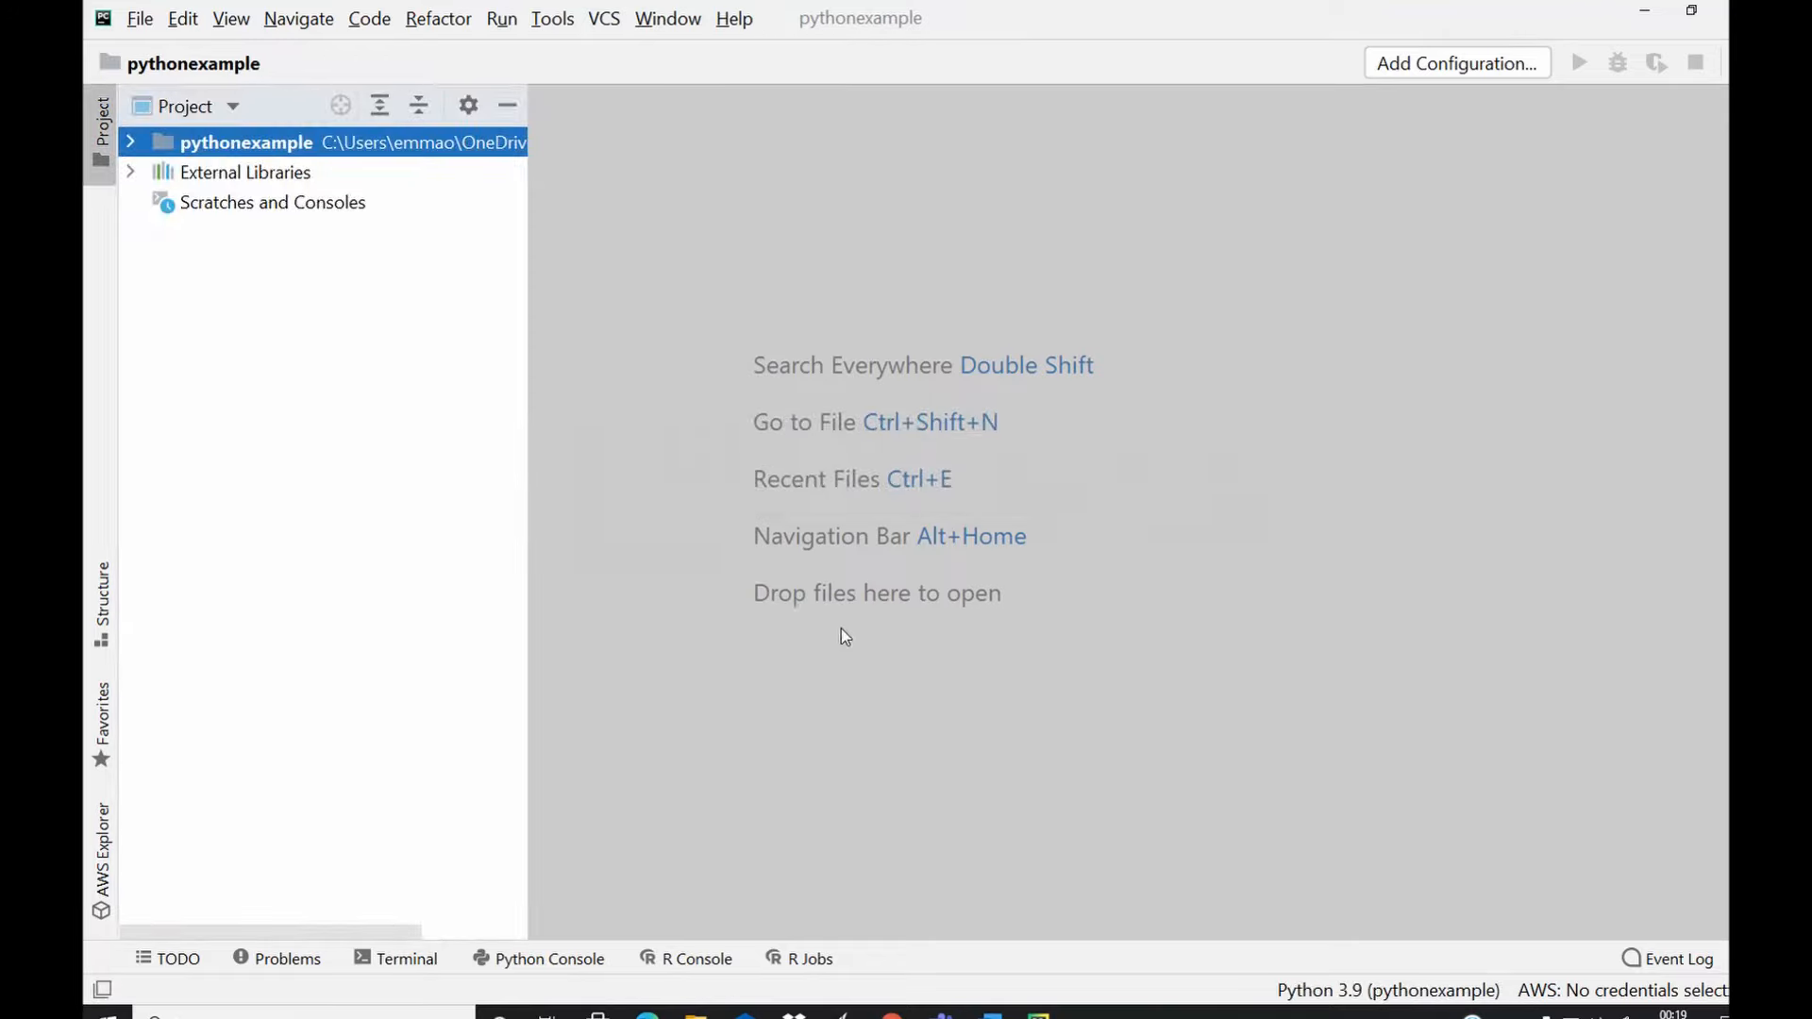
{"action": "mouse_move", "coordinate": [915, 563]}
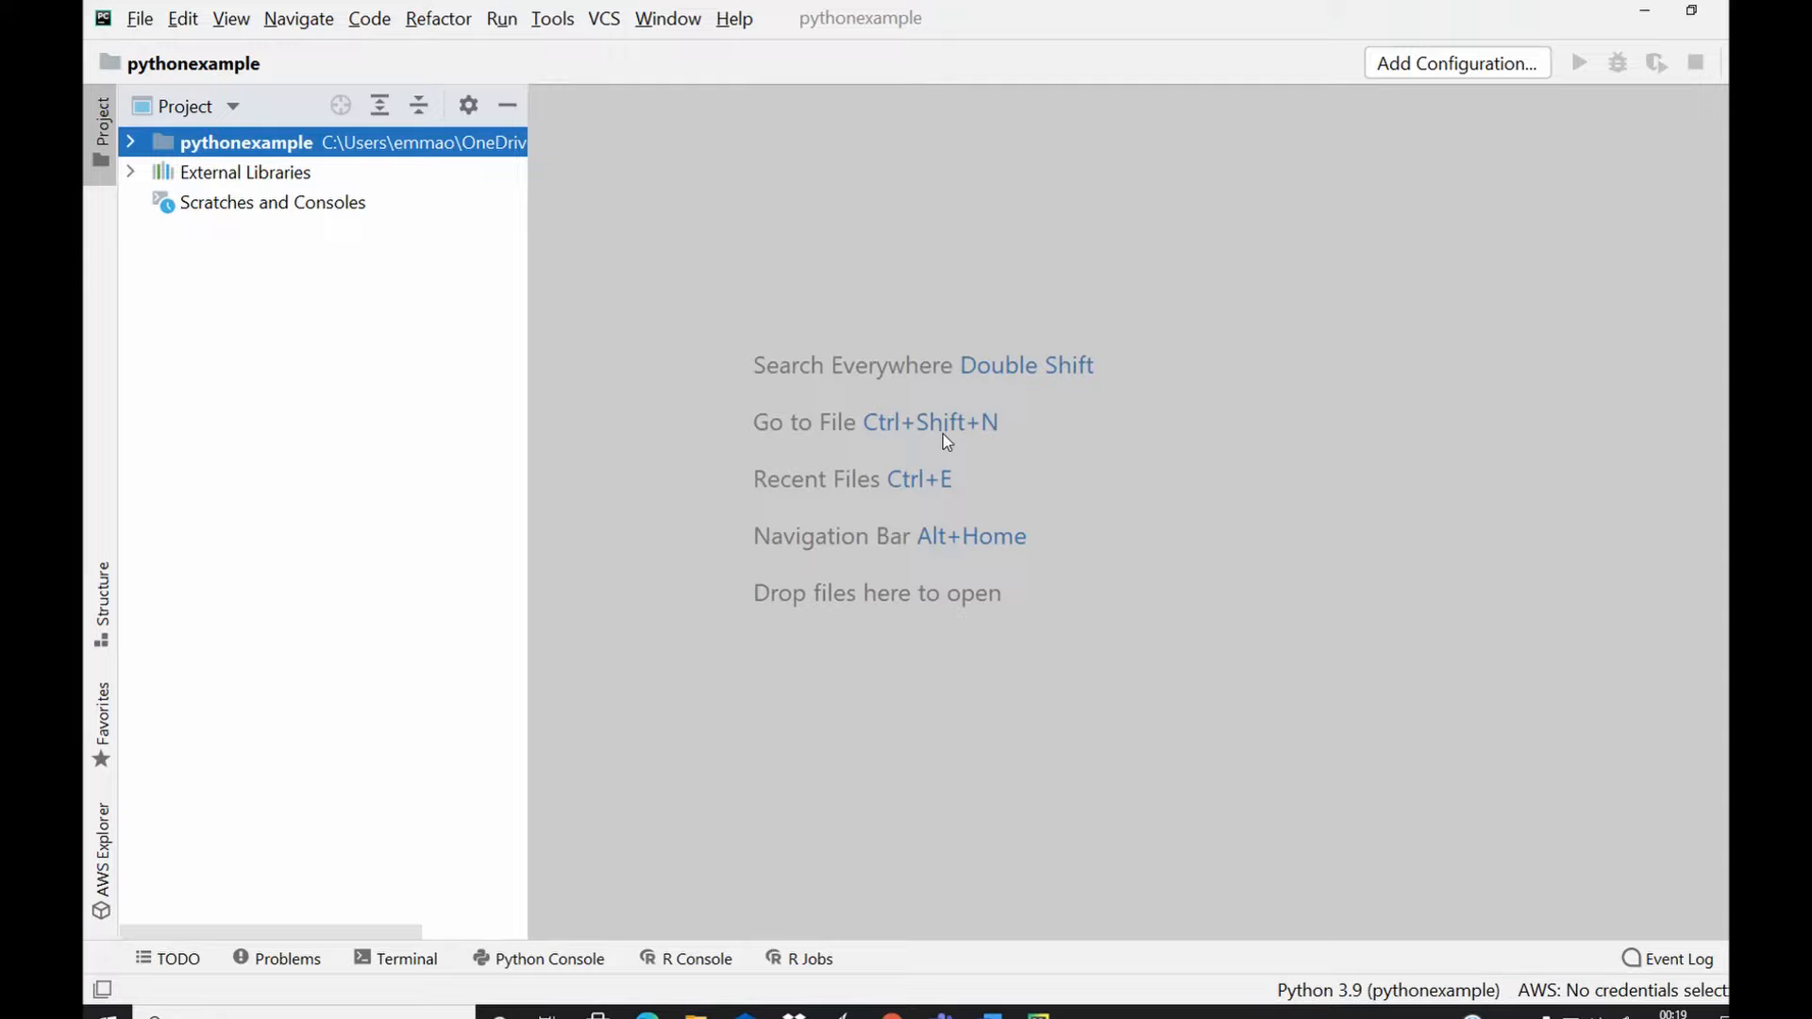
{"action": "mouse_move", "coordinate": [913, 543]}
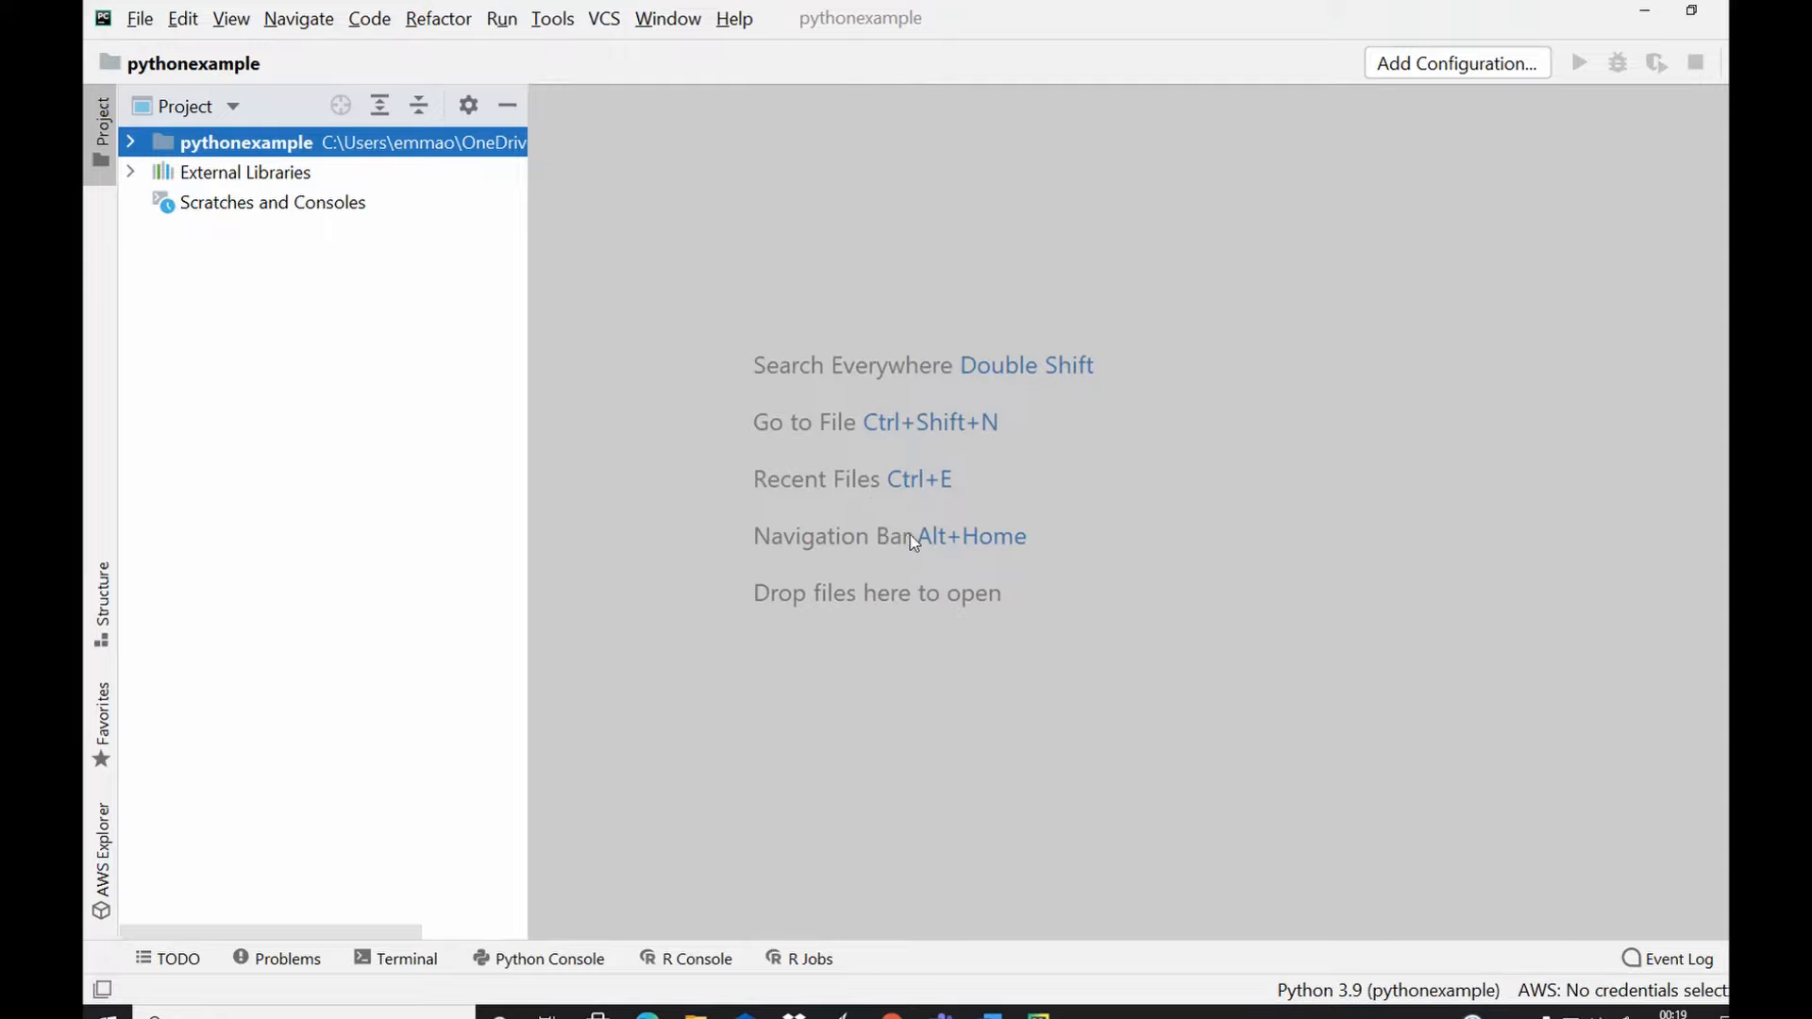
{"action": "mouse_move", "coordinate": [902, 516]}
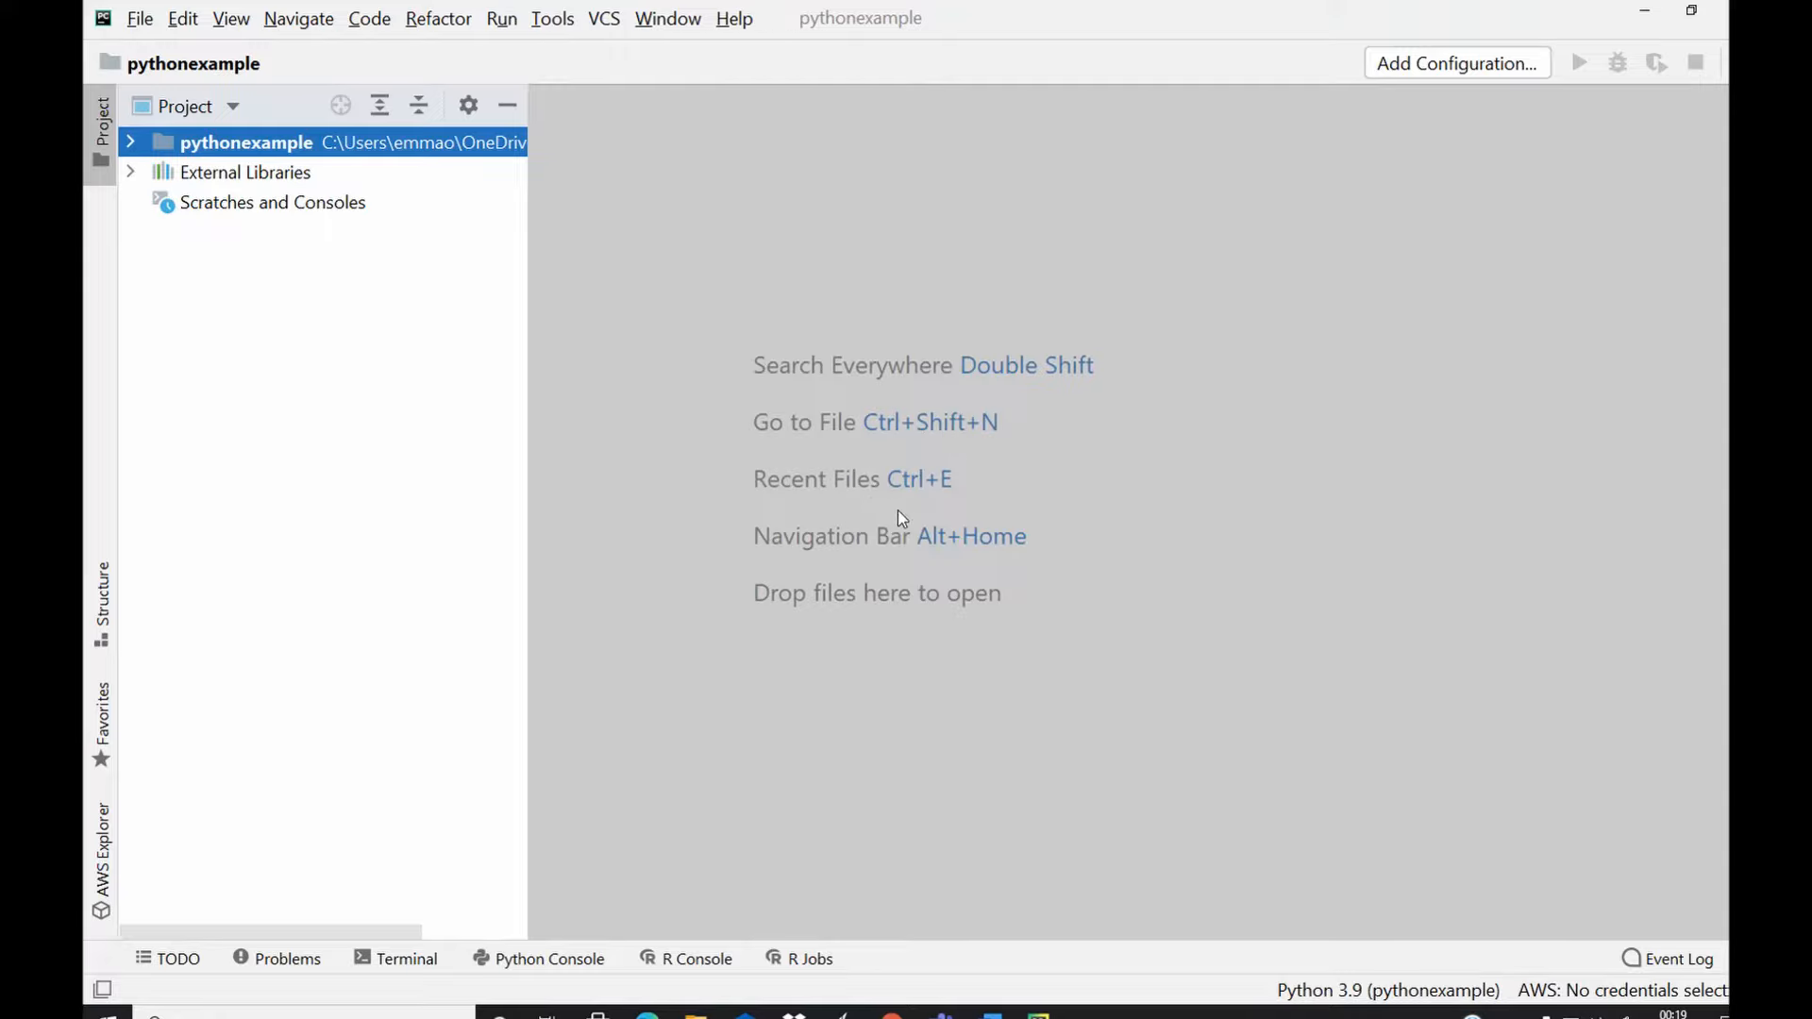
{"action": "mouse_move", "coordinate": [878, 508]}
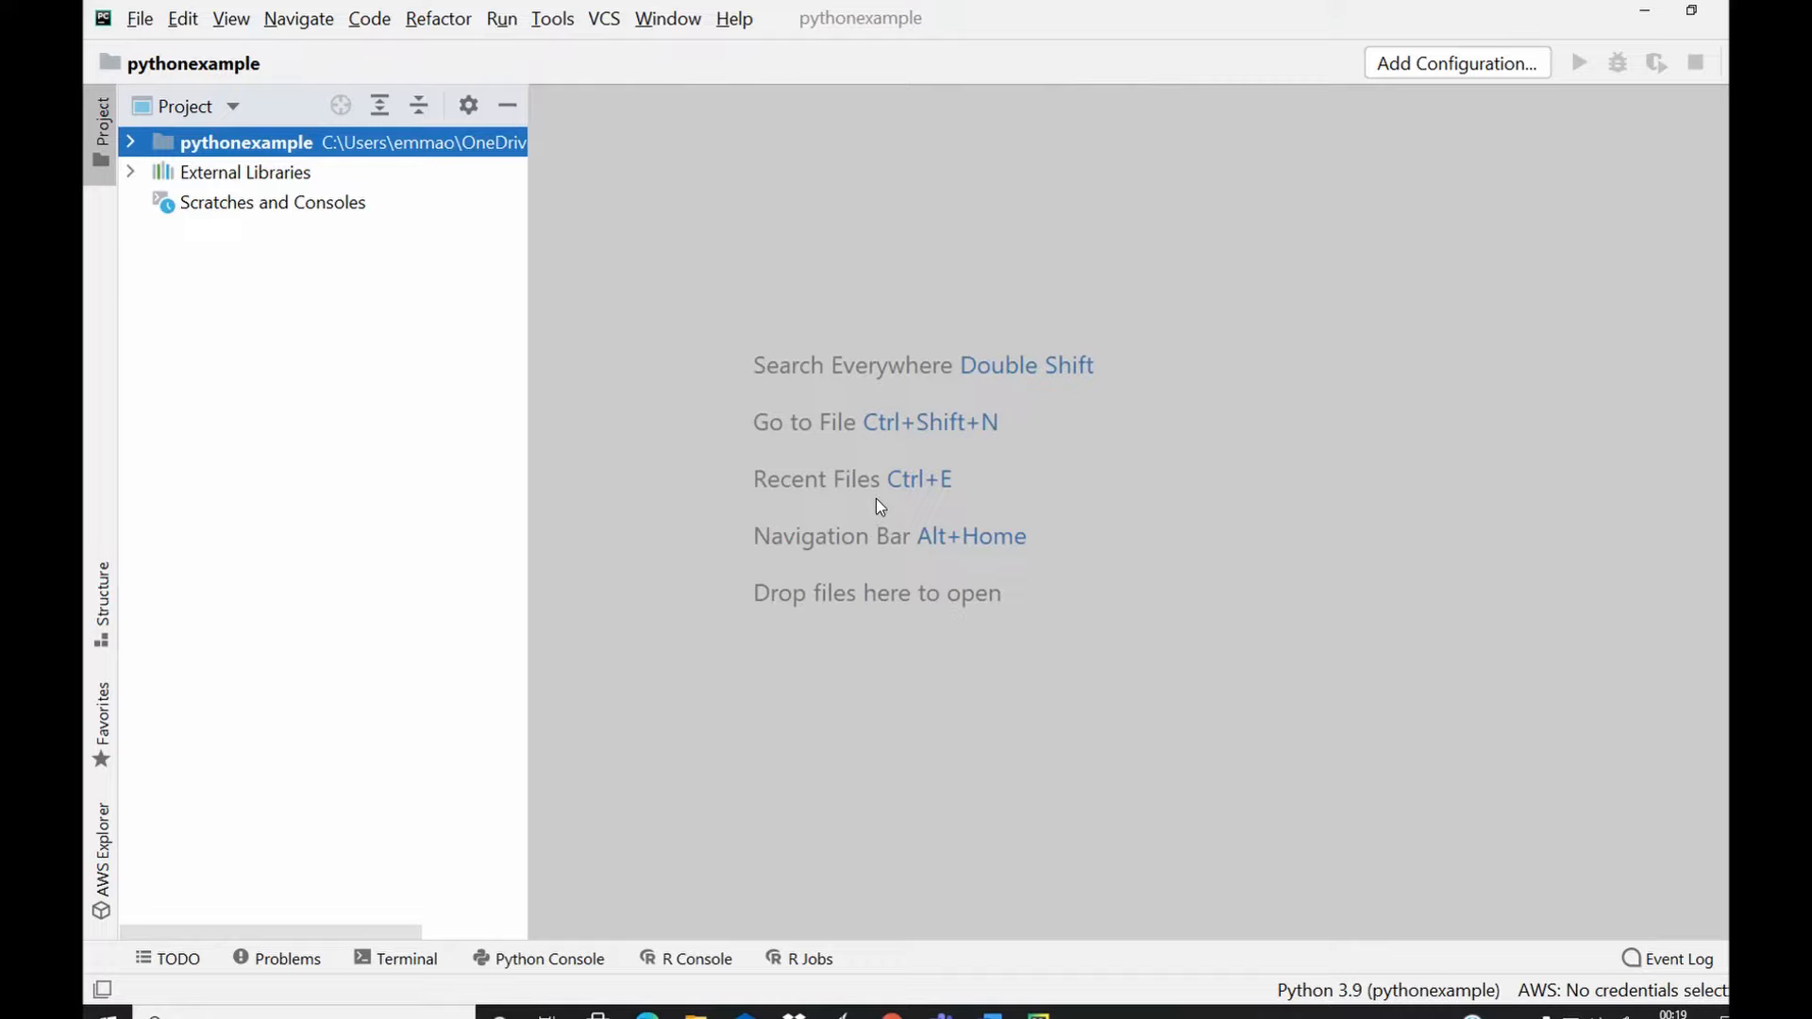
{"action": "mouse_move", "coordinate": [751, 440]}
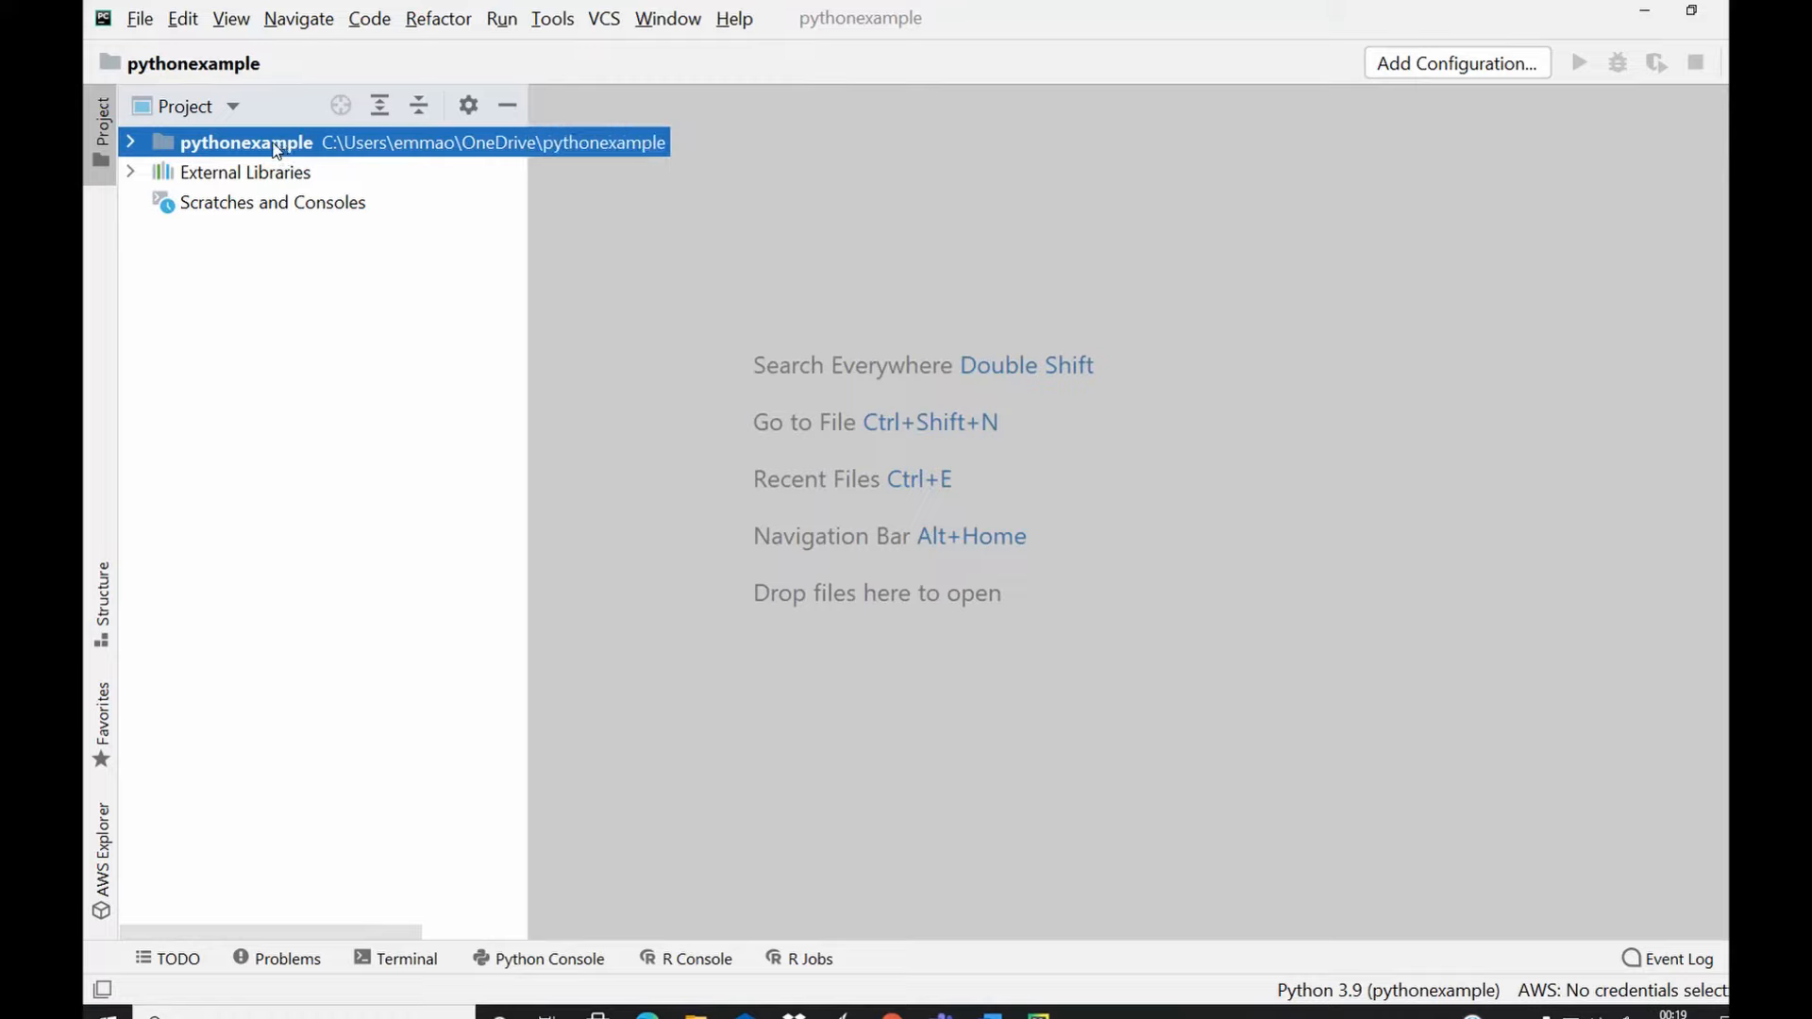
{"action": "mouse_move", "coordinate": [245, 153]}
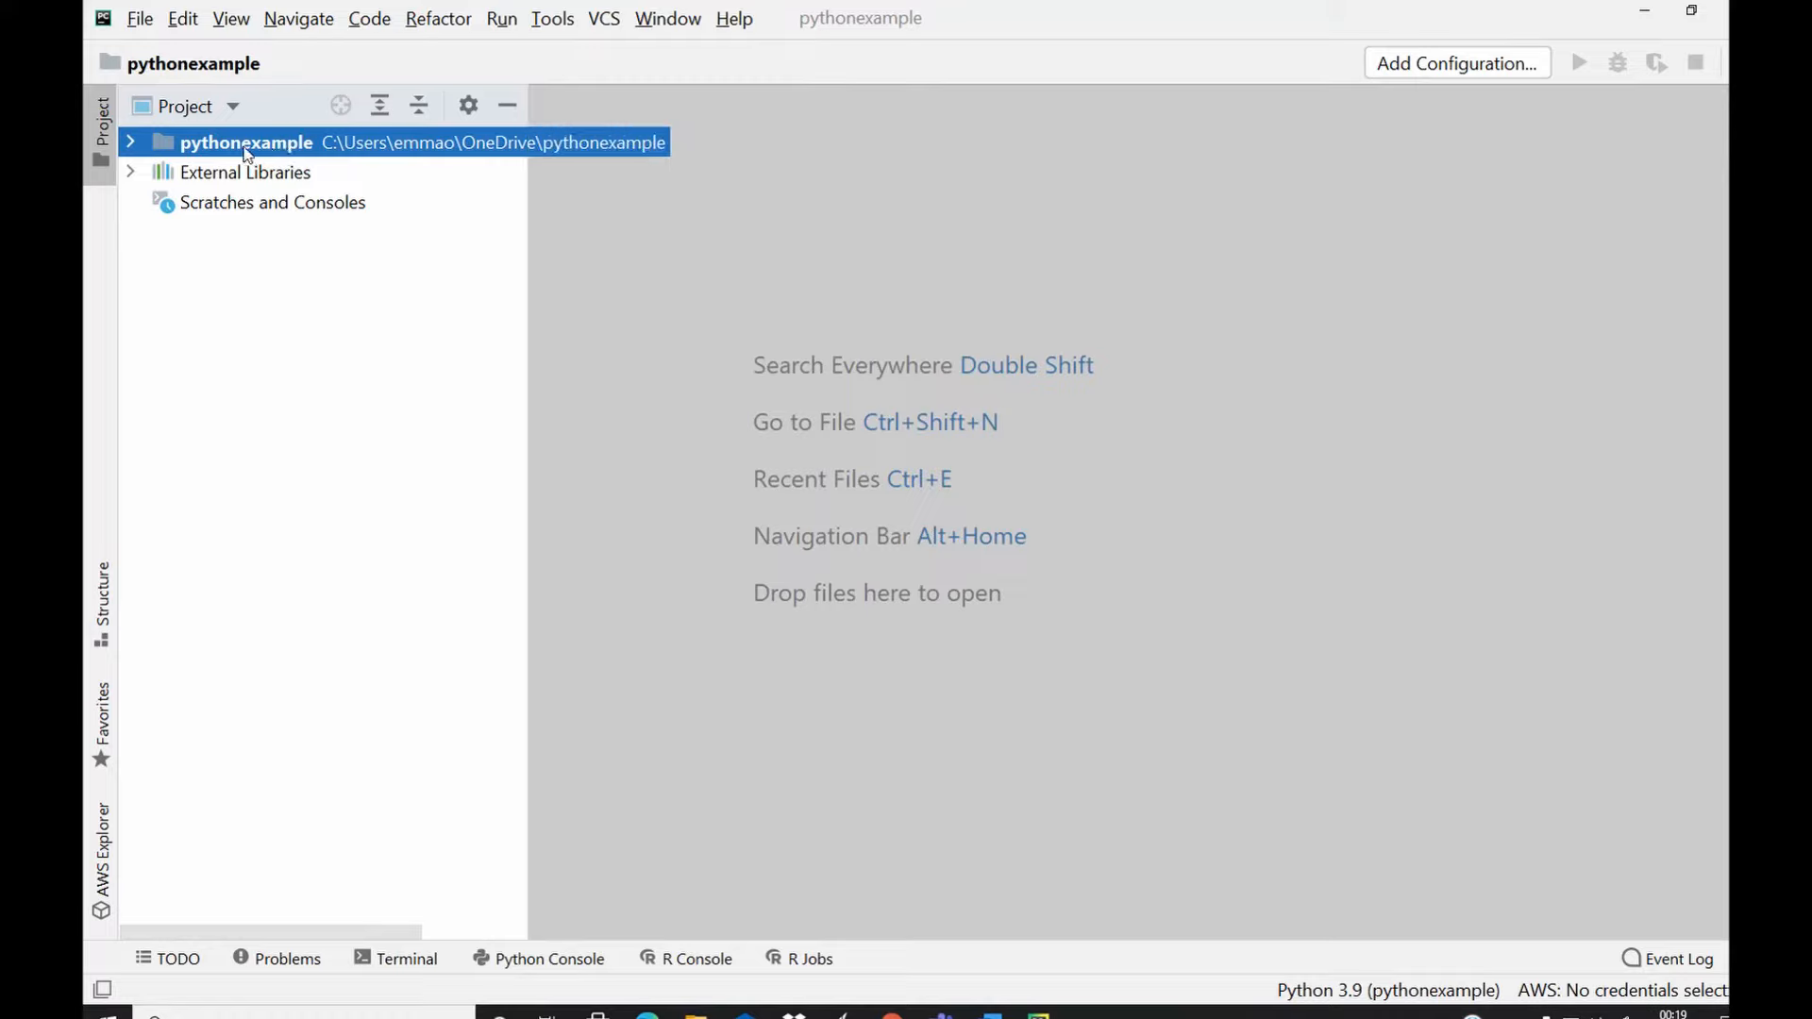
Step: From the pythonexample folder's actions, start adding a new Python file to the project
{"action": "right_click", "coordinate": [245, 146]}
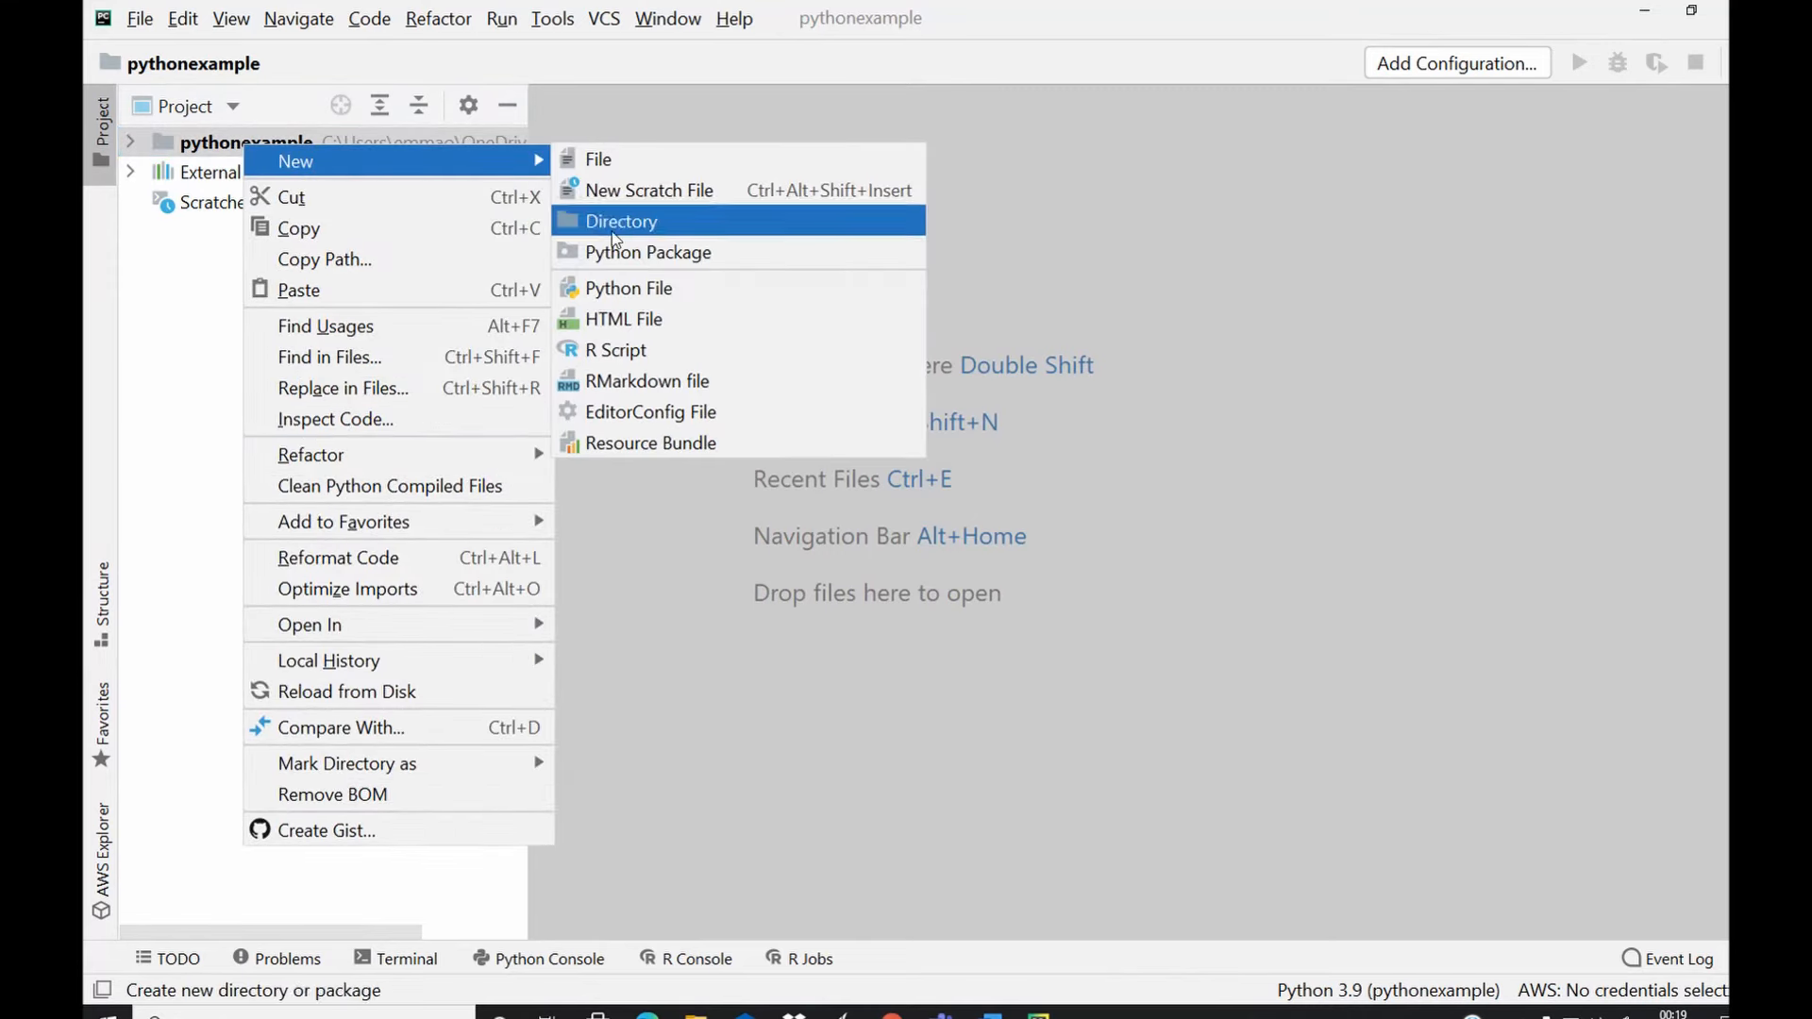
{"action": "mouse_move", "coordinate": [634, 297]}
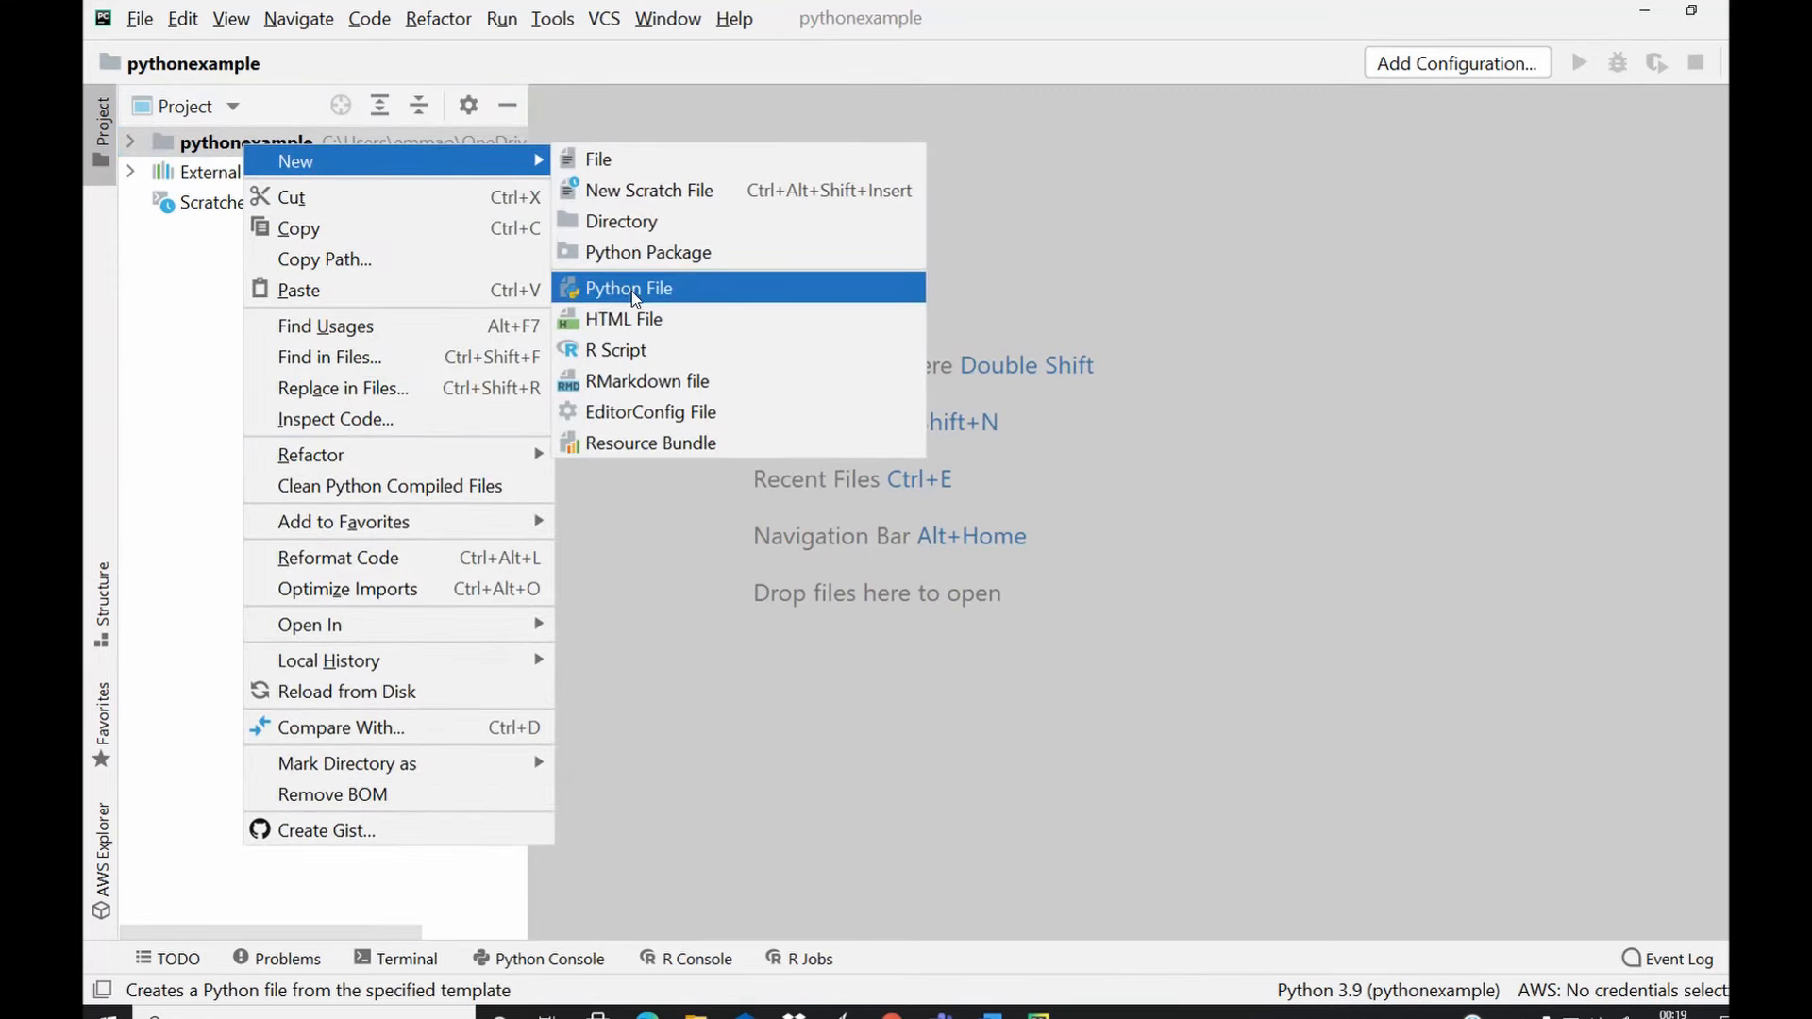
{"action": "mouse_move", "coordinate": [126, 24]}
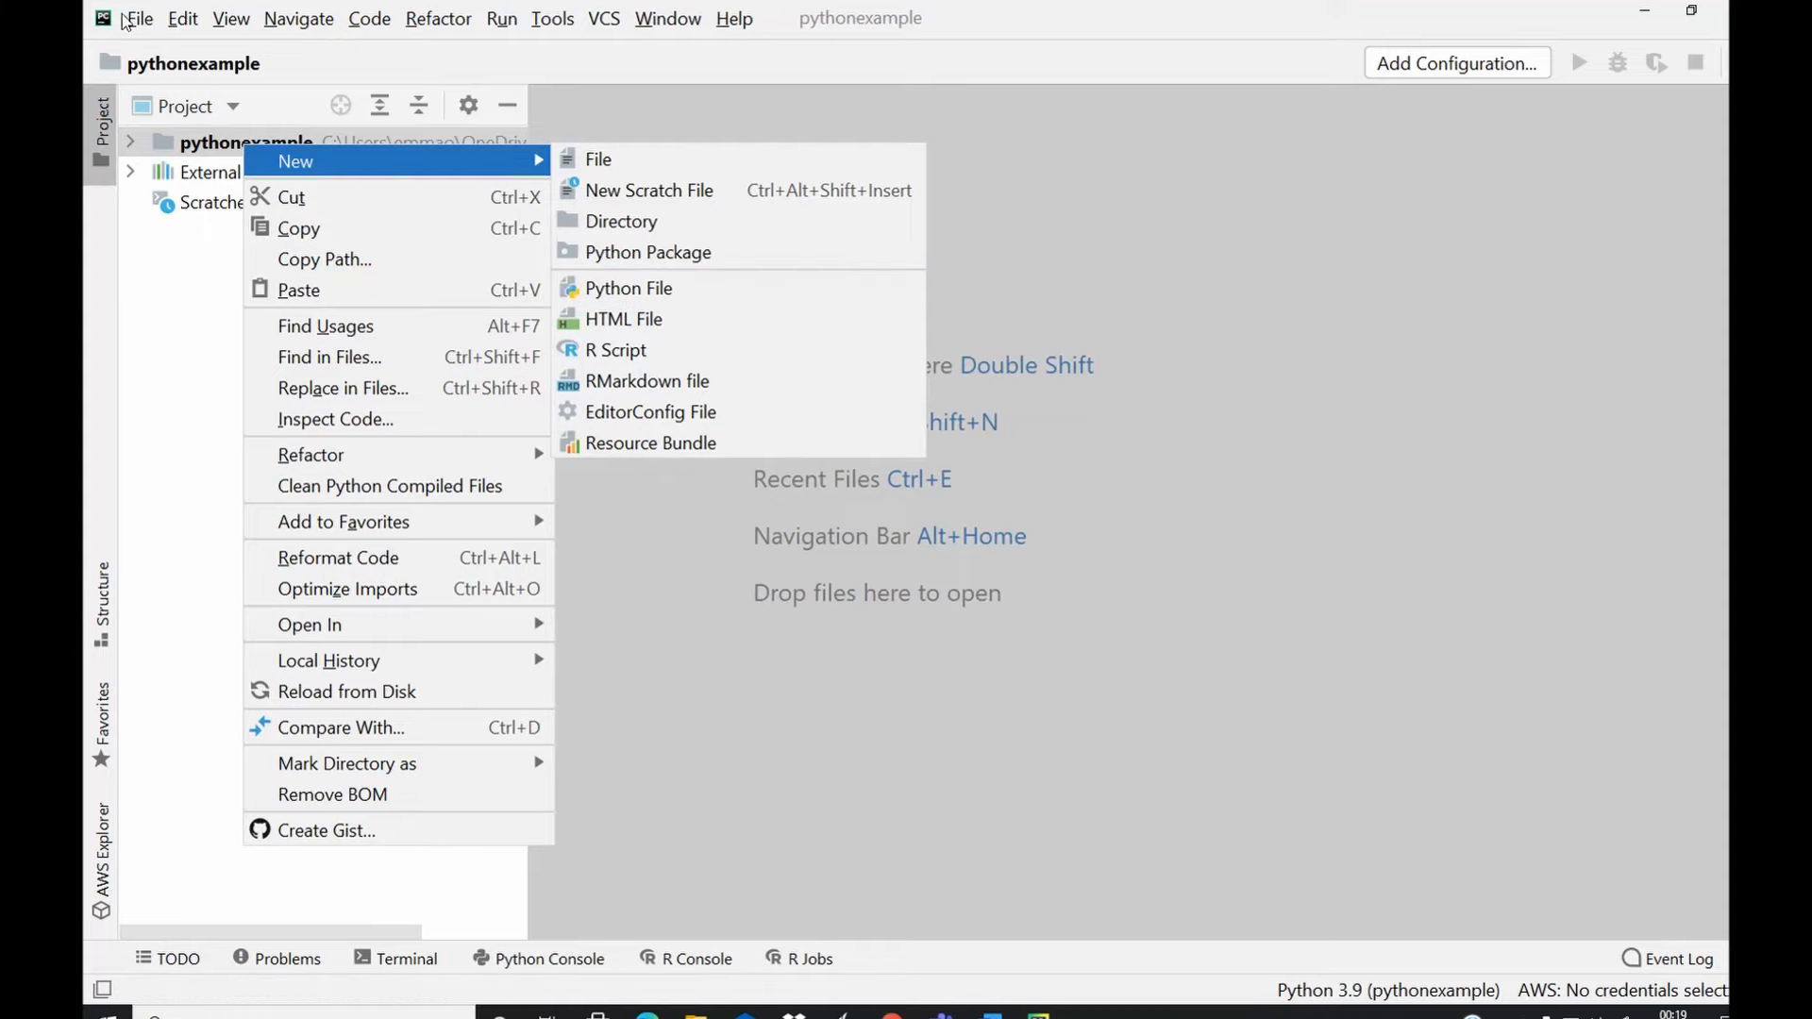
{"action": "left_click", "coordinate": [137, 18]}
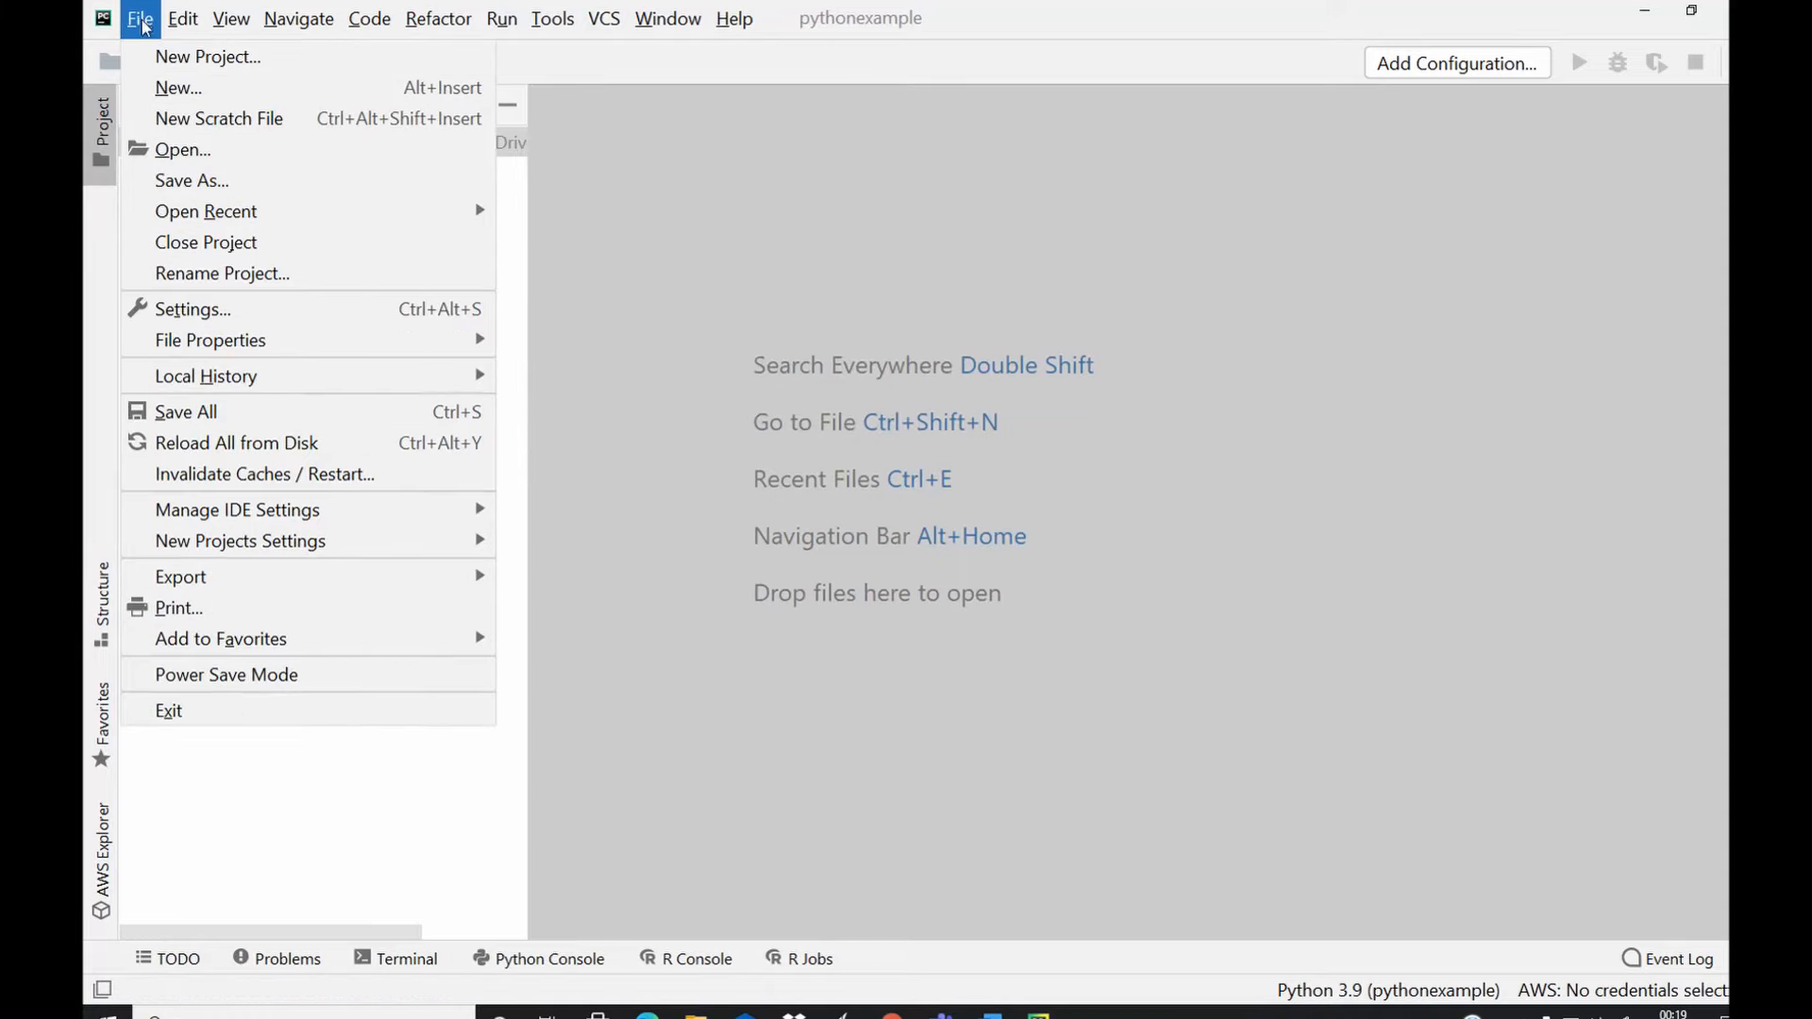
{"action": "mouse_move", "coordinate": [176, 86]}
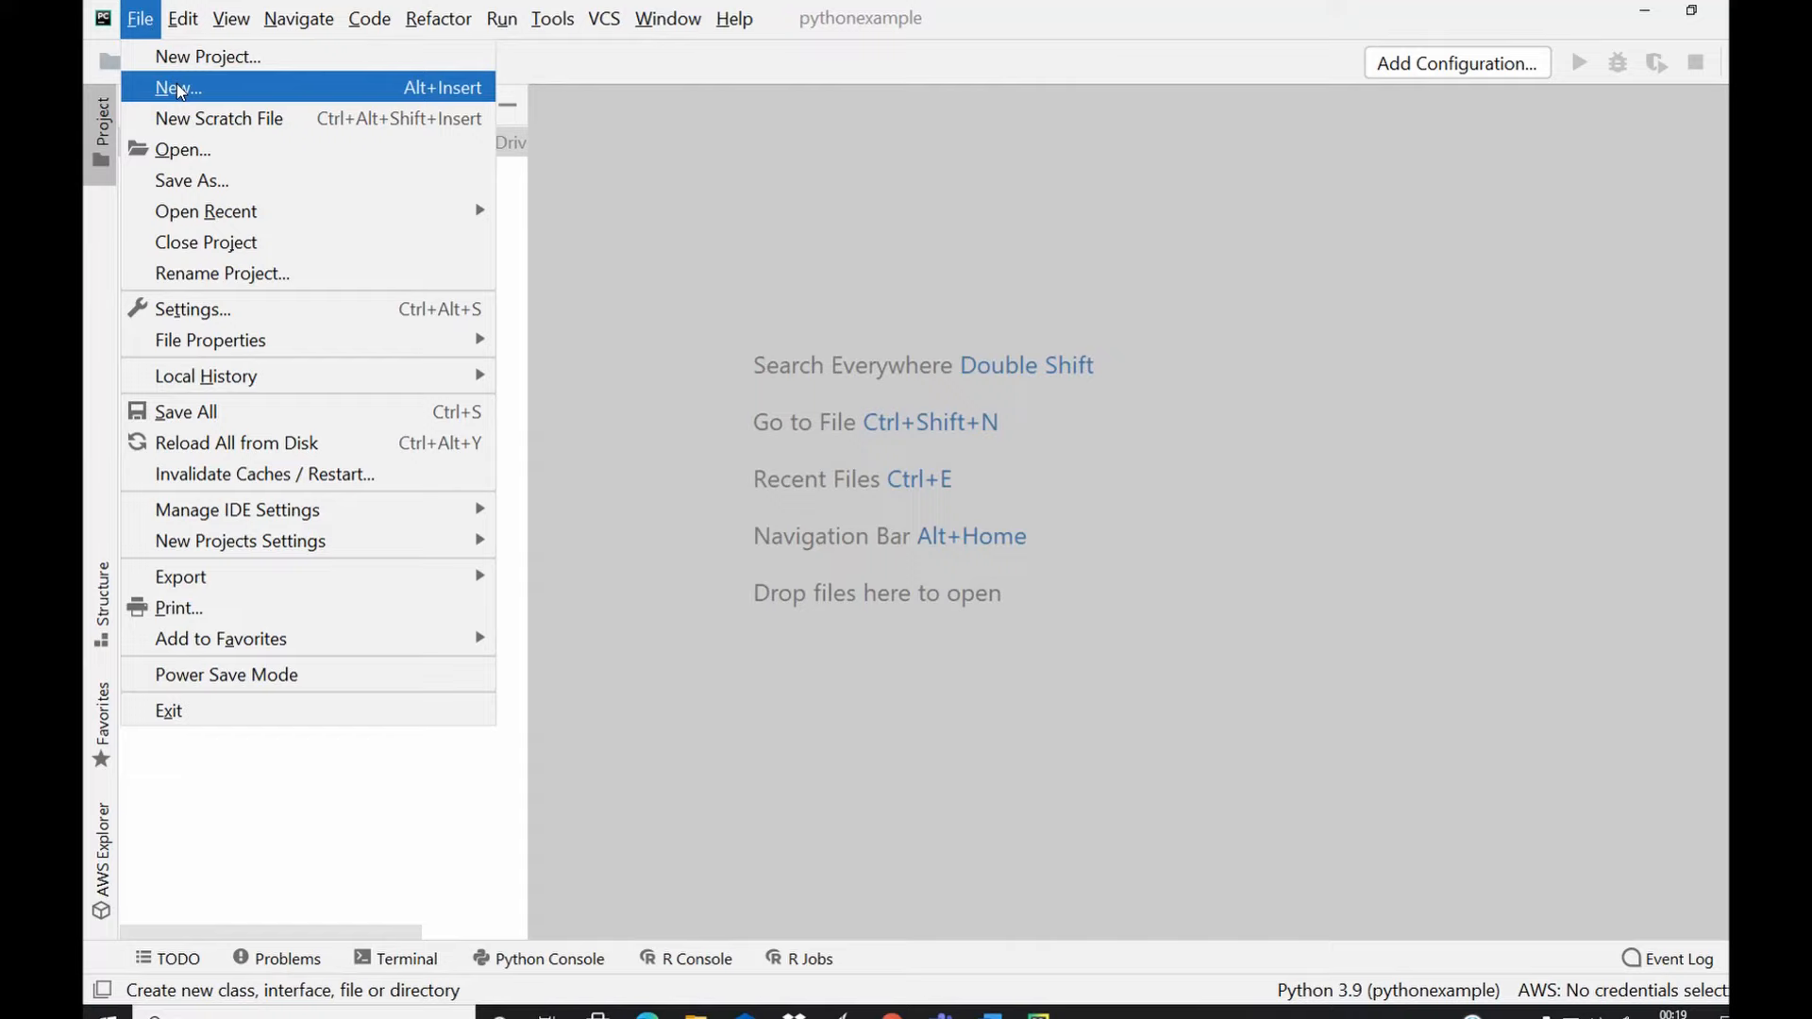
{"action": "left_click", "coordinate": [176, 87]}
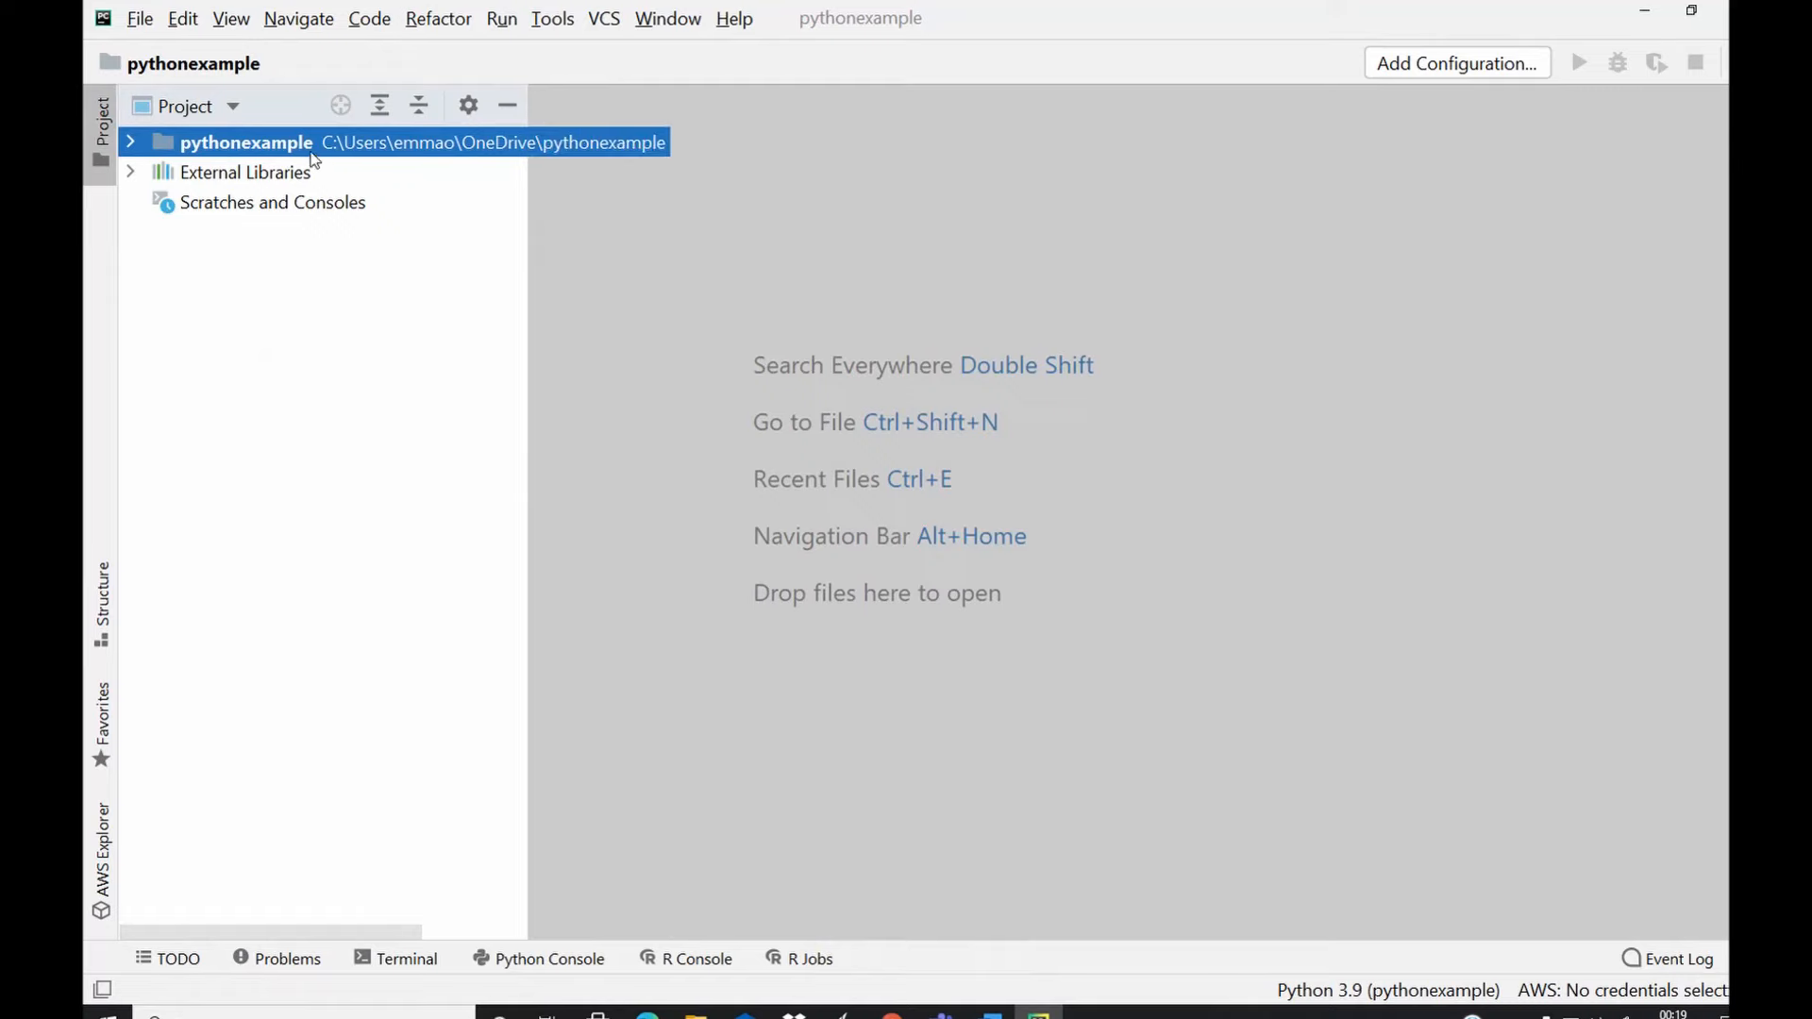
{"action": "right_click", "coordinate": [247, 143]}
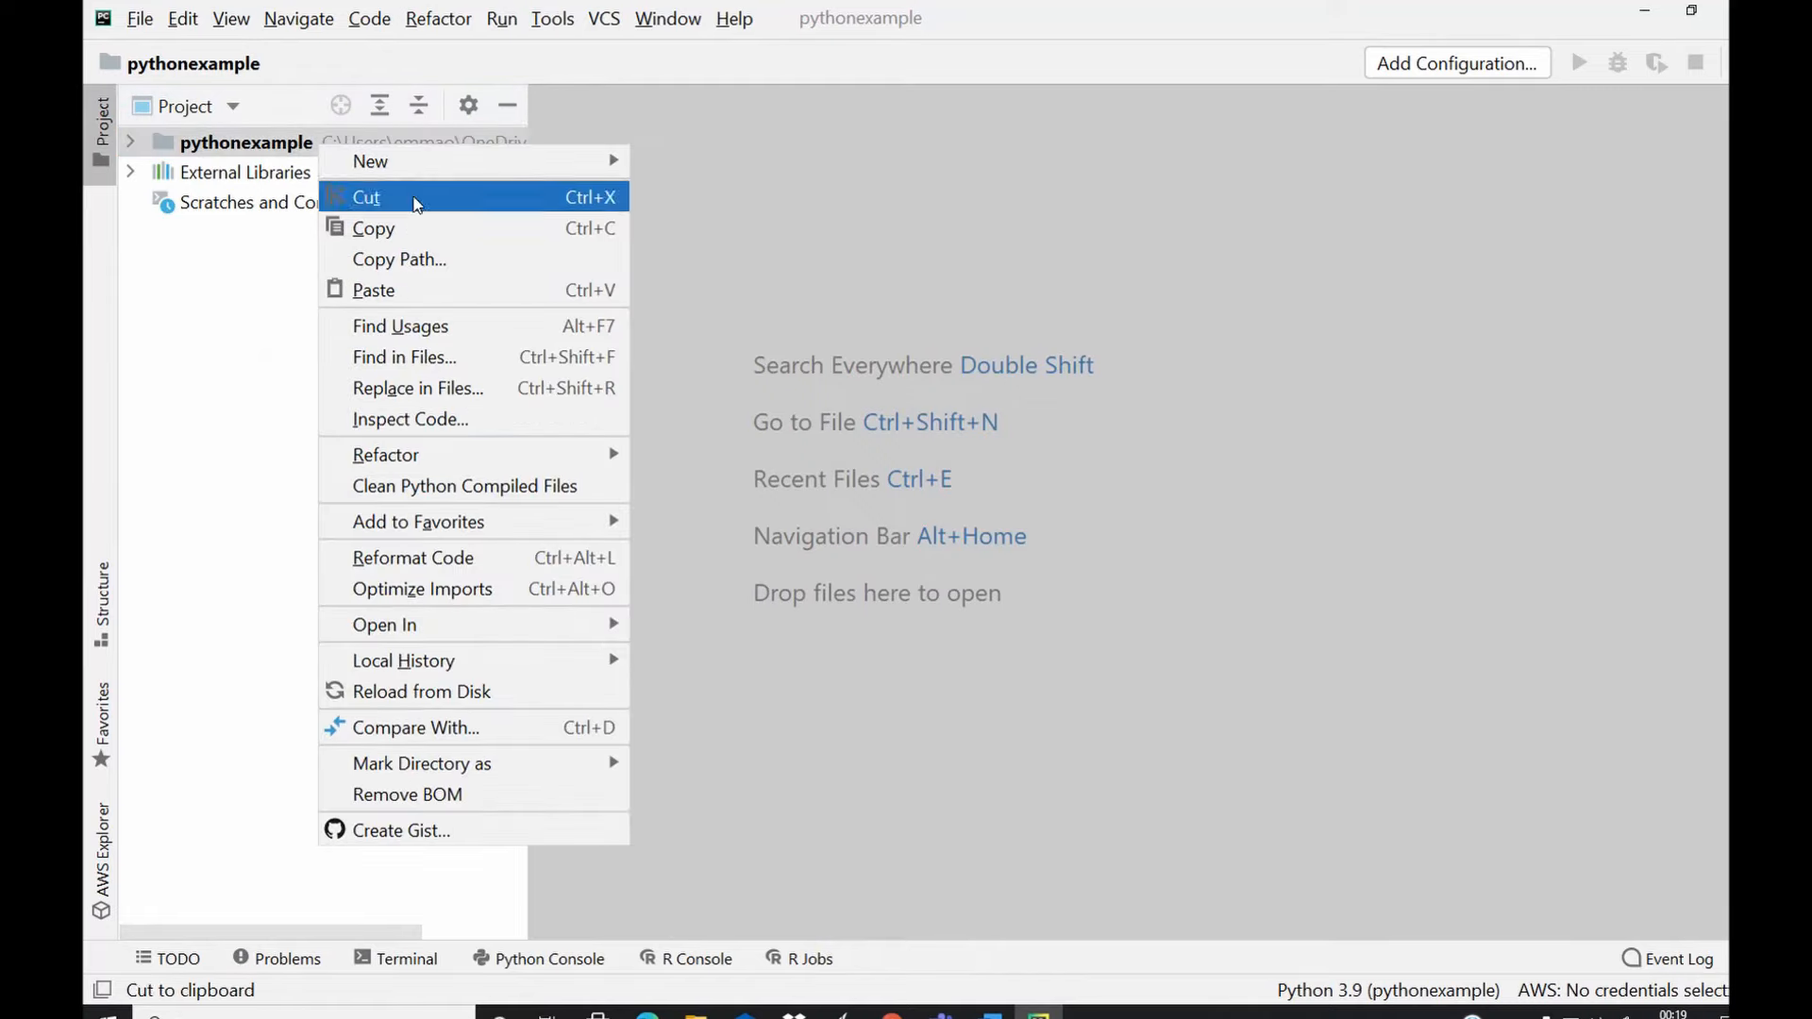
{"action": "mouse_move", "coordinate": [371, 161]}
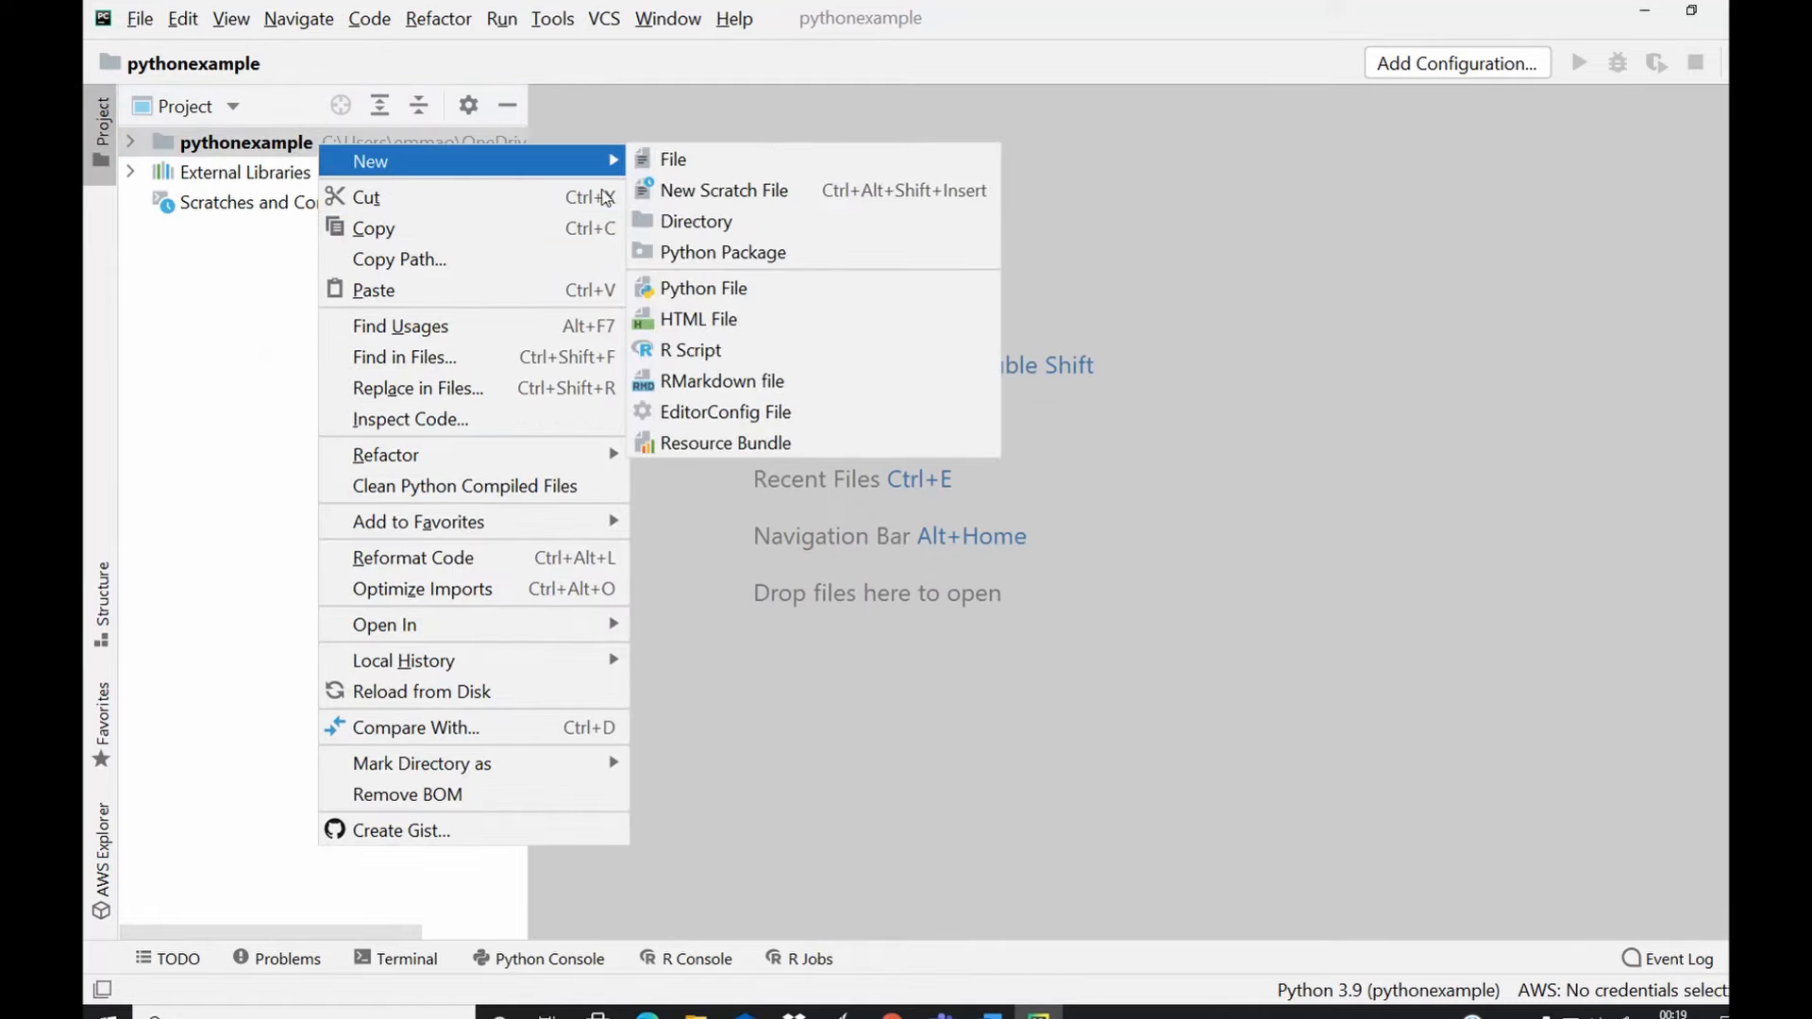
{"action": "left_click", "coordinate": [704, 288]}
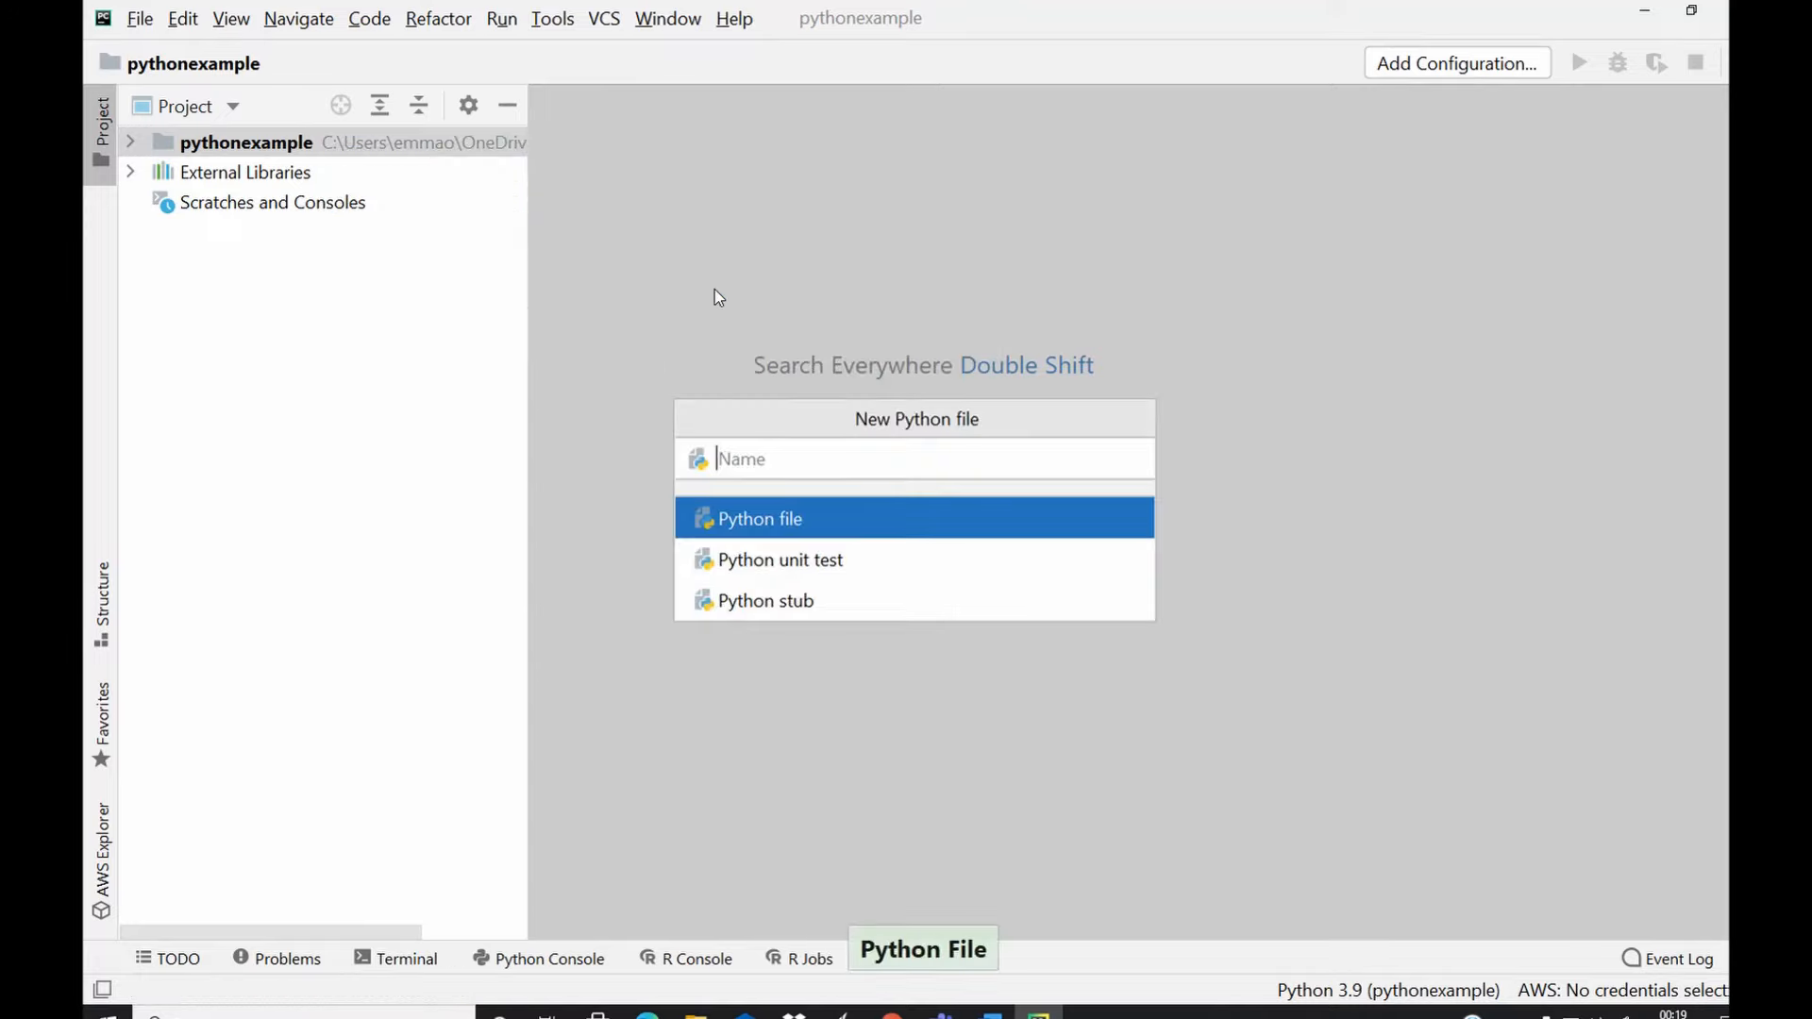
{"action": "mouse_move", "coordinate": [911, 444]}
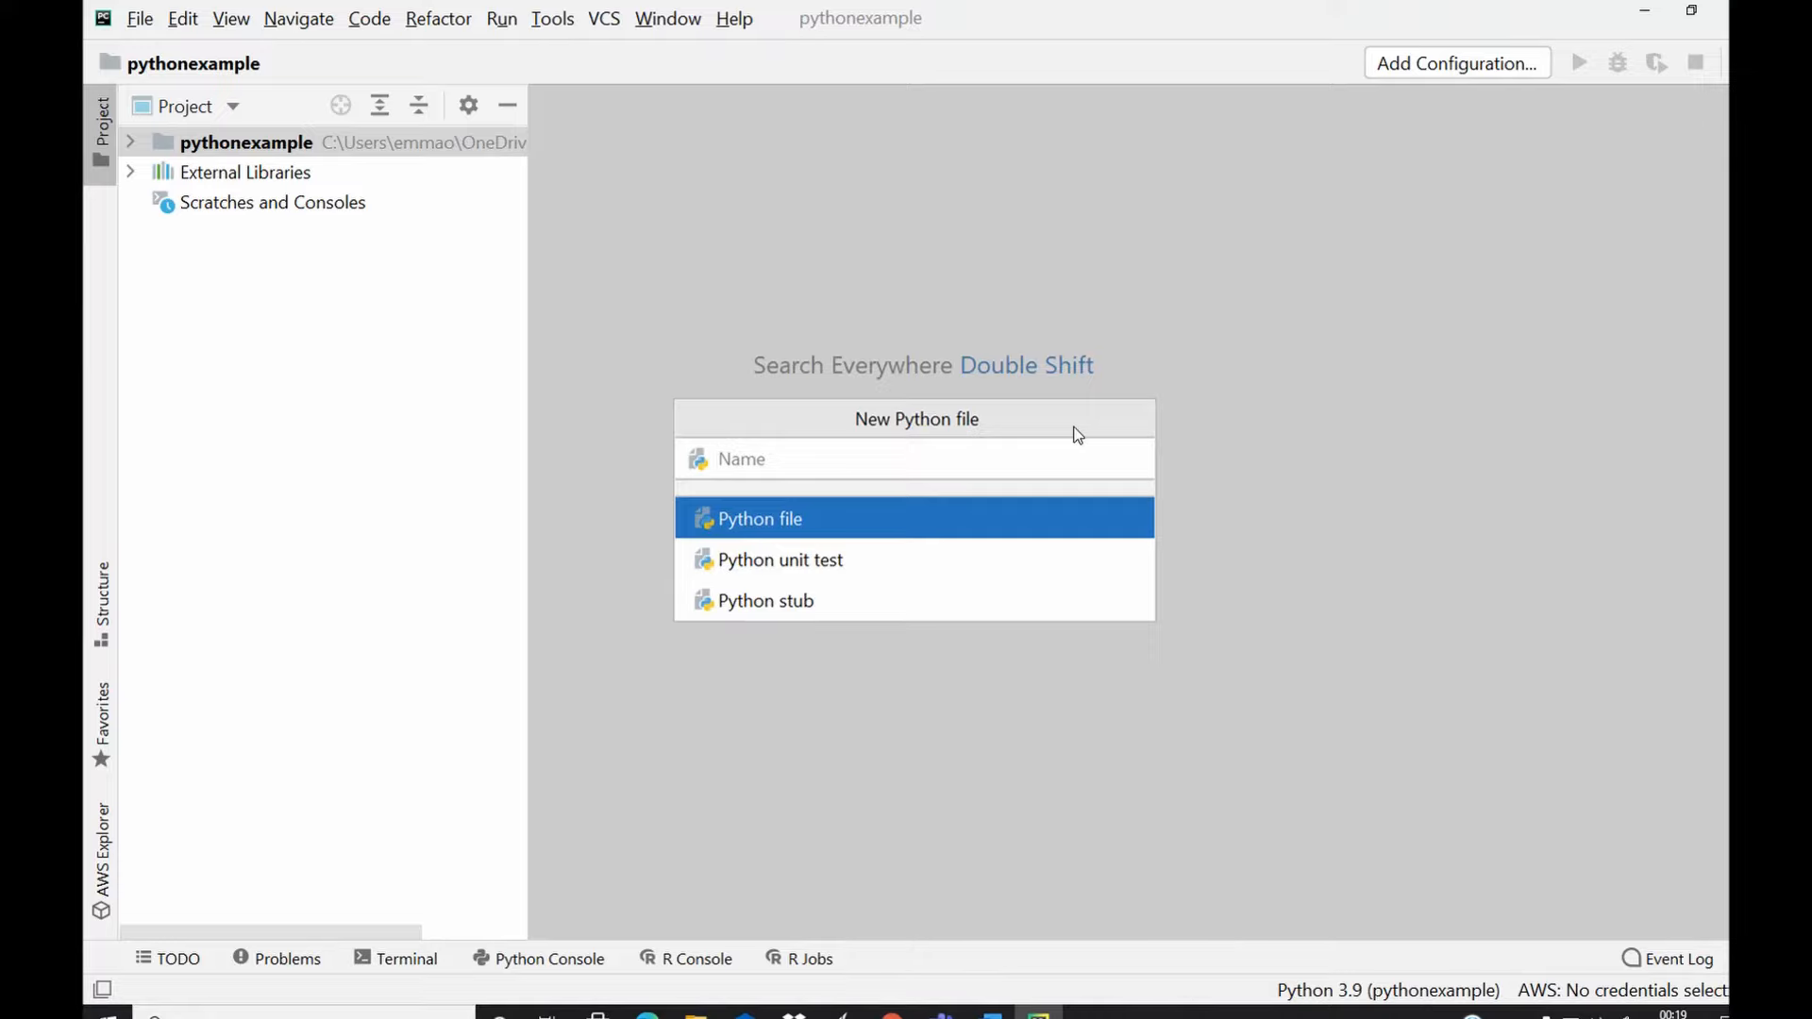
Step: Name the new Python file 'example', creating example.py open in the editor
{"action": "type", "text": "example"}
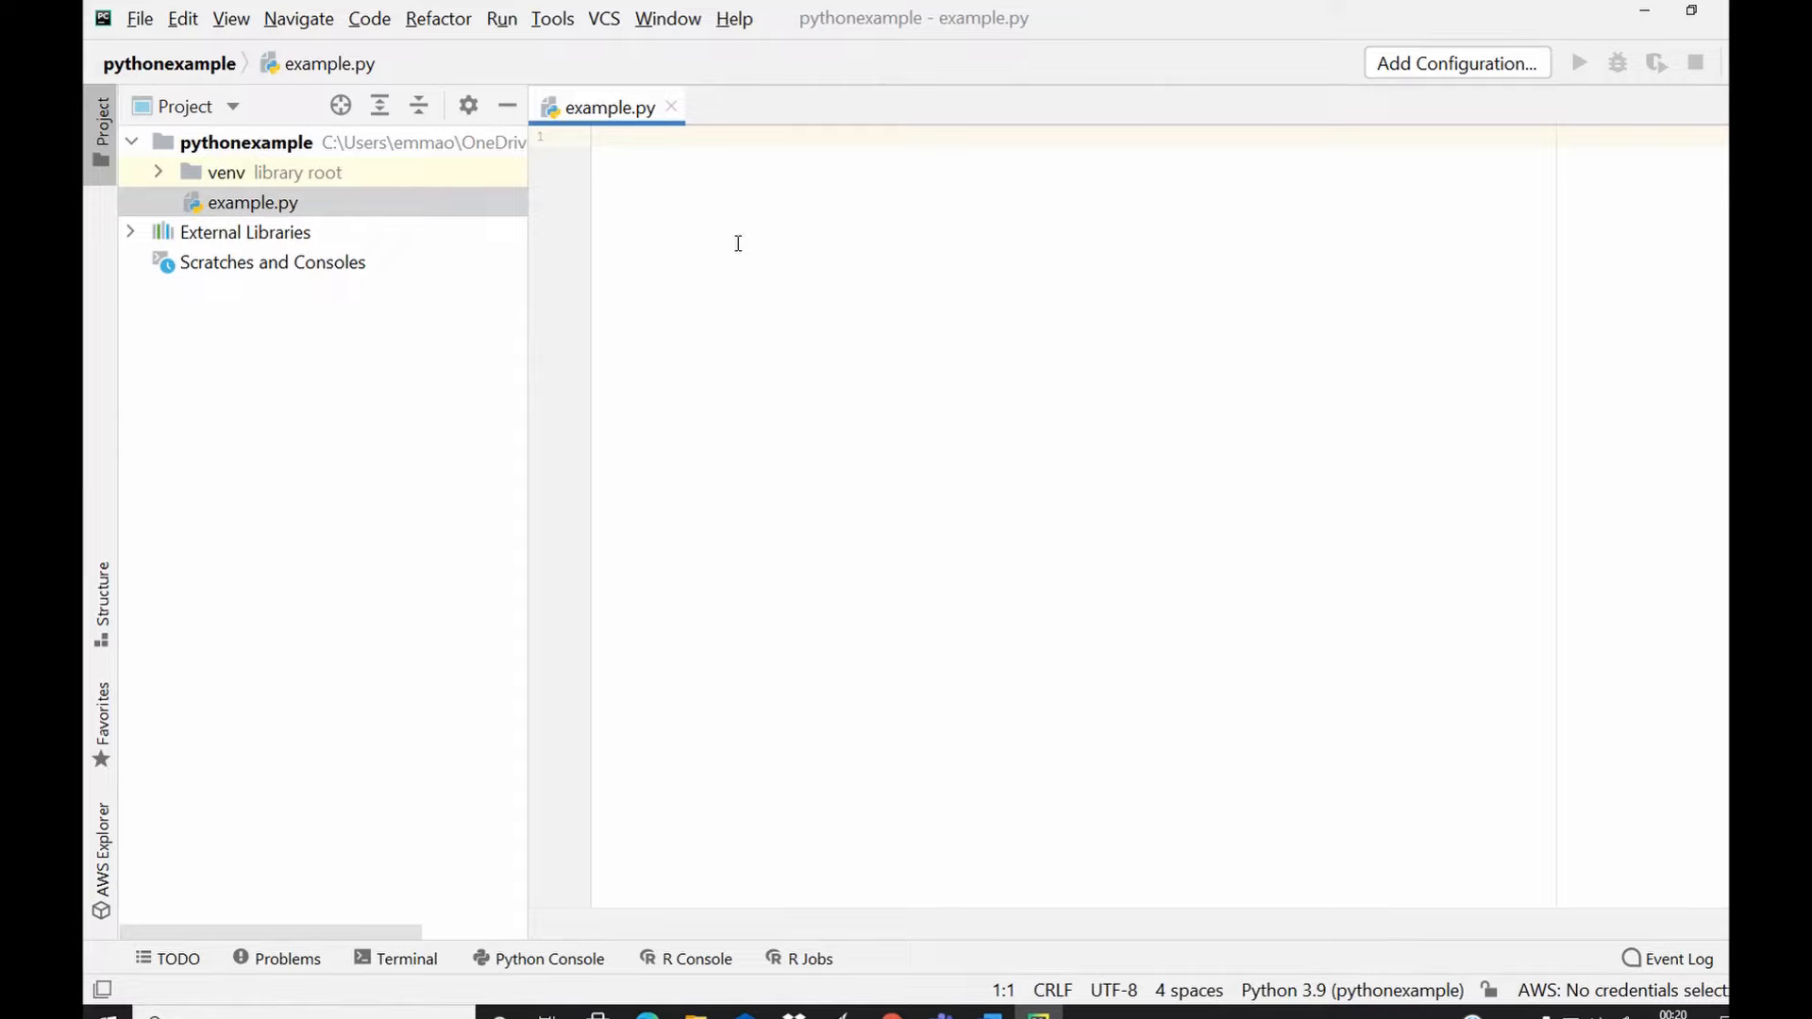
{"action": "mouse_move", "coordinate": [305, 257]}
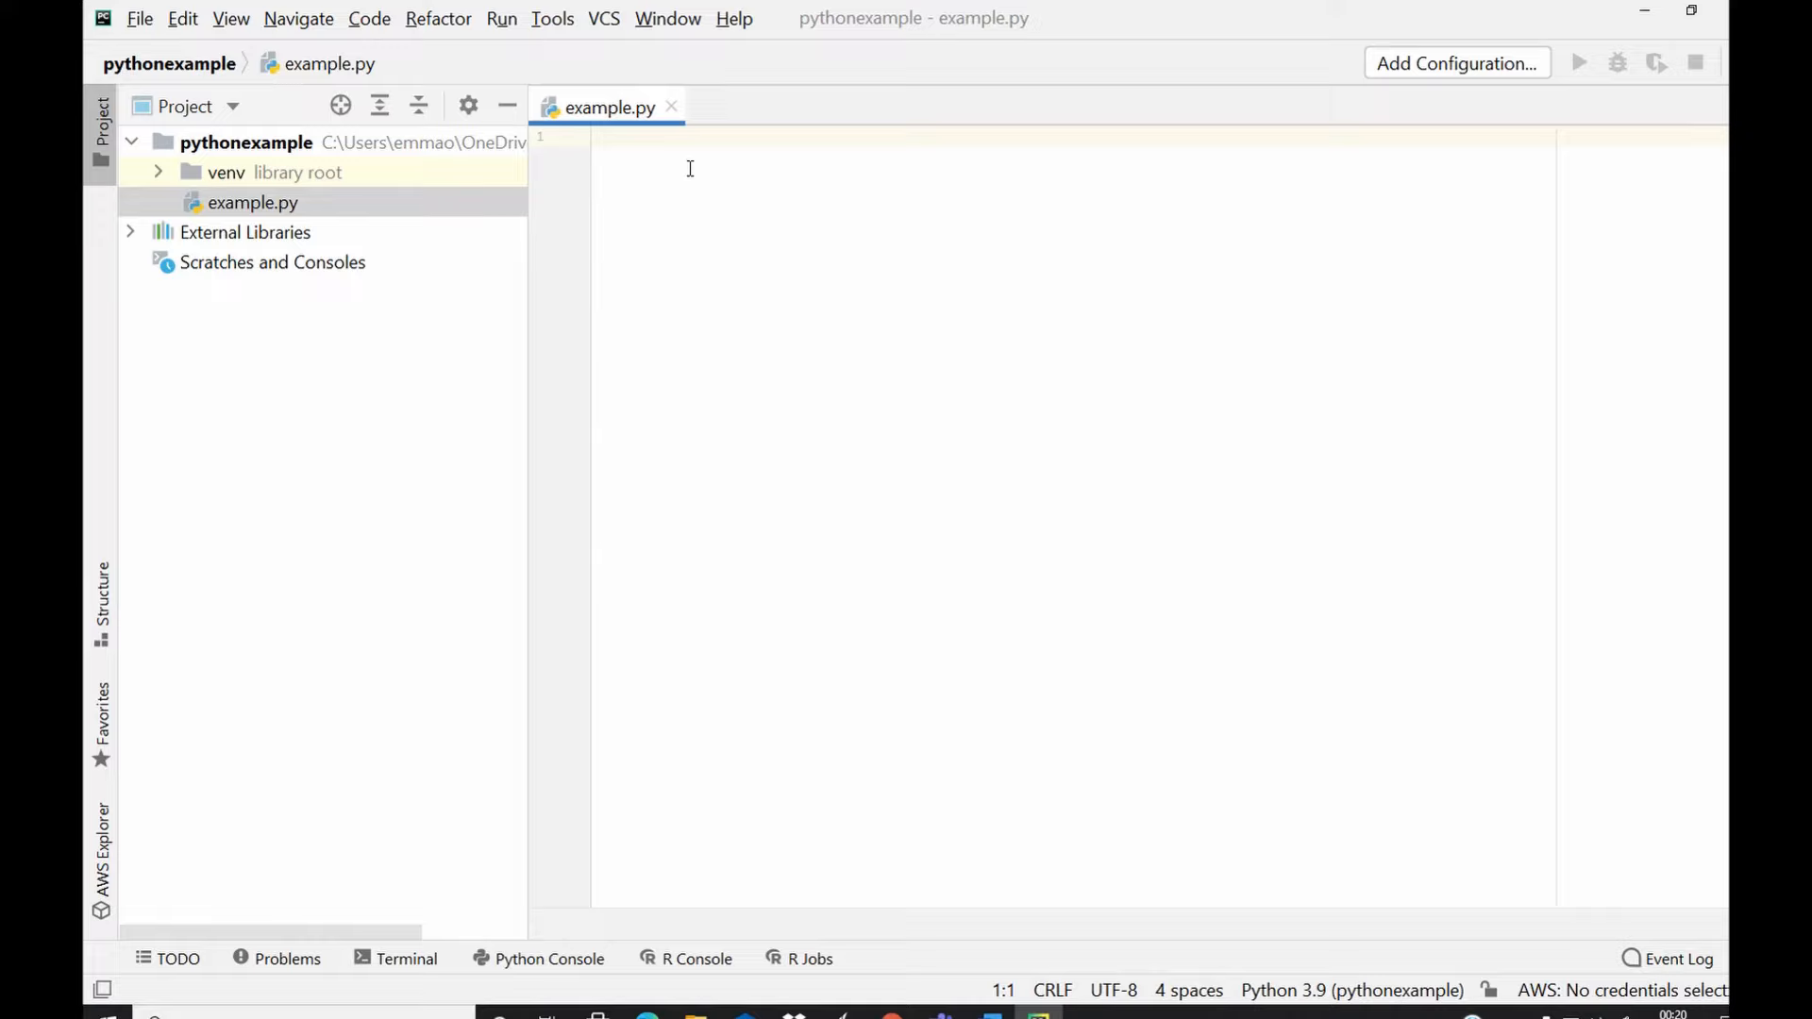
{"action": "mouse_move", "coordinate": [675, 161]}
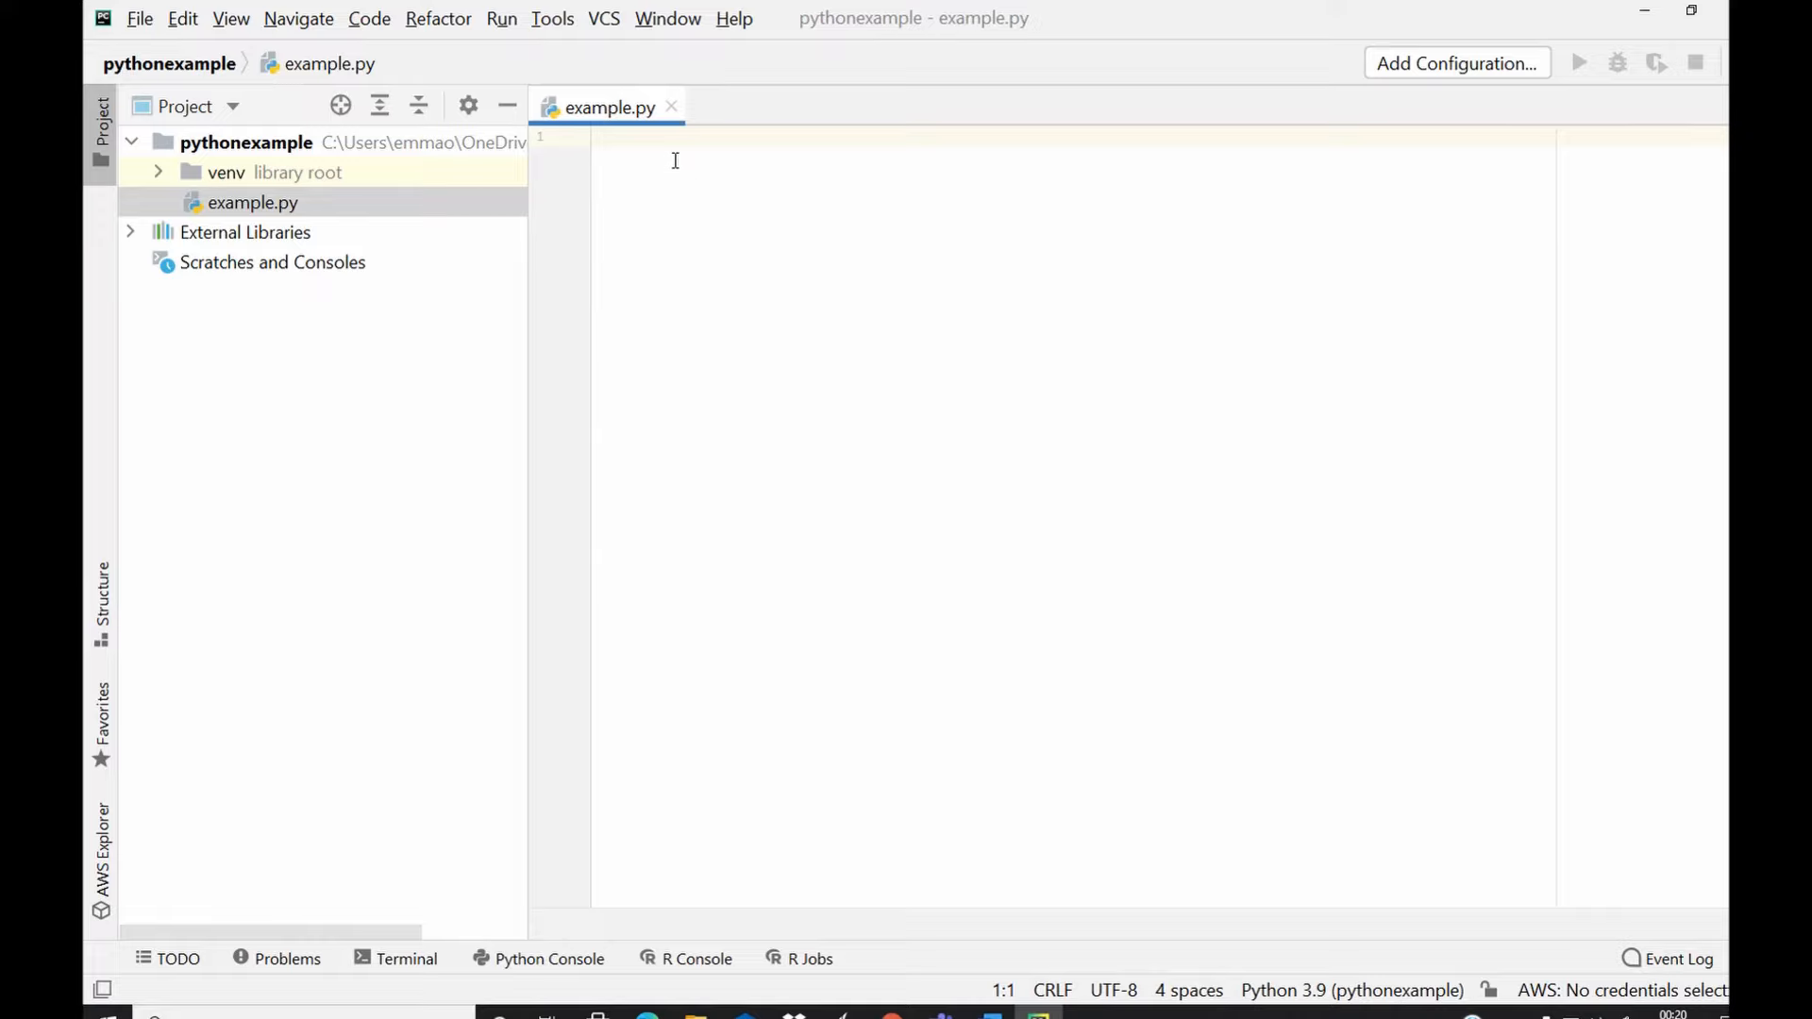
{"action": "mouse_move", "coordinate": [666, 148]}
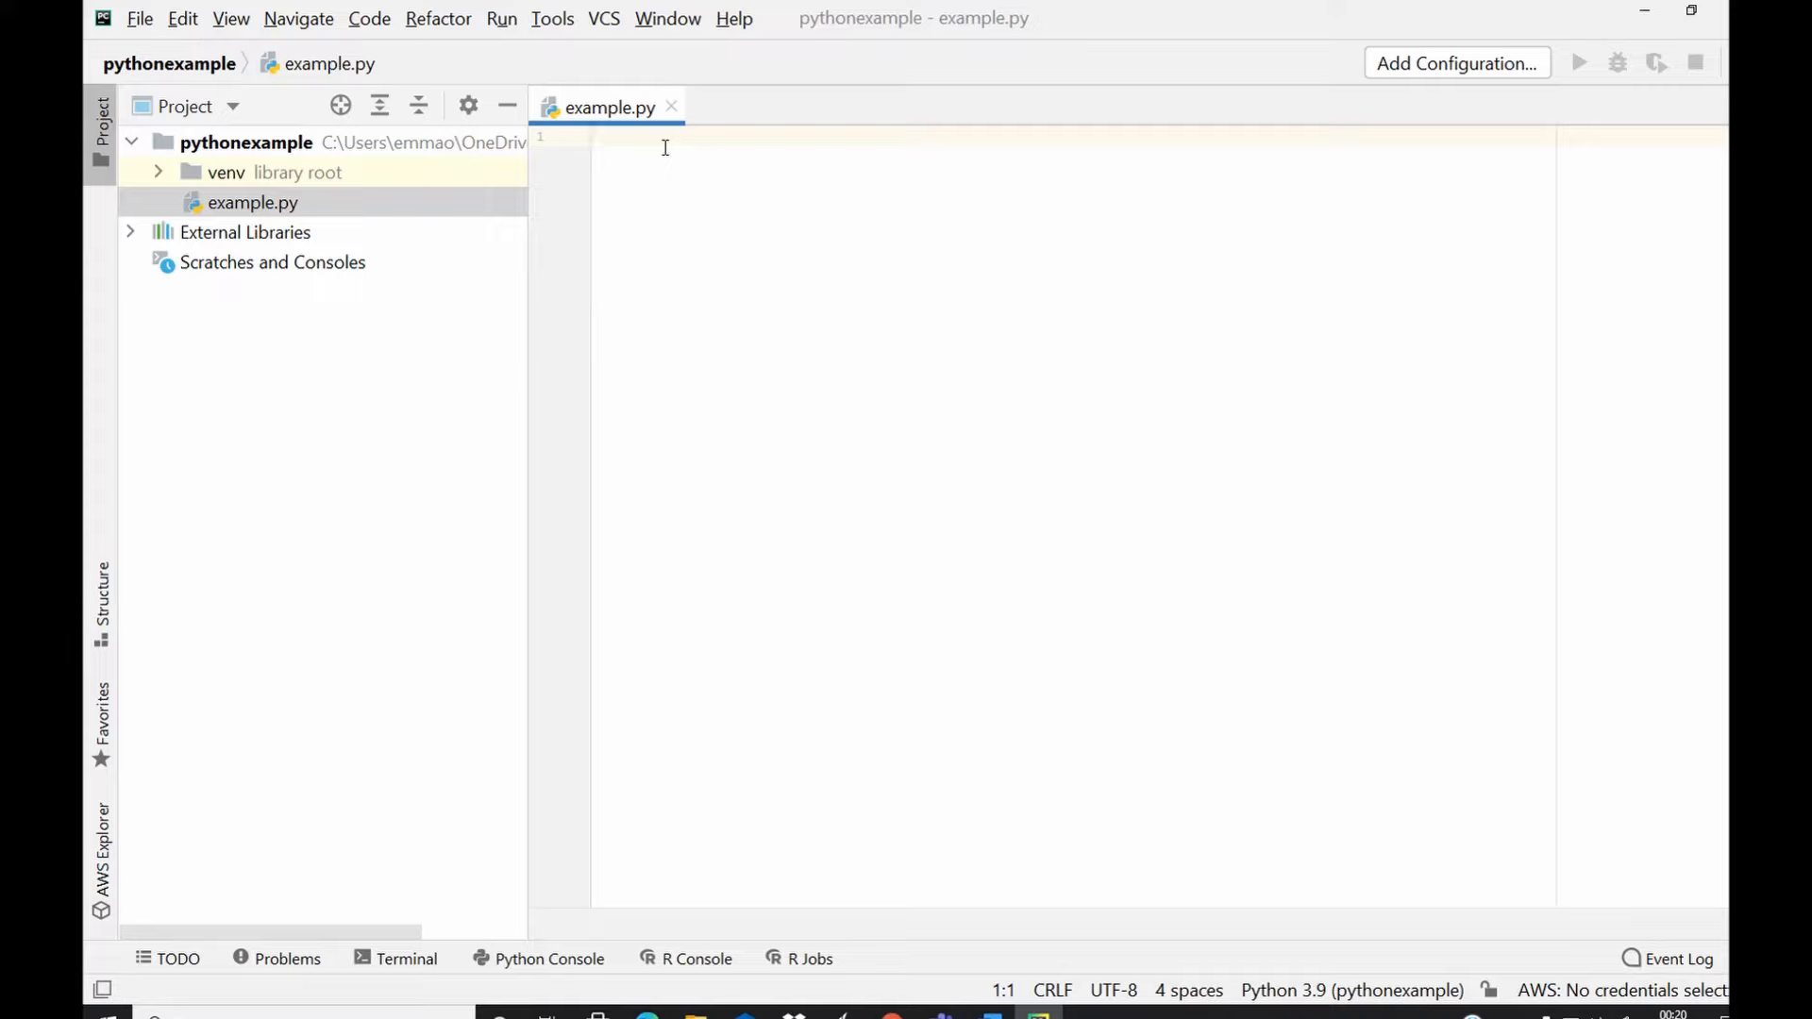
Step: Write print('Hello World'), print('I love PyCharm IDE'), A = 3*2 and print(A) in example.py
{"action": "type", "text": "p"}
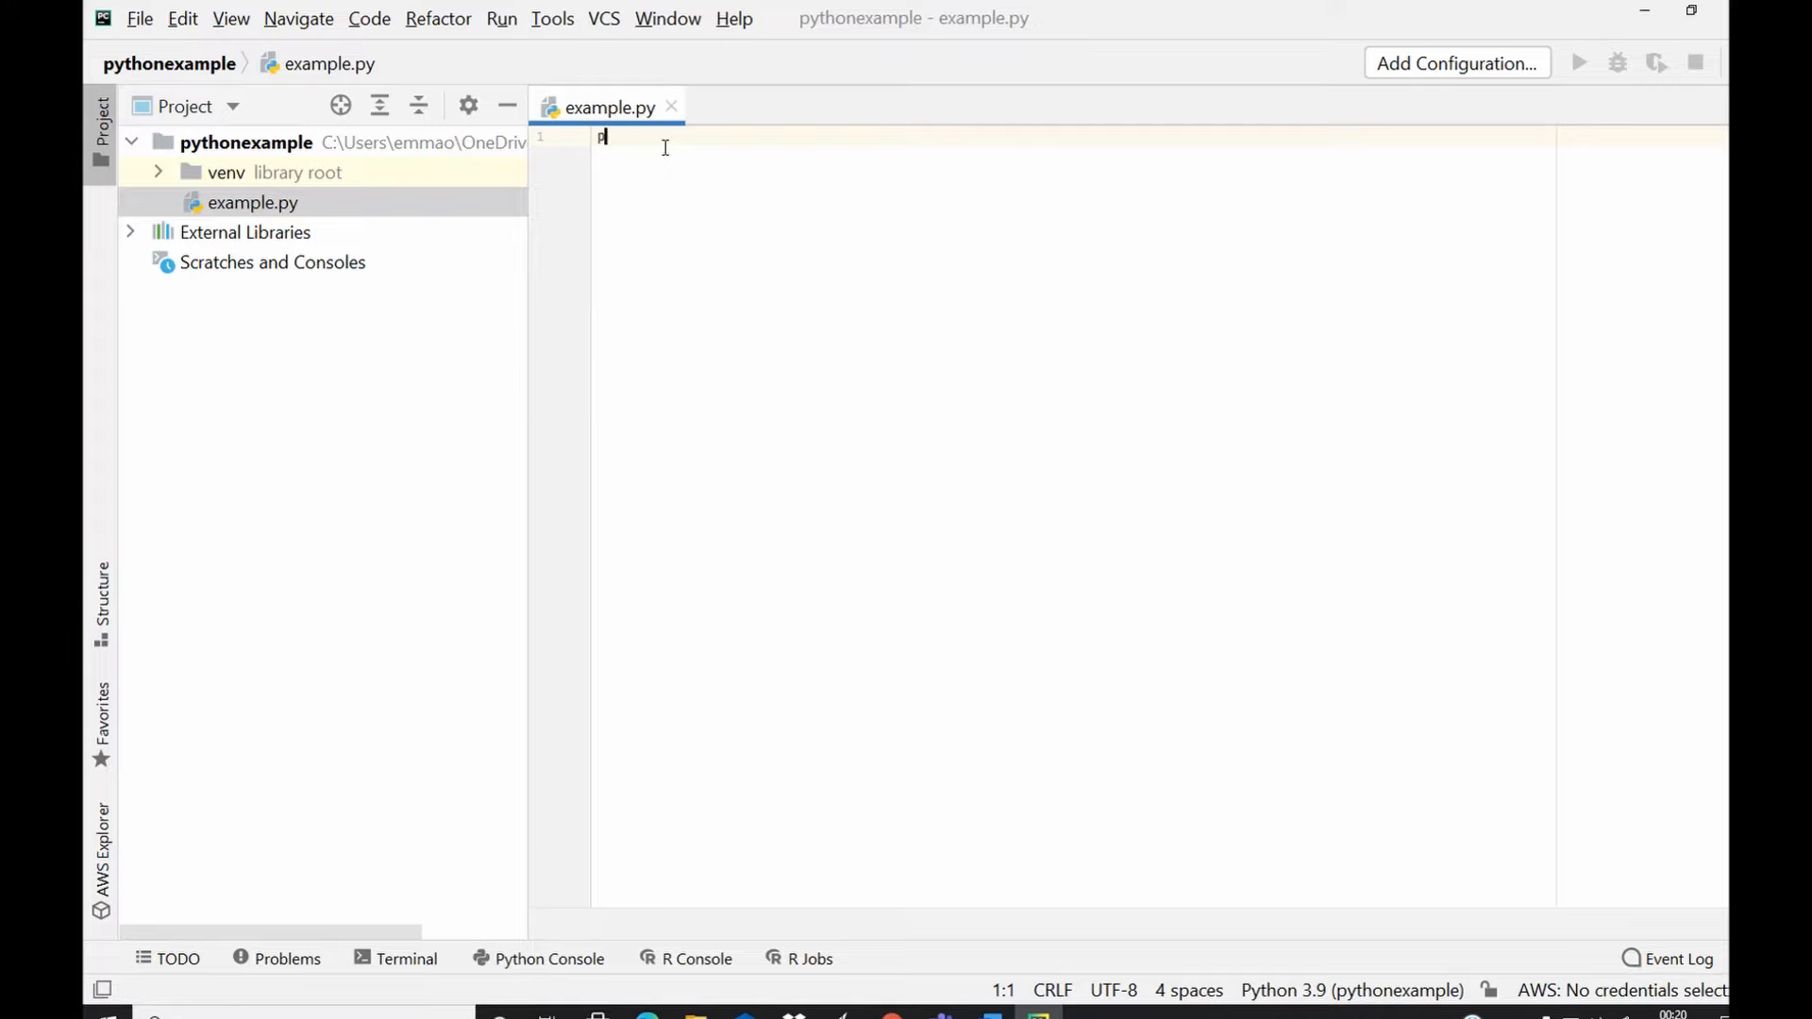
{"action": "type", "text": "print()"}
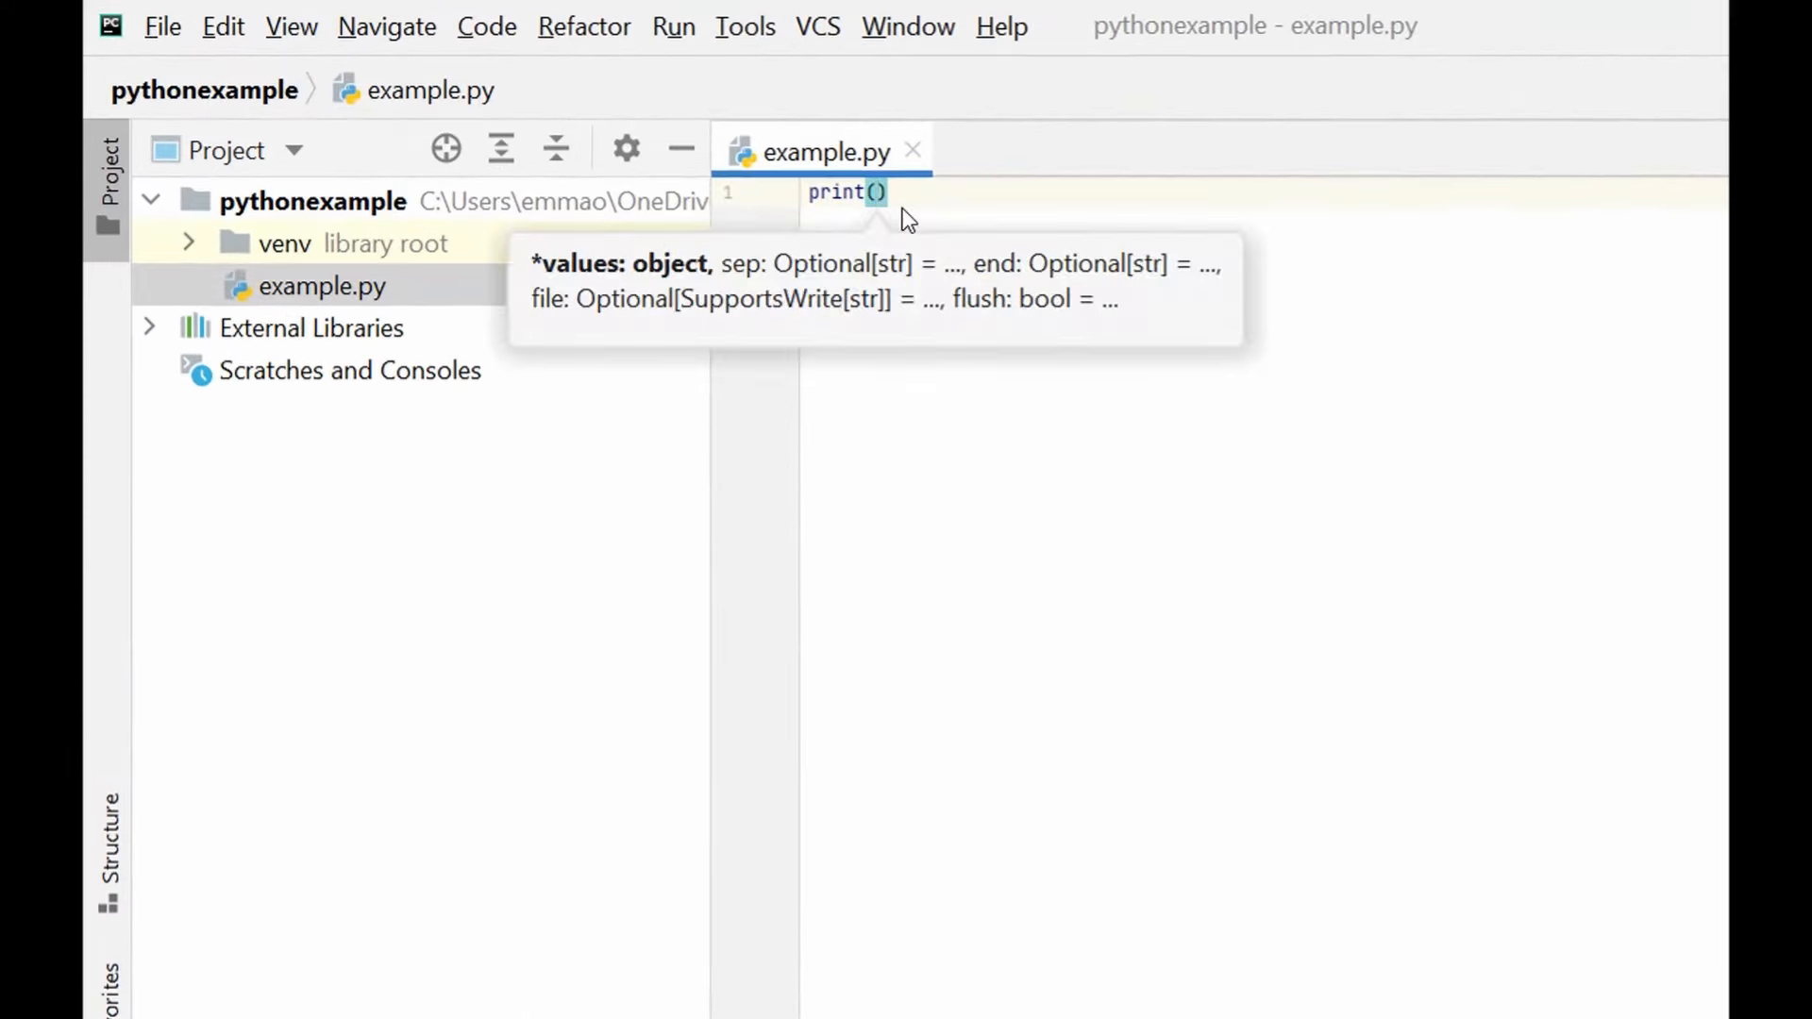
{"action": "type", "text": "'Hello Word'"}
{"action": "type", "text": "print('I"}
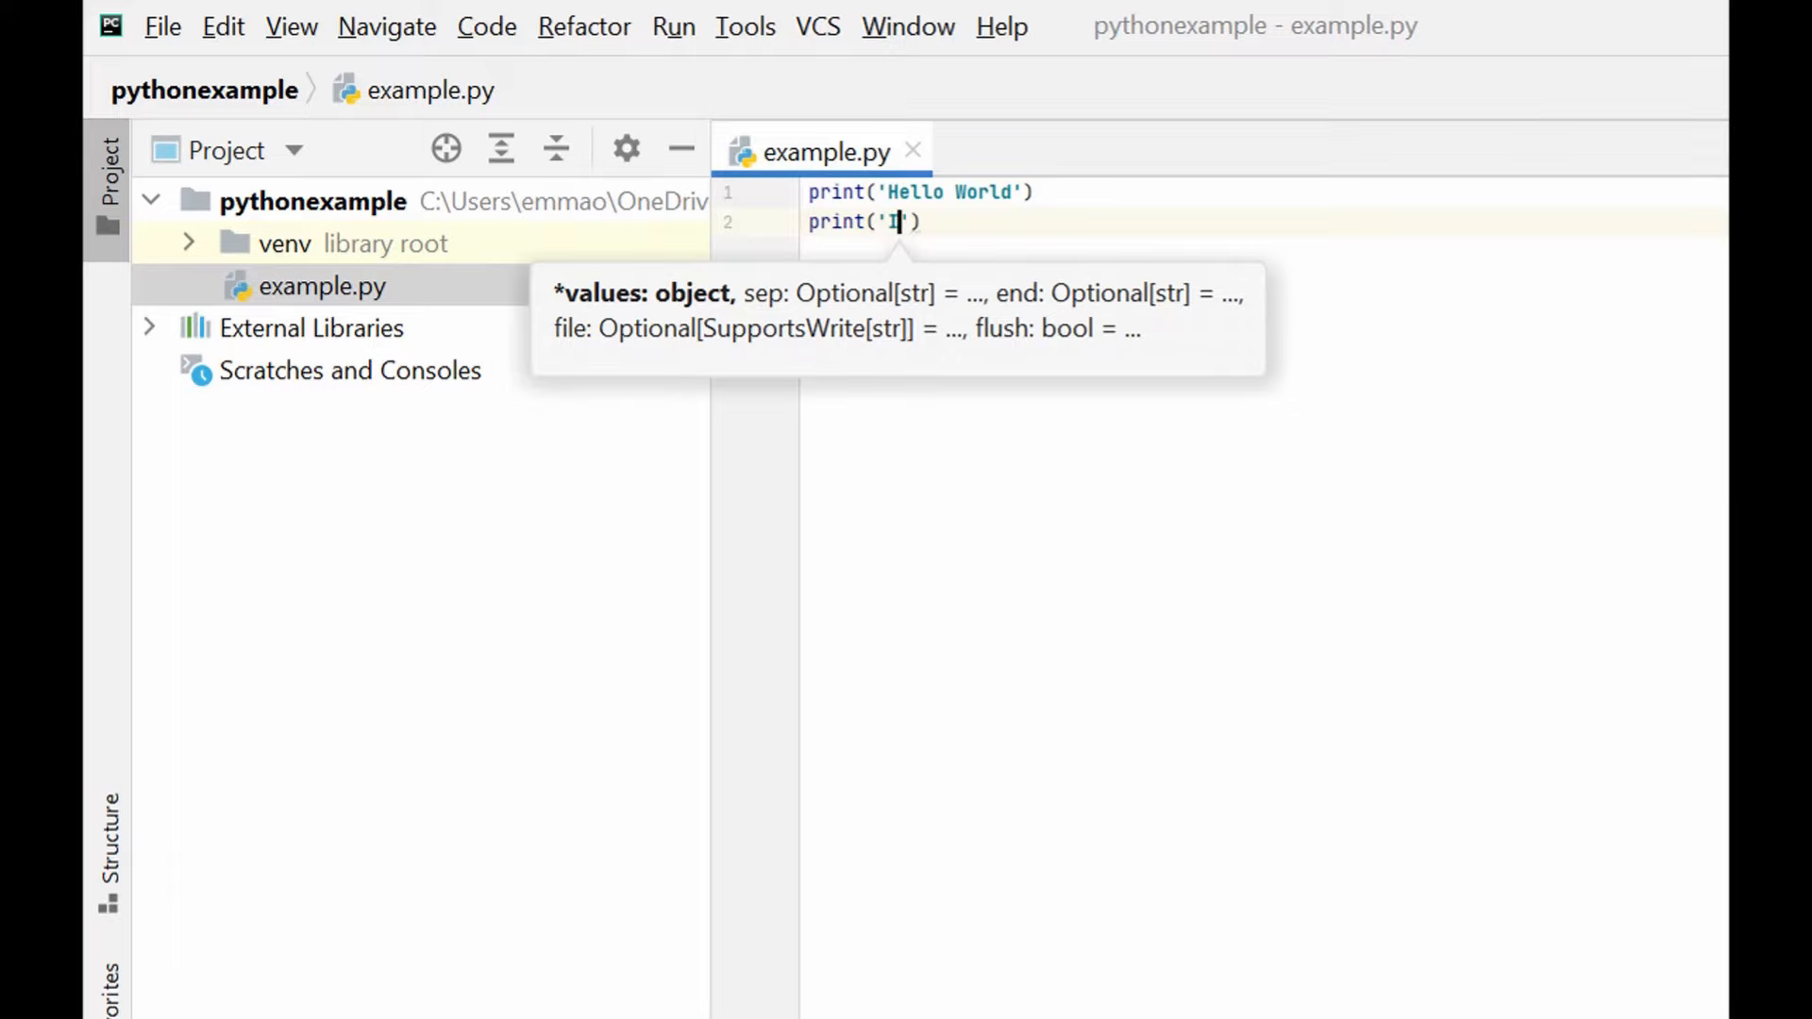
{"action": "type", "text": "love PyCh"}
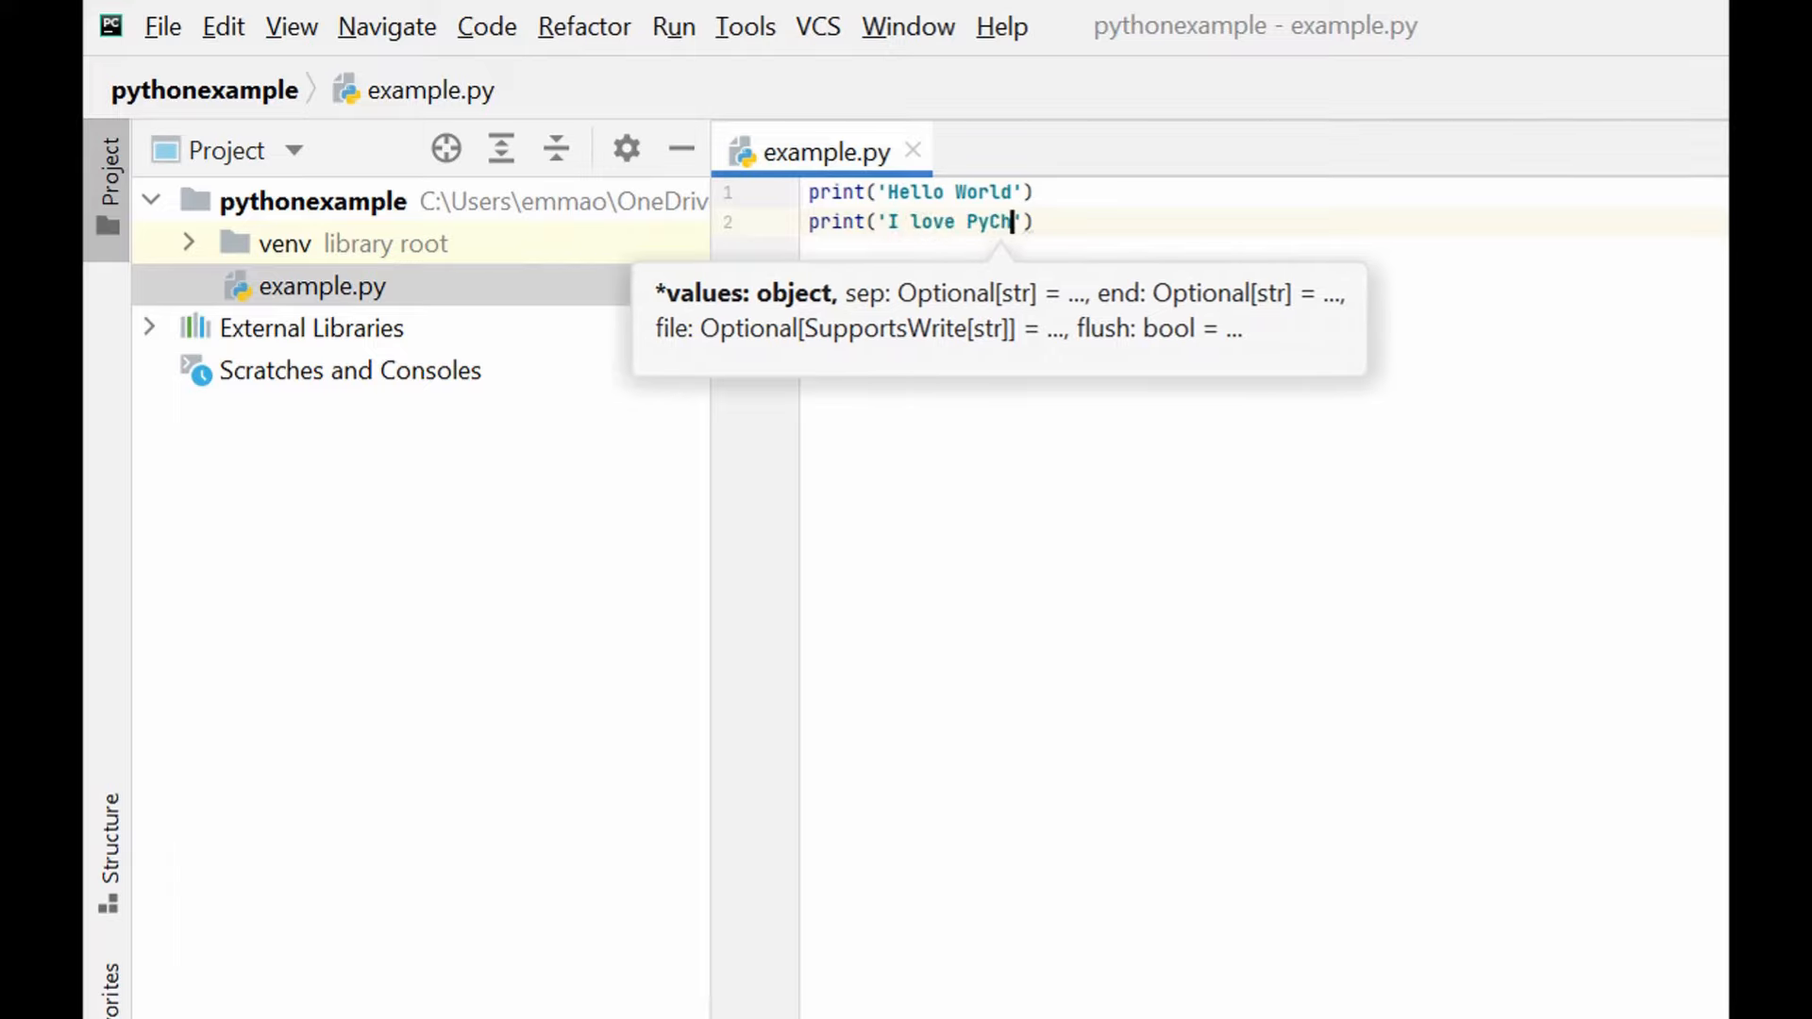
{"action": "type", "text": "arm IDE"}
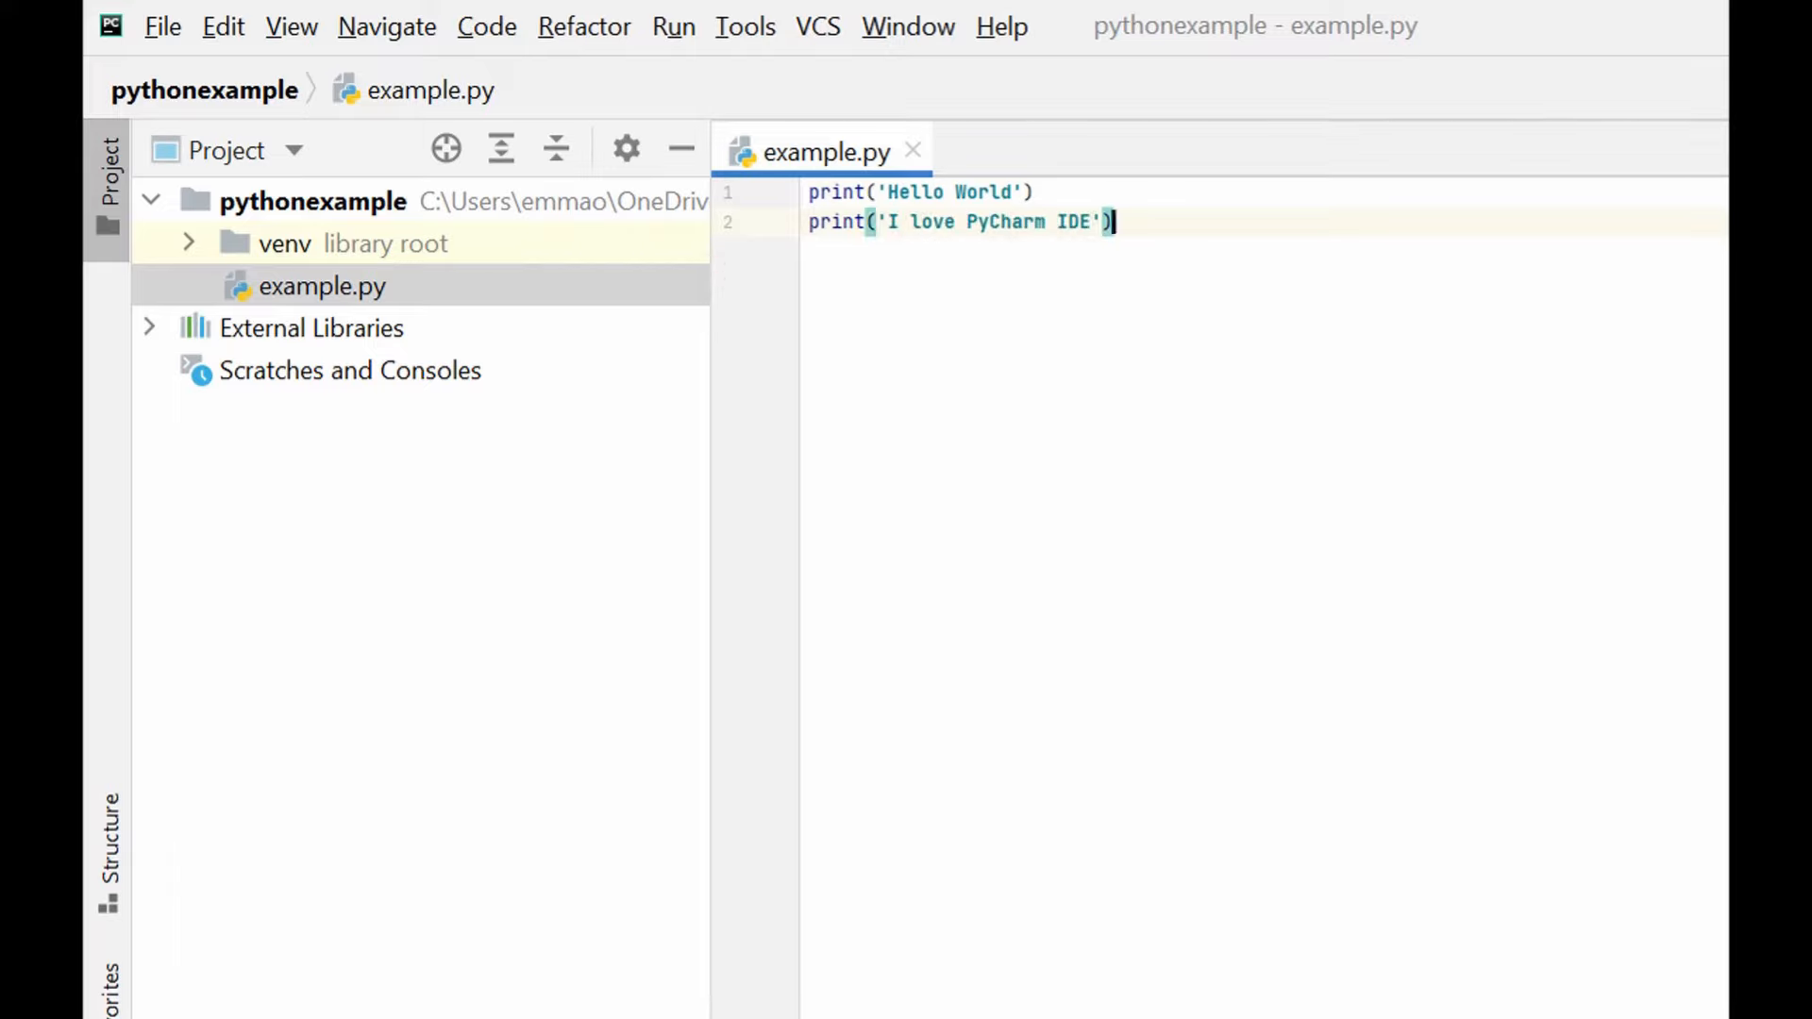
{"action": "key", "text": "Enter"}
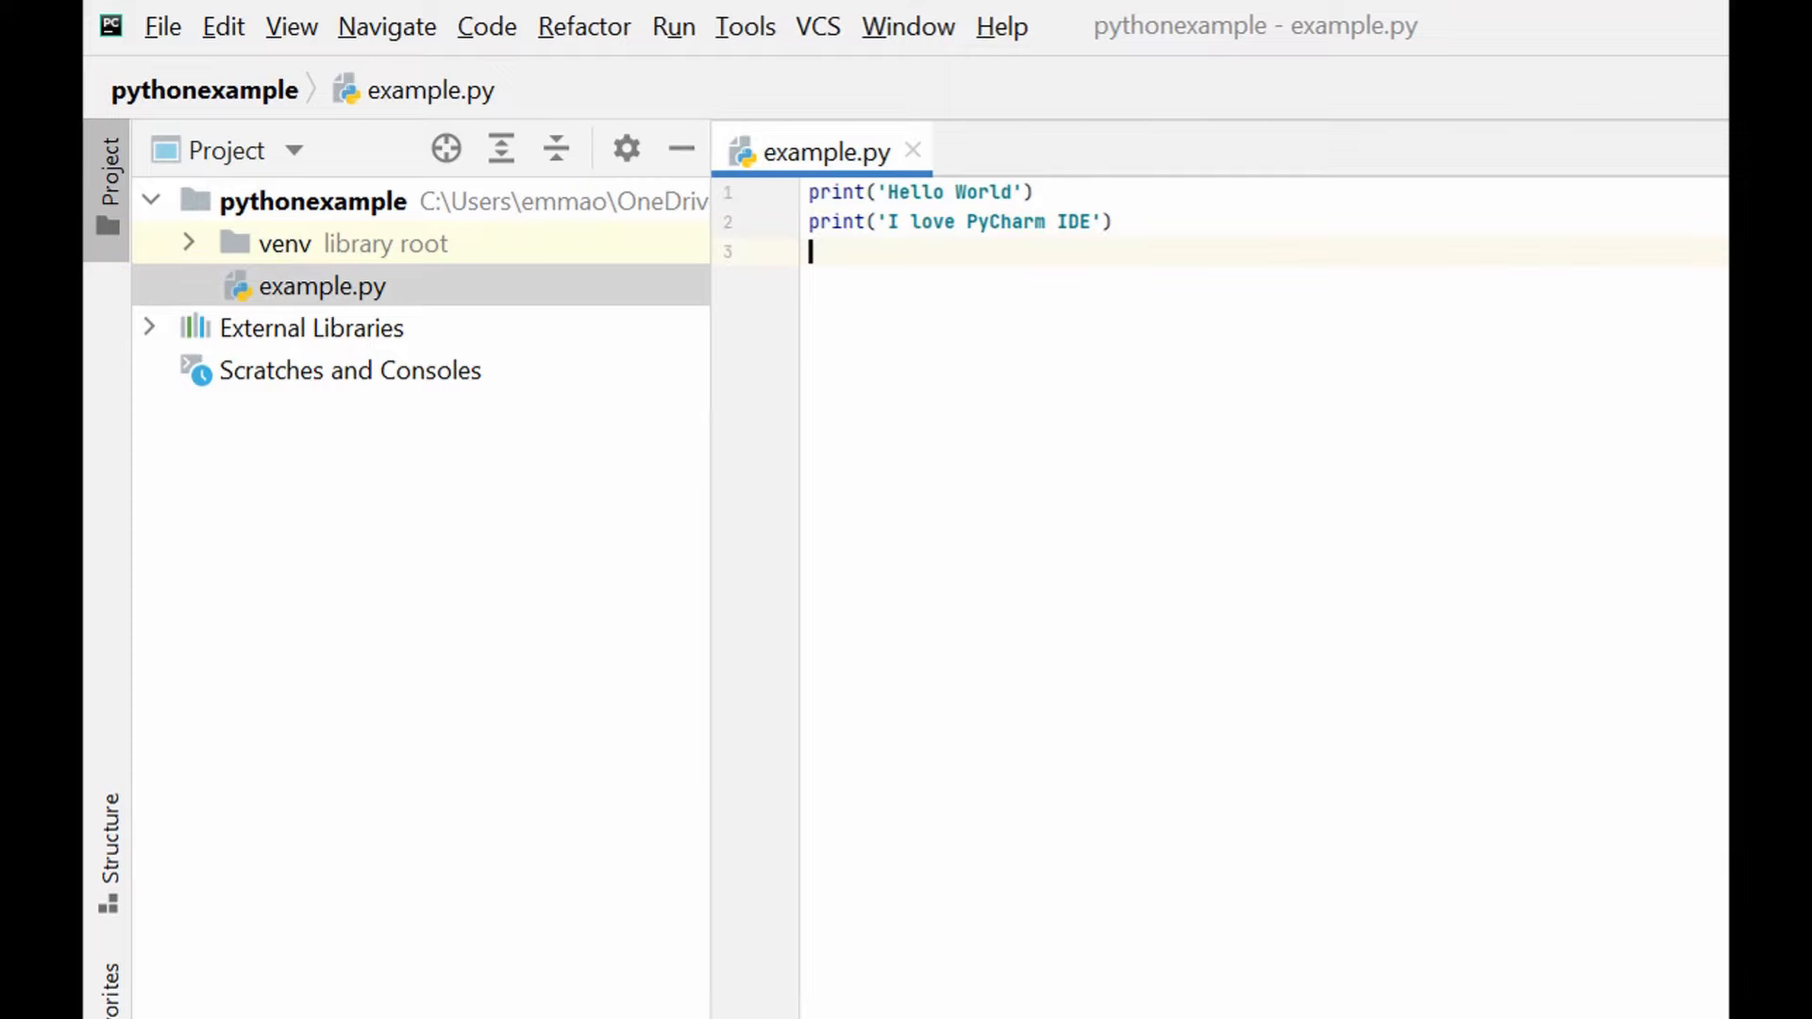
{"action": "type", "text": "A"}
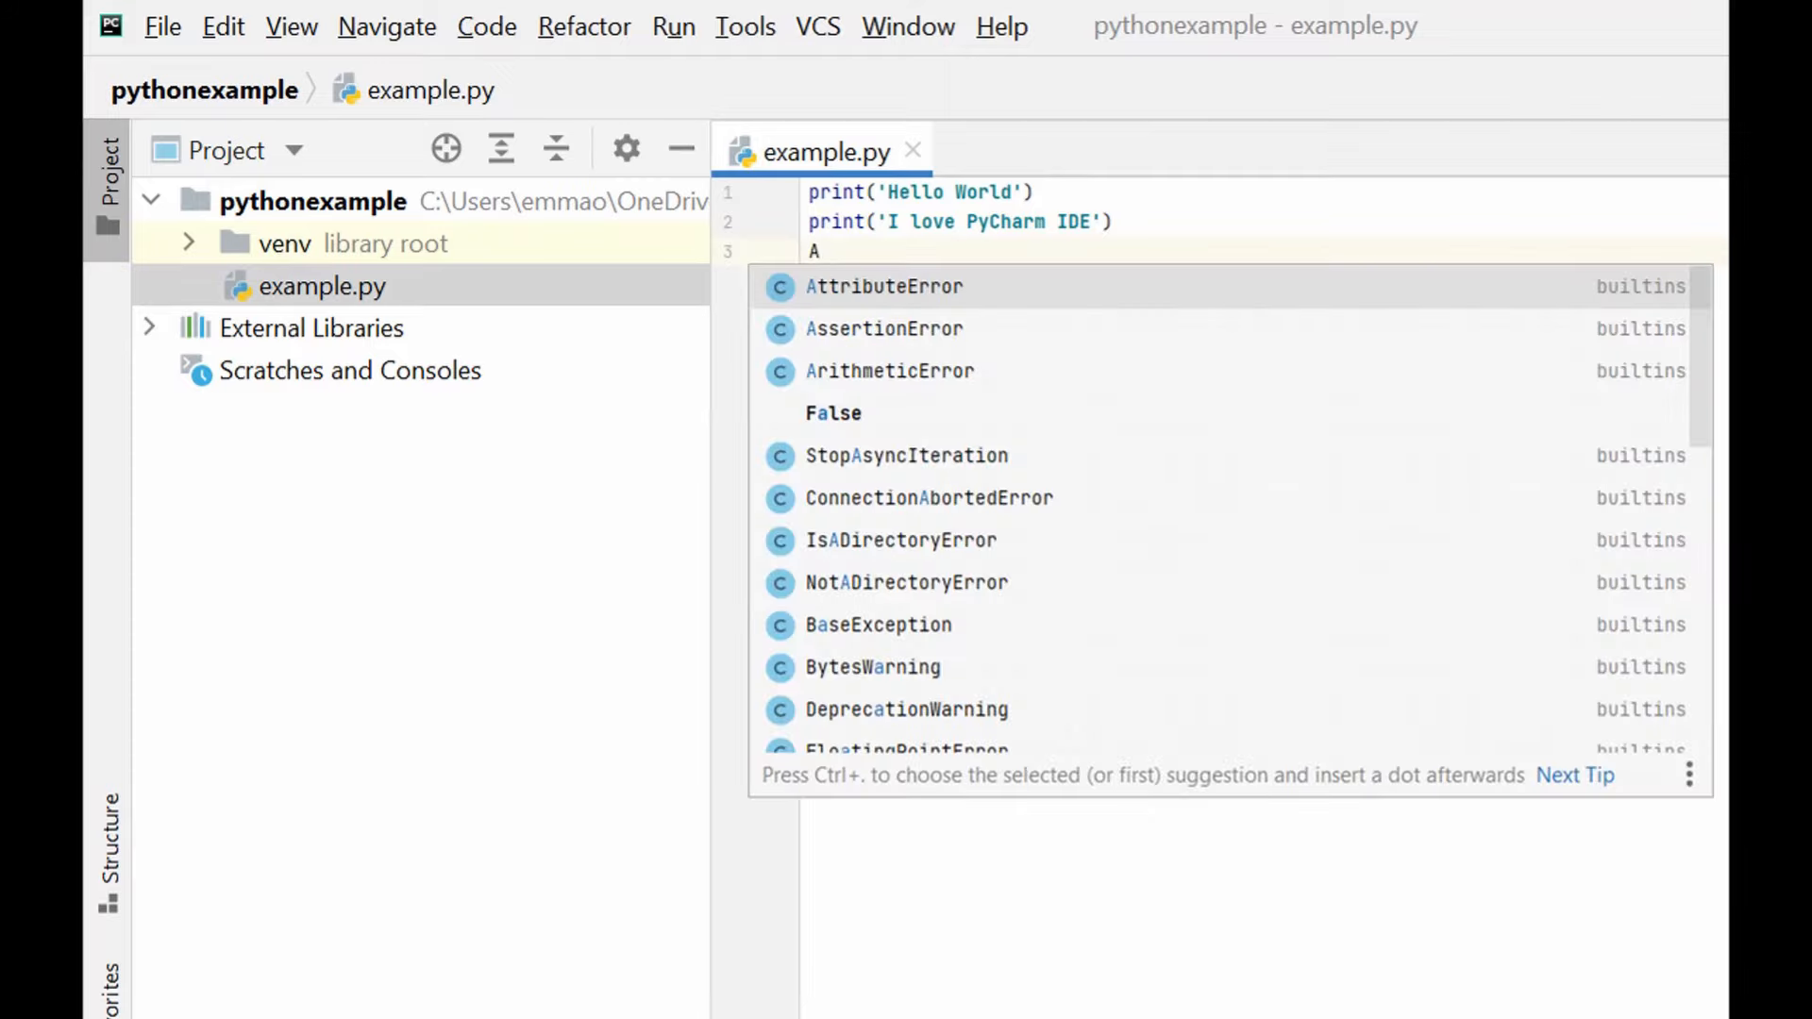
{"action": "type", "text": "= 3"}
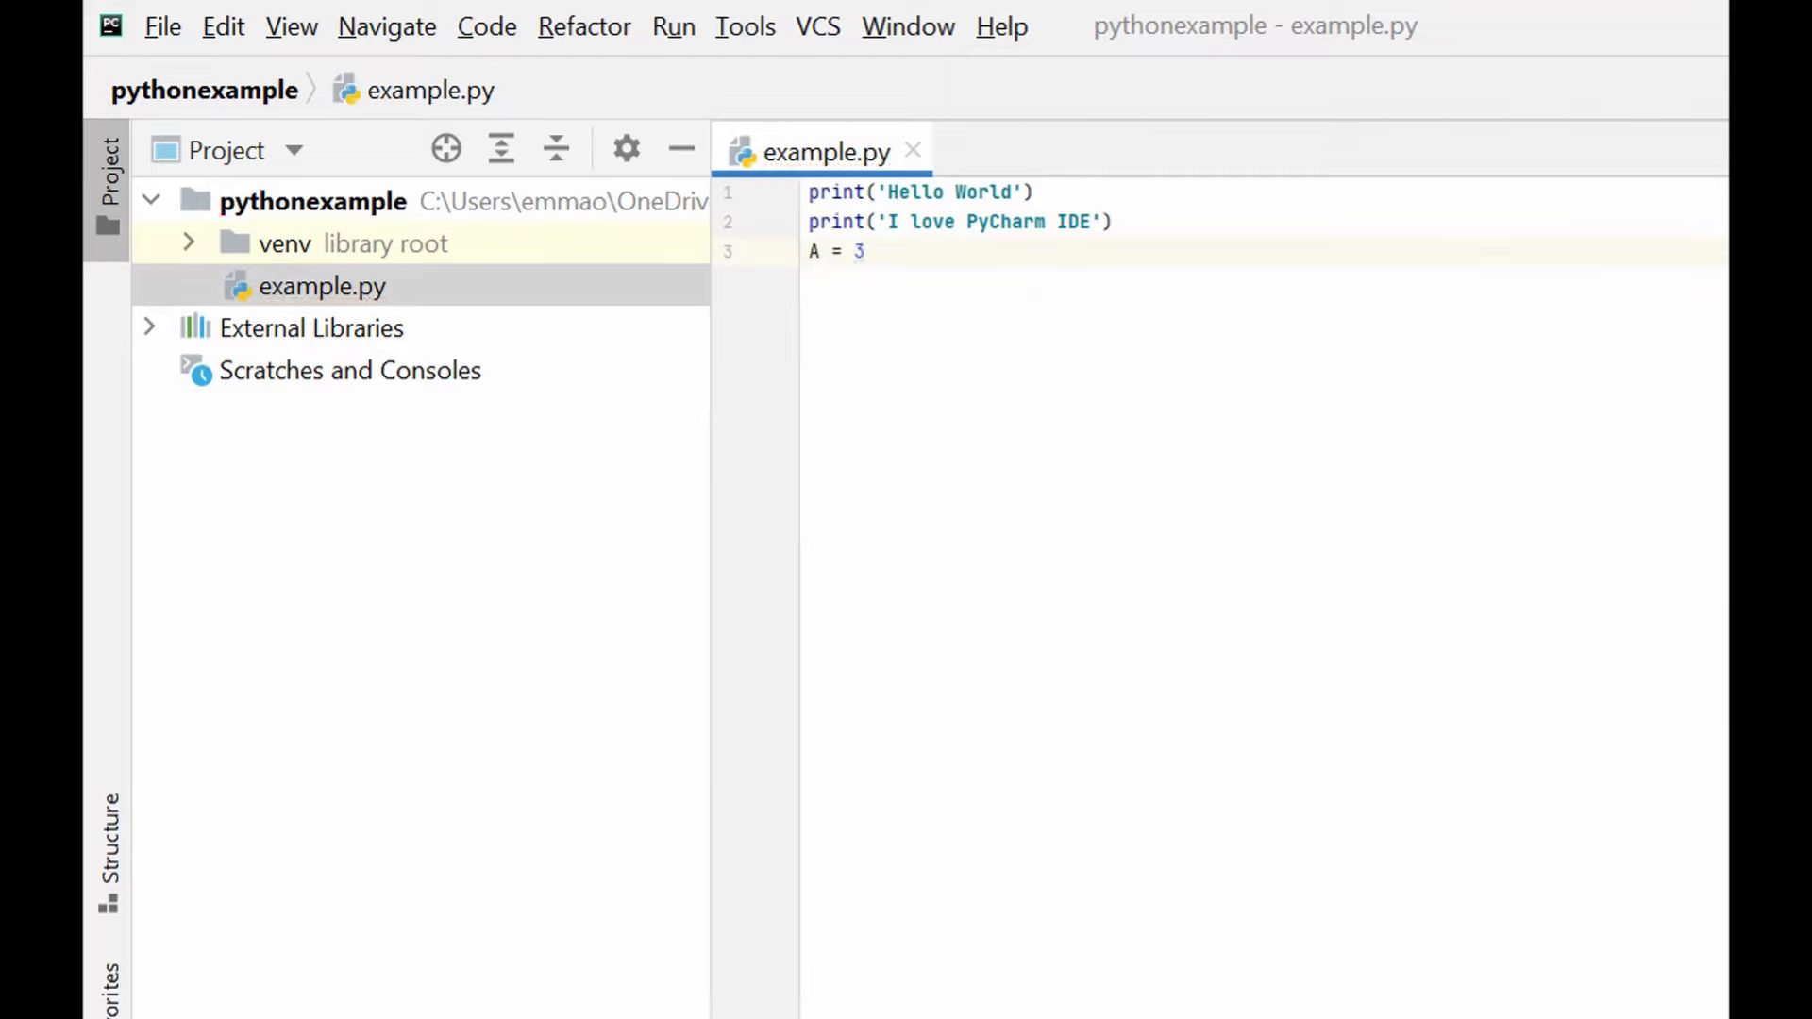
{"action": "type", "text": "*2"}
{"action": "type", "text": "print (A)"}
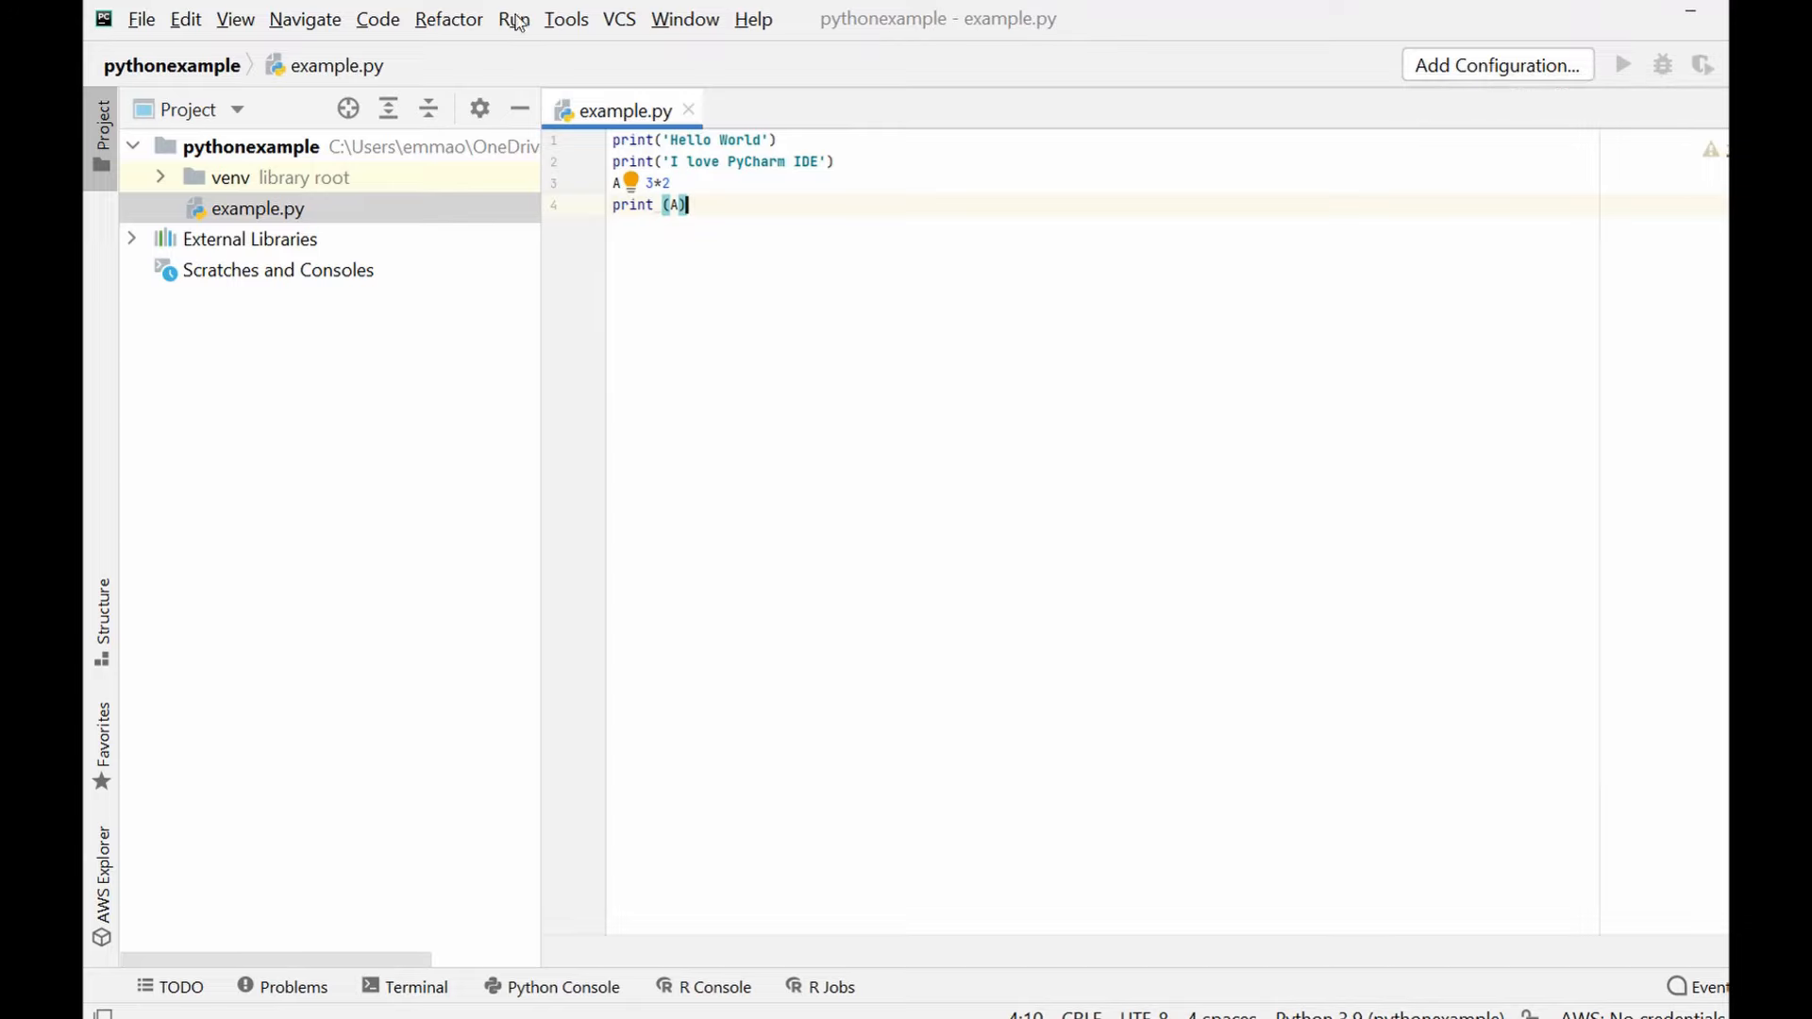
Step: Run example.py via Run..., printing Hello World, I love PyCharm IDE and 6
{"action": "left_click", "coordinate": [512, 19]}
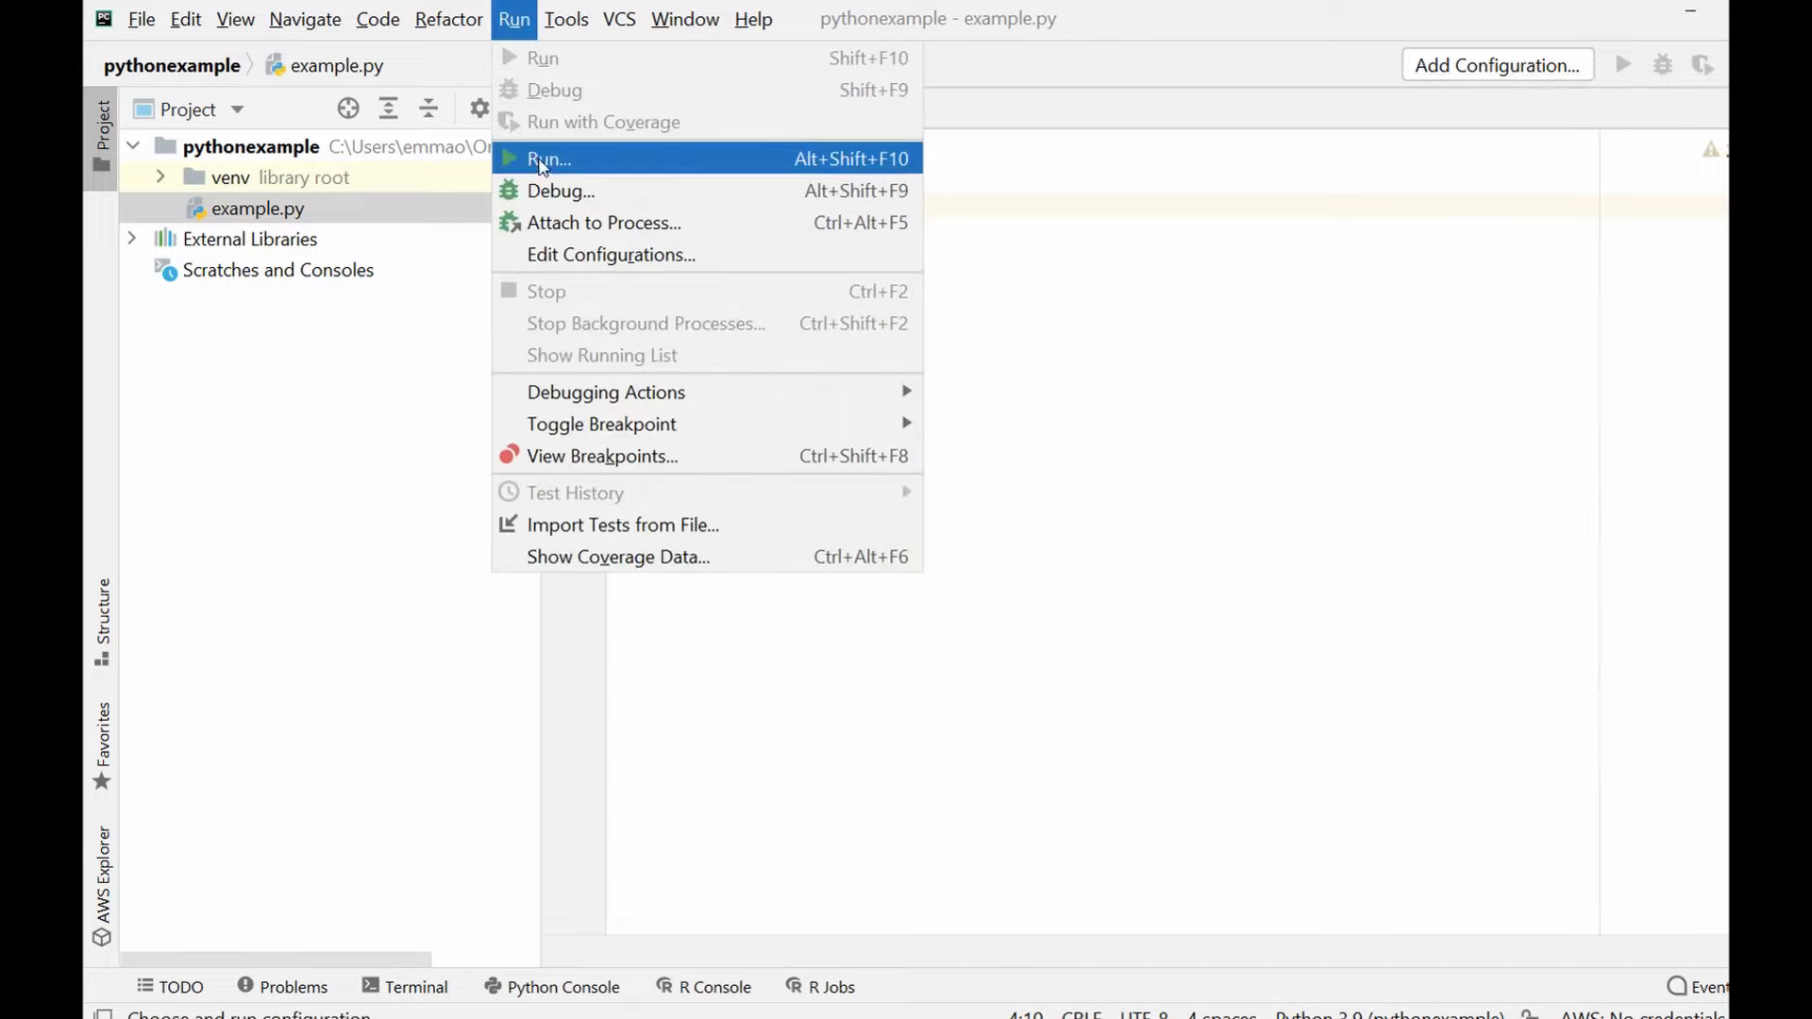
{"action": "left_click", "coordinate": [542, 159]}
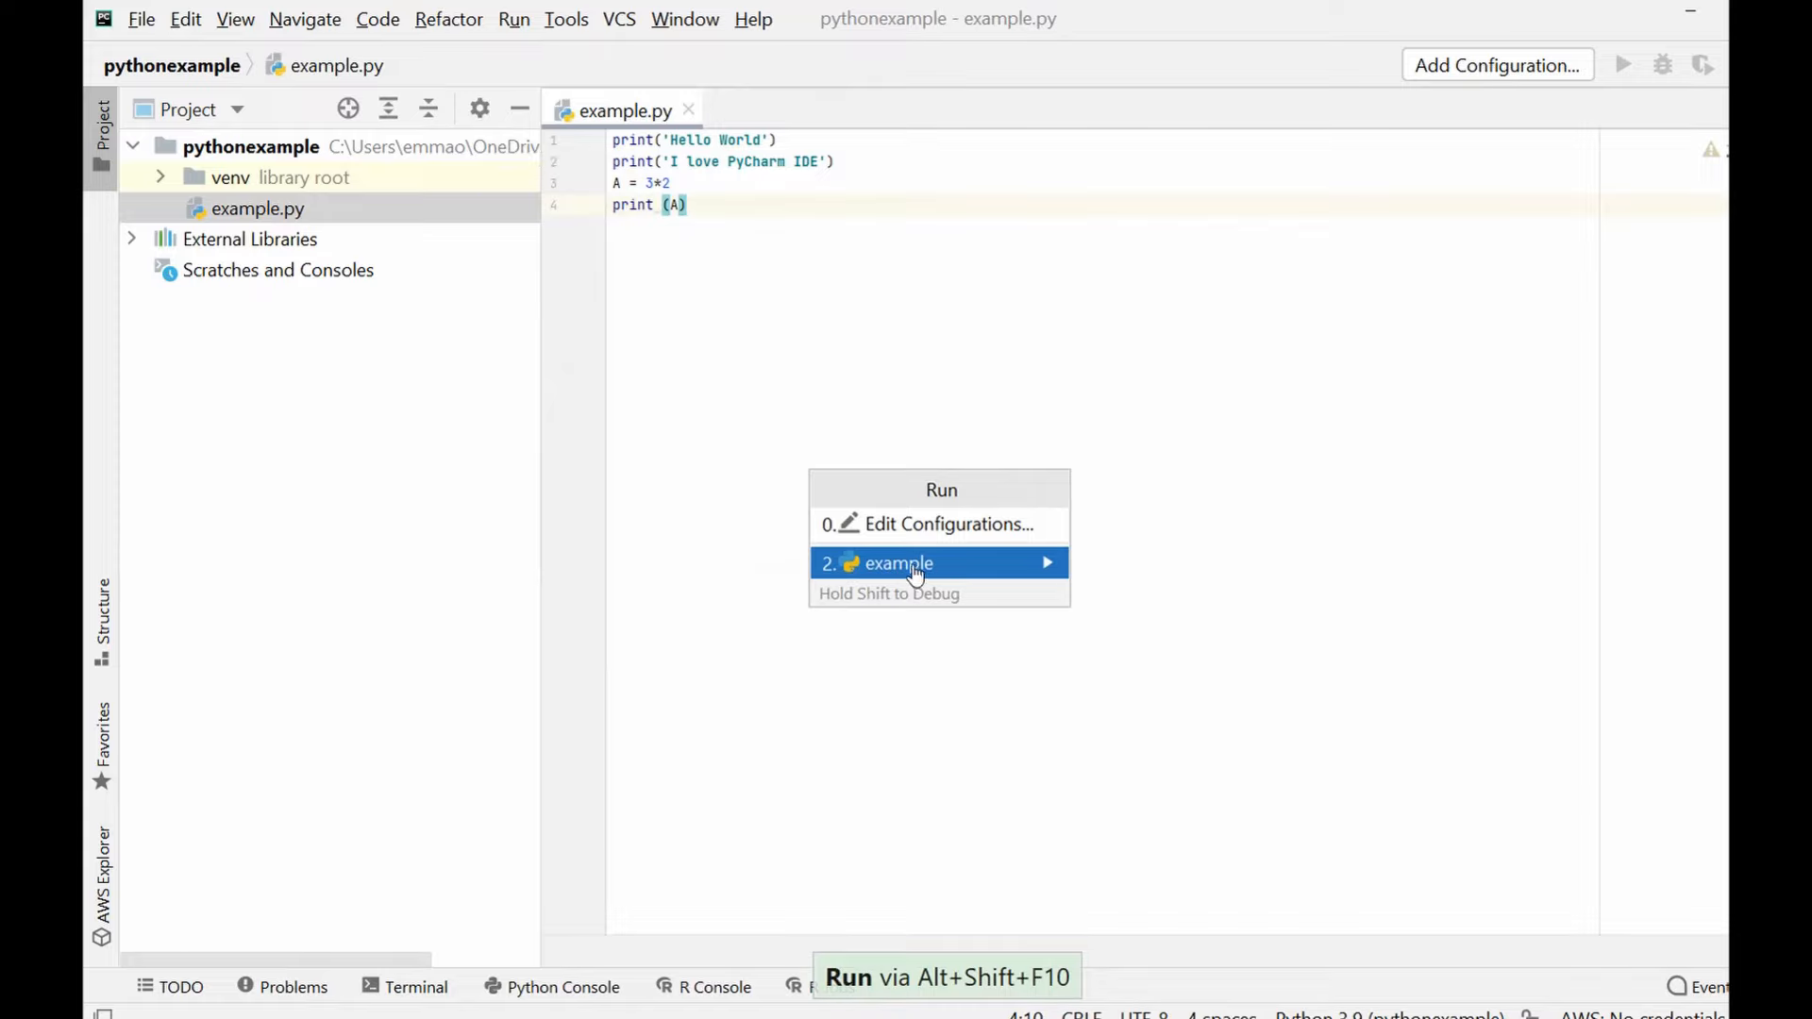
{"action": "left_click", "coordinate": [895, 563]}
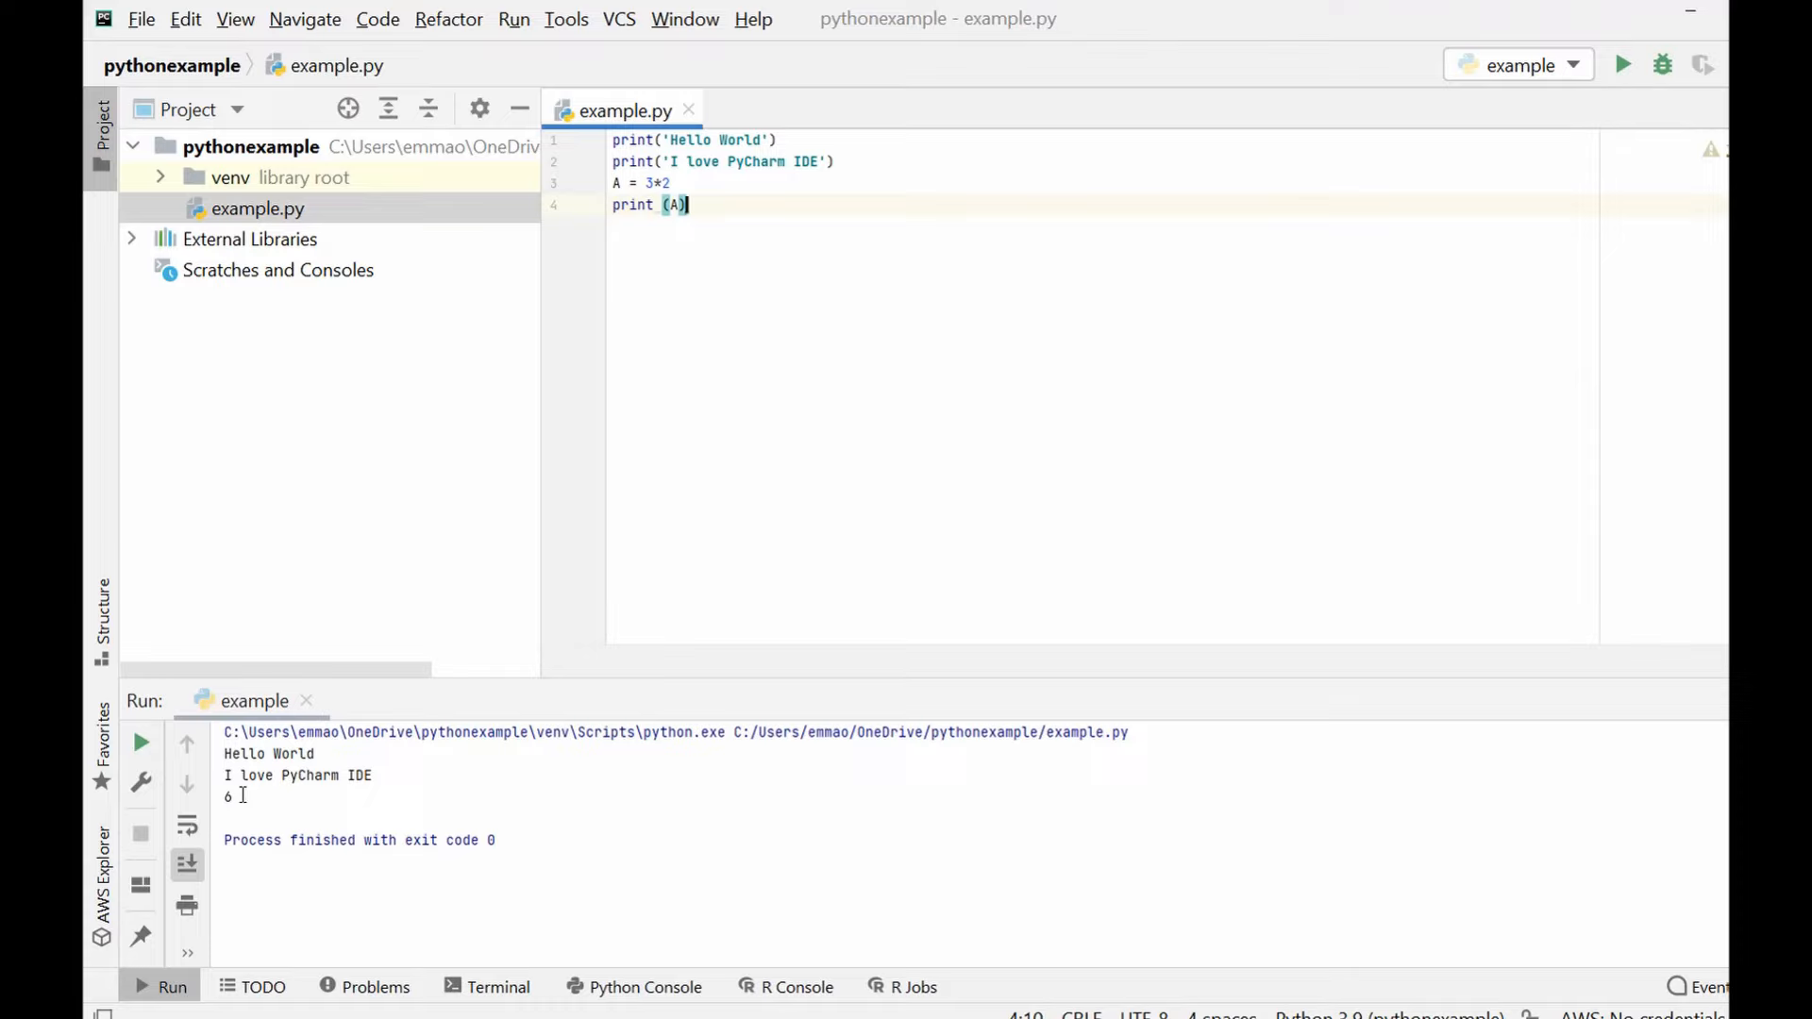
{"action": "mouse_move", "coordinate": [86, 538]}
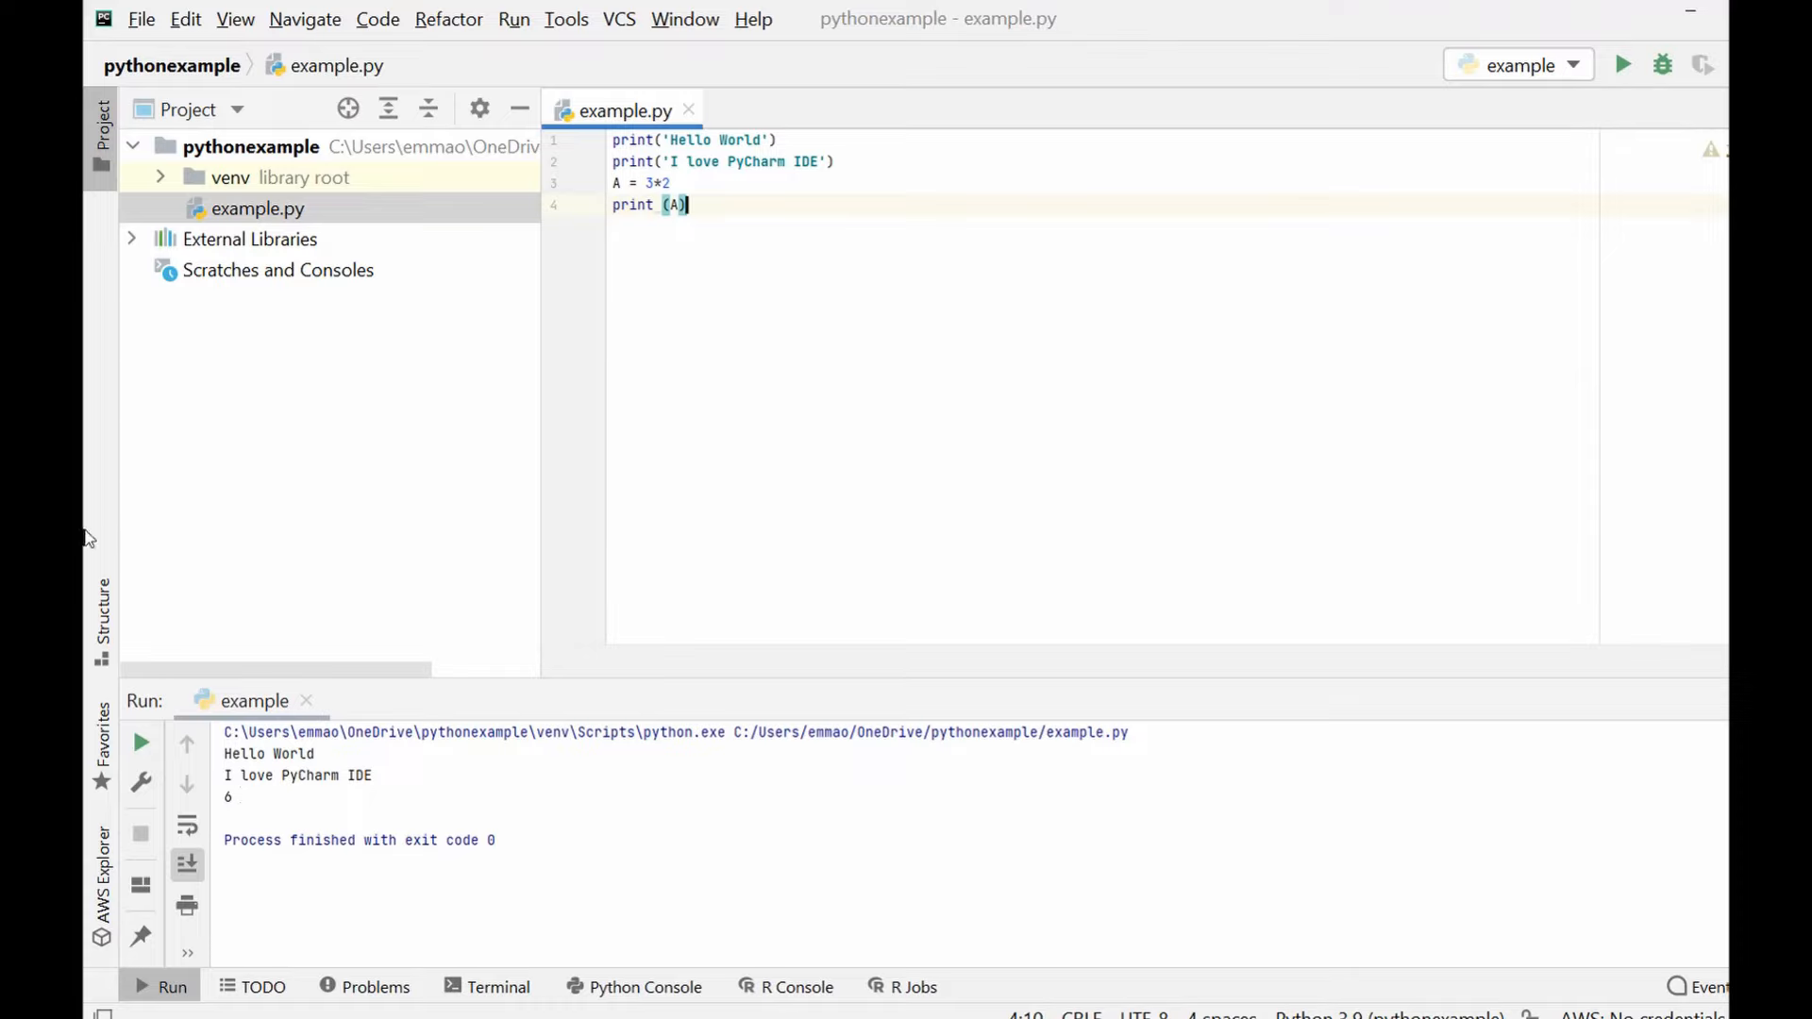
{"action": "mouse_move", "coordinate": [92, 571]}
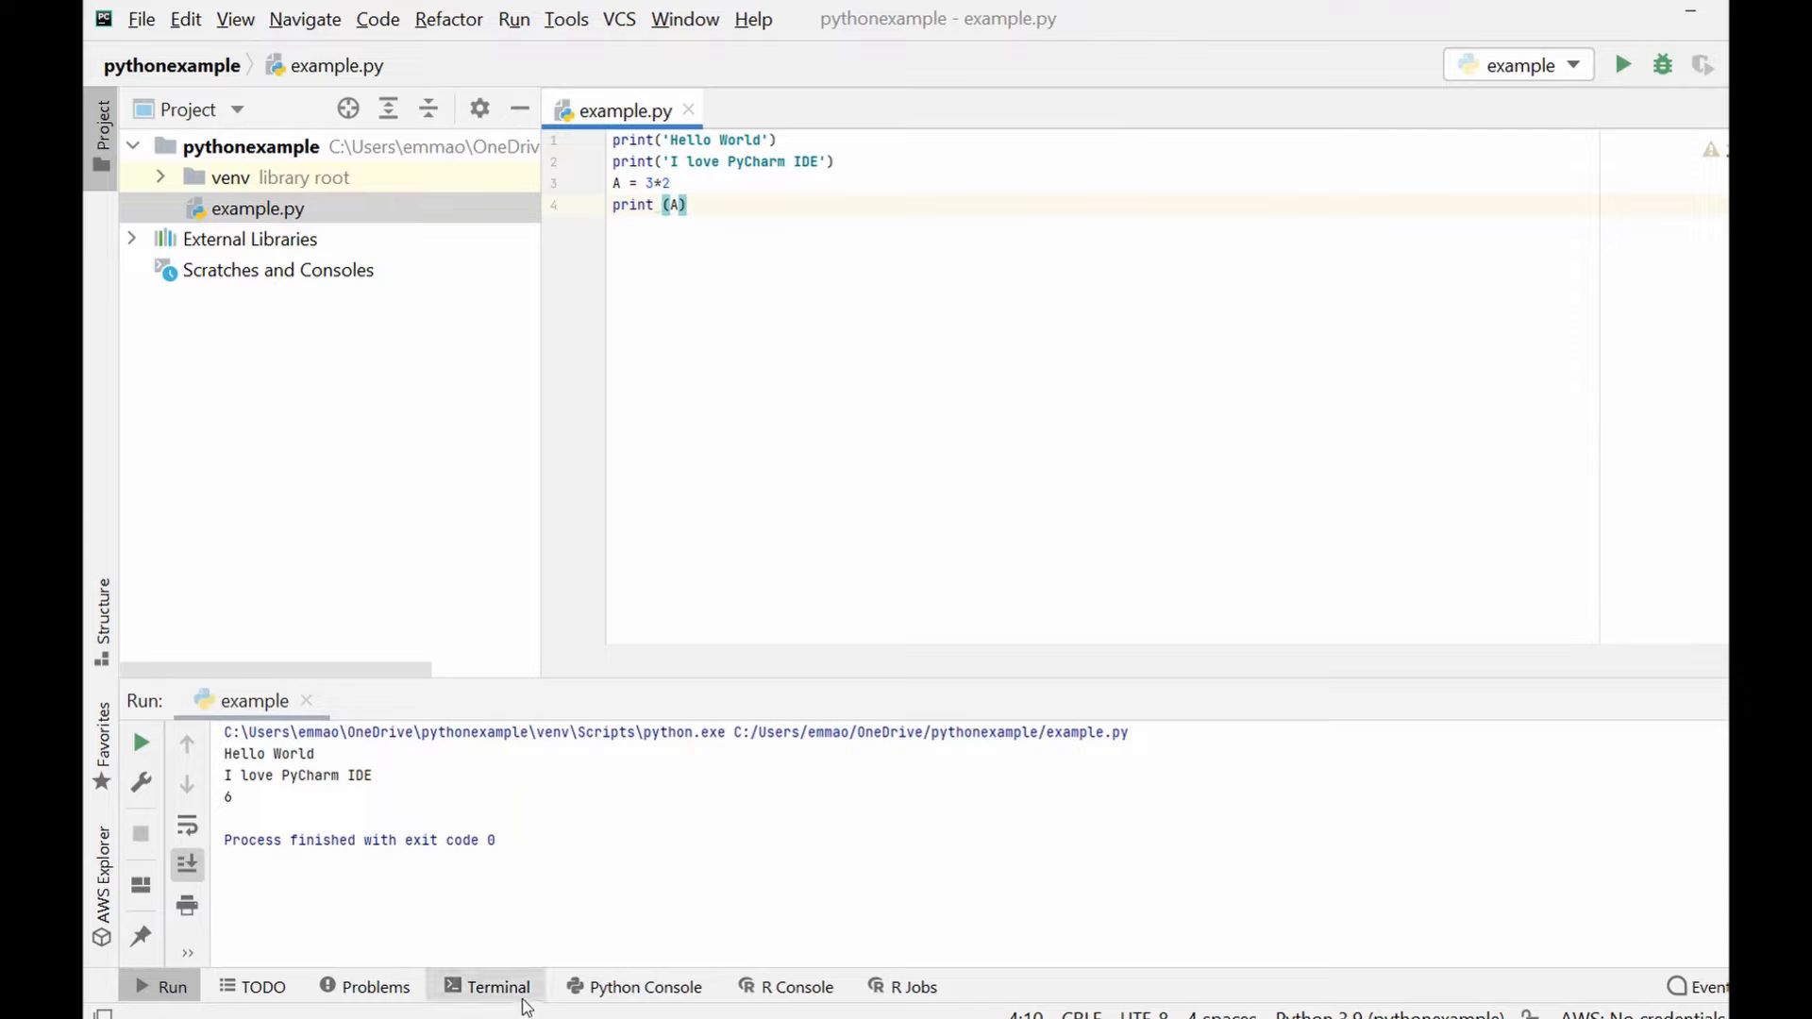
{"action": "mouse_move", "coordinate": [497, 988]}
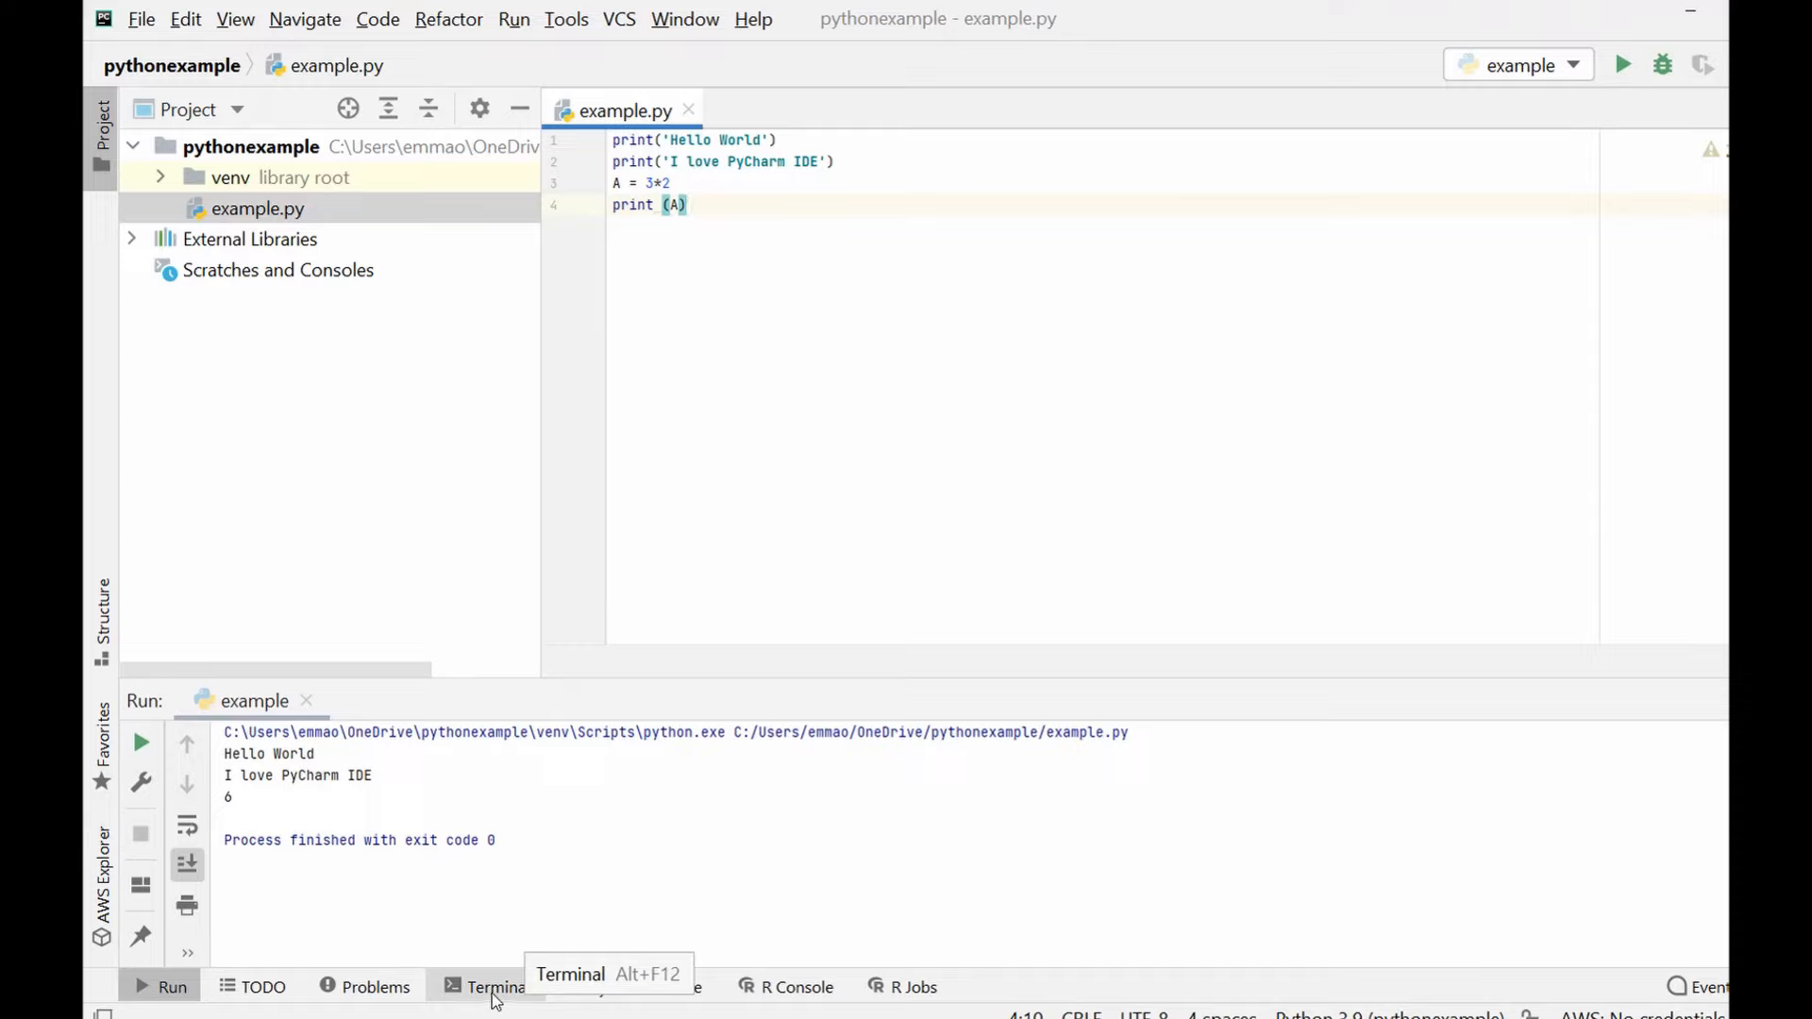